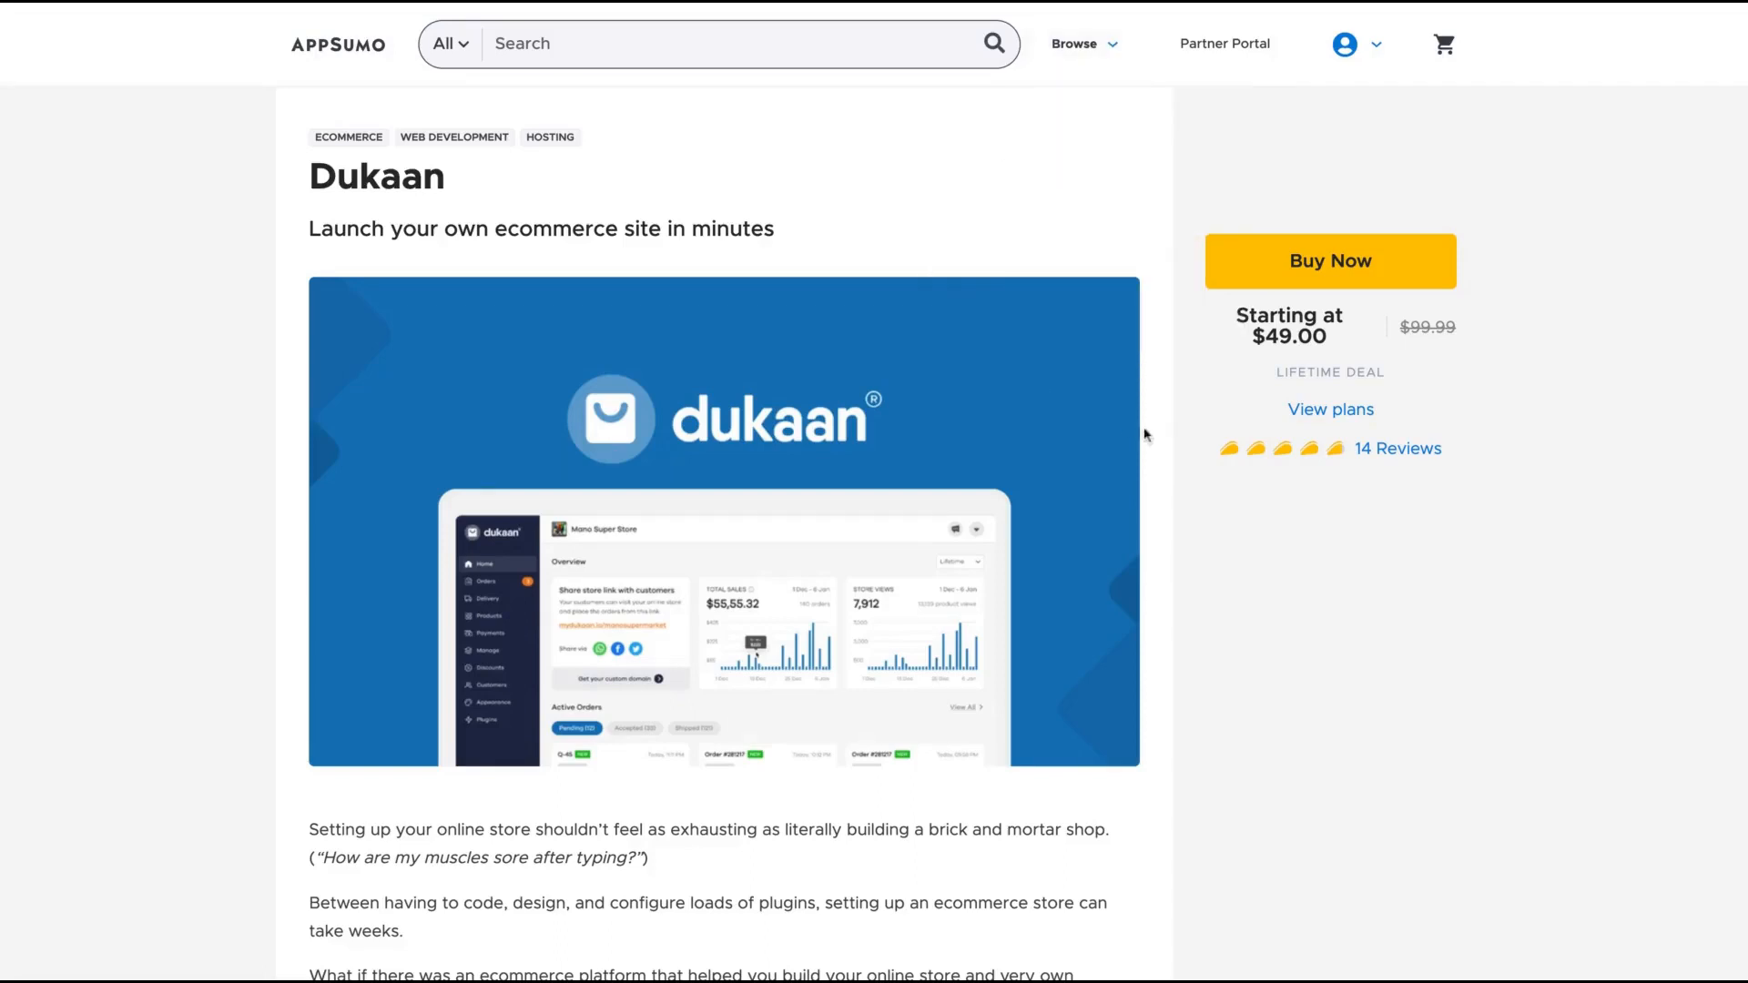
# Scroll the AppSumo Dukaan deal page down past the description to Plans and Features.
pyautogui.scroll(-3)
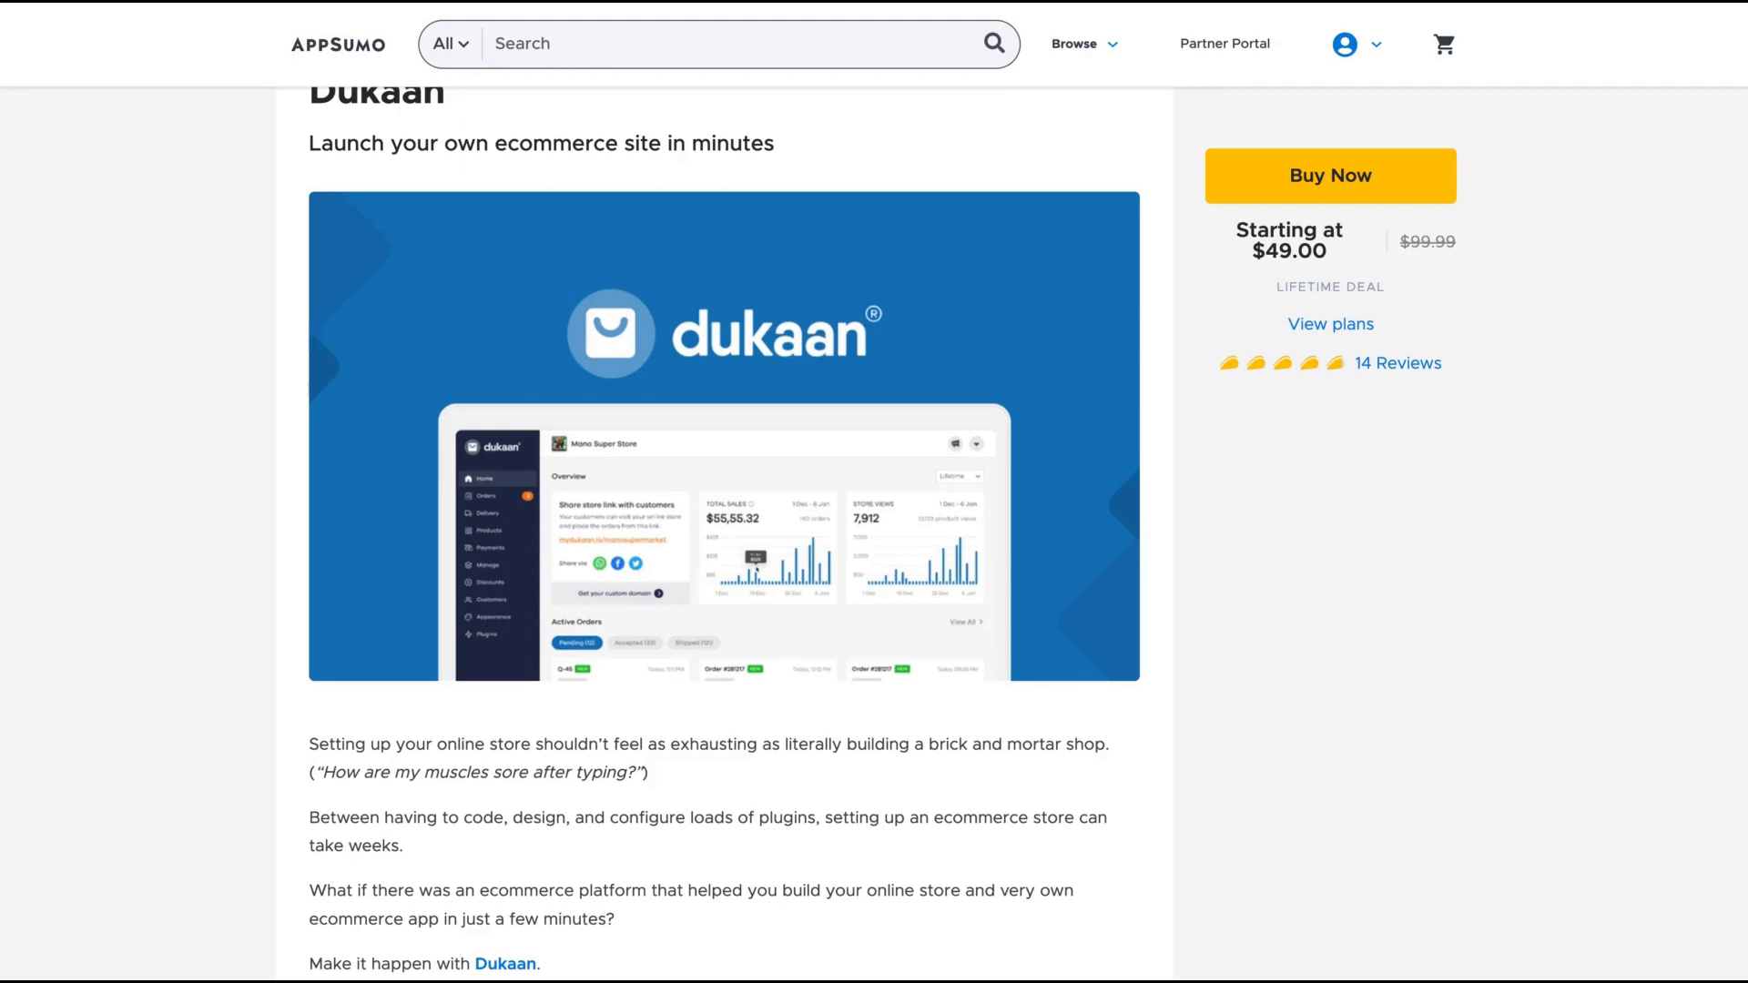
pyautogui.scroll(-3)
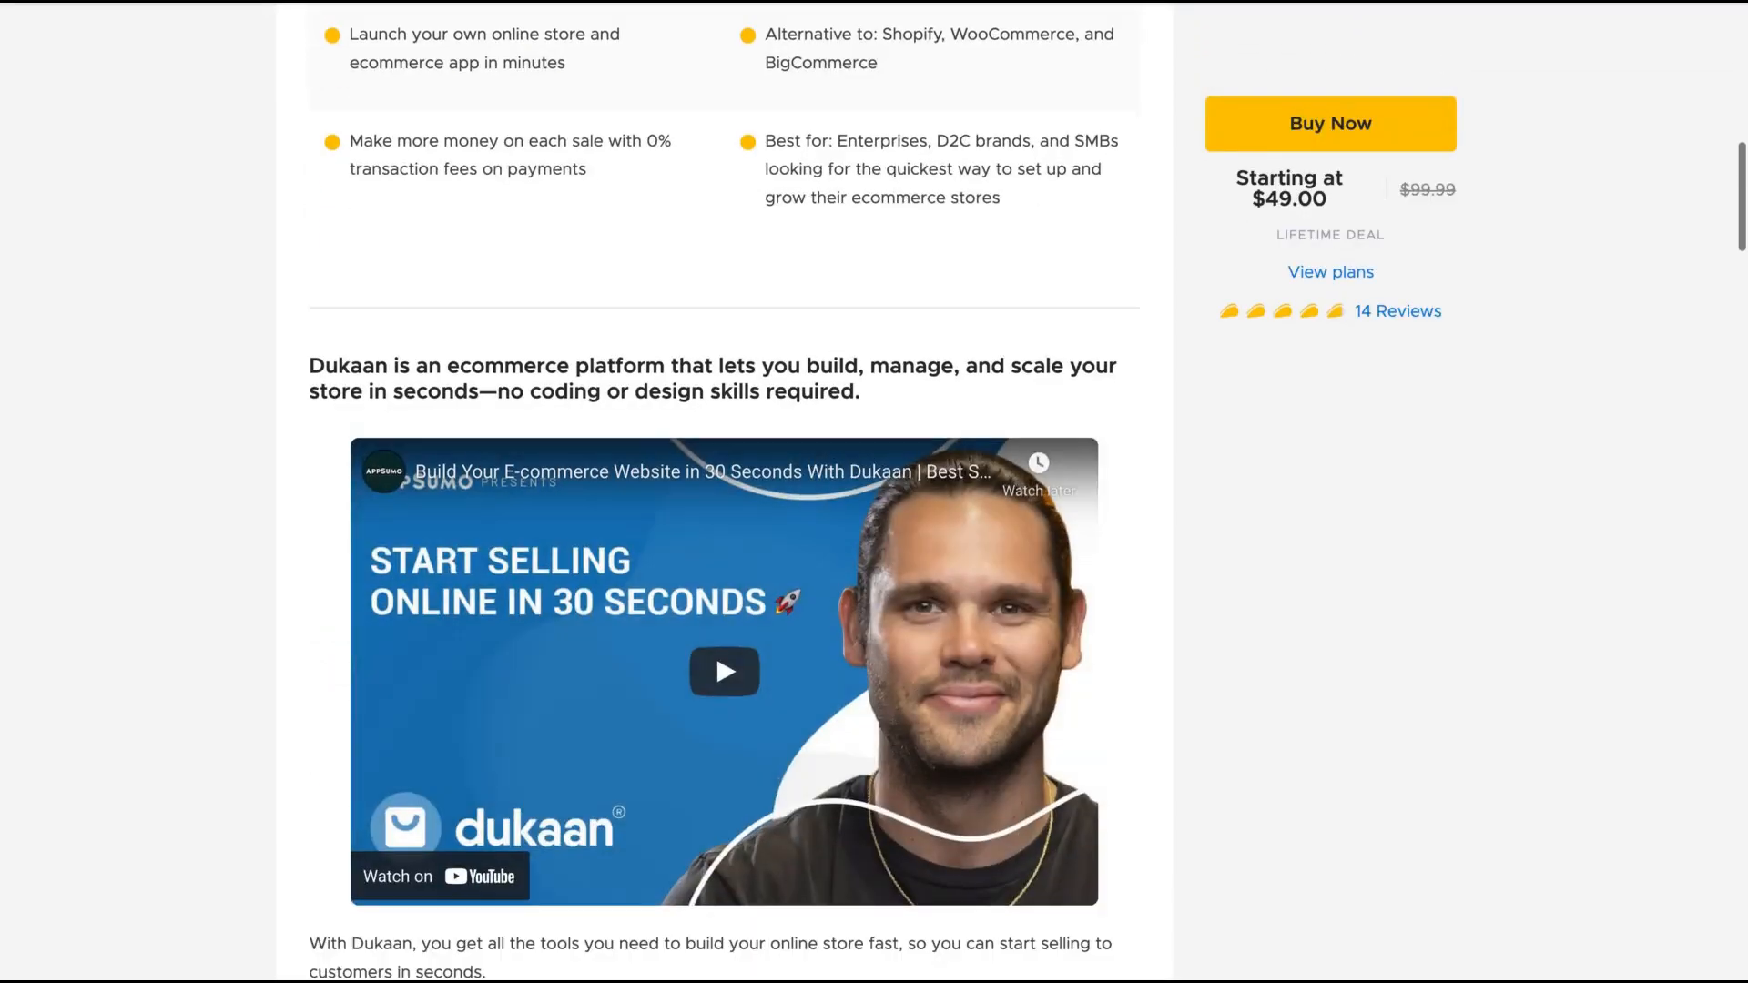
pyautogui.moveTo(1191, 446)
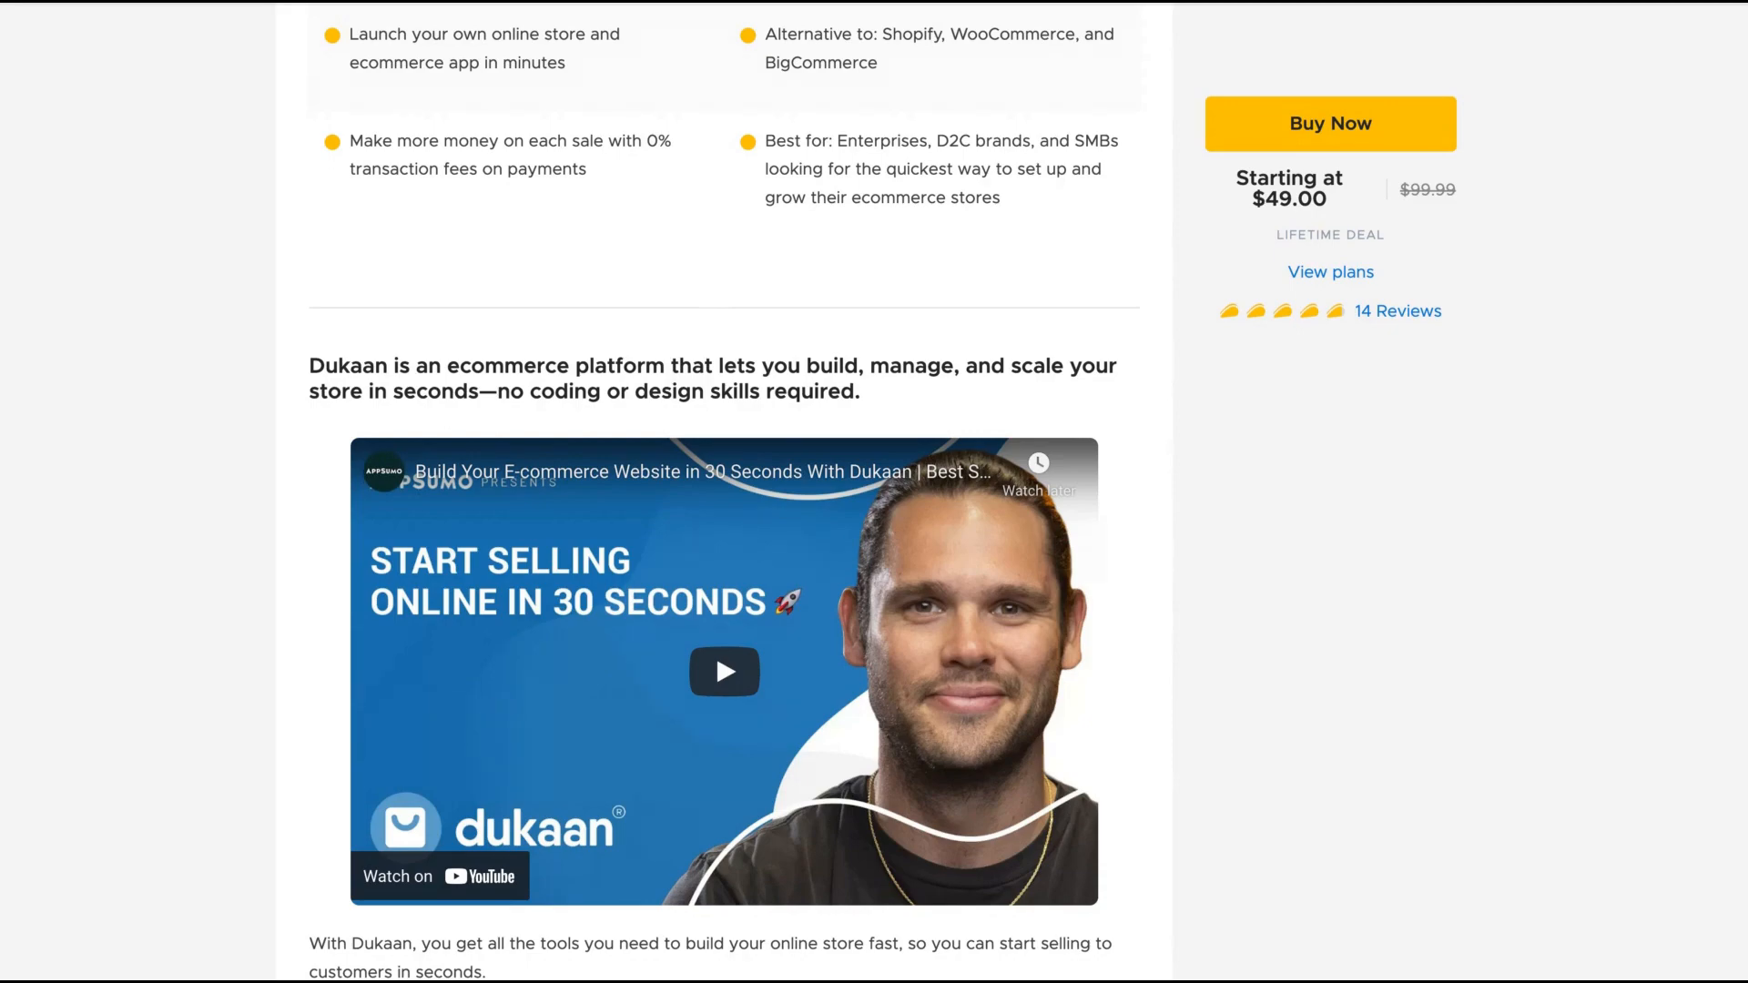
pyautogui.scroll(-3)
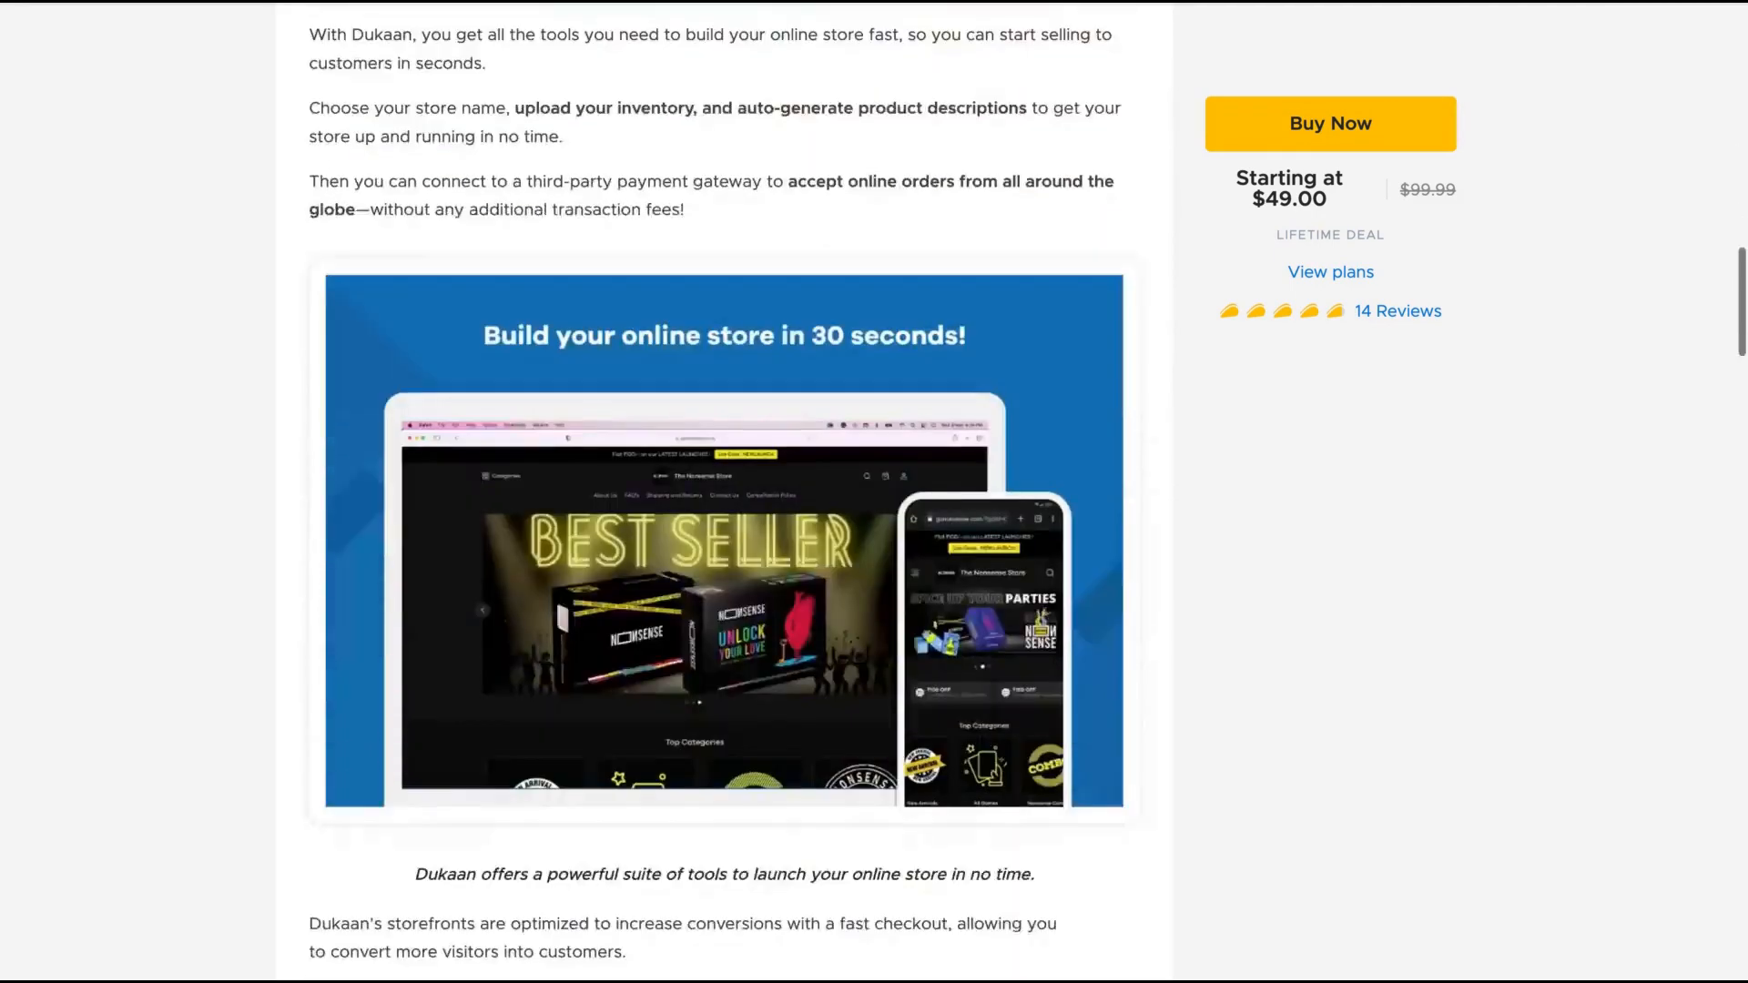
pyautogui.scroll(-3)
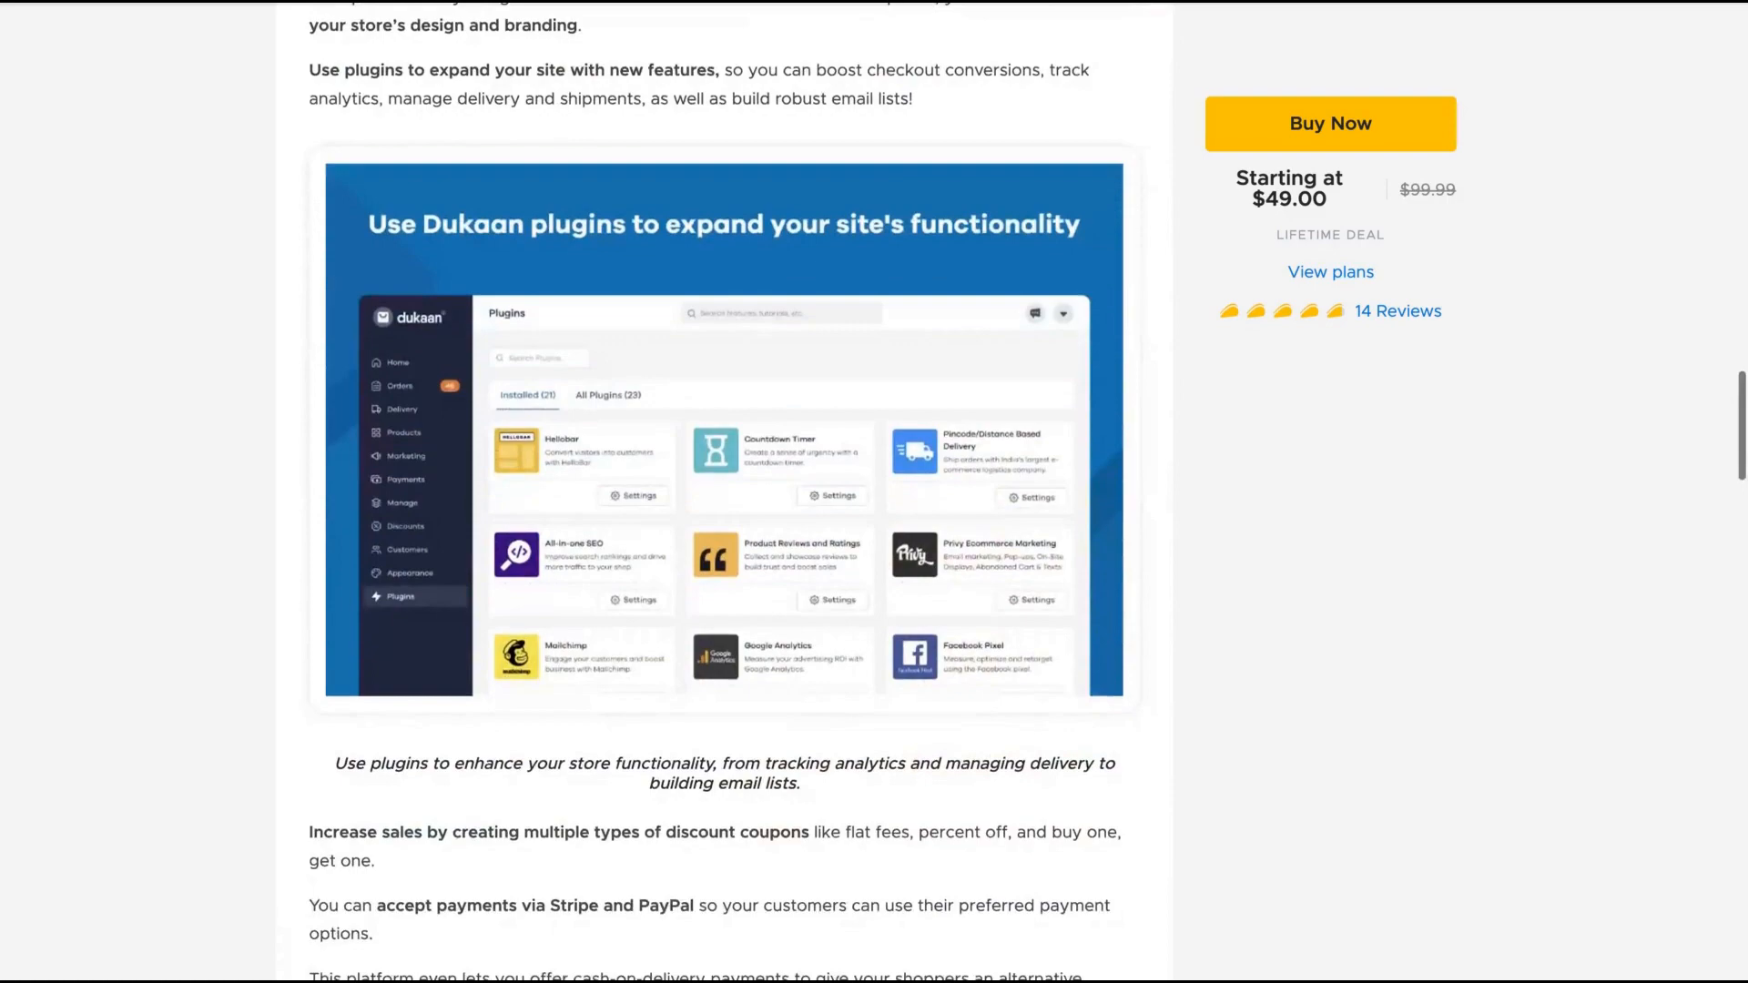
pyautogui.scroll(-3)
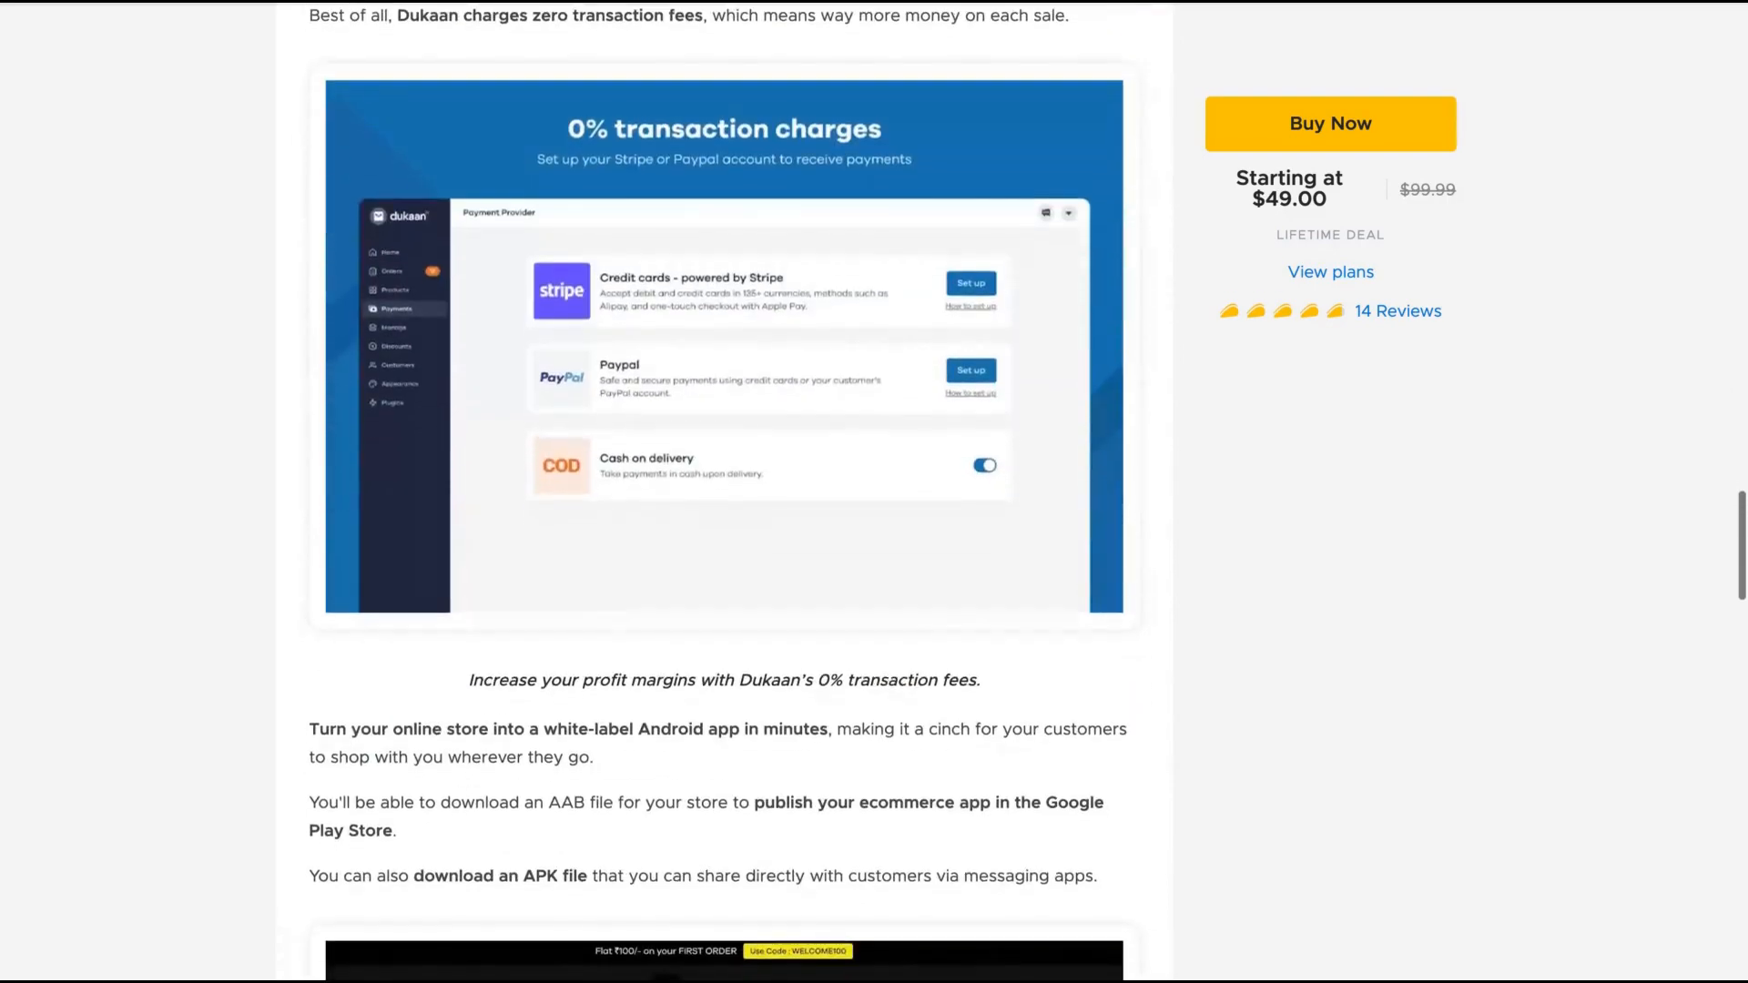
pyautogui.scroll(-3)
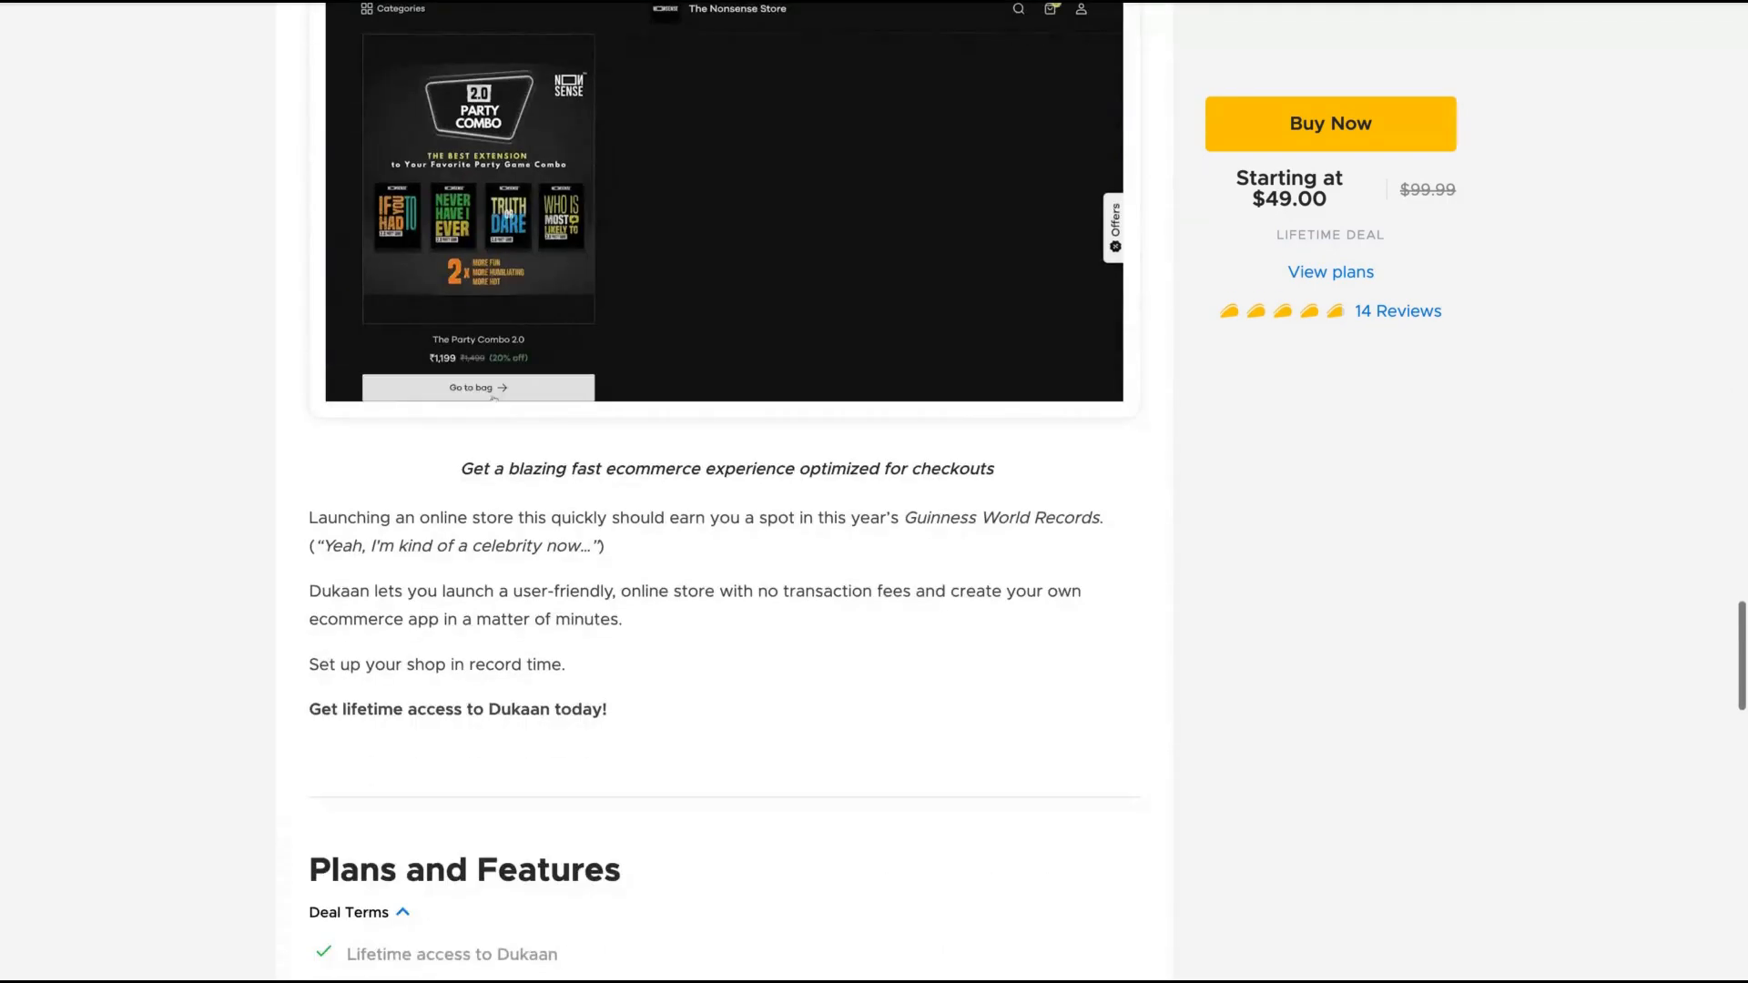
pyautogui.scroll(-3)
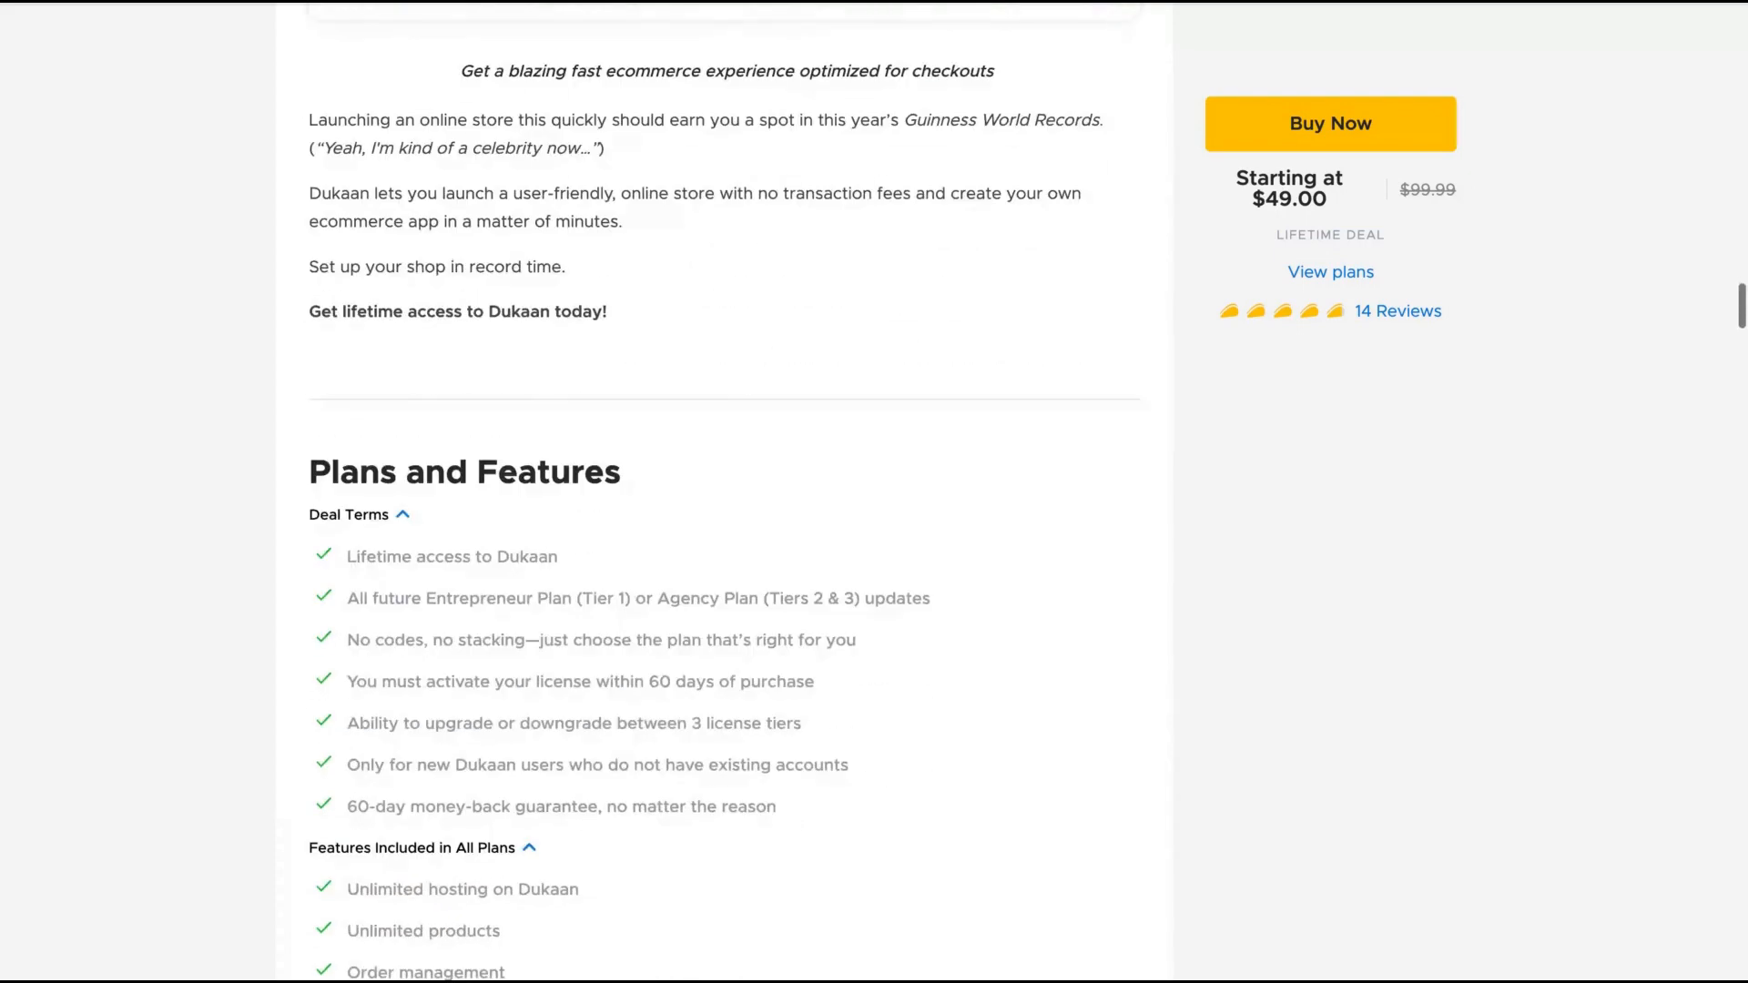
pyautogui.scroll(-3)
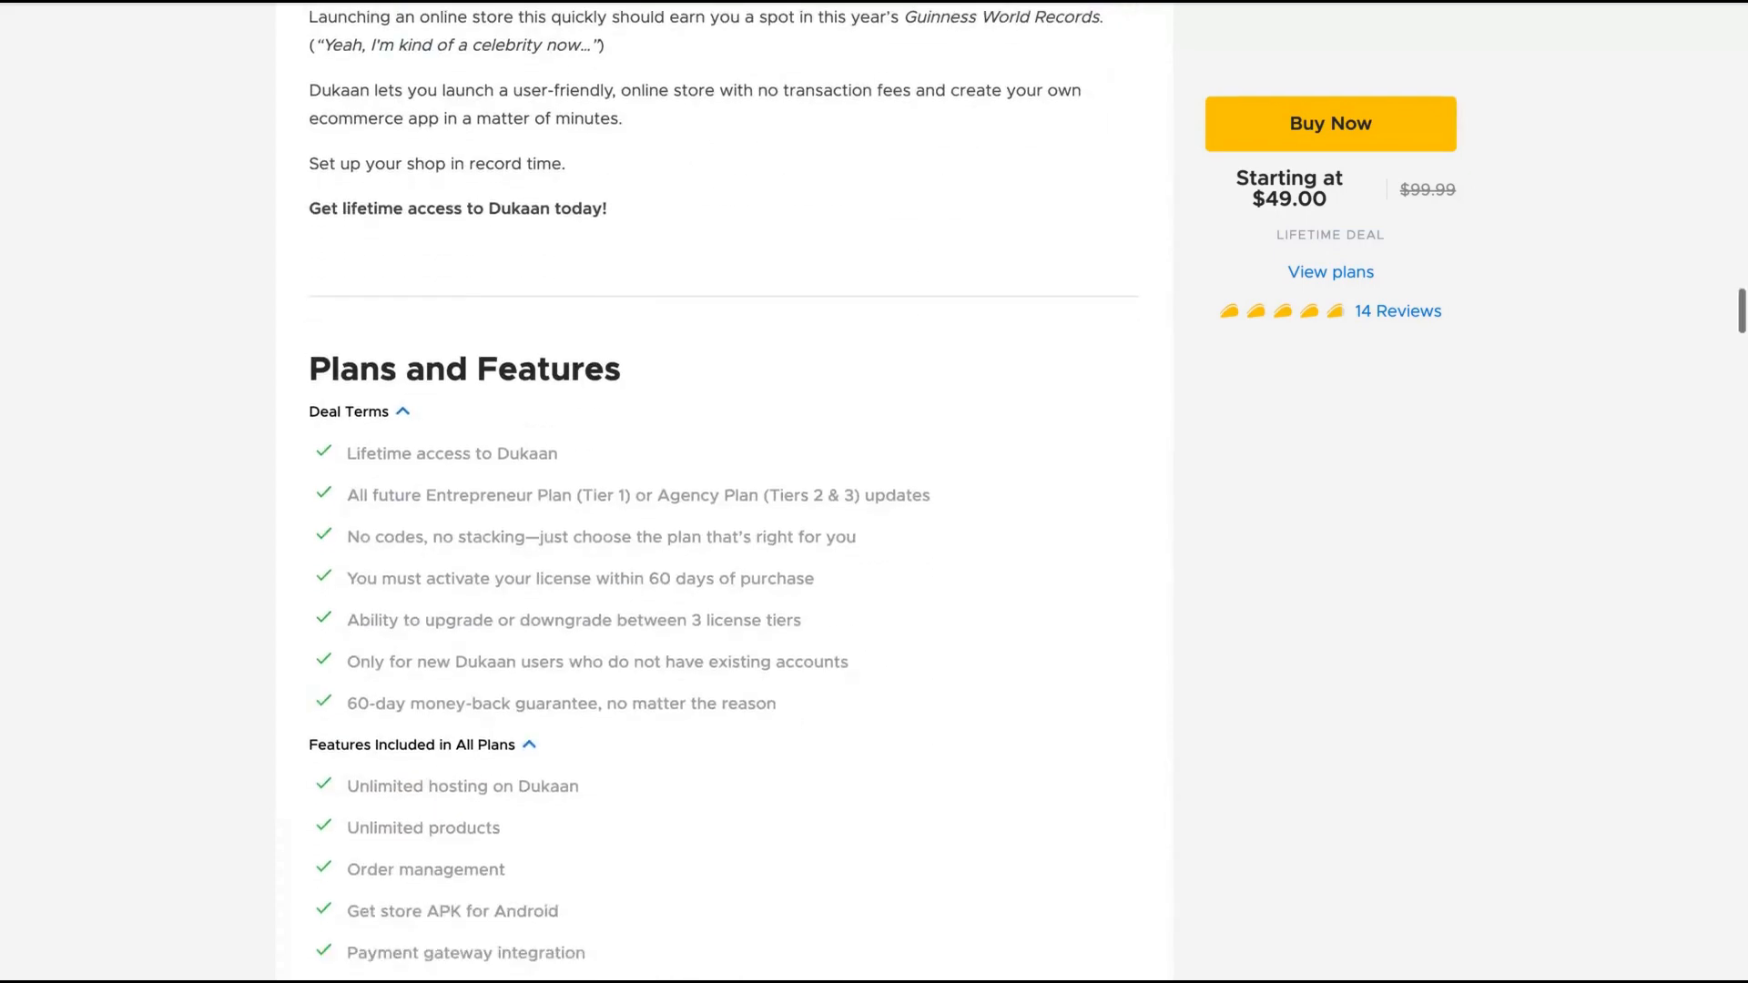
pyautogui.scroll(-3)
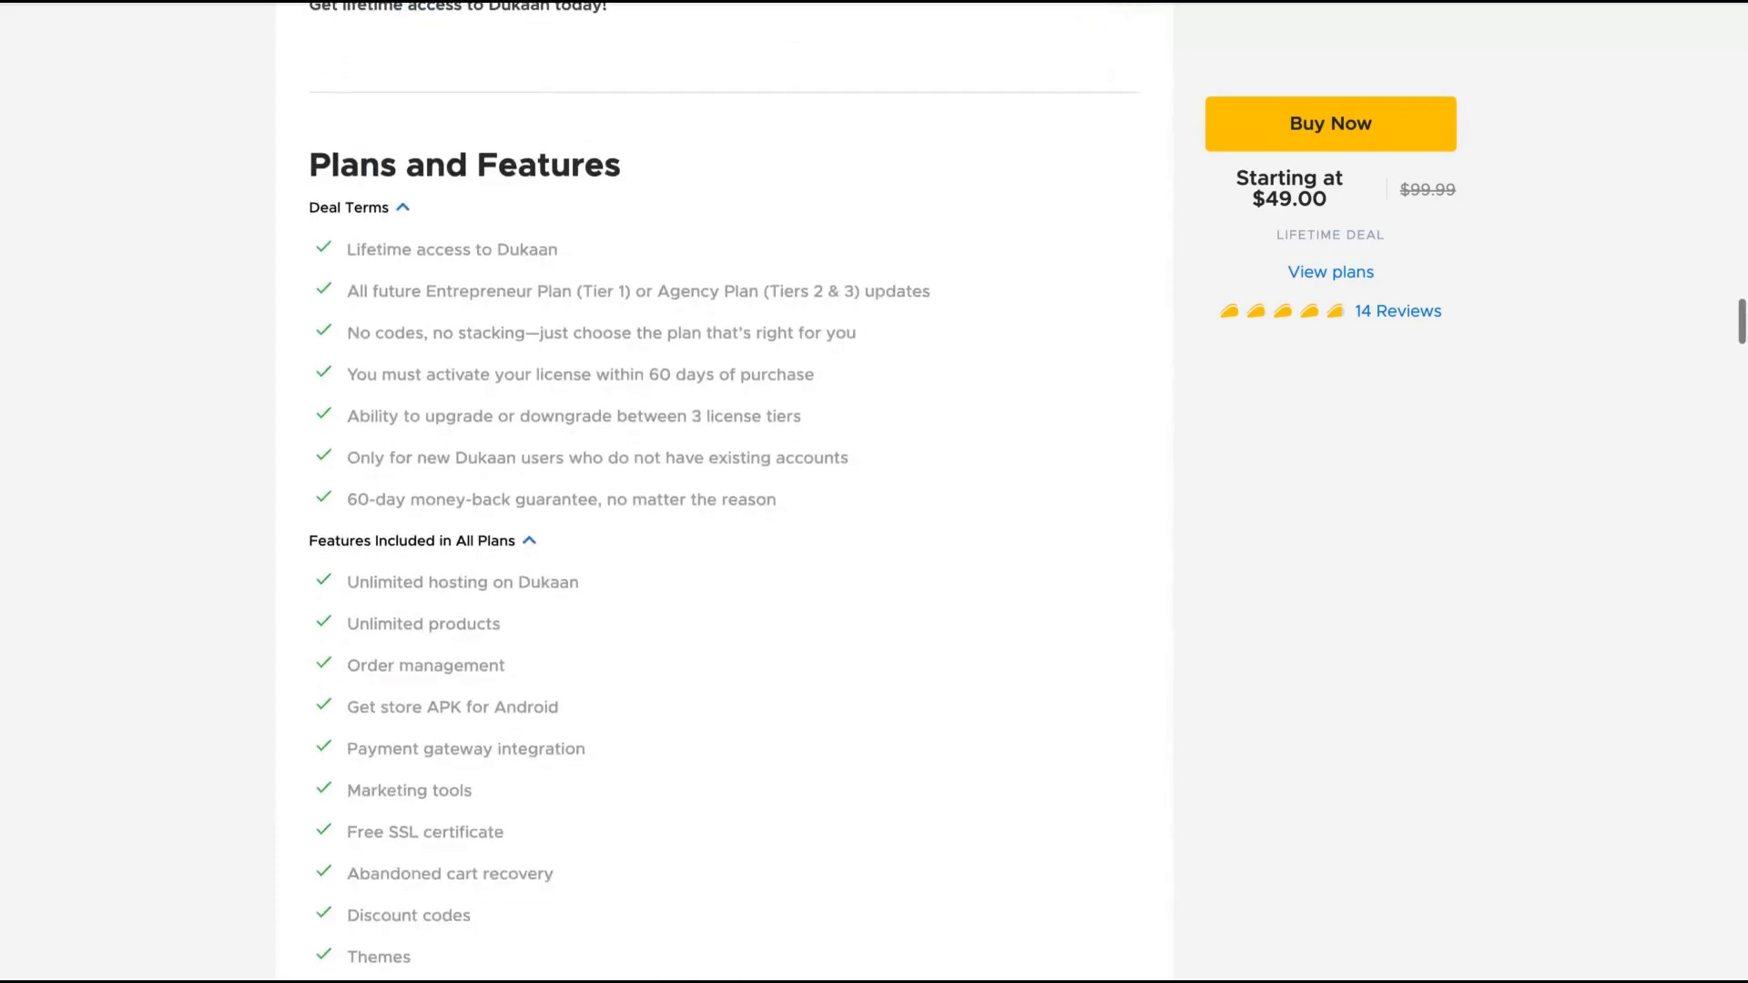
pyautogui.scroll(-3)
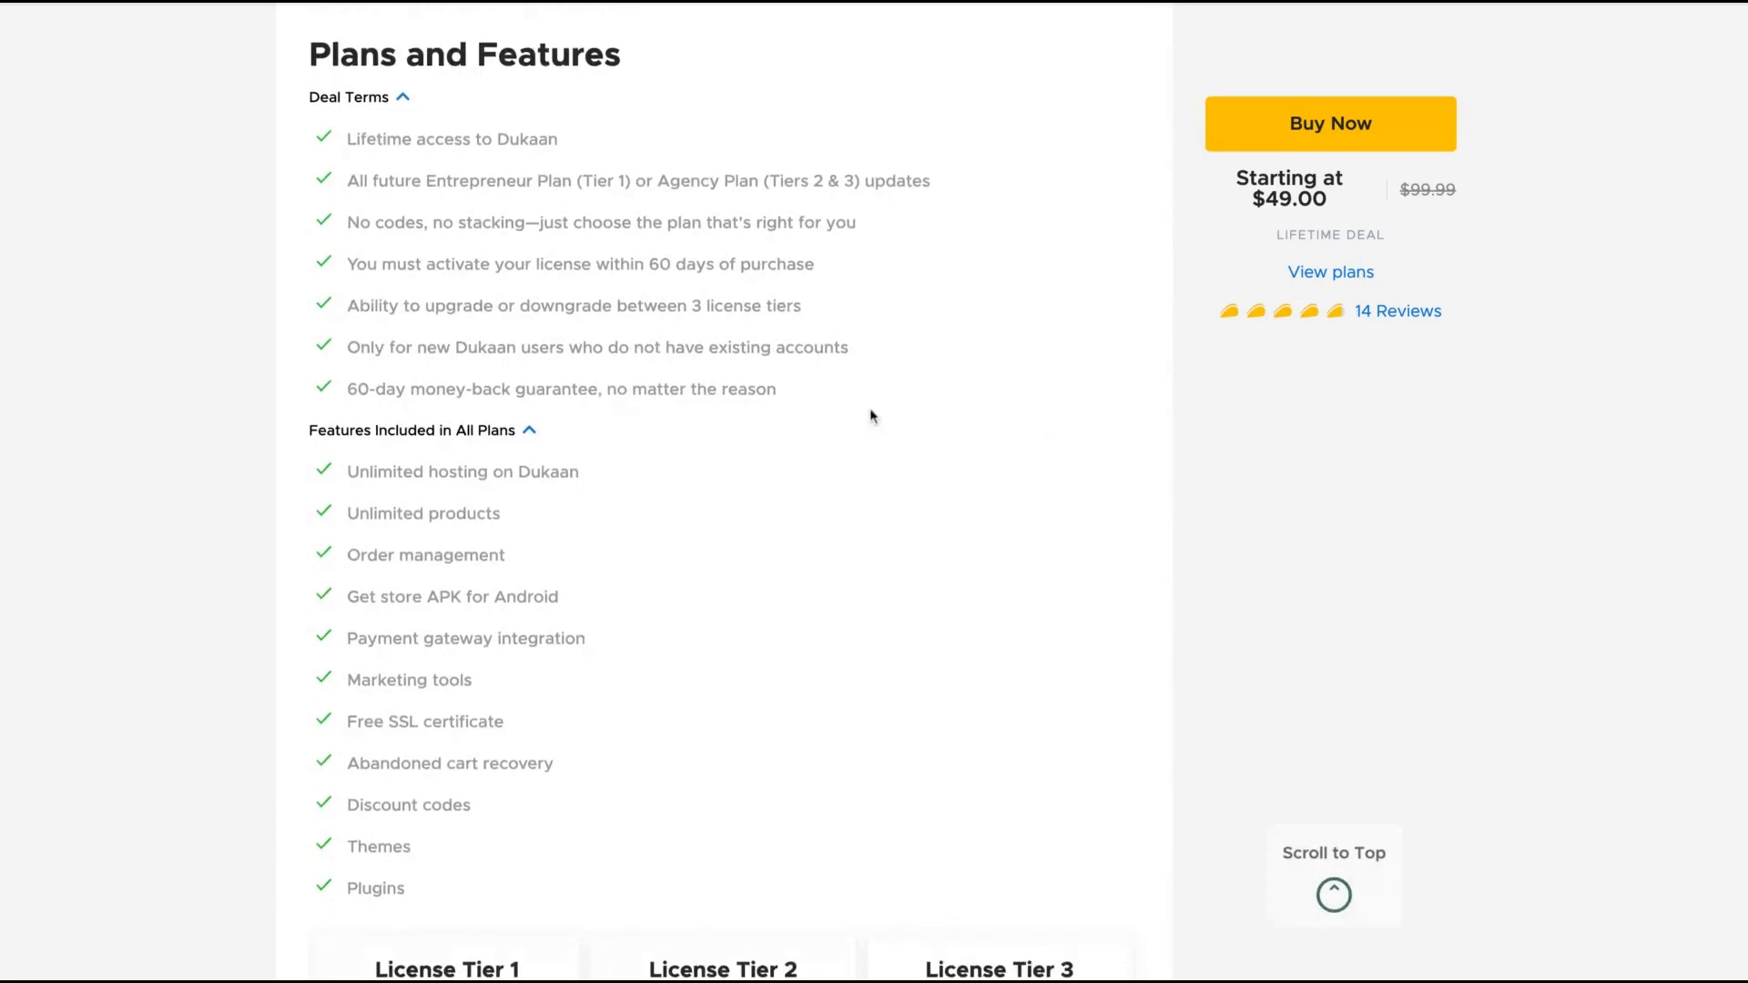
pyautogui.moveTo(604, 185)
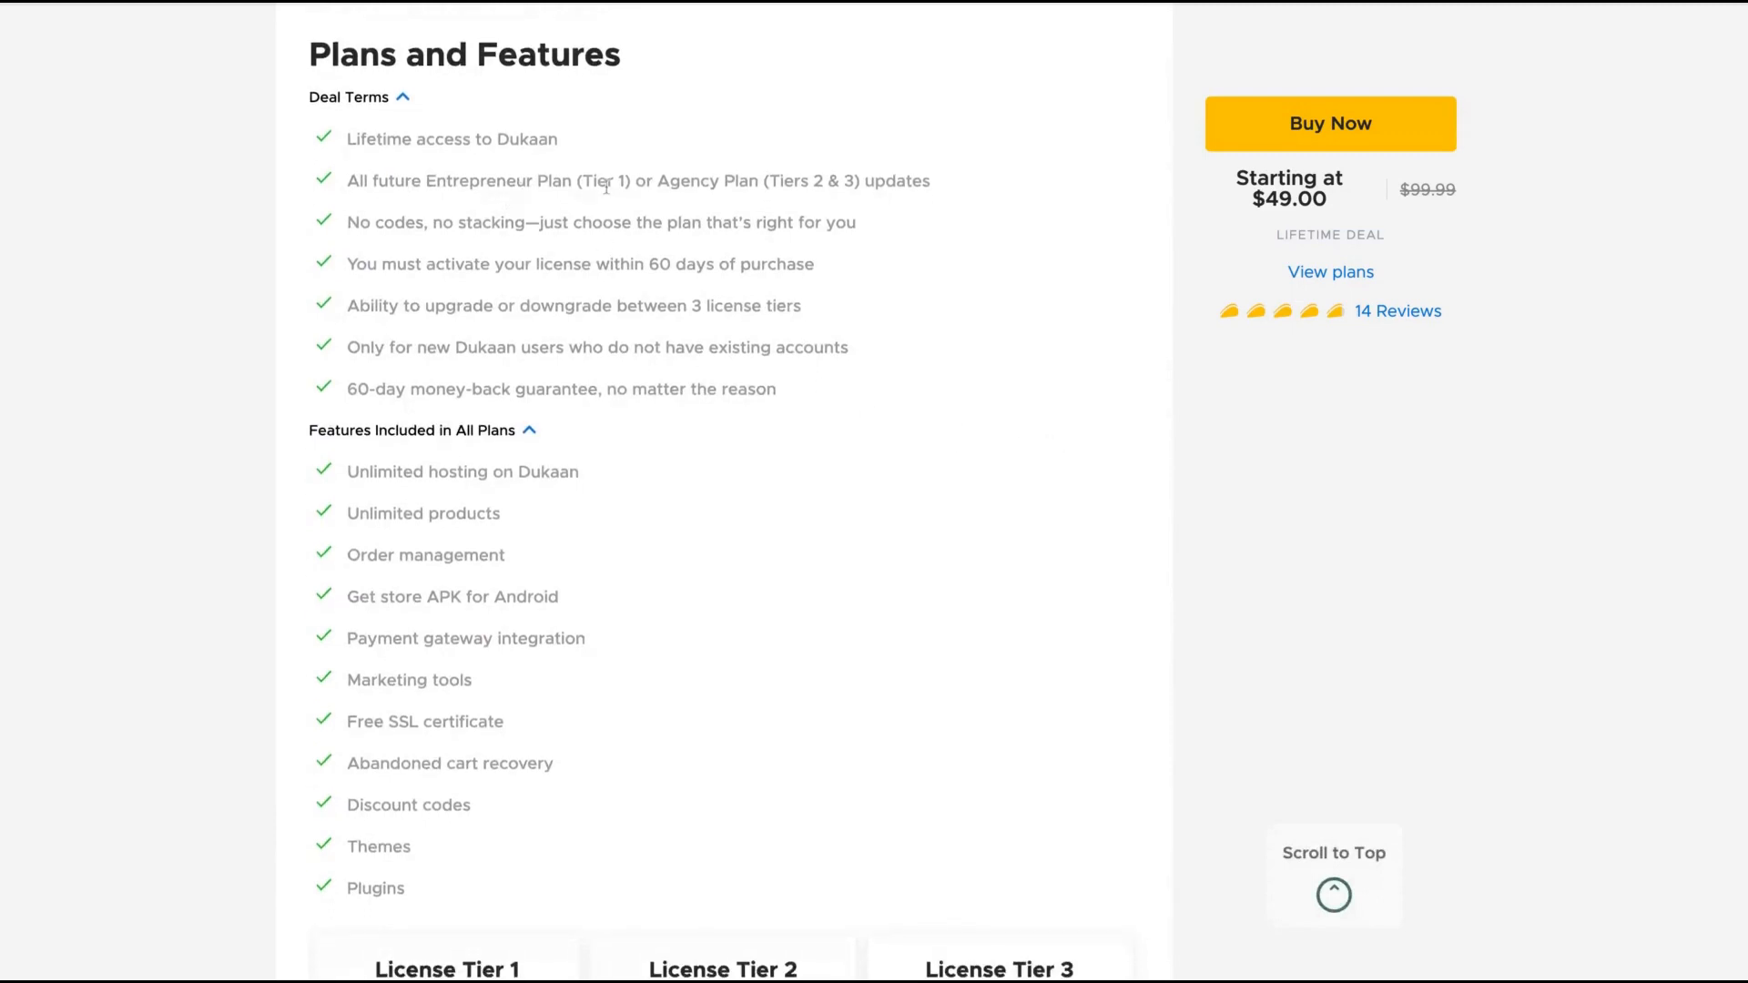
pyautogui.moveTo(962, 293)
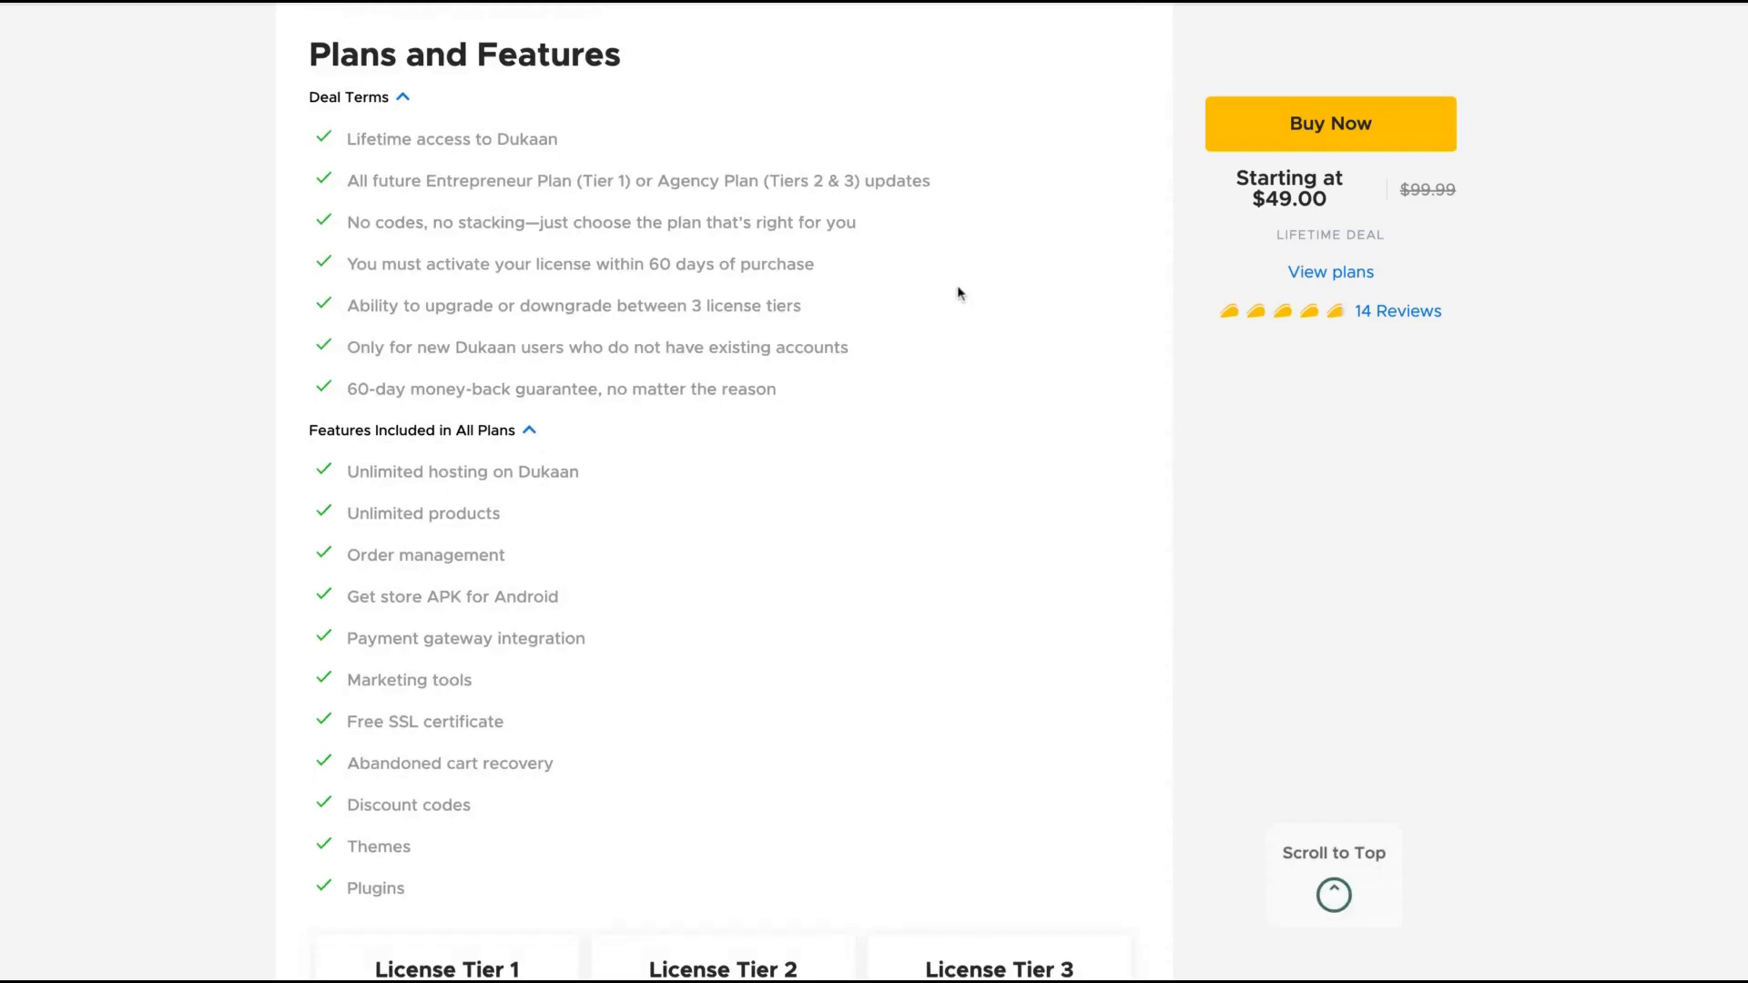
# Scroll to the $49, $99 and $249 license tier cards, then switch to the Dukaan dashboard.
pyautogui.scroll(-3)
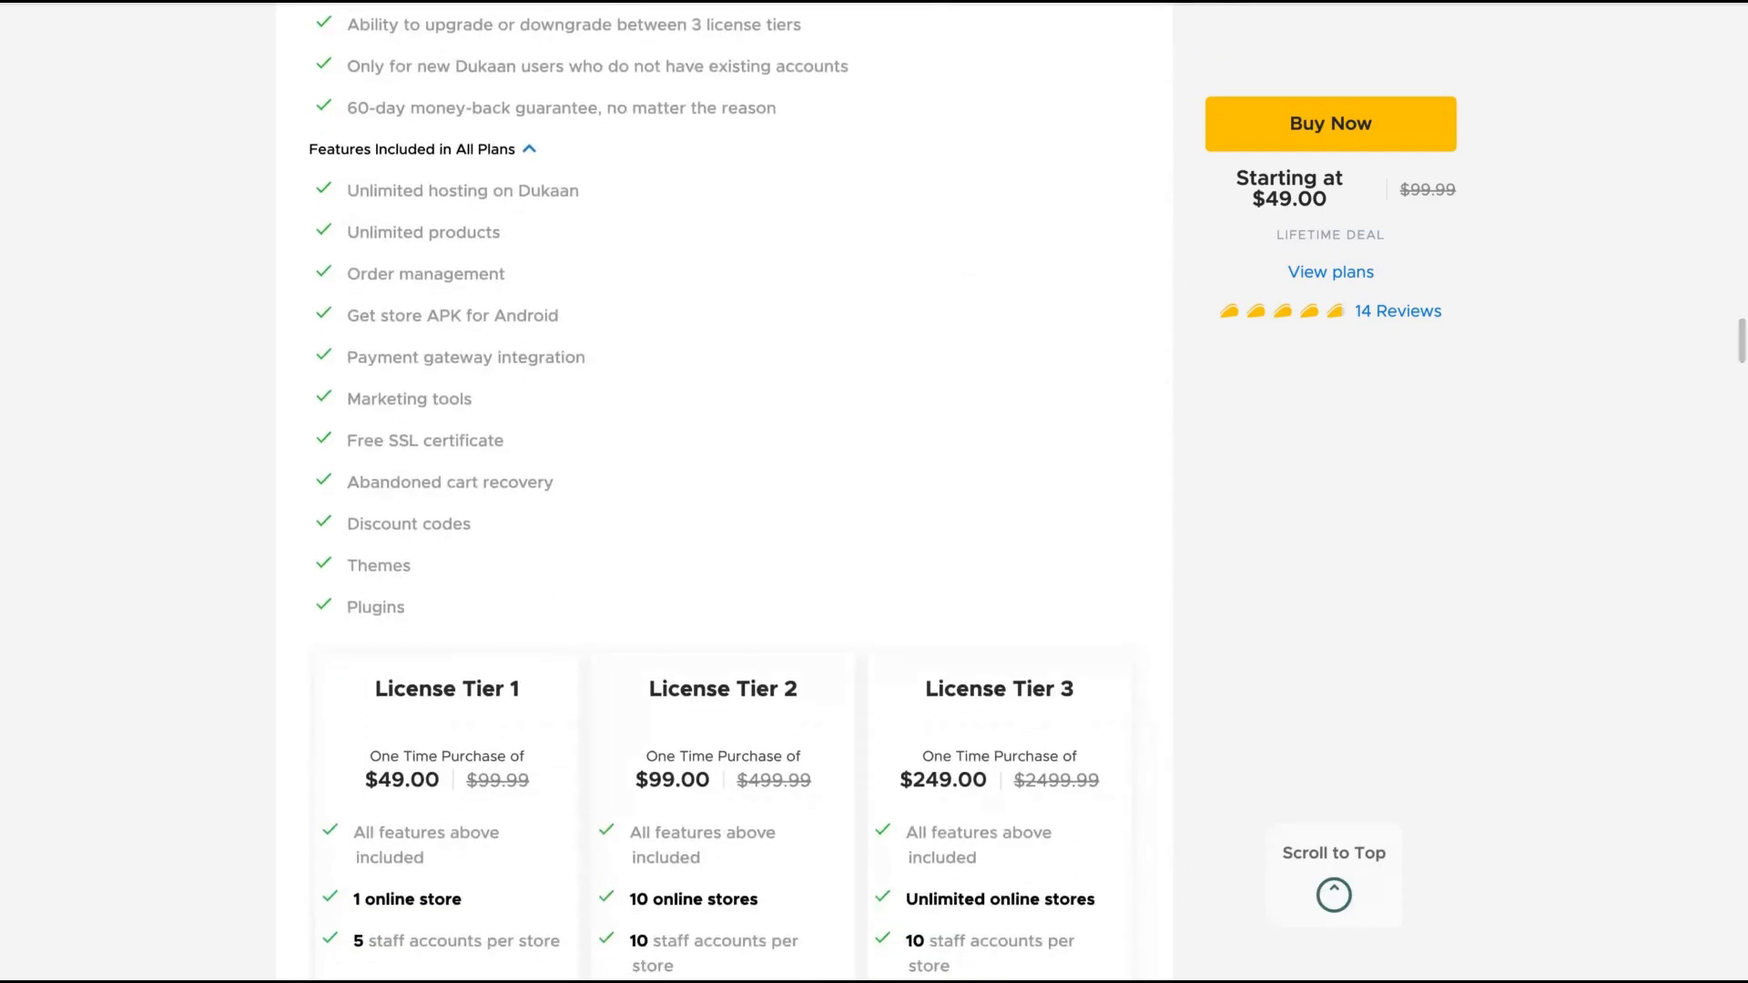
pyautogui.scroll(-3)
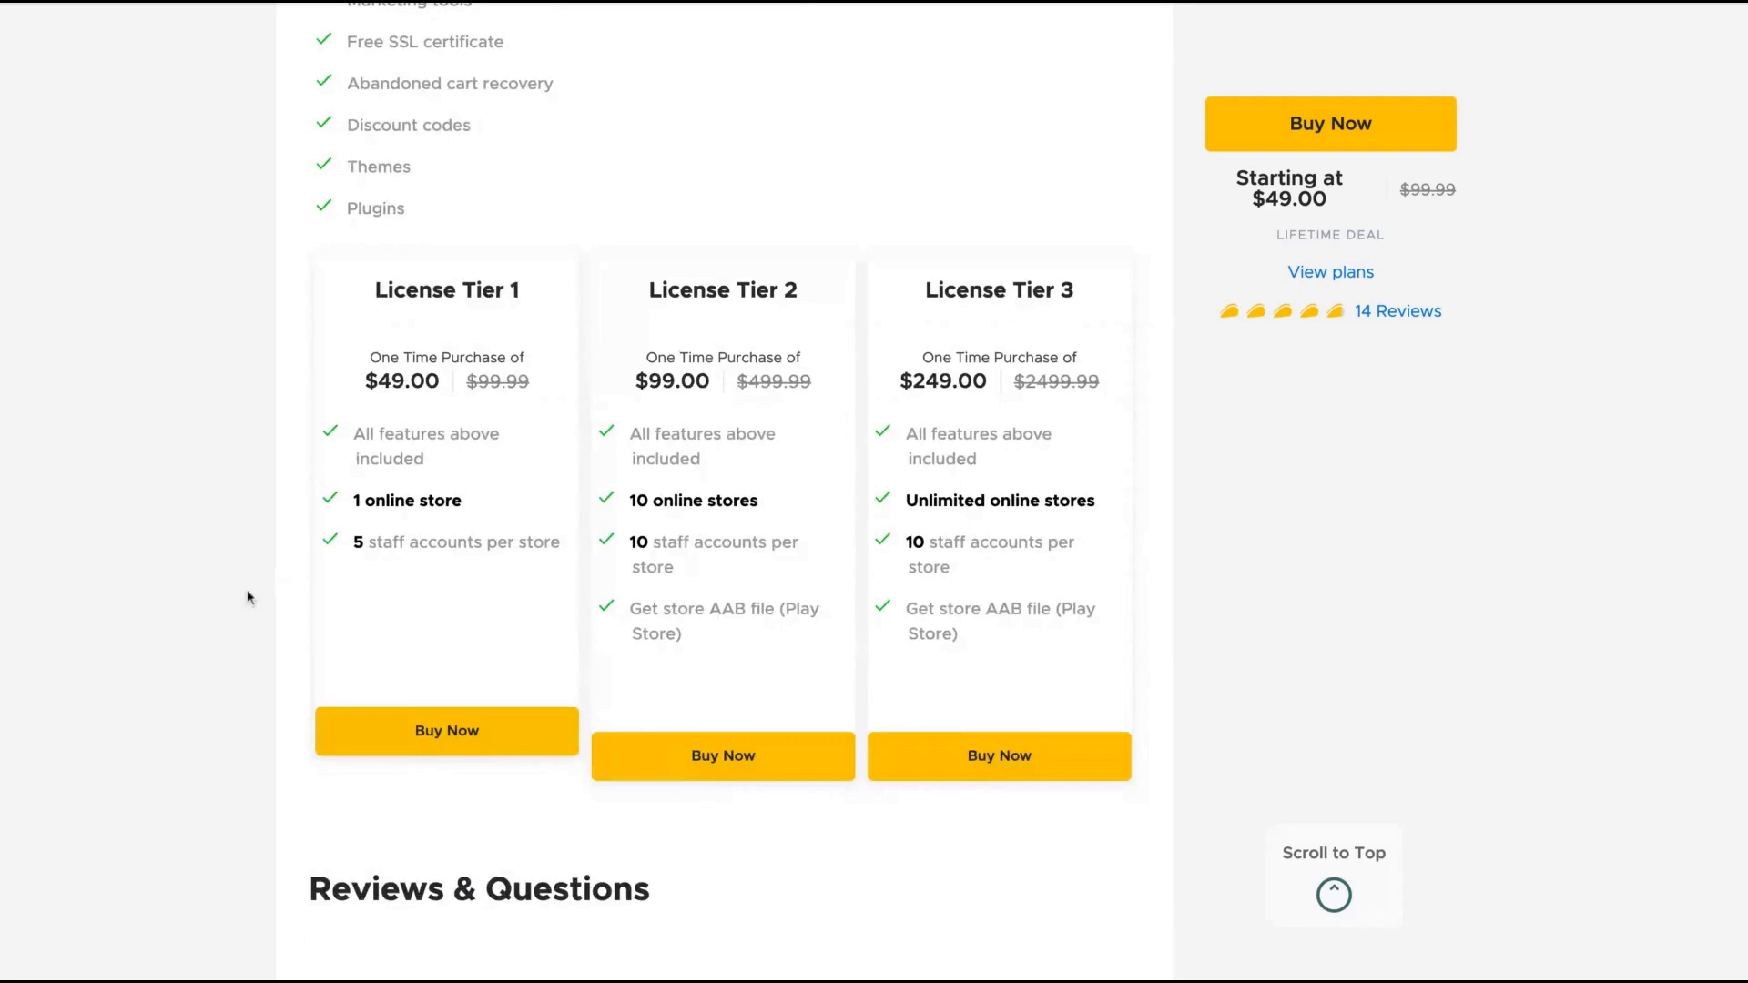
pyautogui.moveTo(834, 528)
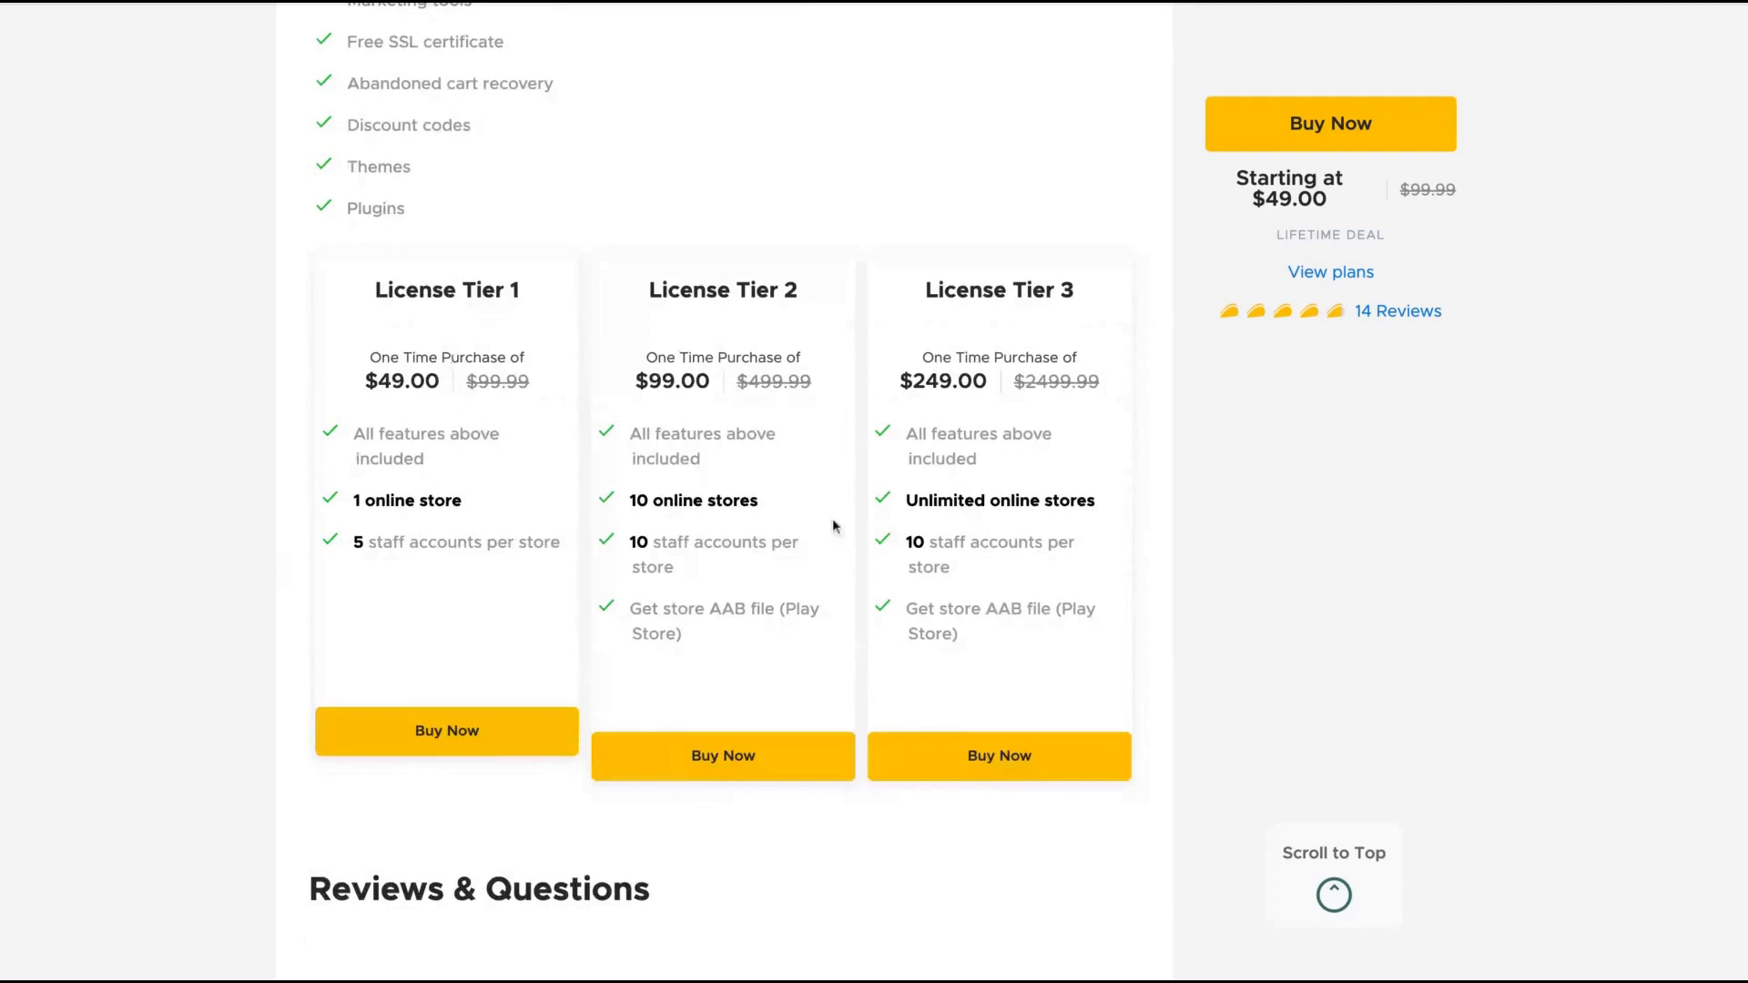
pyautogui.moveTo(752, 501)
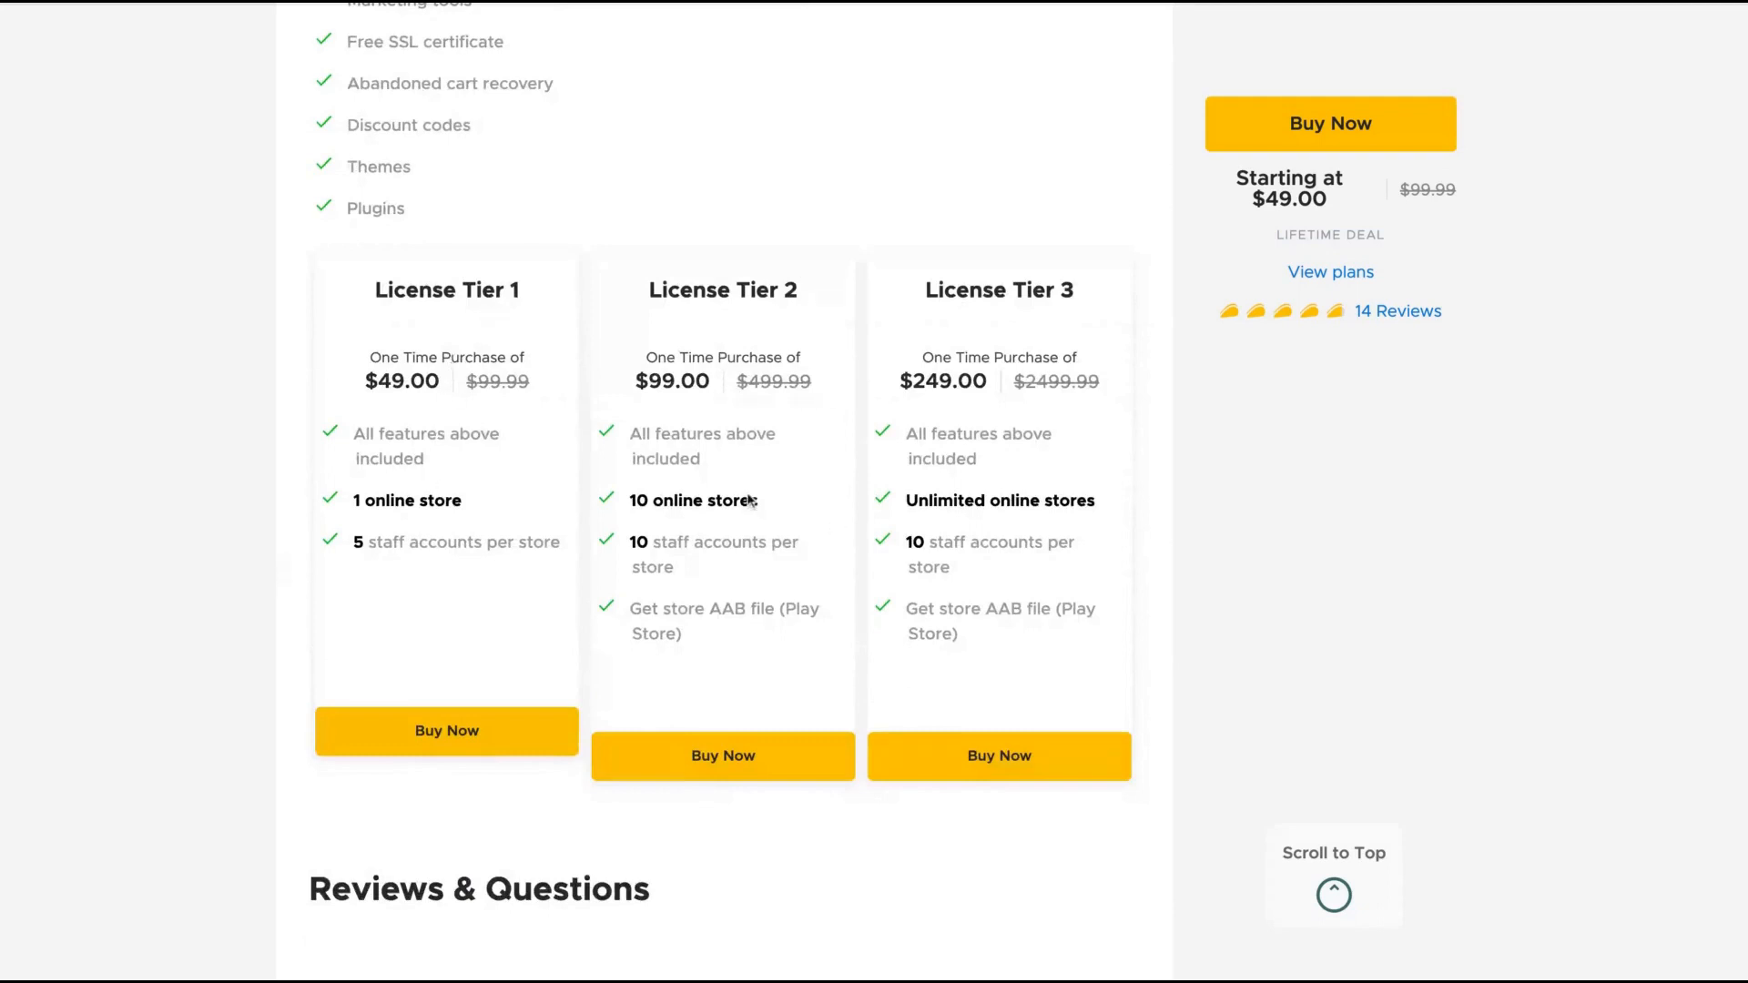
pyautogui.moveTo(1111, 332)
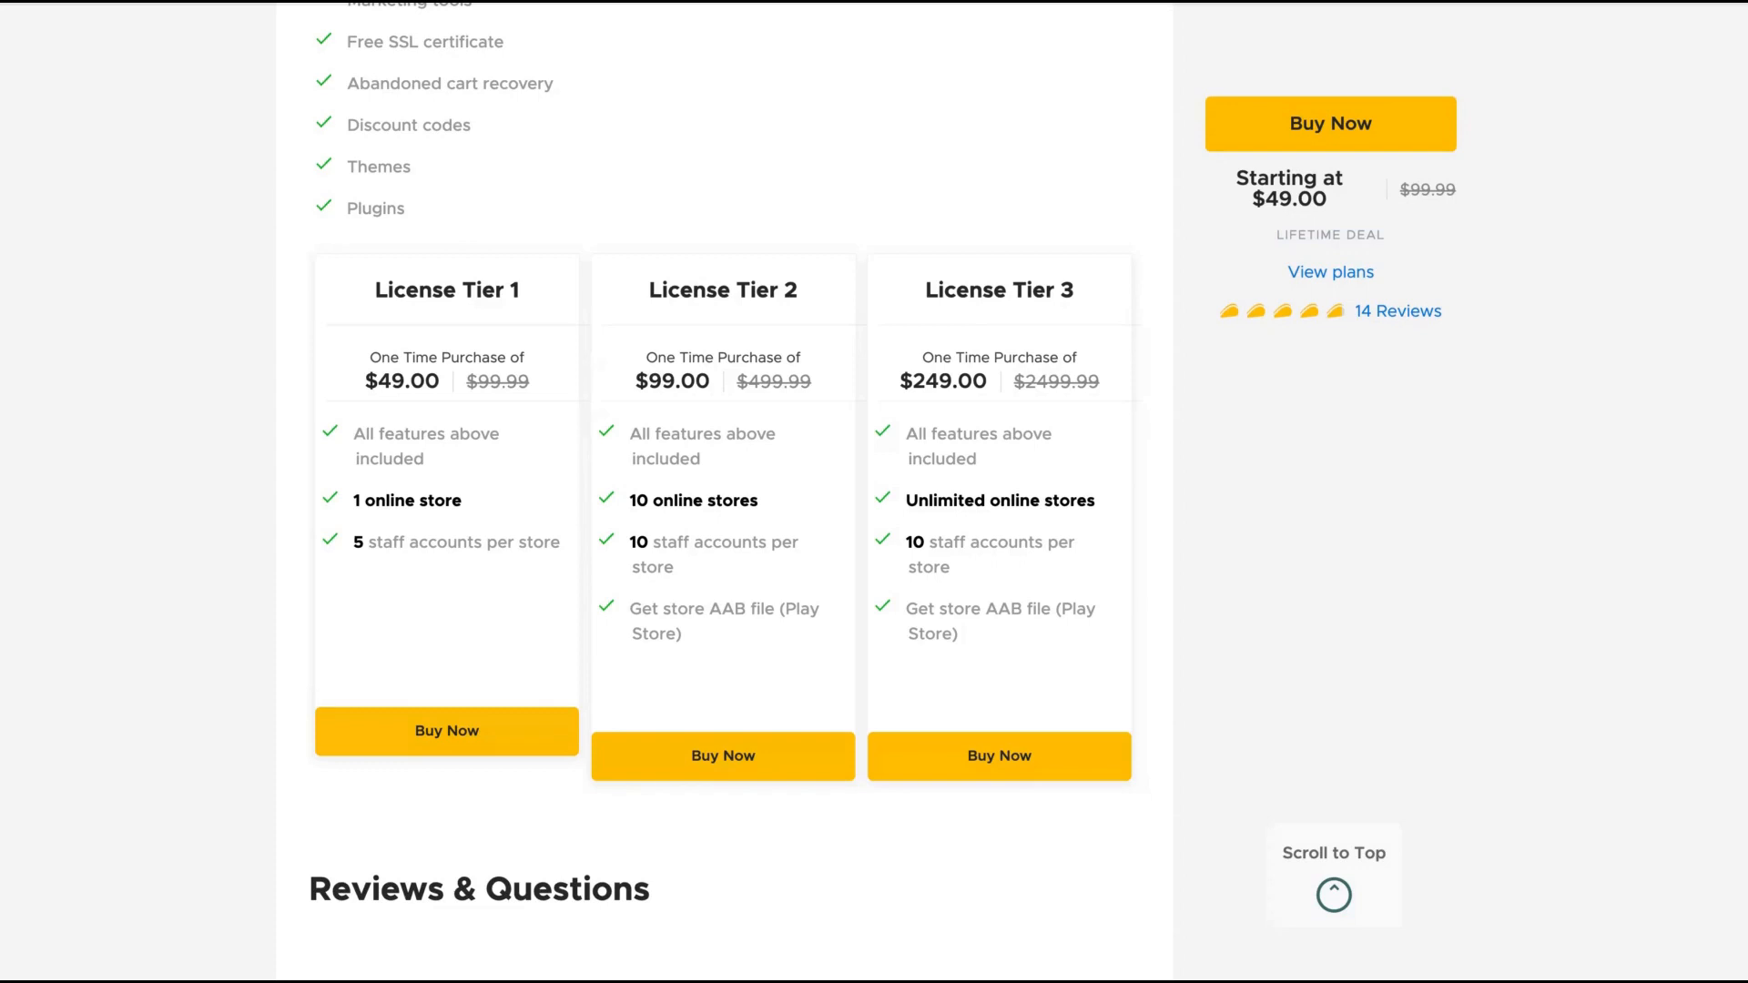
pyautogui.moveTo(621, 293)
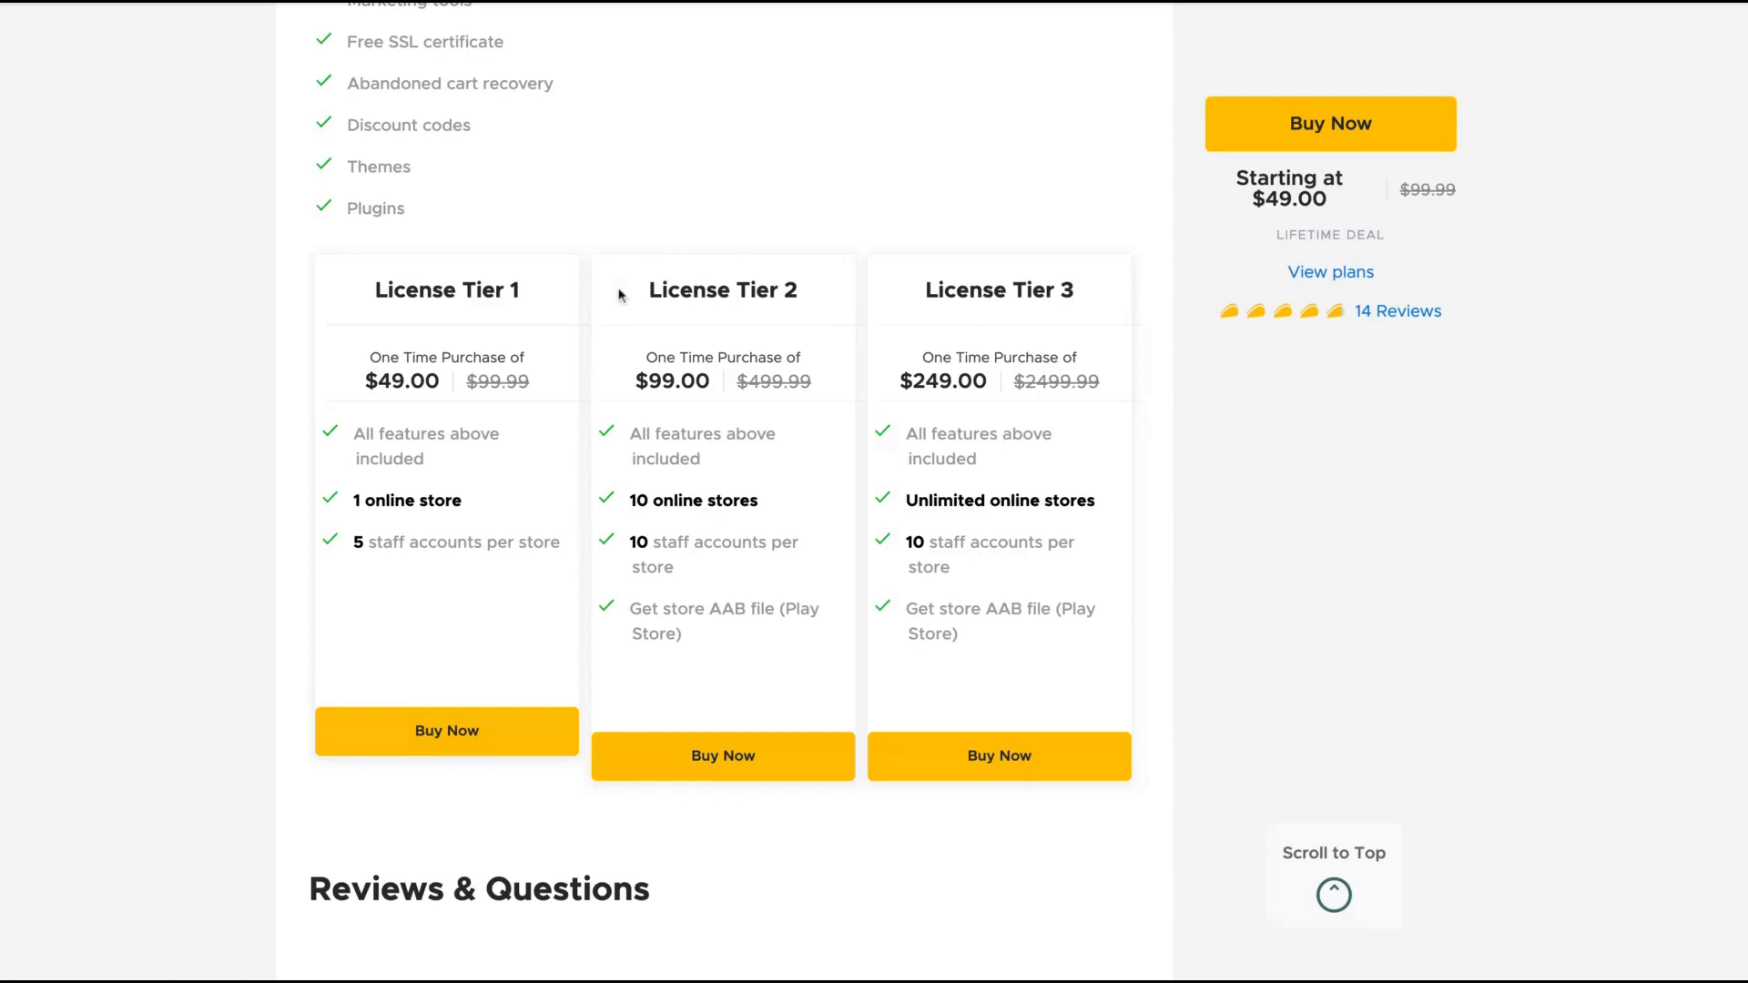
pyautogui.doubleClick(712, 290)
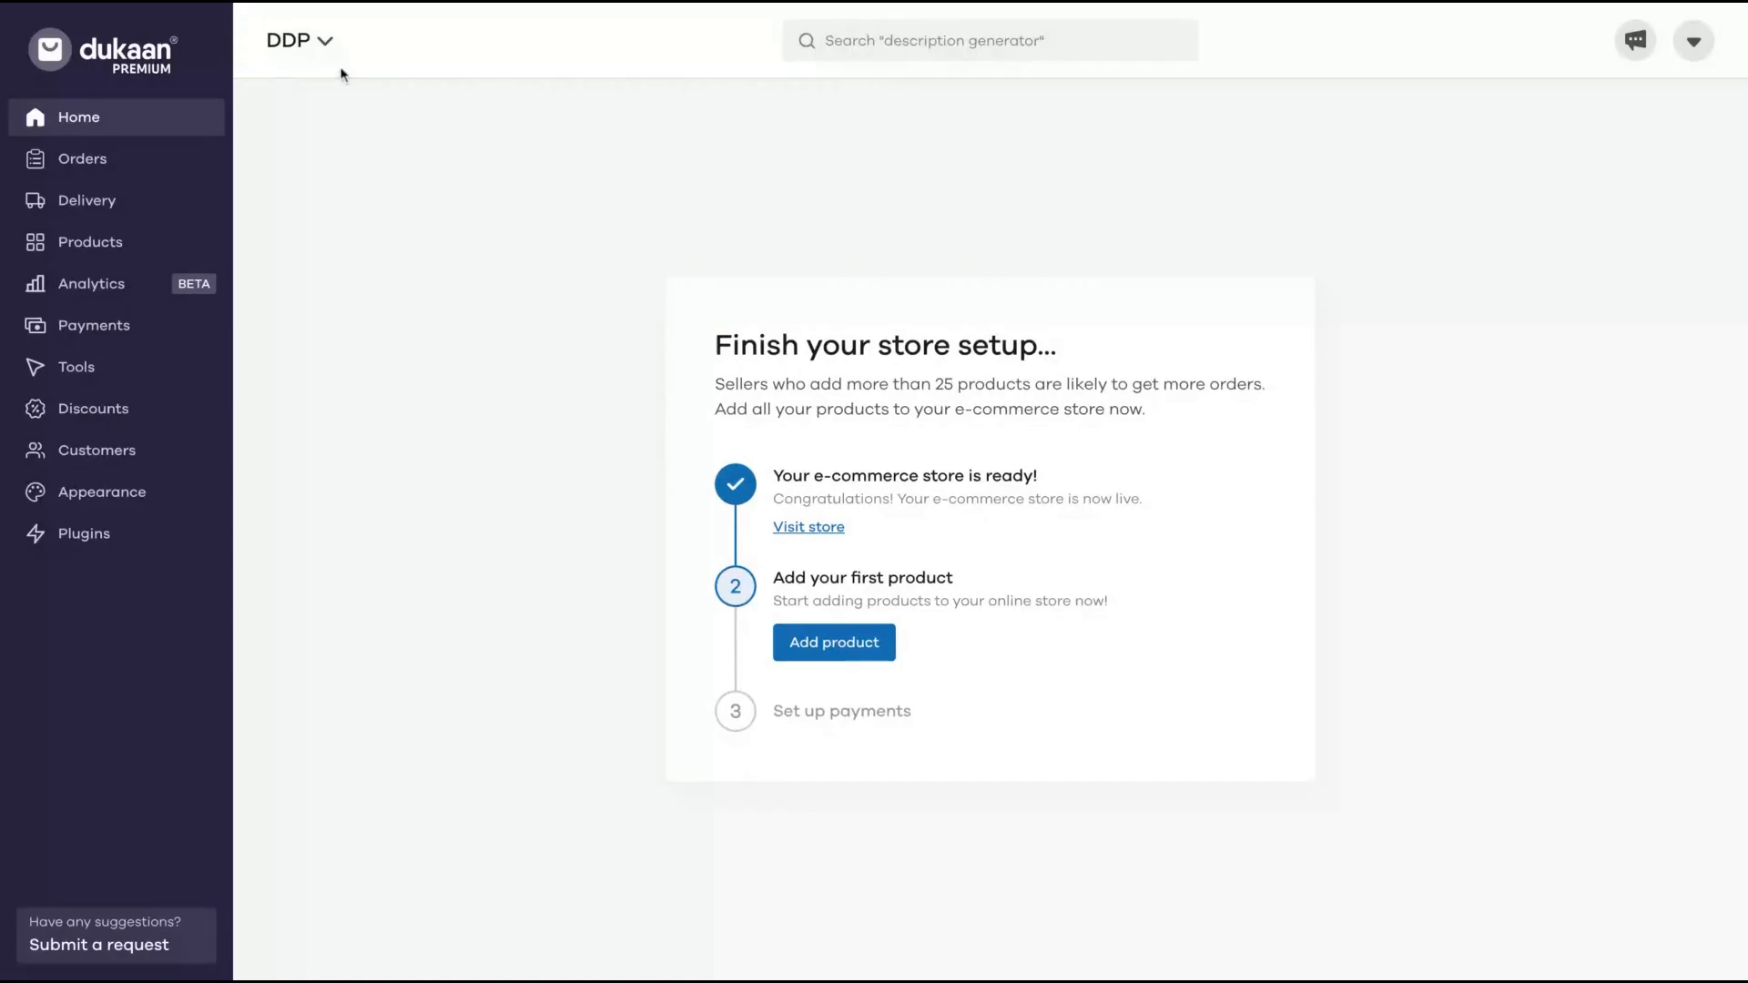
pyautogui.click(297, 40)
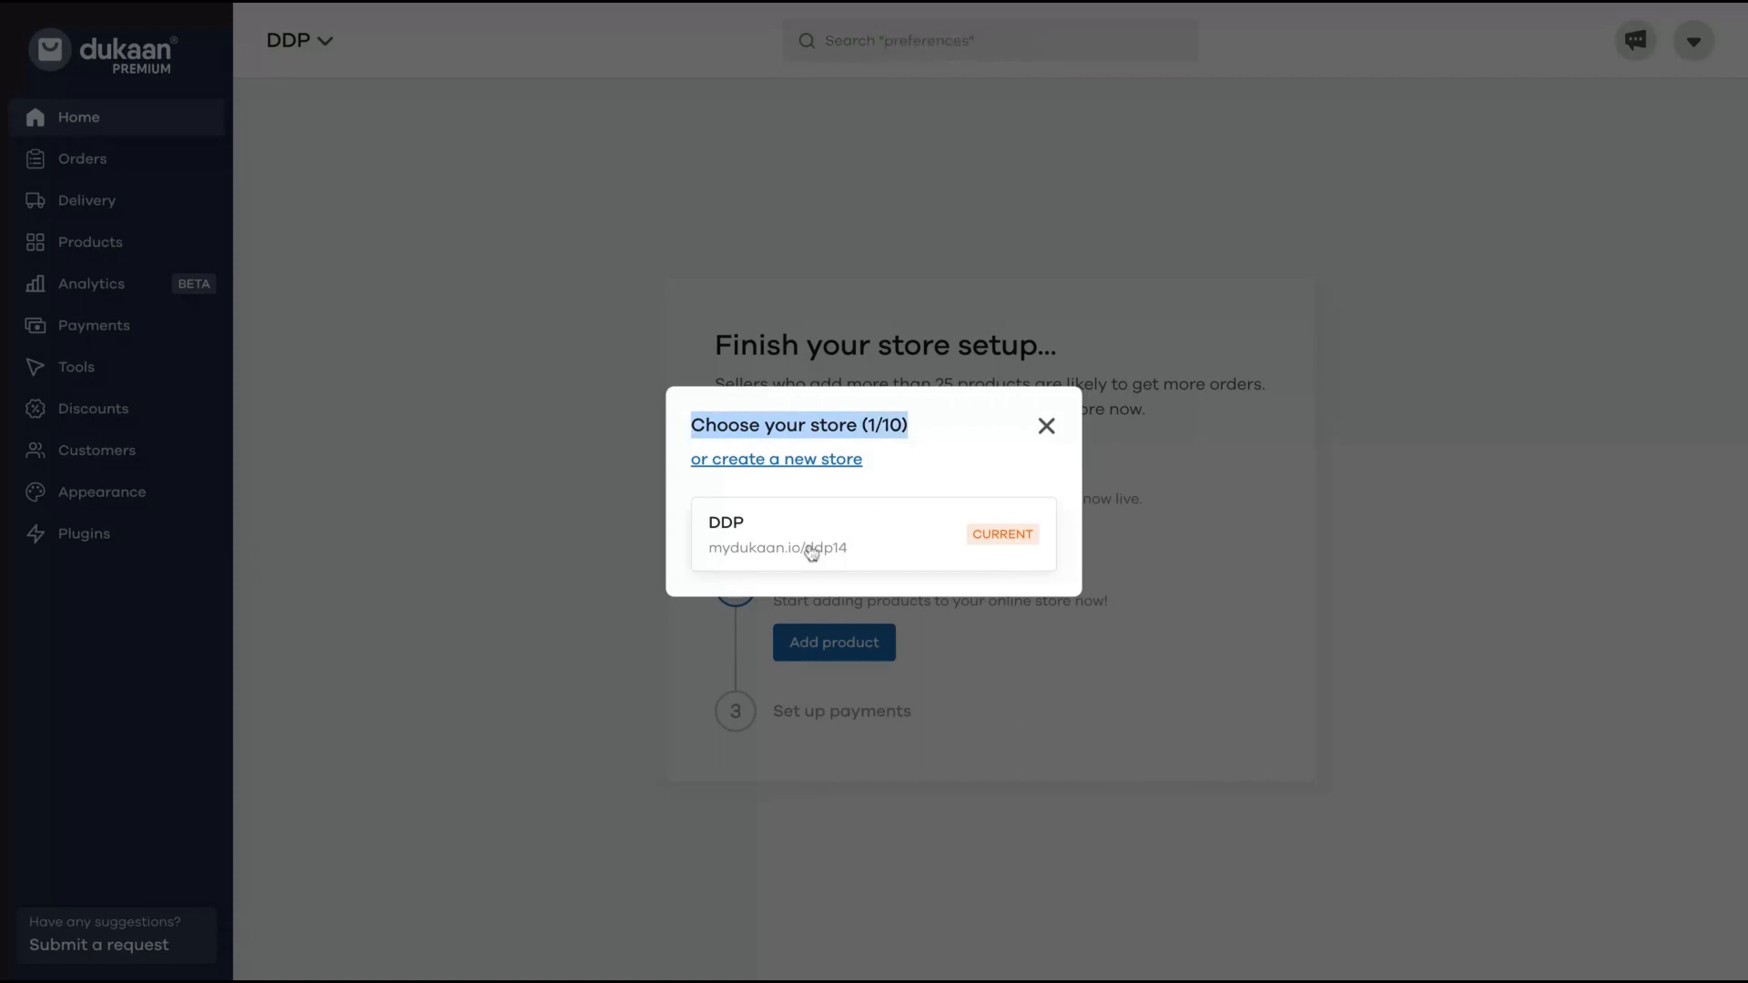
pyautogui.moveTo(801, 572)
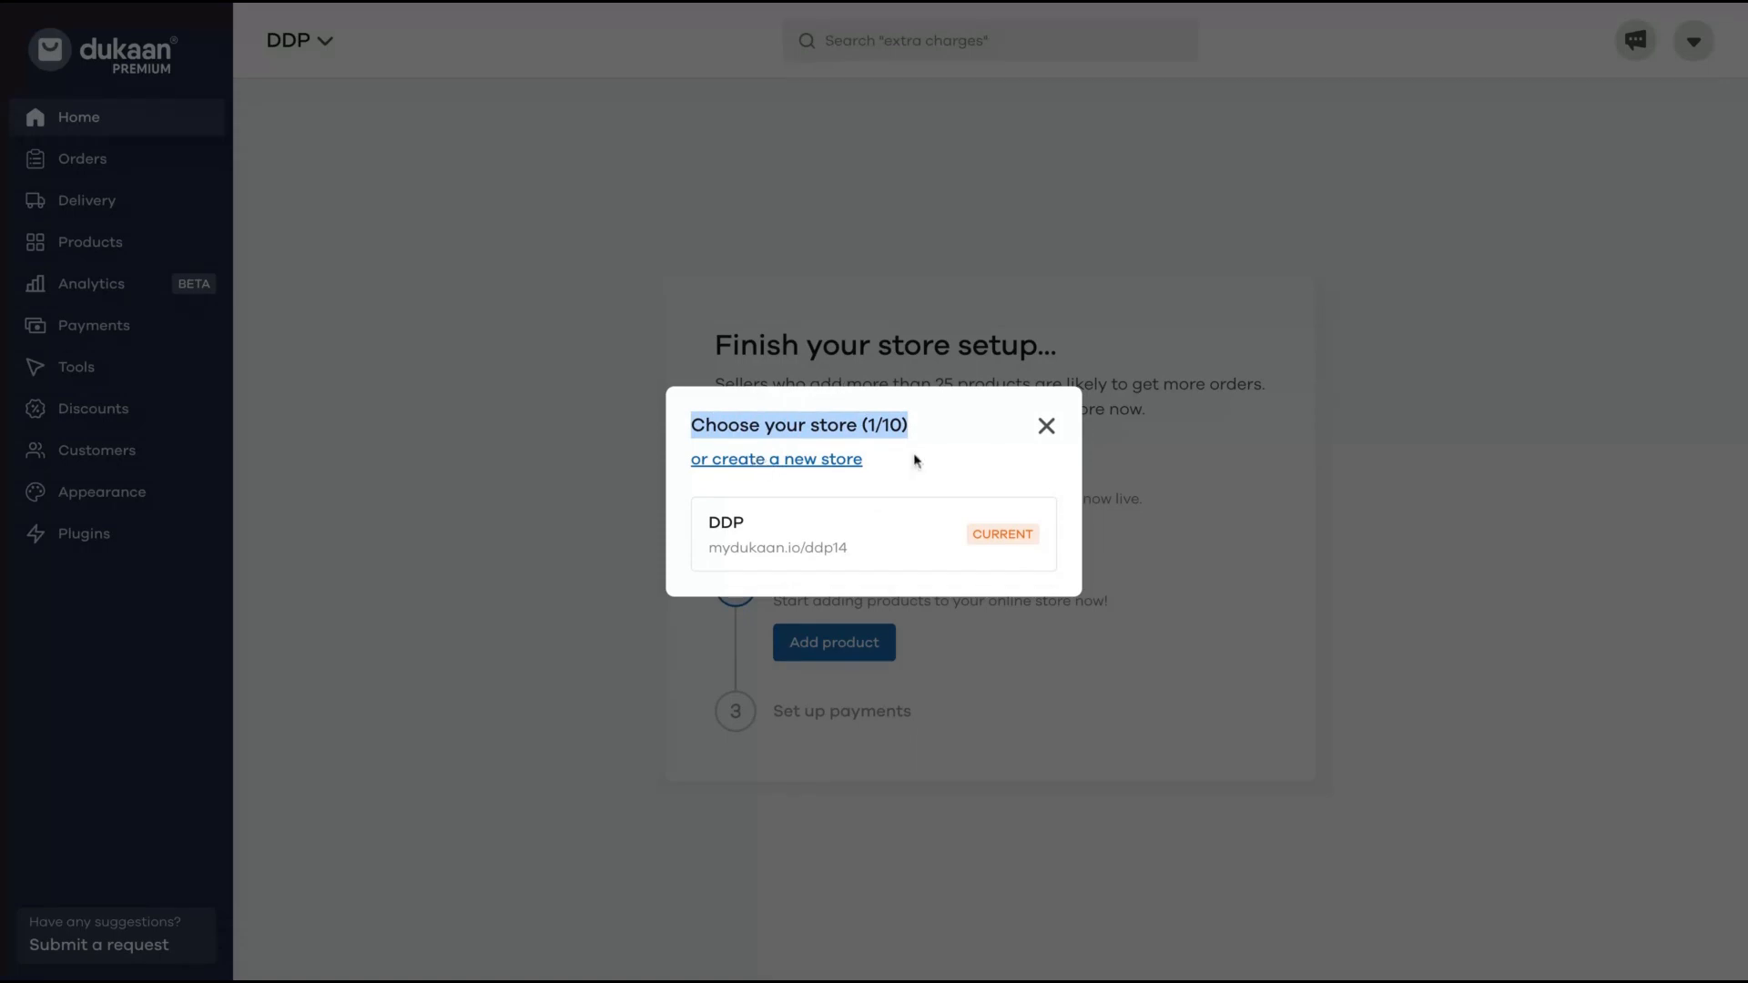
pyautogui.moveTo(1020, 419)
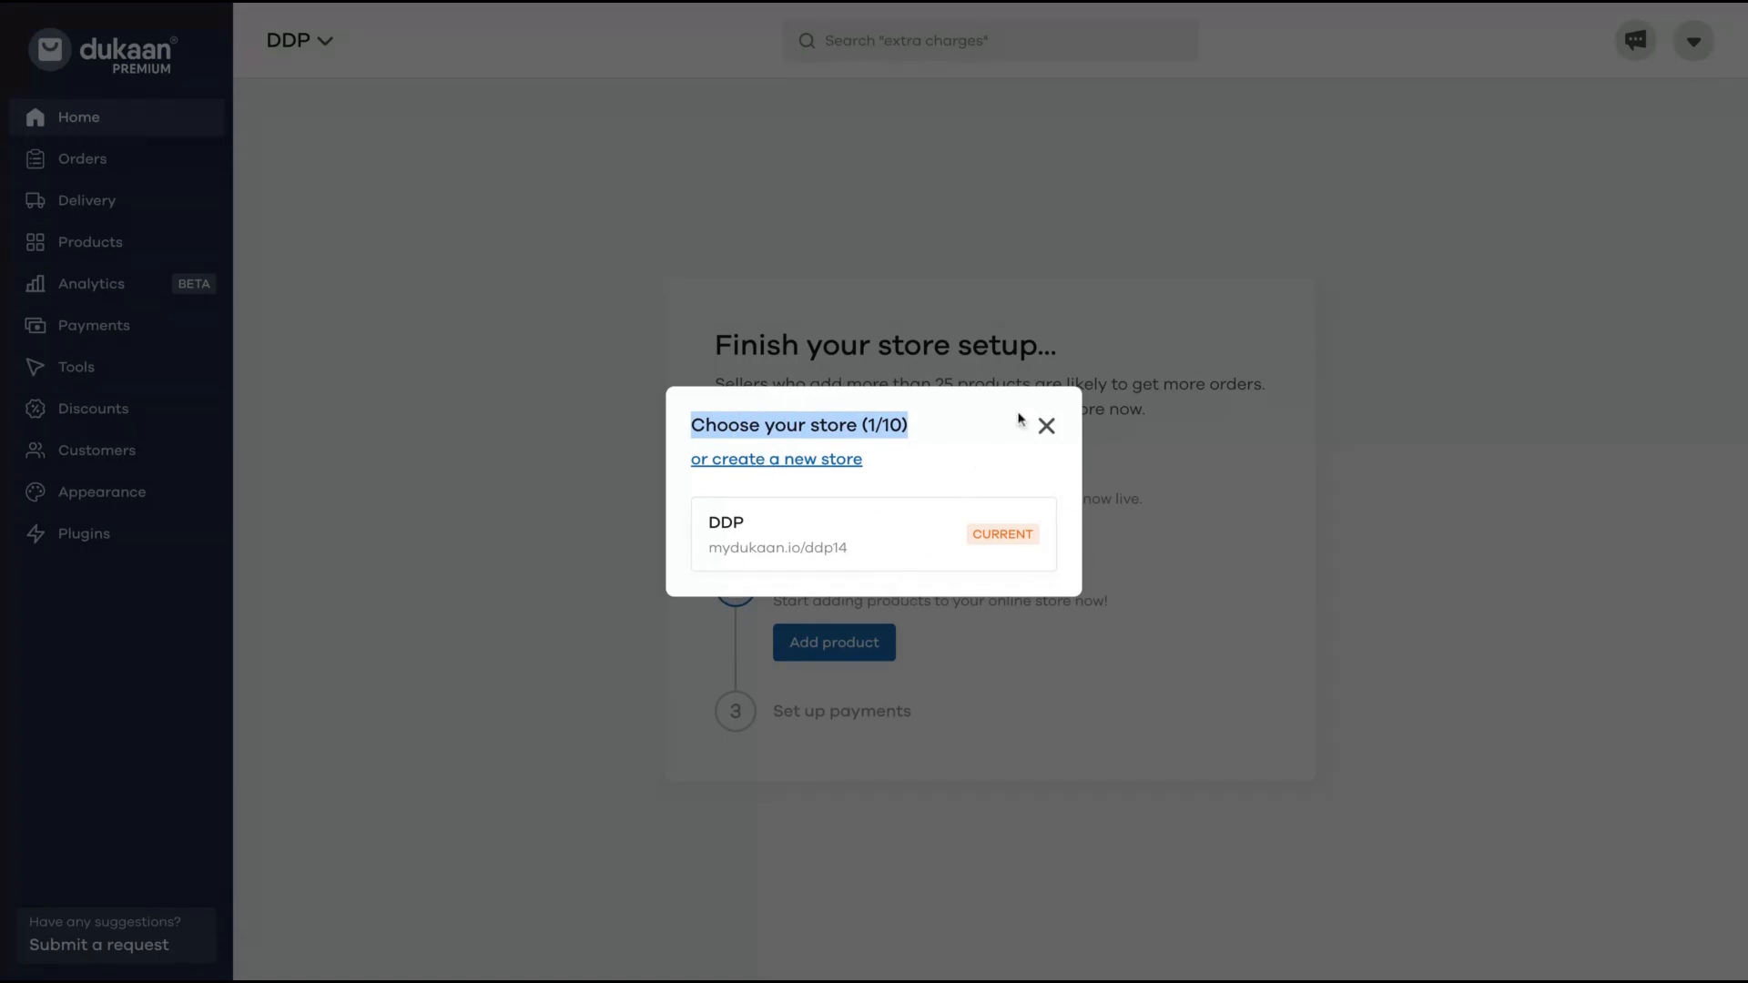
pyautogui.click(1045, 426)
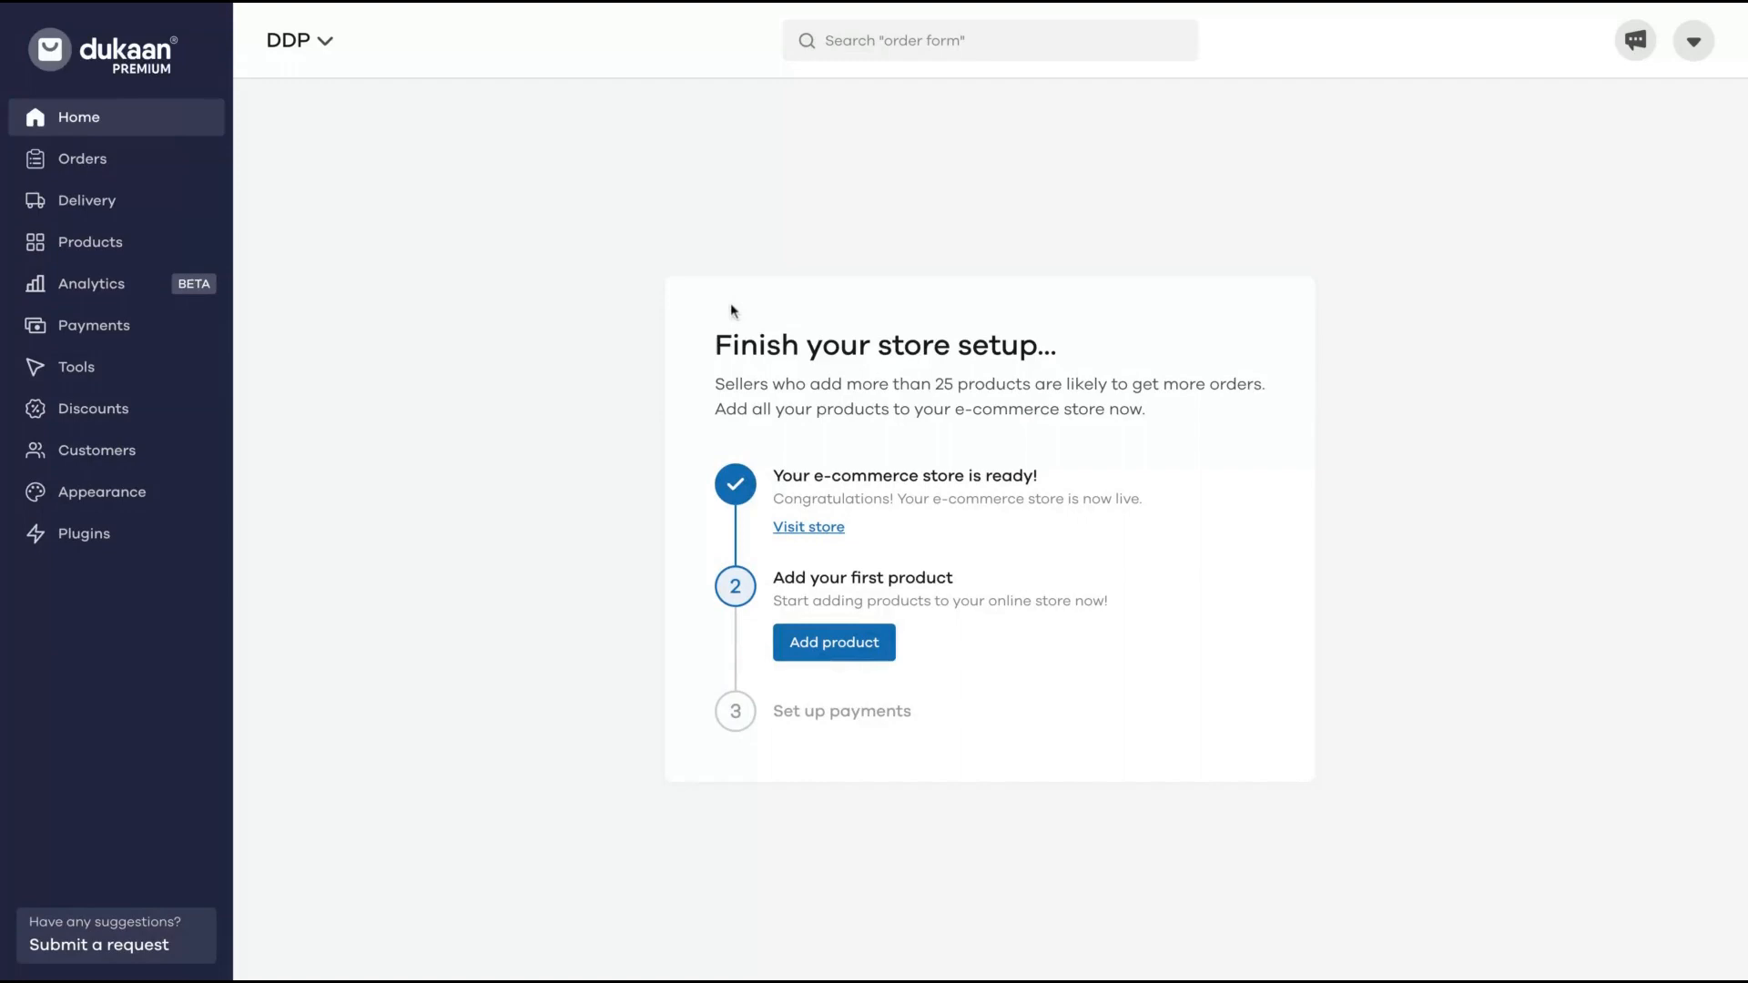
# From the account menu, go to the Account page with the DDP store details.
pyautogui.click(1692, 40)
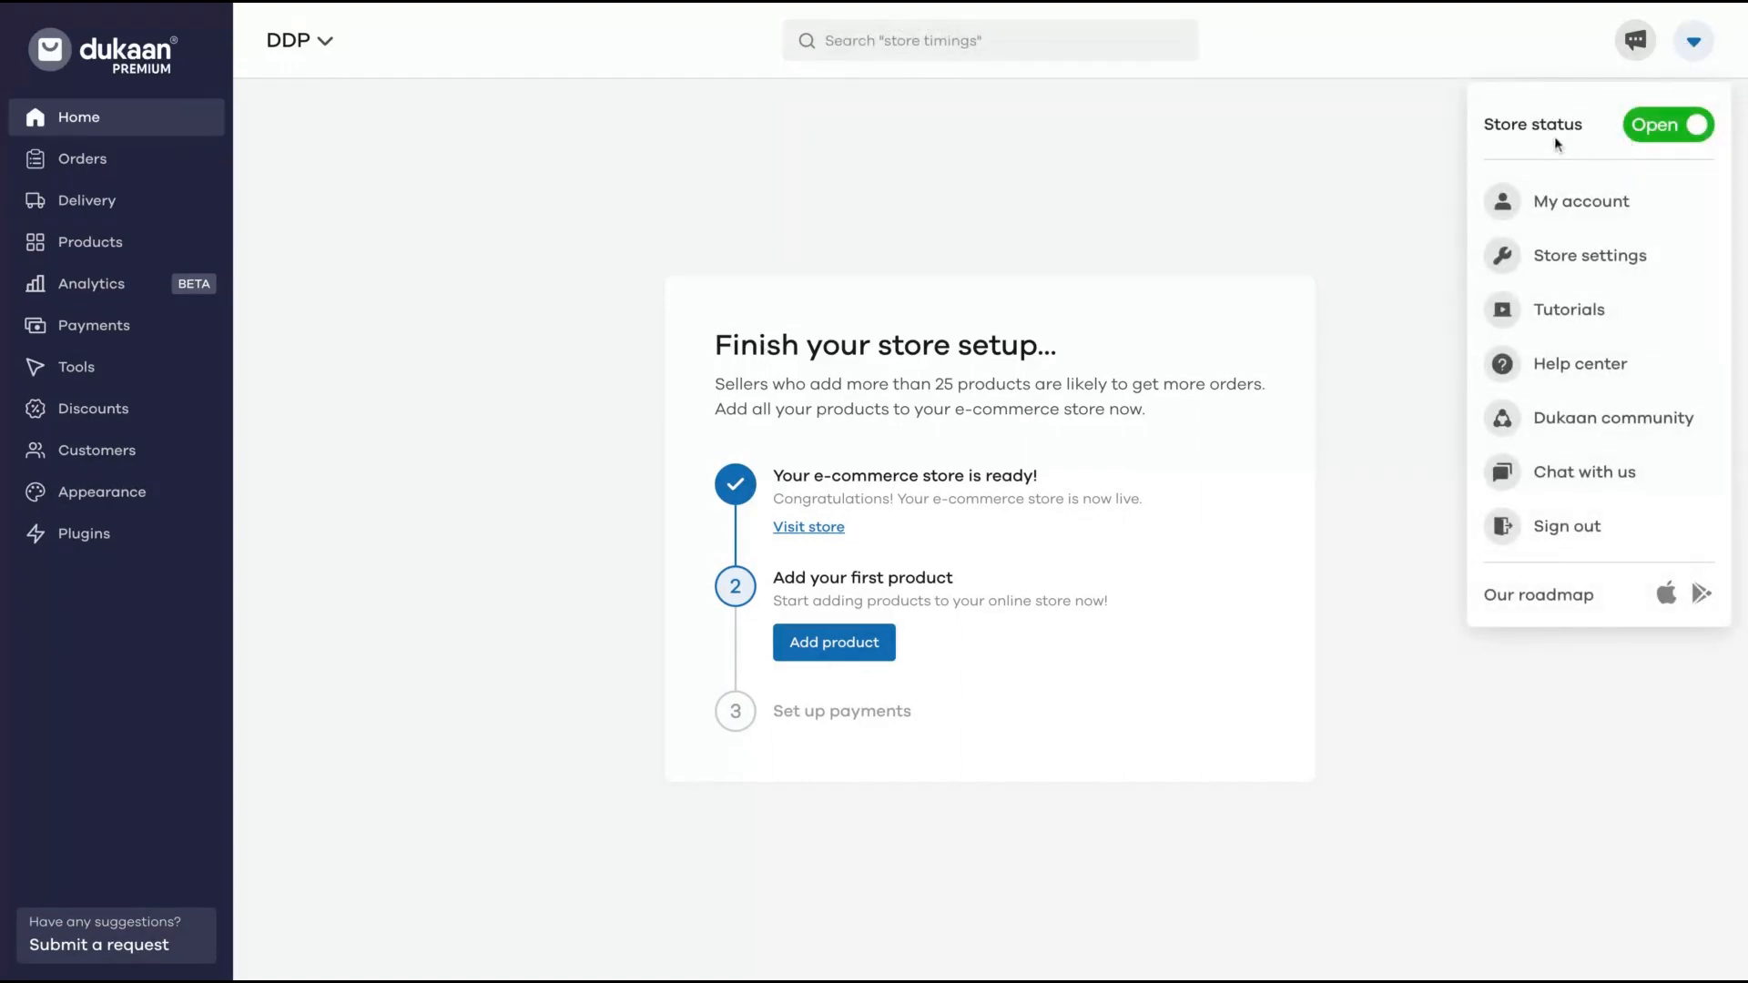
pyautogui.moveTo(1582, 472)
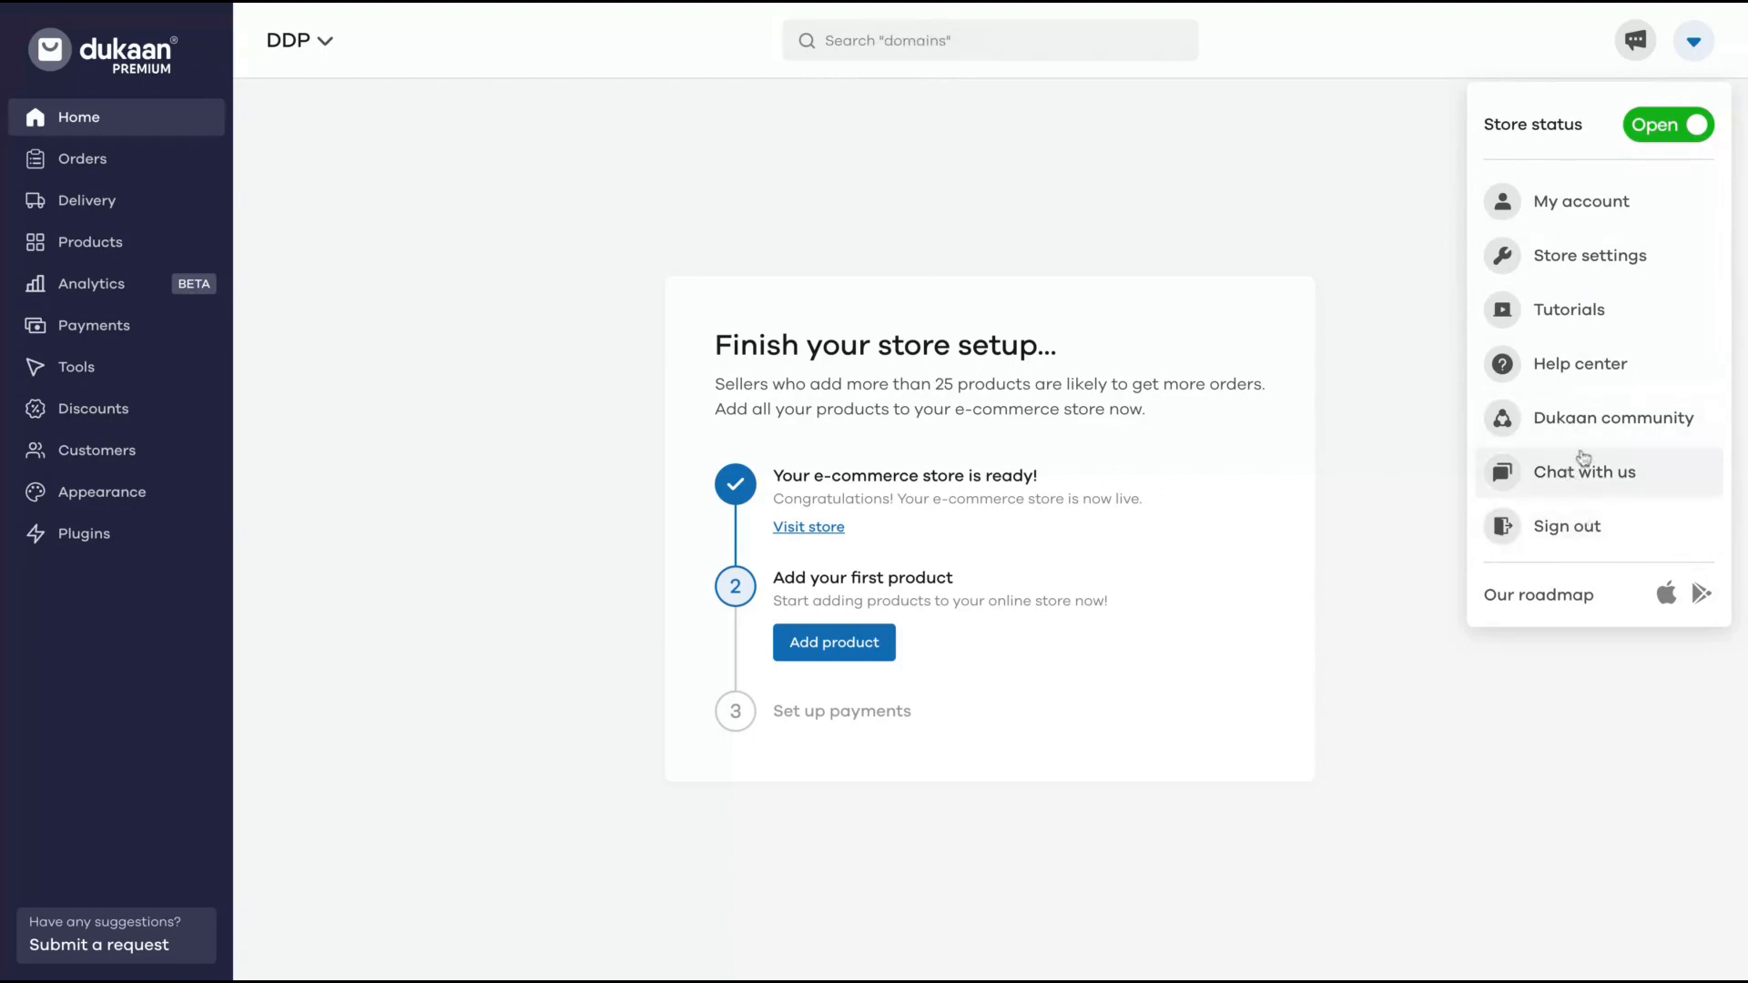
pyautogui.moveTo(1568, 417)
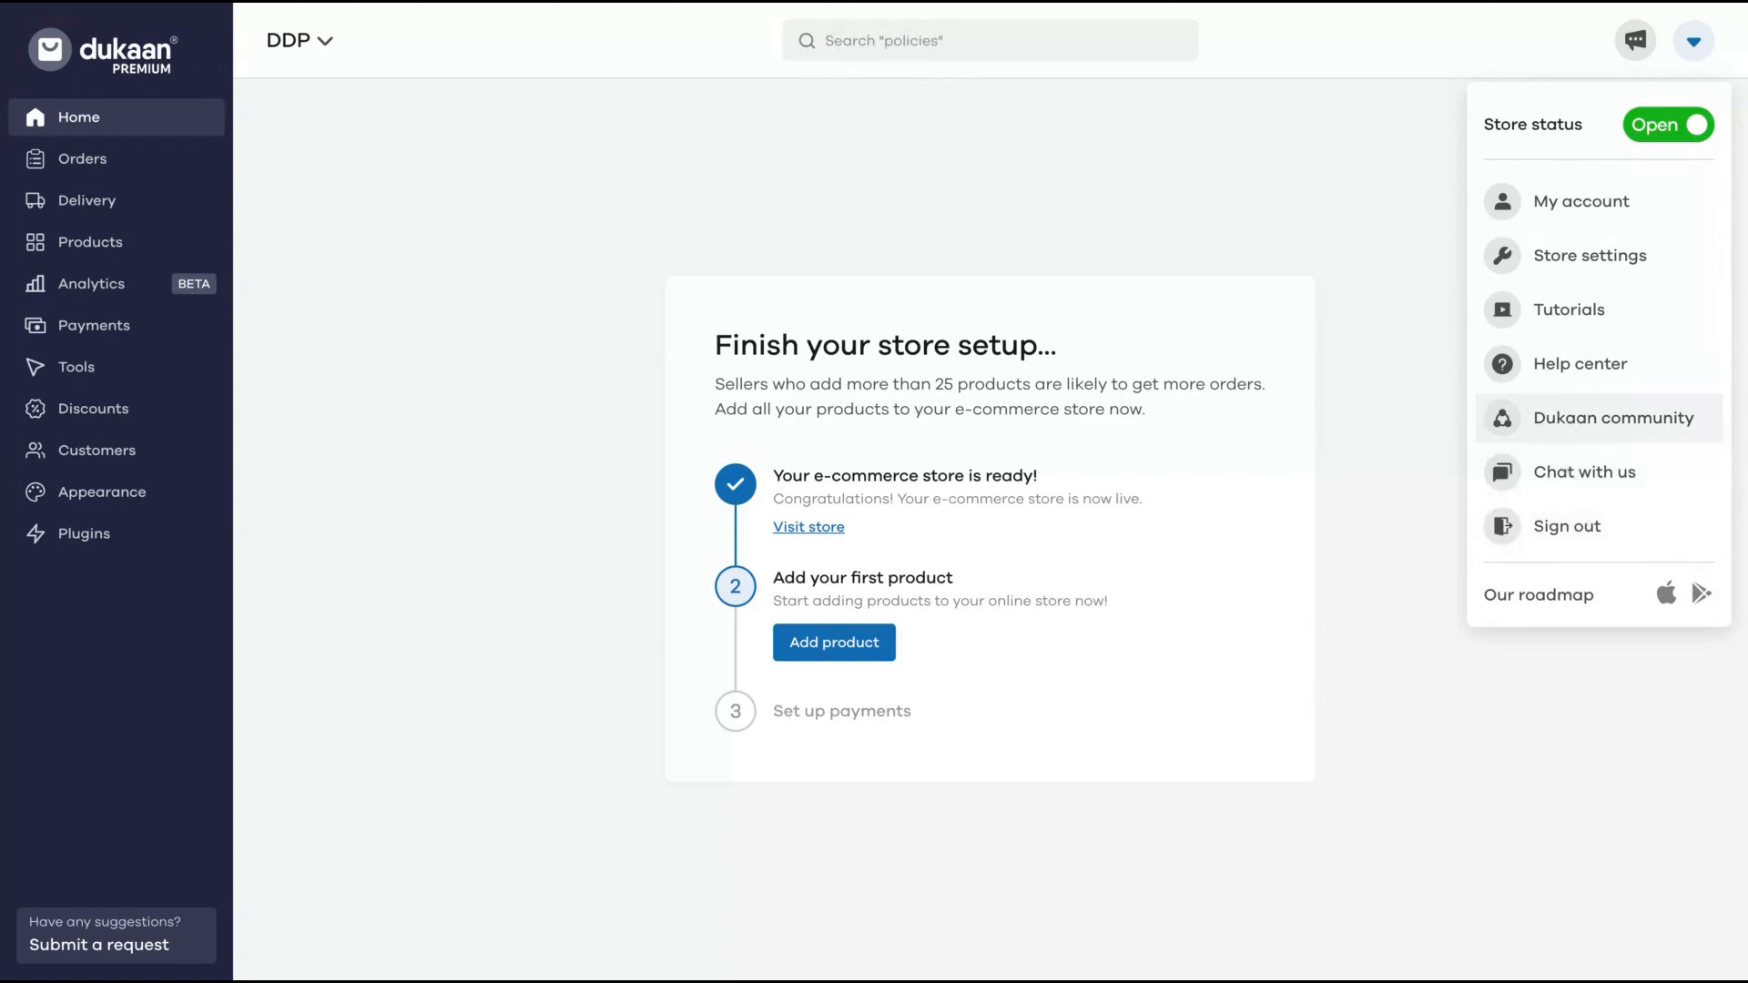
pyautogui.click(1583, 201)
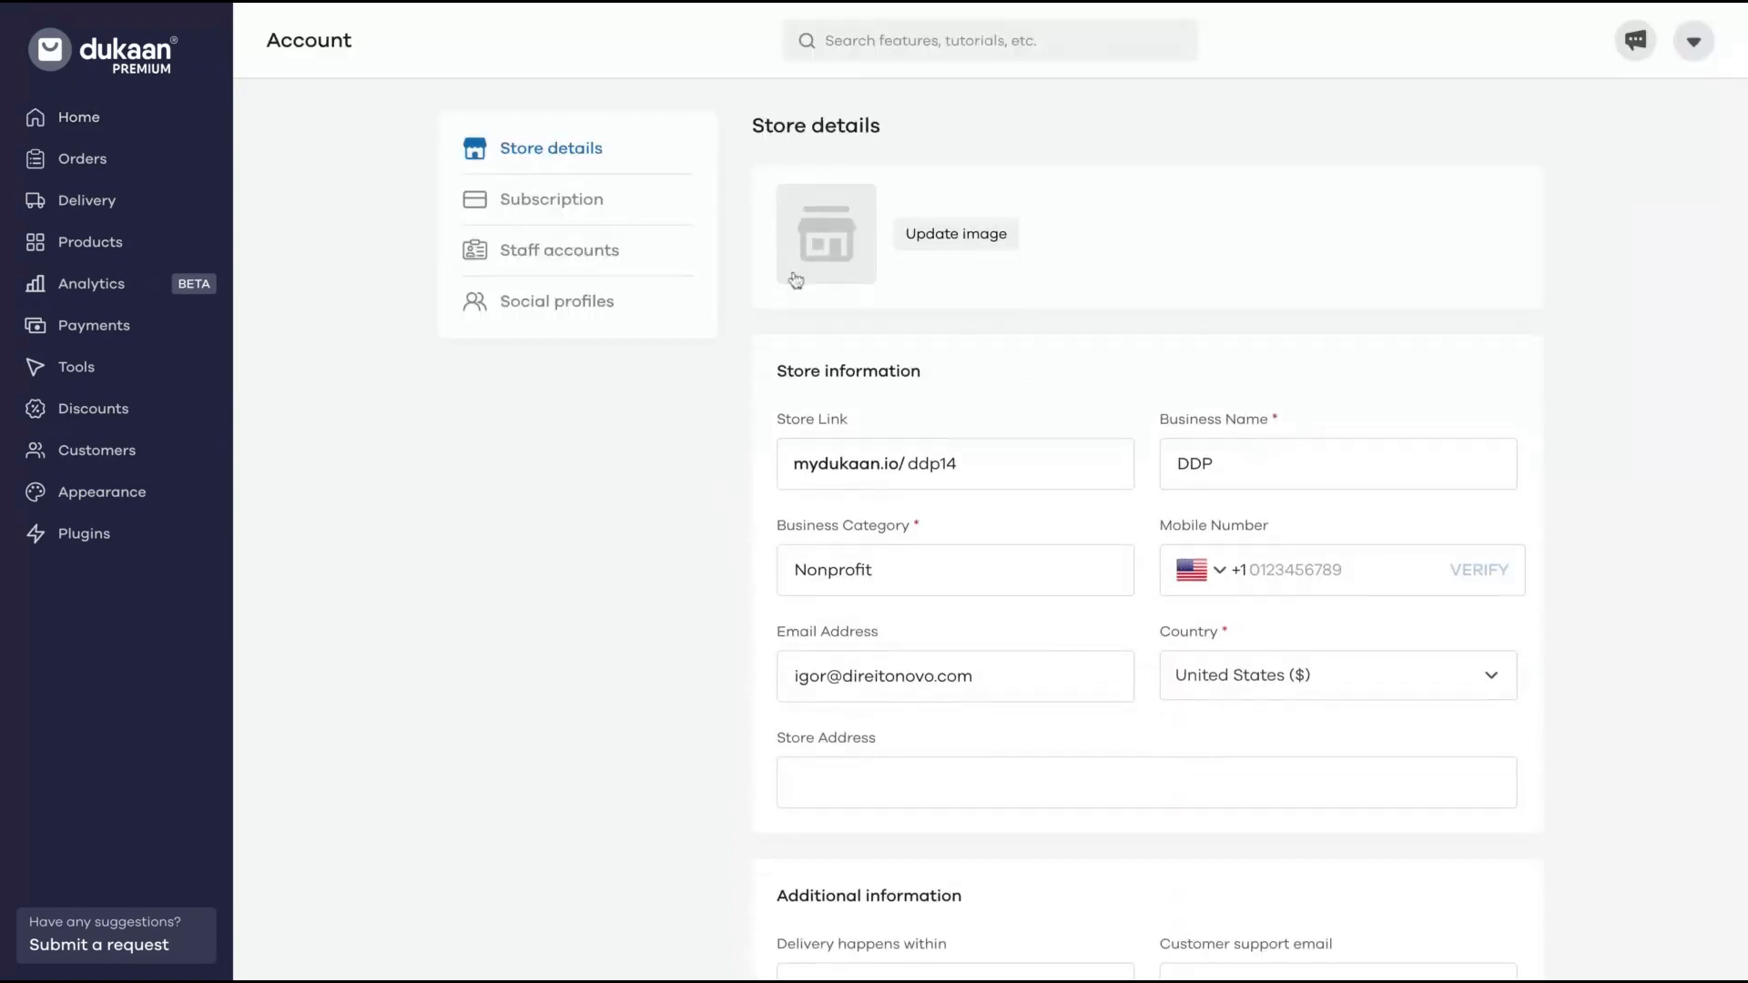
# Review the store details, then view the Tier 2 Agency lifetime subscription plan.
pyautogui.scroll(-3)
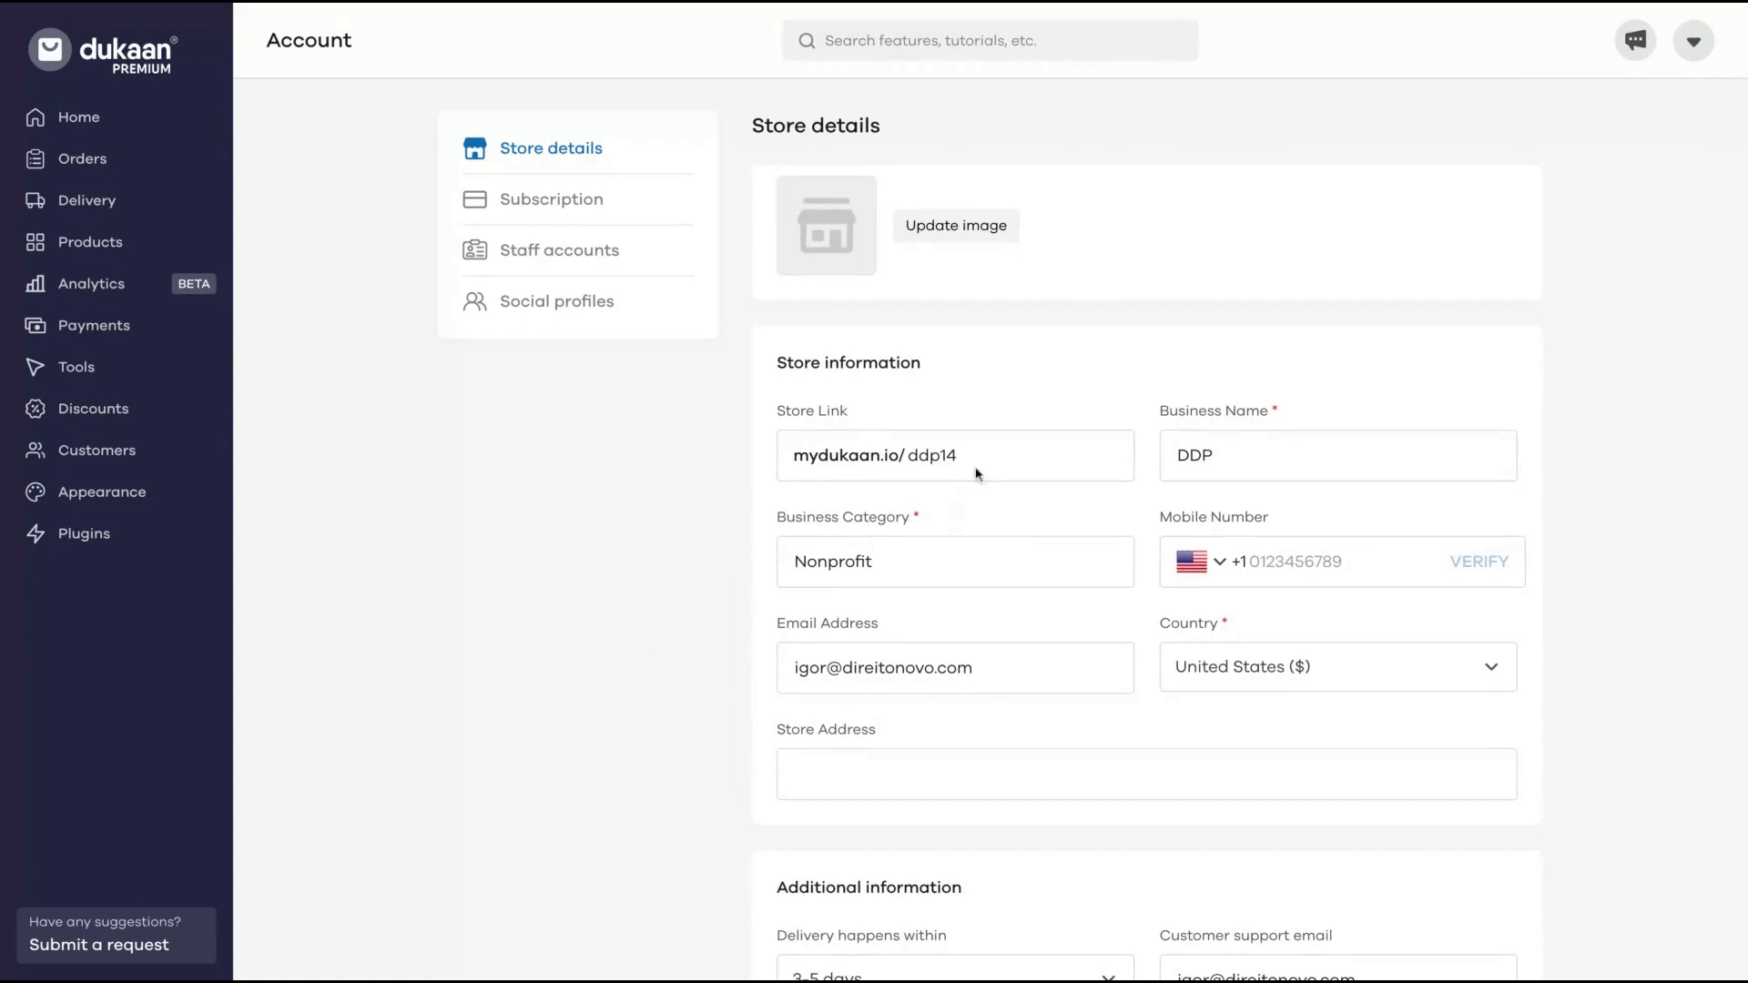
pyautogui.scroll(-3)
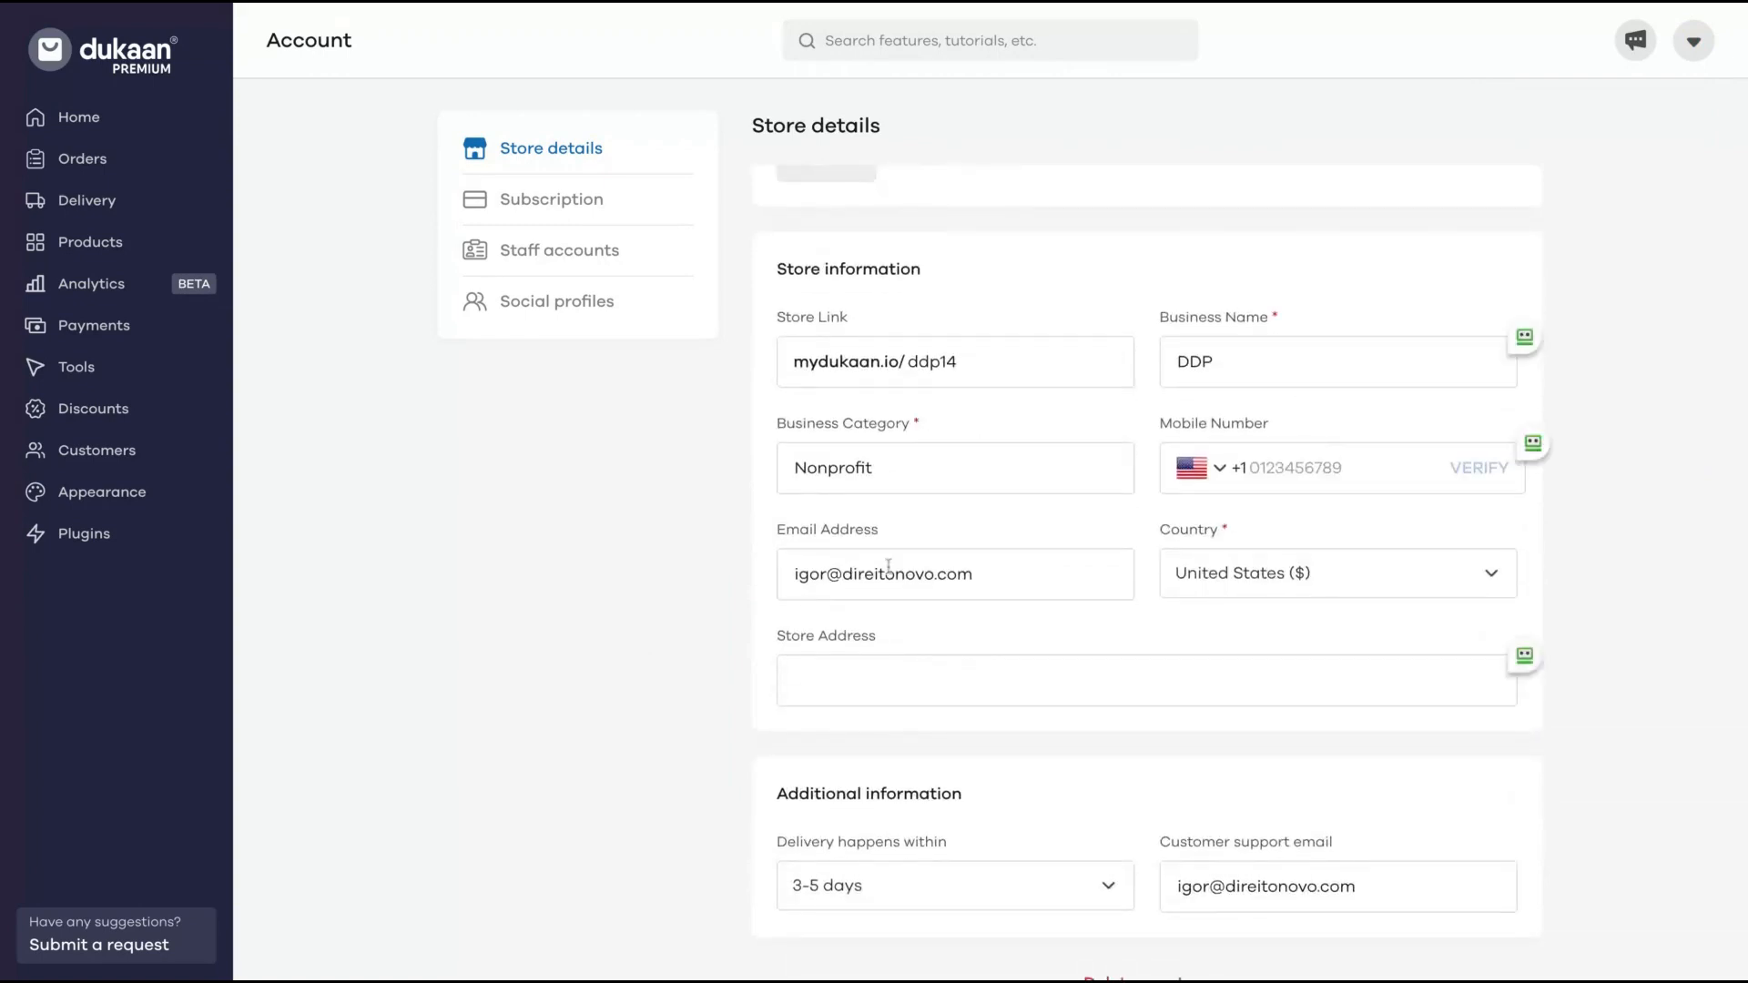
pyautogui.scroll(-3)
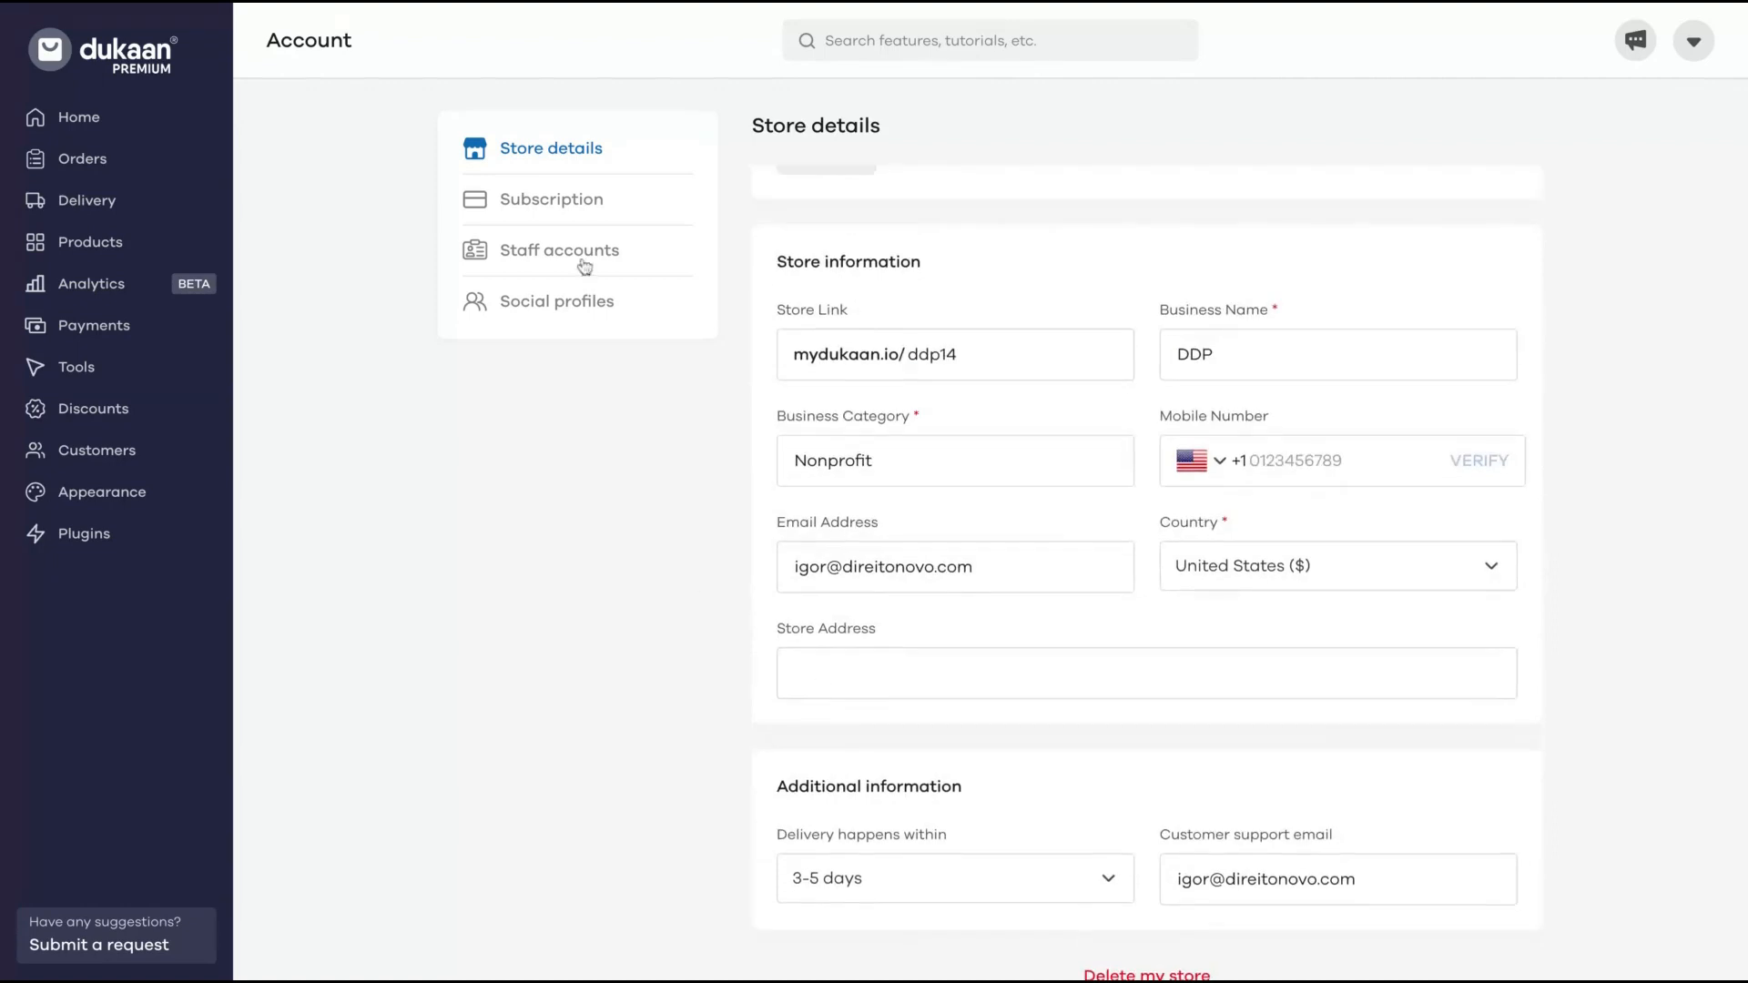
pyautogui.click(550, 198)
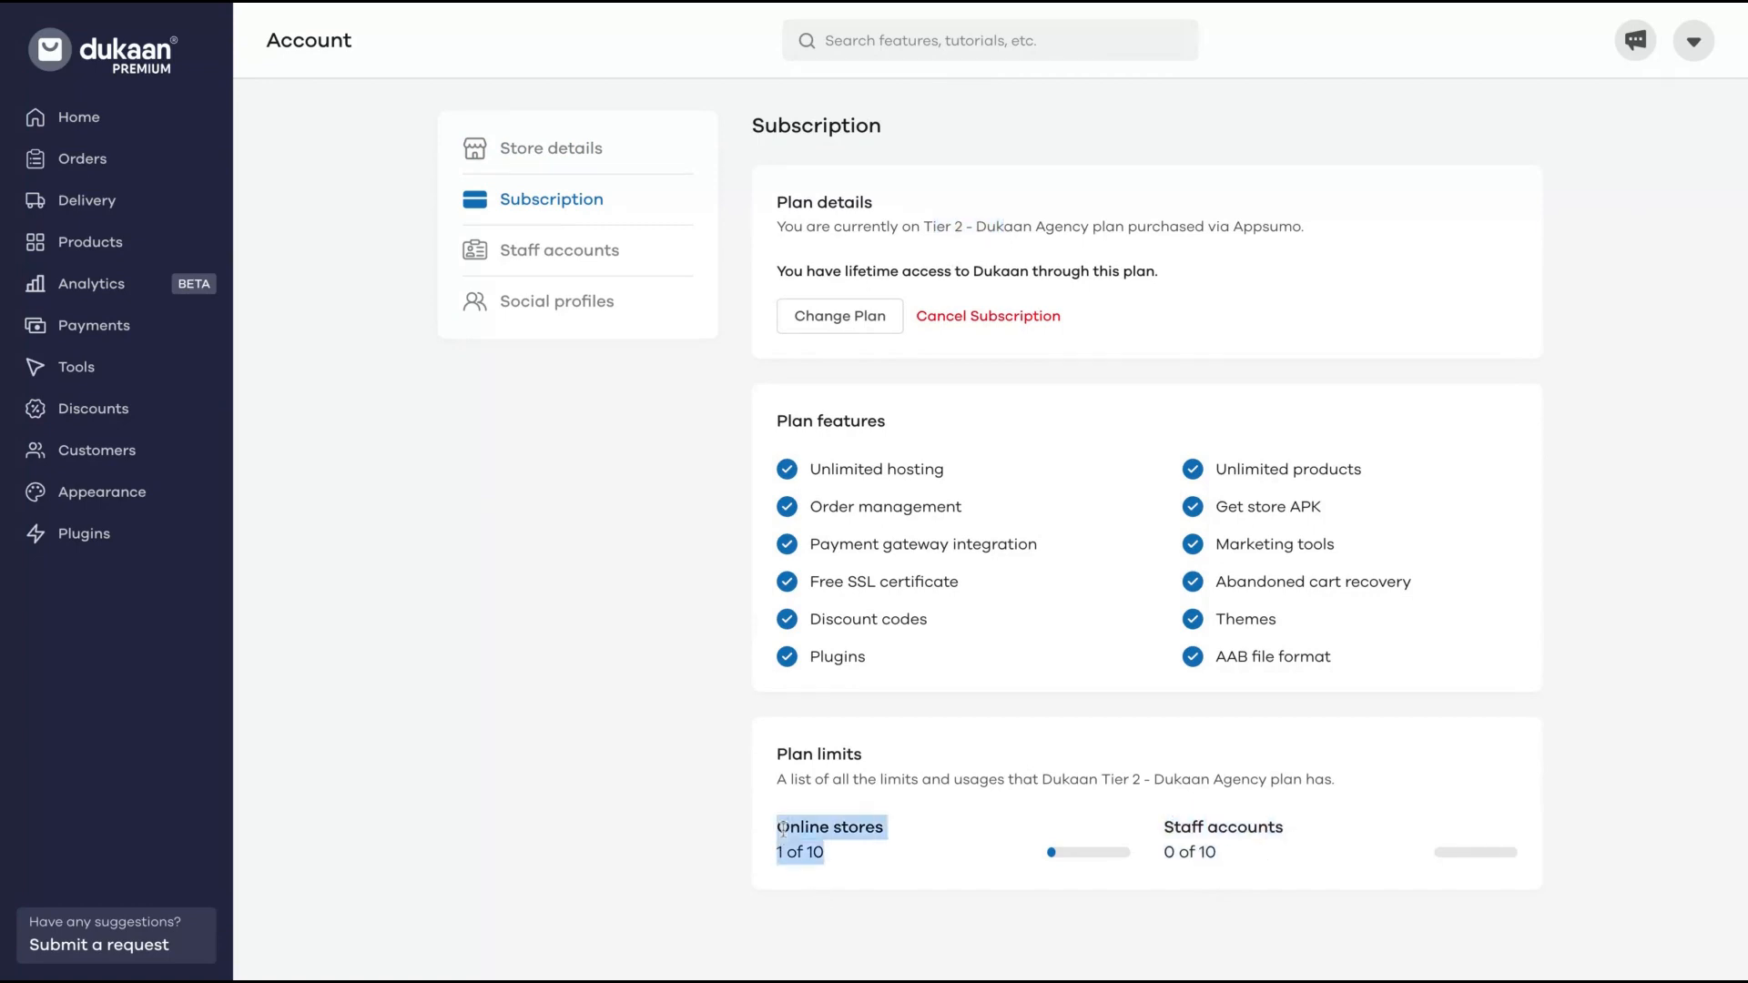
pyautogui.moveTo(559, 249)
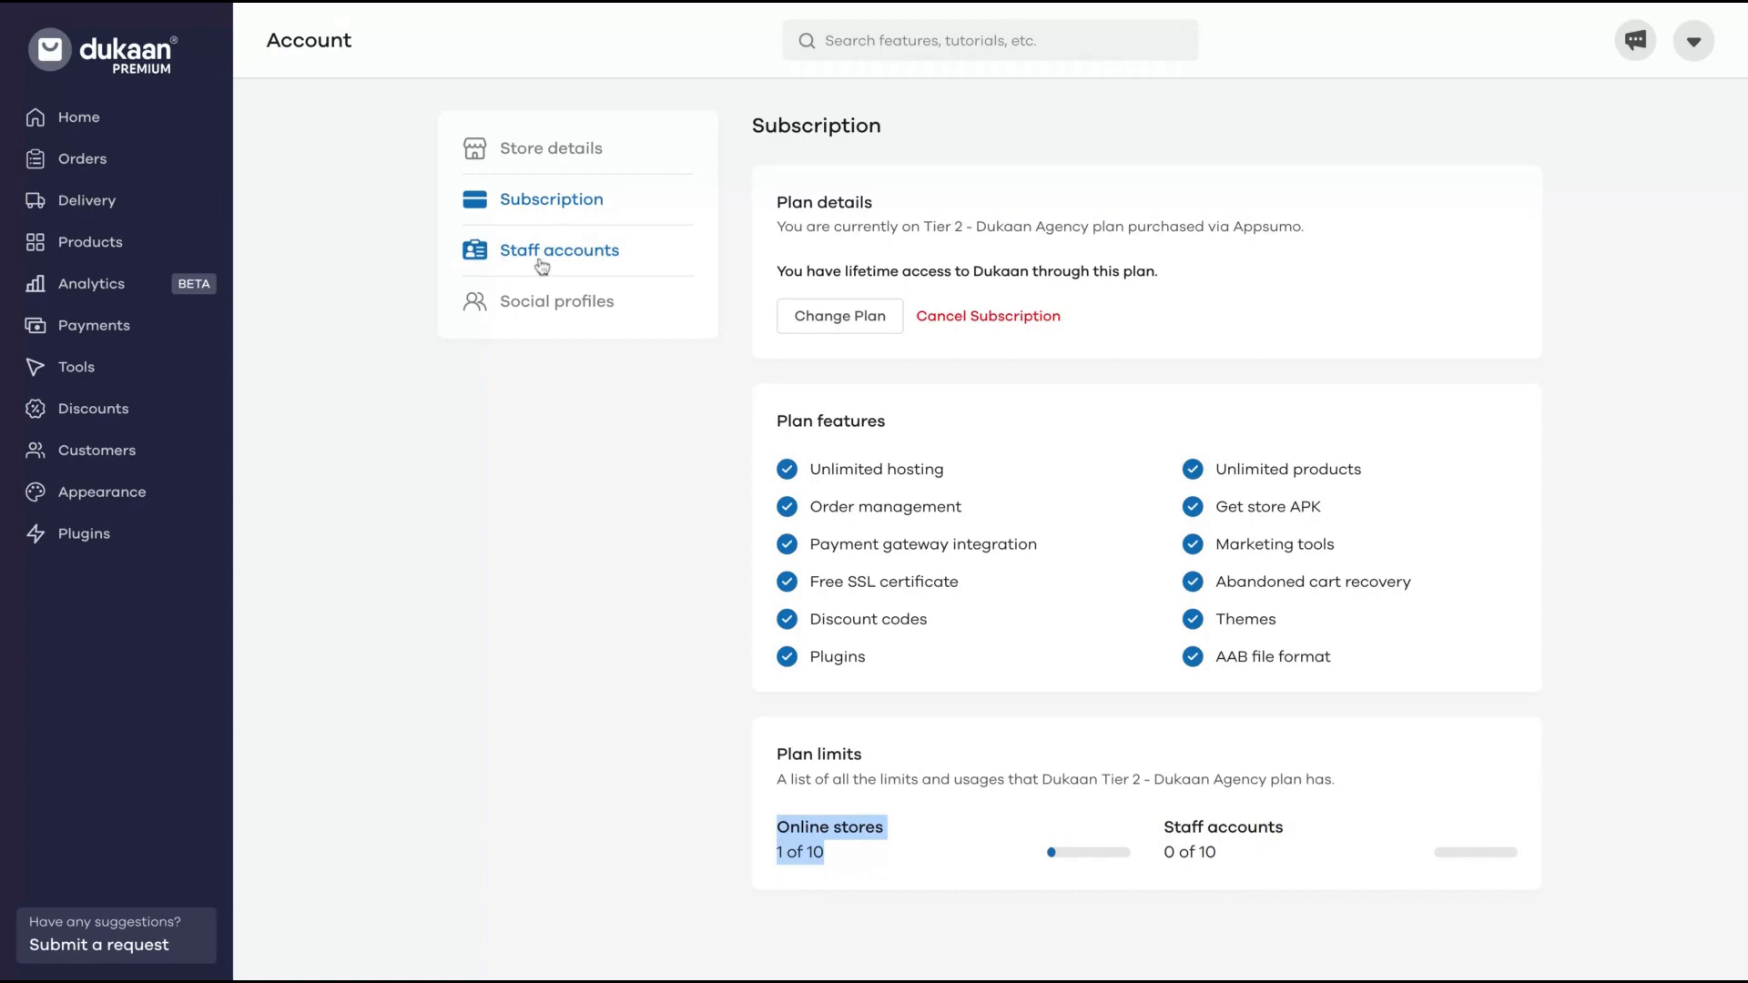
# View Staff accounts (0 of 10) and dismiss the Add staff form without inviting anyone.
pyautogui.click(559, 249)
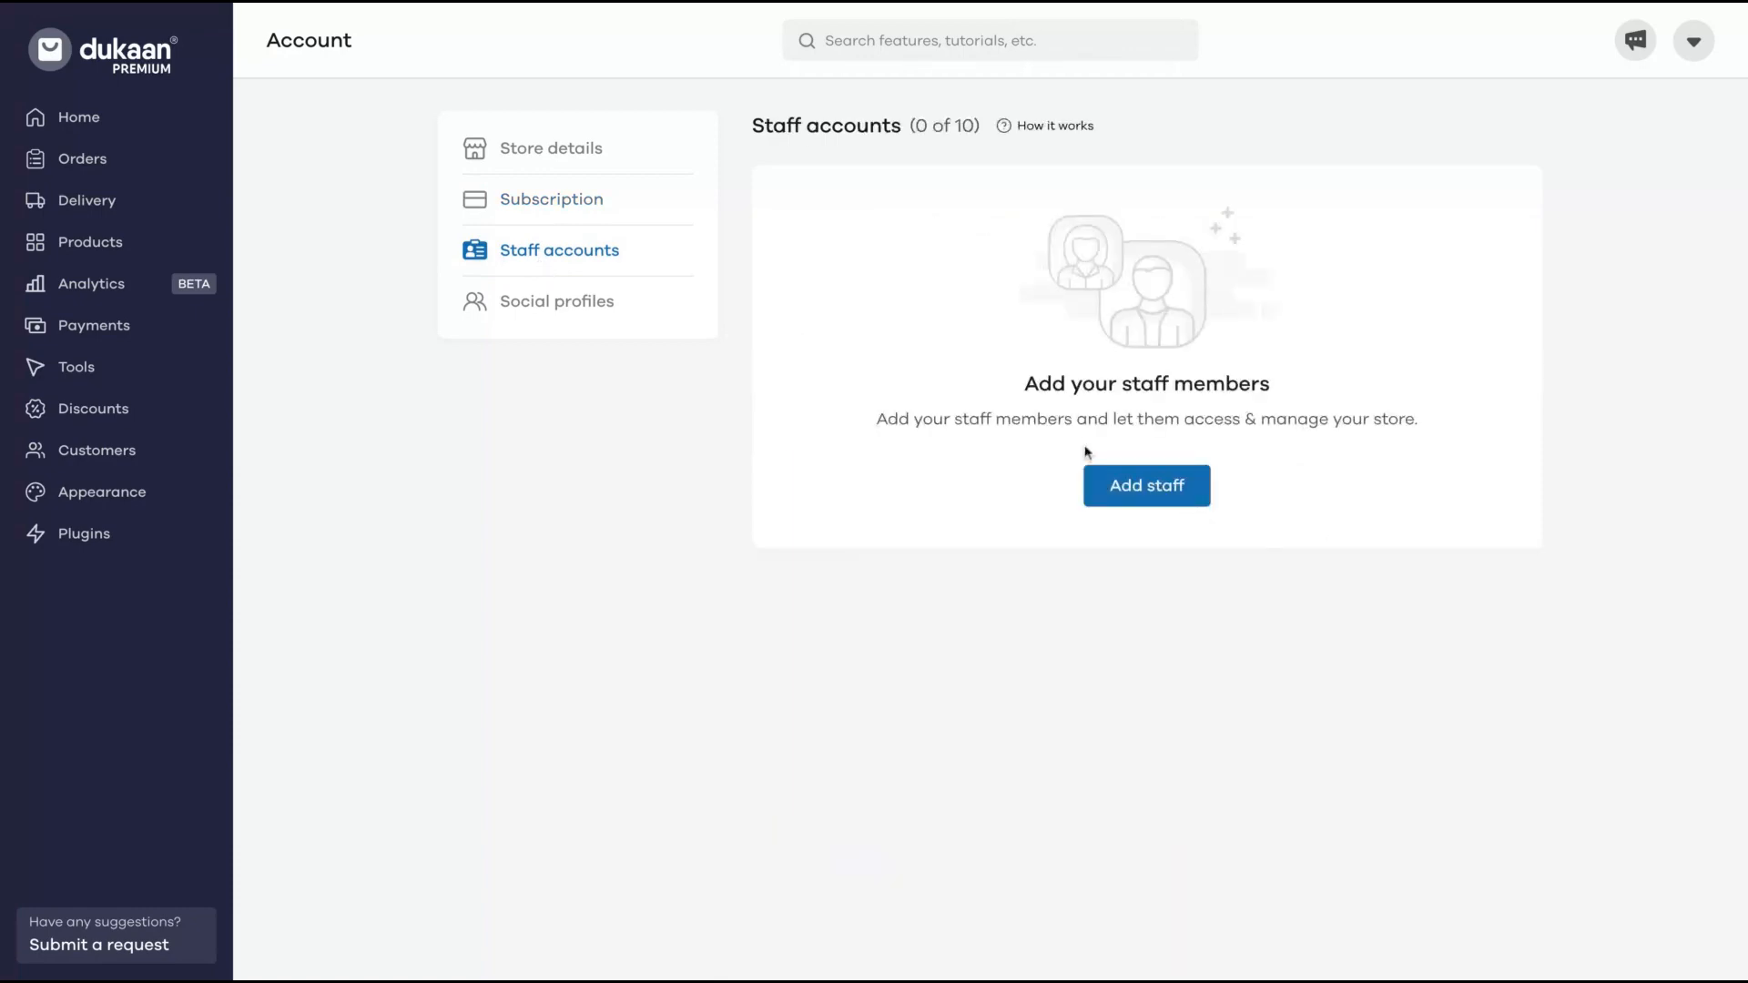
pyautogui.click(1145, 484)
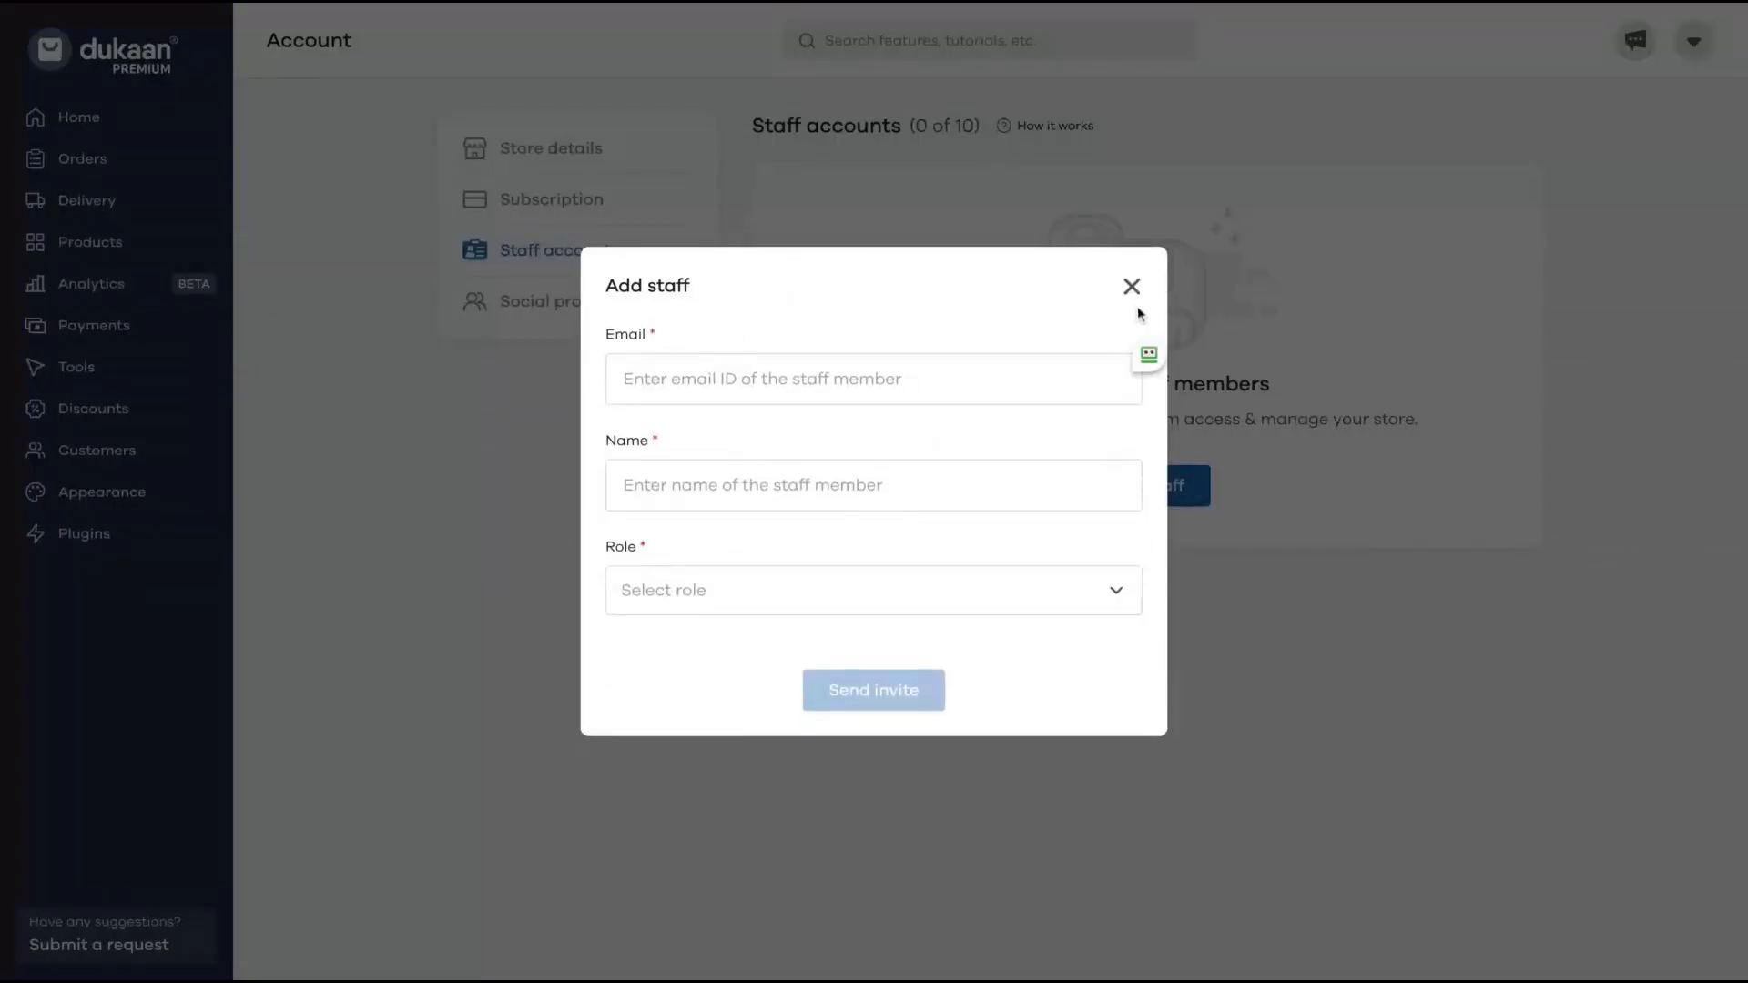
pyautogui.click(1131, 286)
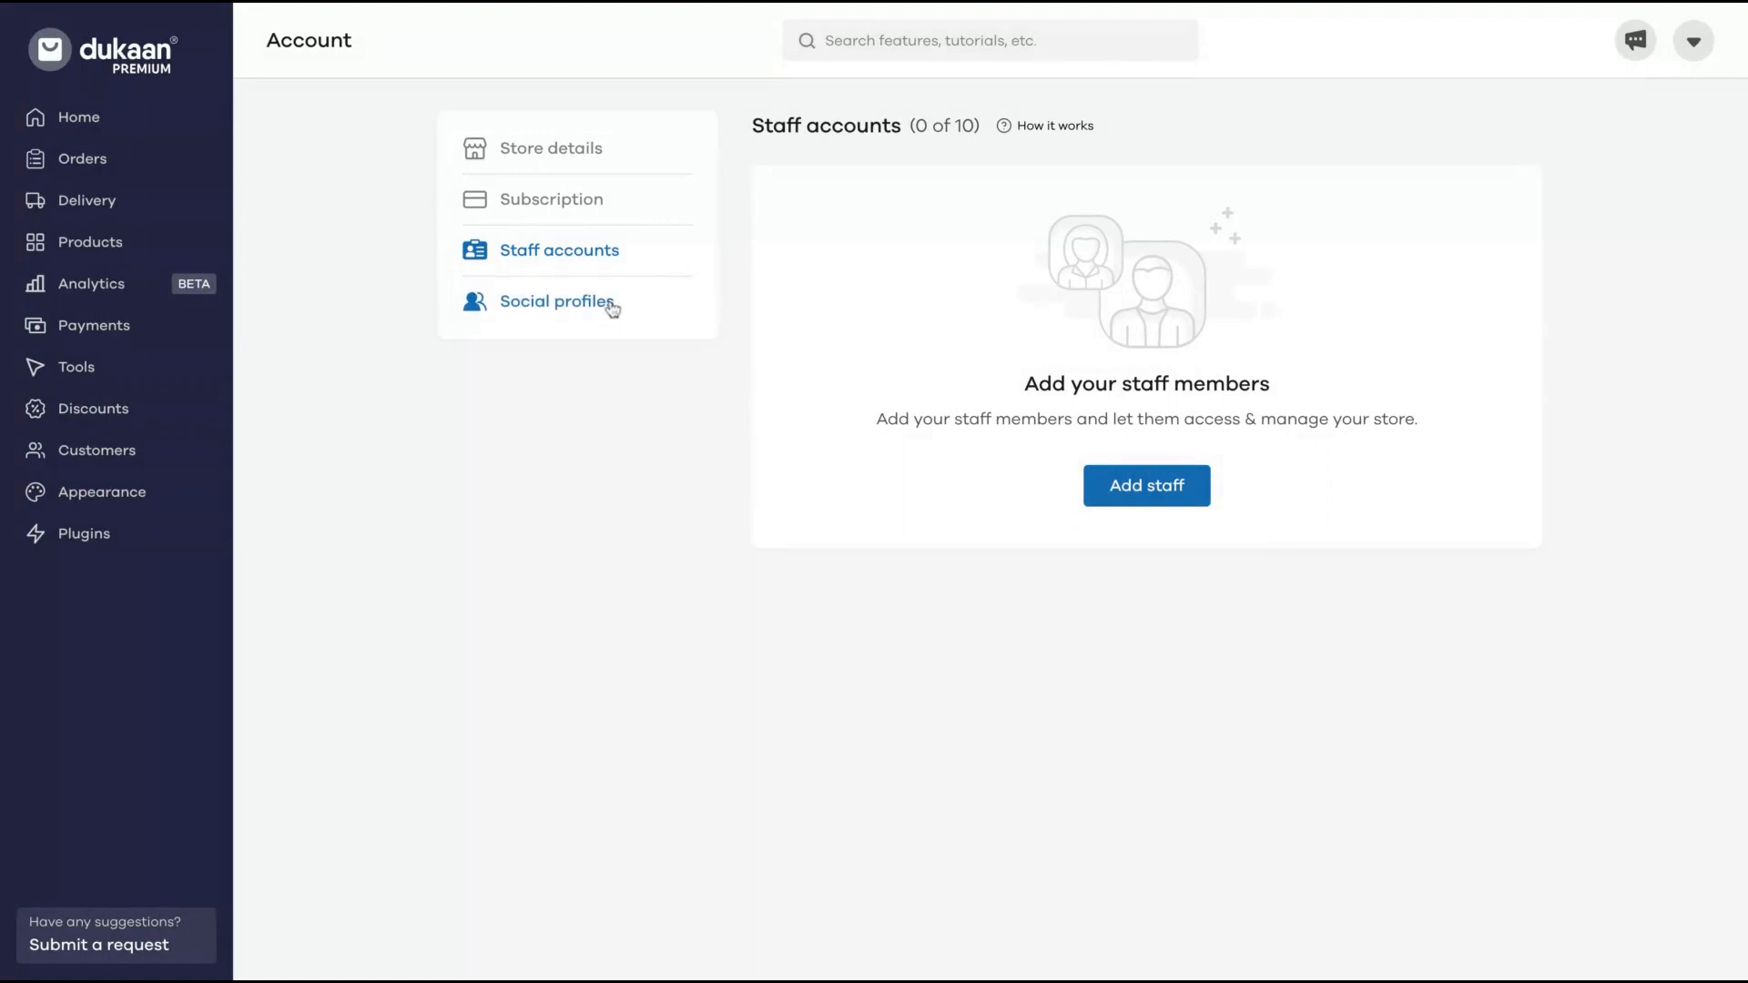
# View the empty Social profiles page with its YouTube URL field, then the account menu.
pyautogui.click(557, 300)
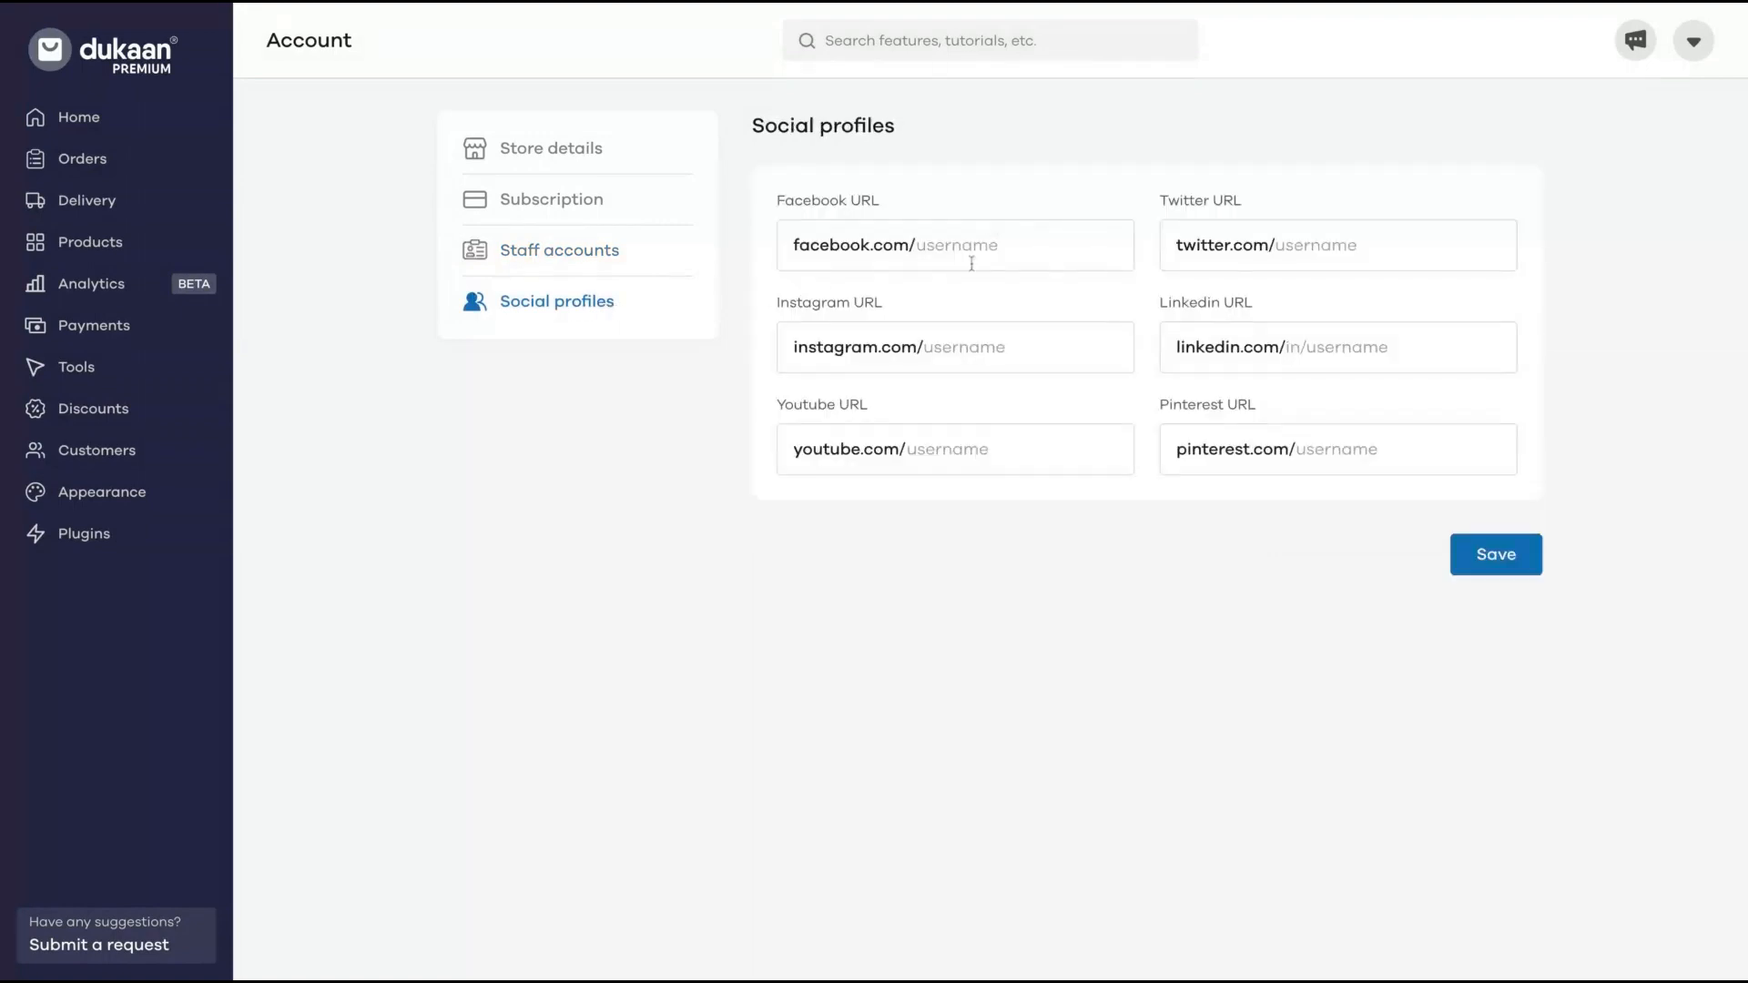
pyautogui.click(952, 450)
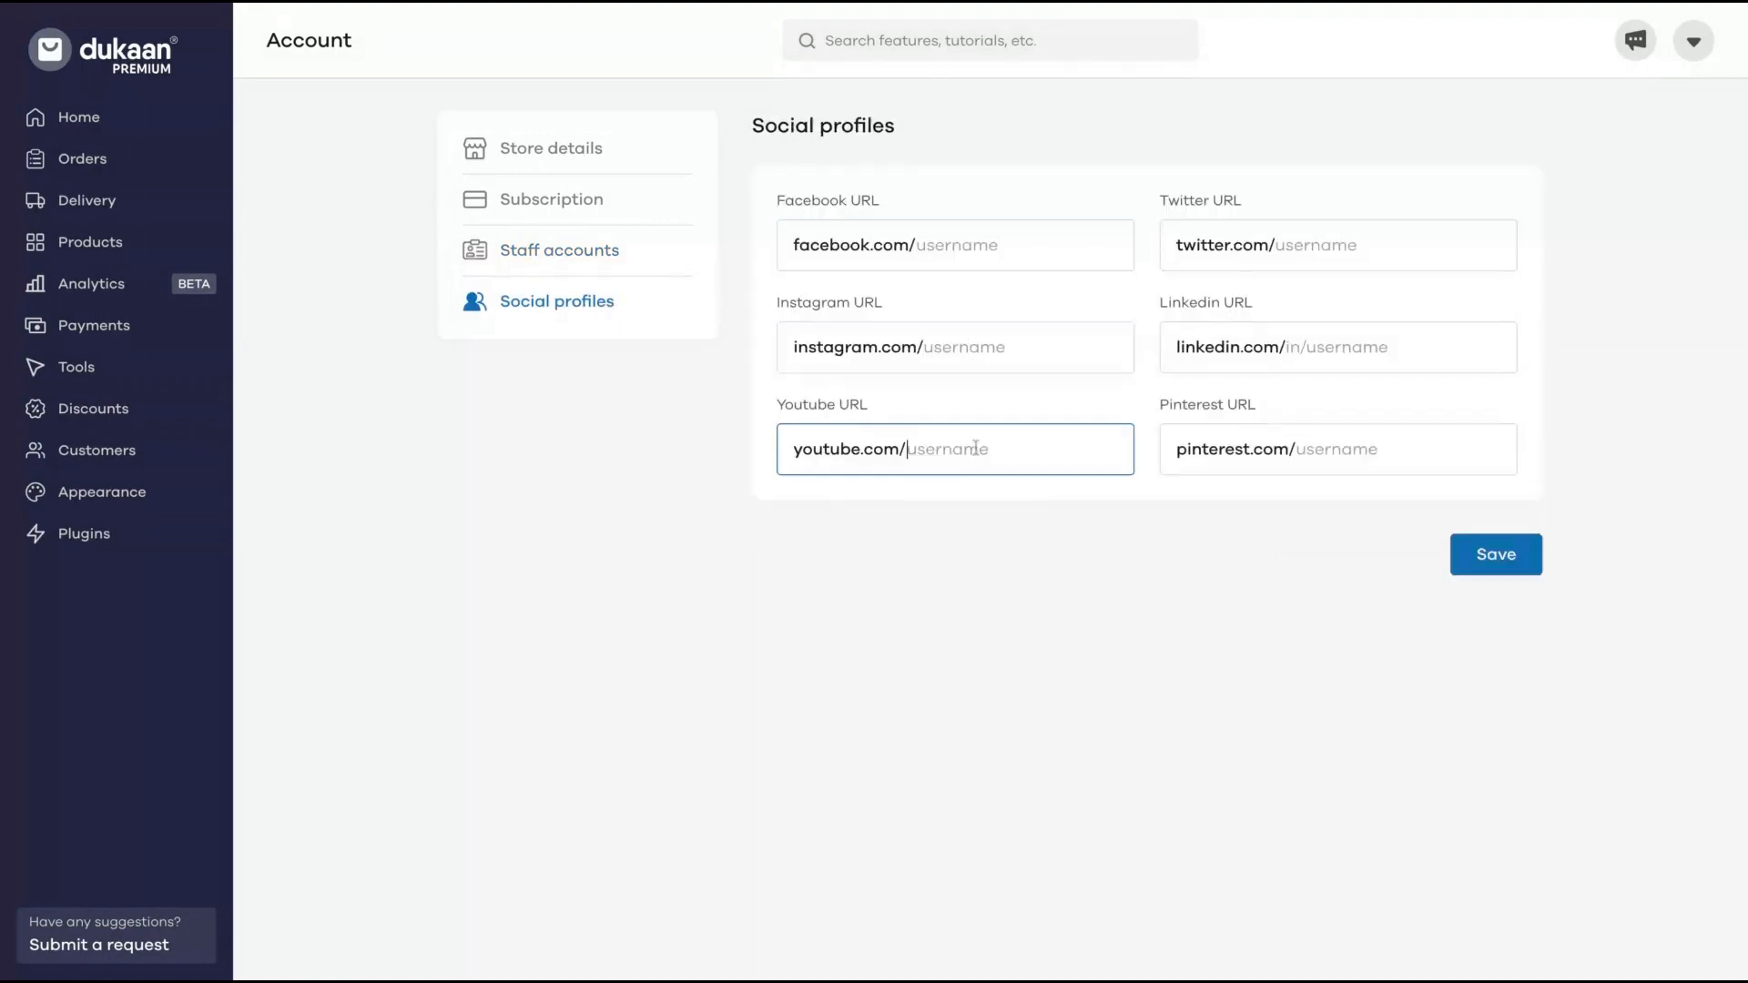
pyautogui.click(1692, 40)
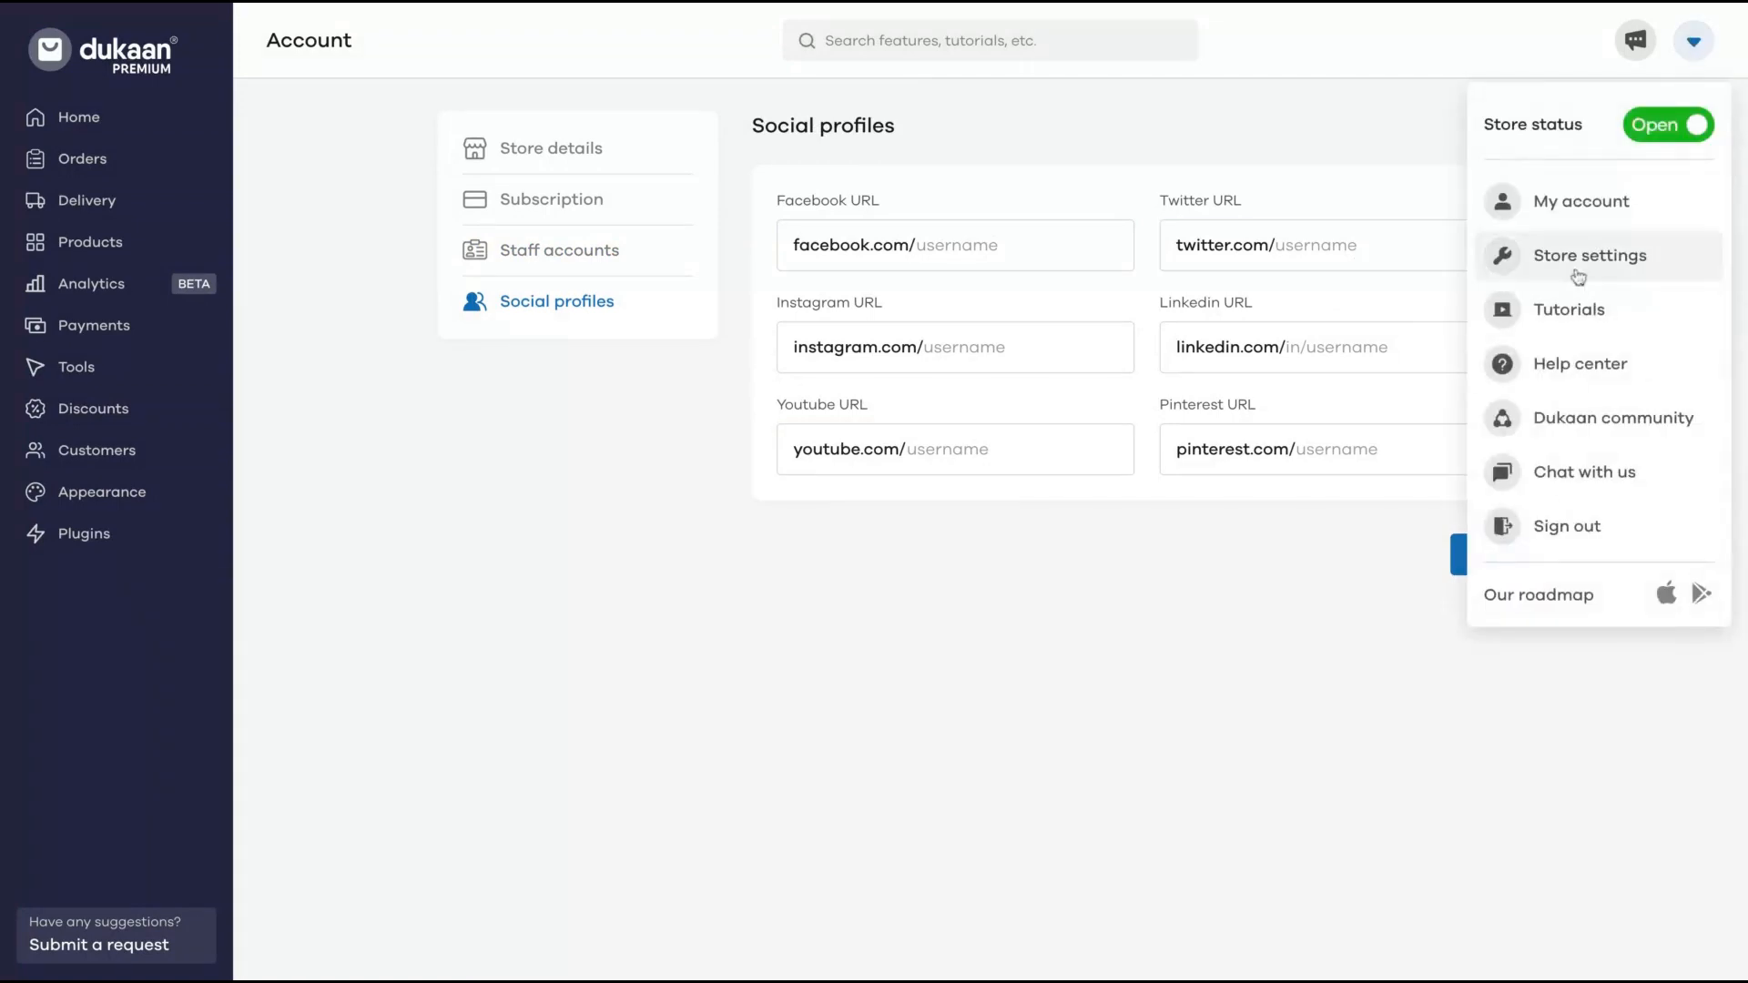
# Go to Store settings Preferences showing order auto-accept and catalogue options.
pyautogui.click(1590, 255)
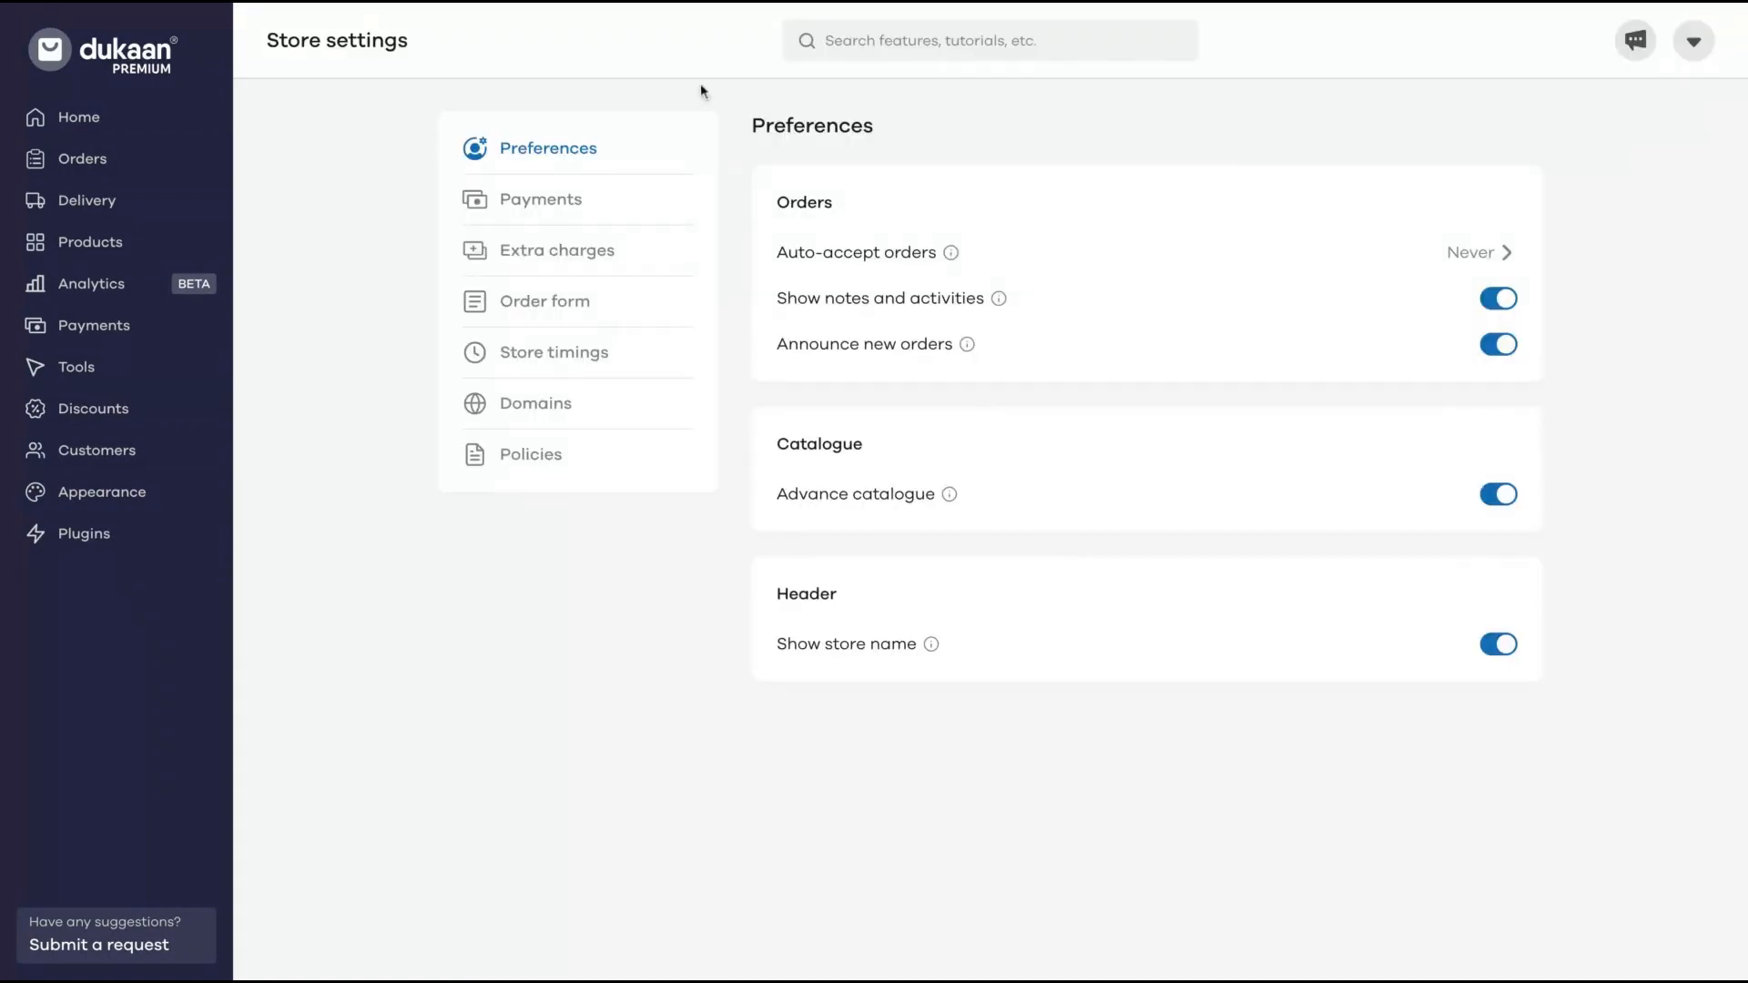
pyautogui.moveTo(1127, 282)
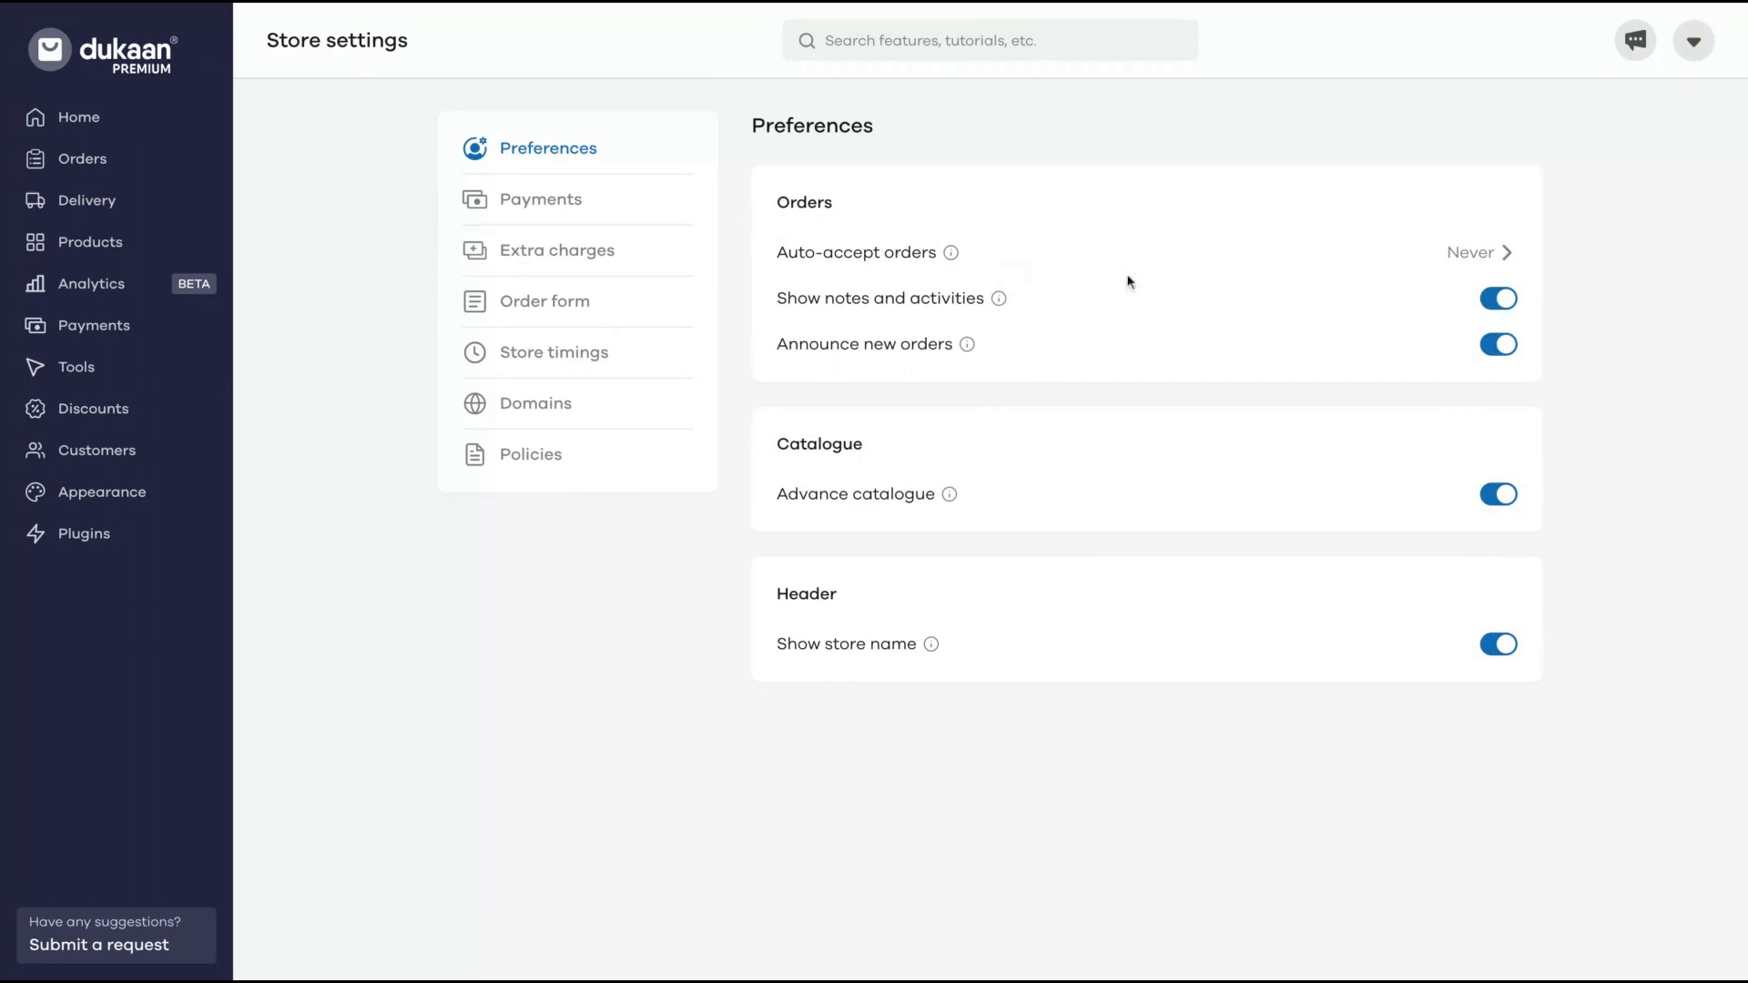
pyautogui.moveTo(891, 430)
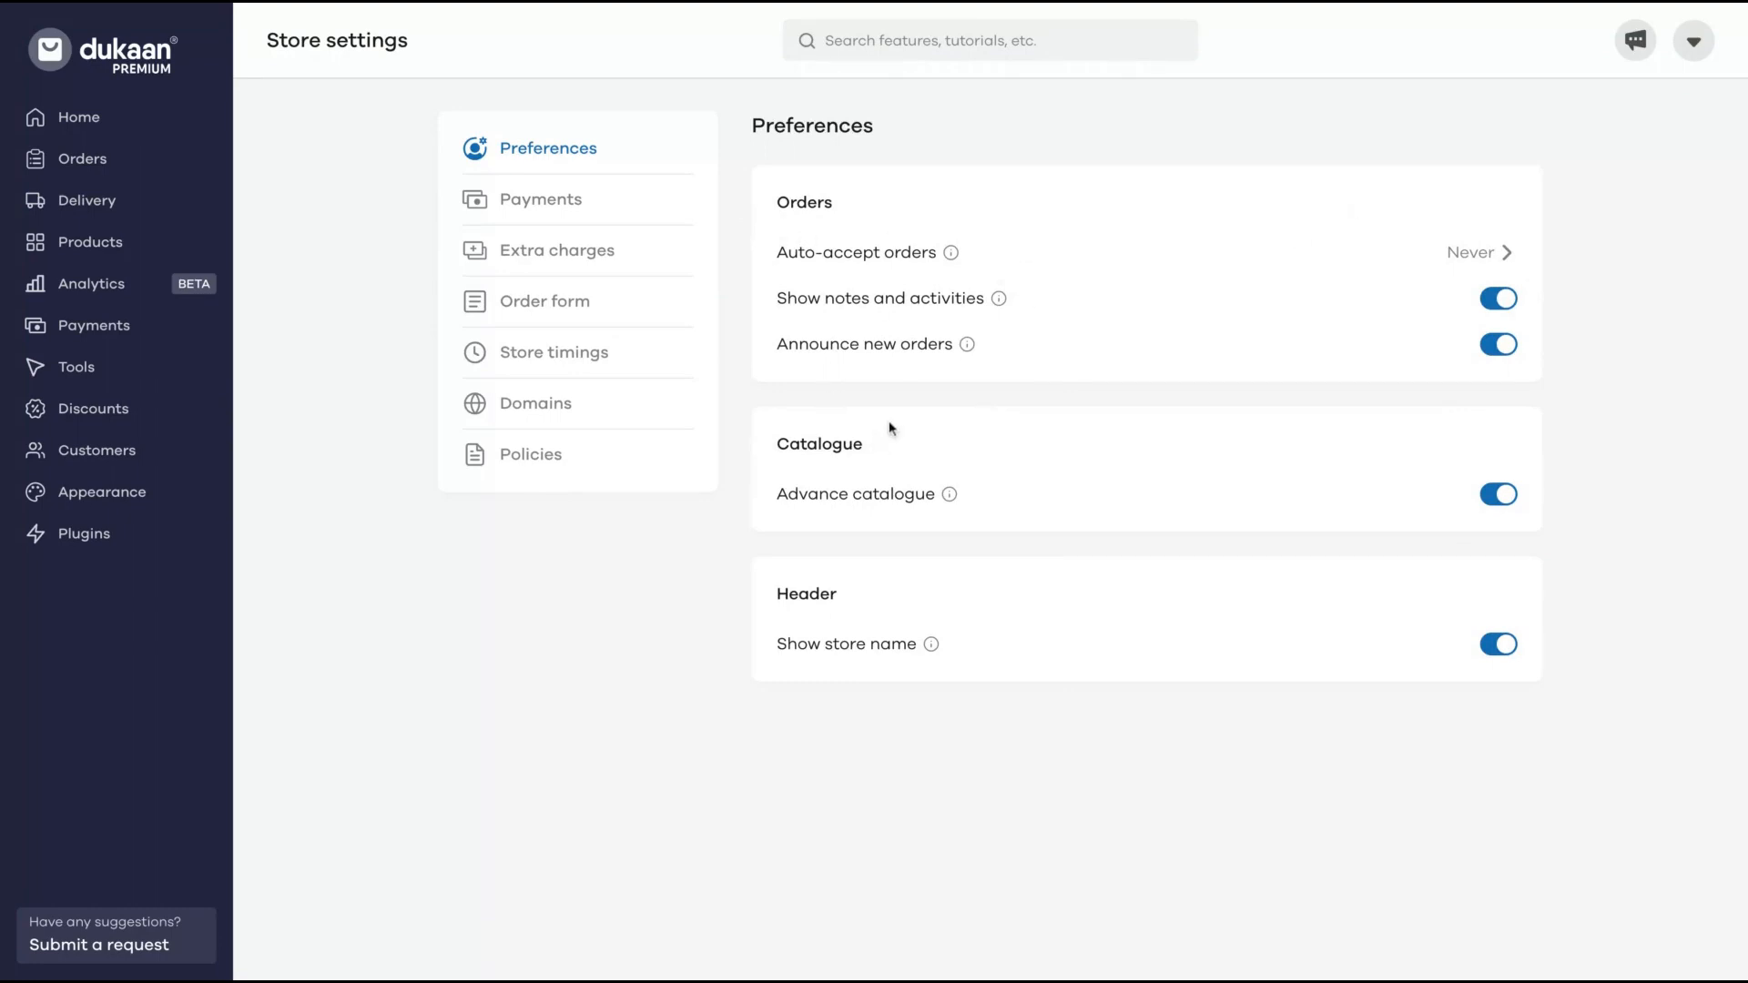
pyautogui.moveTo(1051, 242)
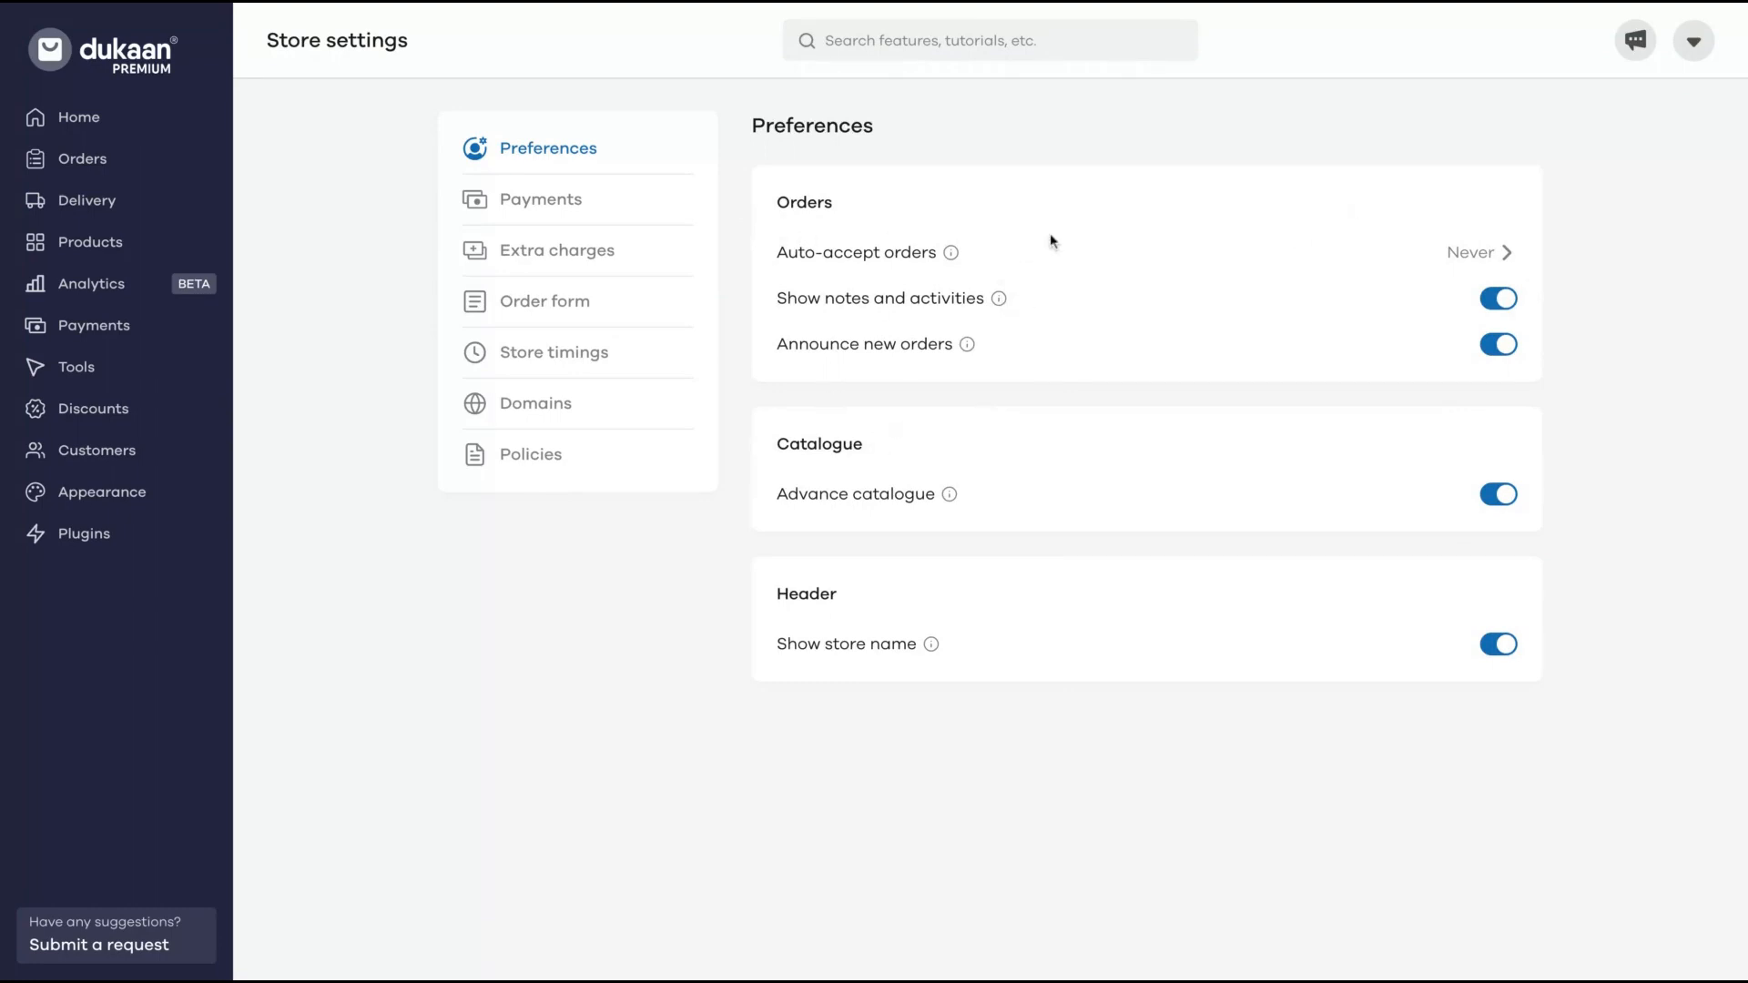
pyautogui.moveTo(951, 252)
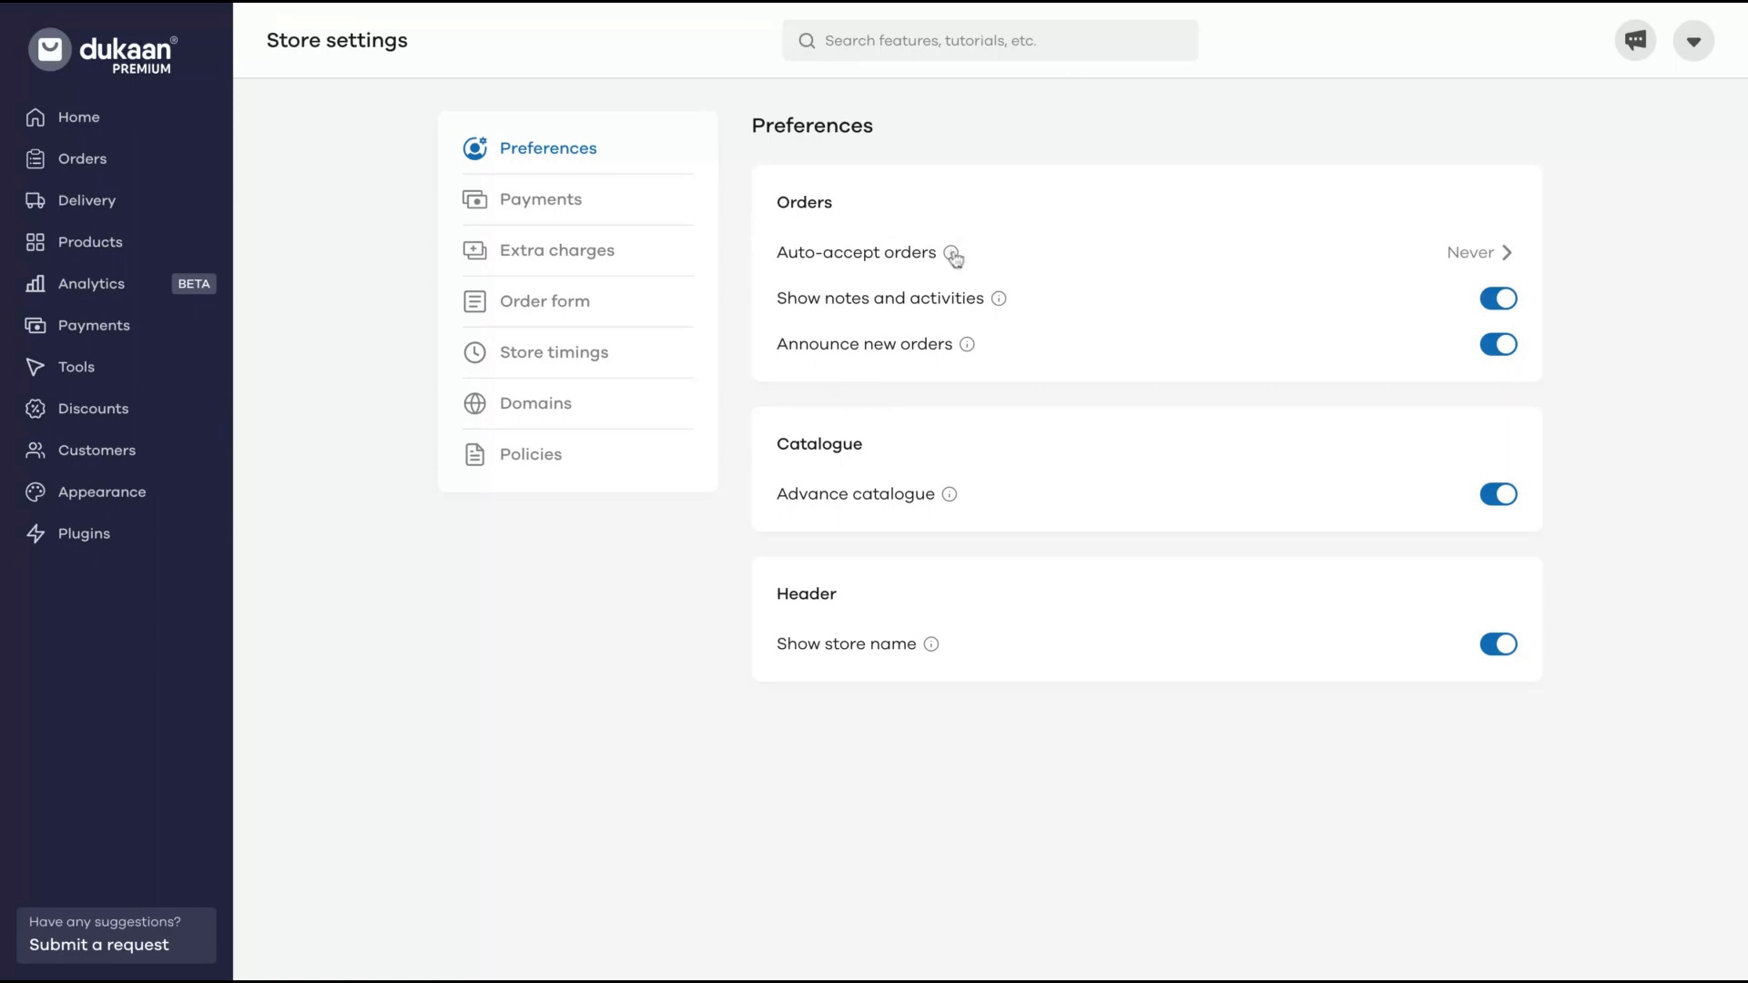
pyautogui.moveTo(935, 648)
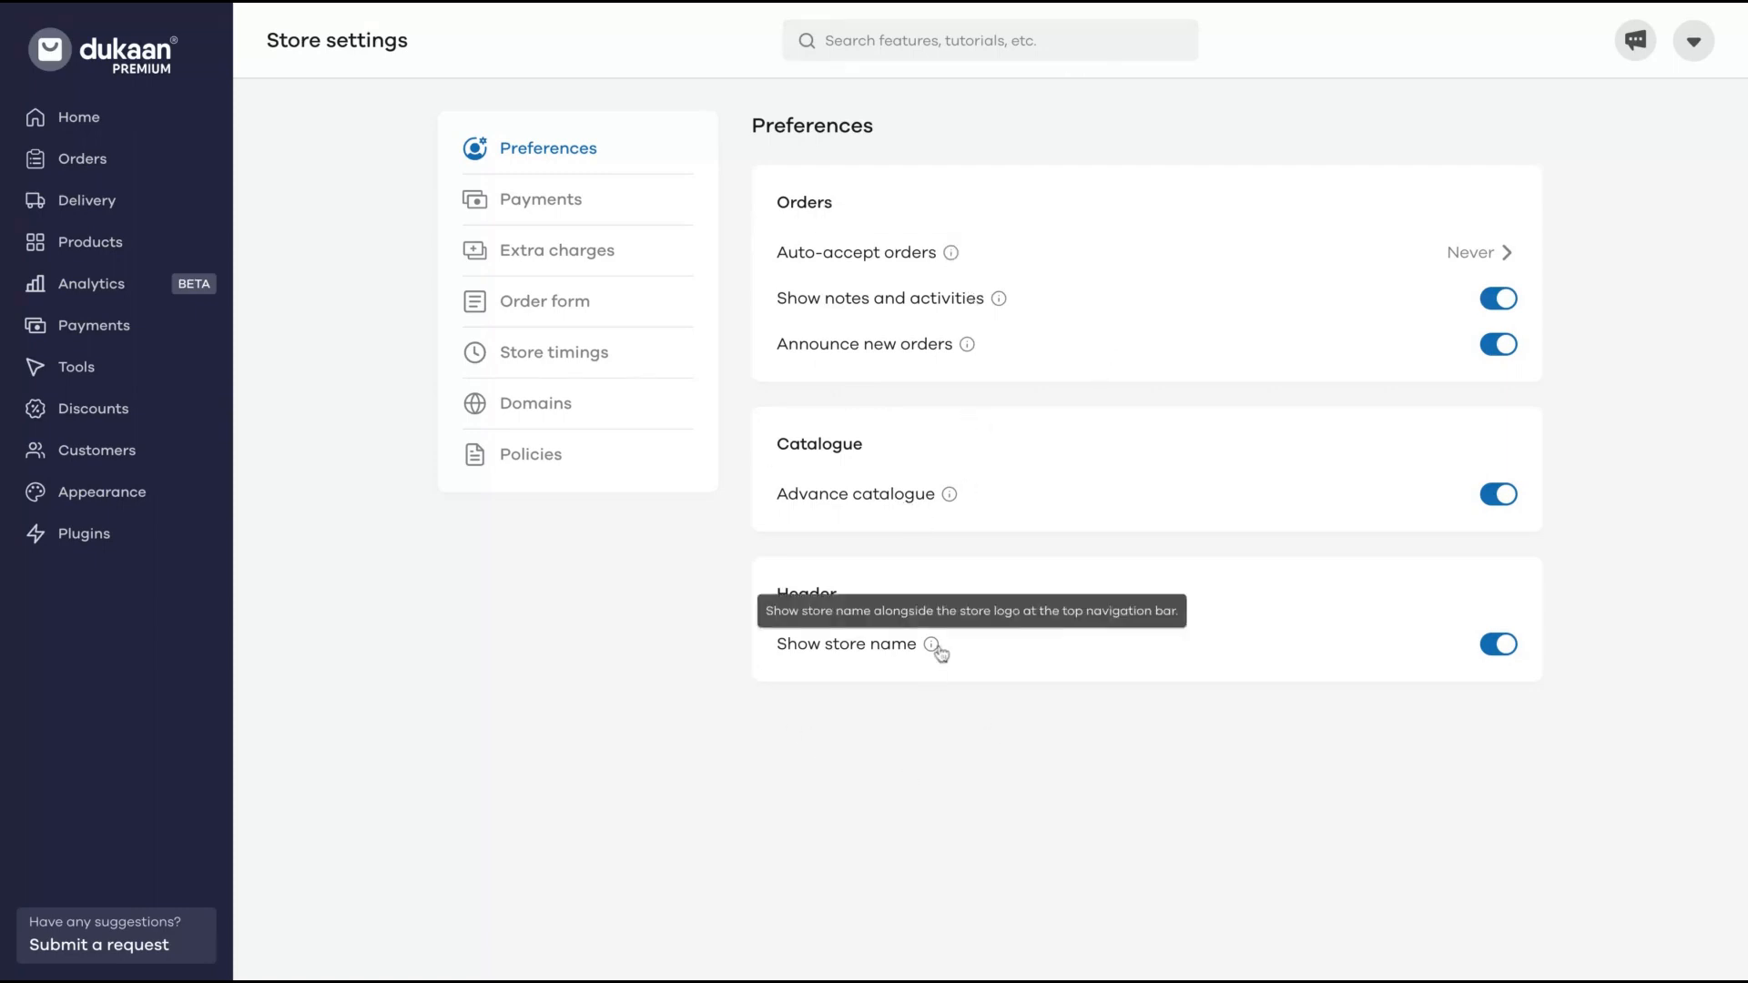
# Review Stripe, PayPal and cash-on-delivery payment methods, then view Extra charges.
pyautogui.click(543, 198)
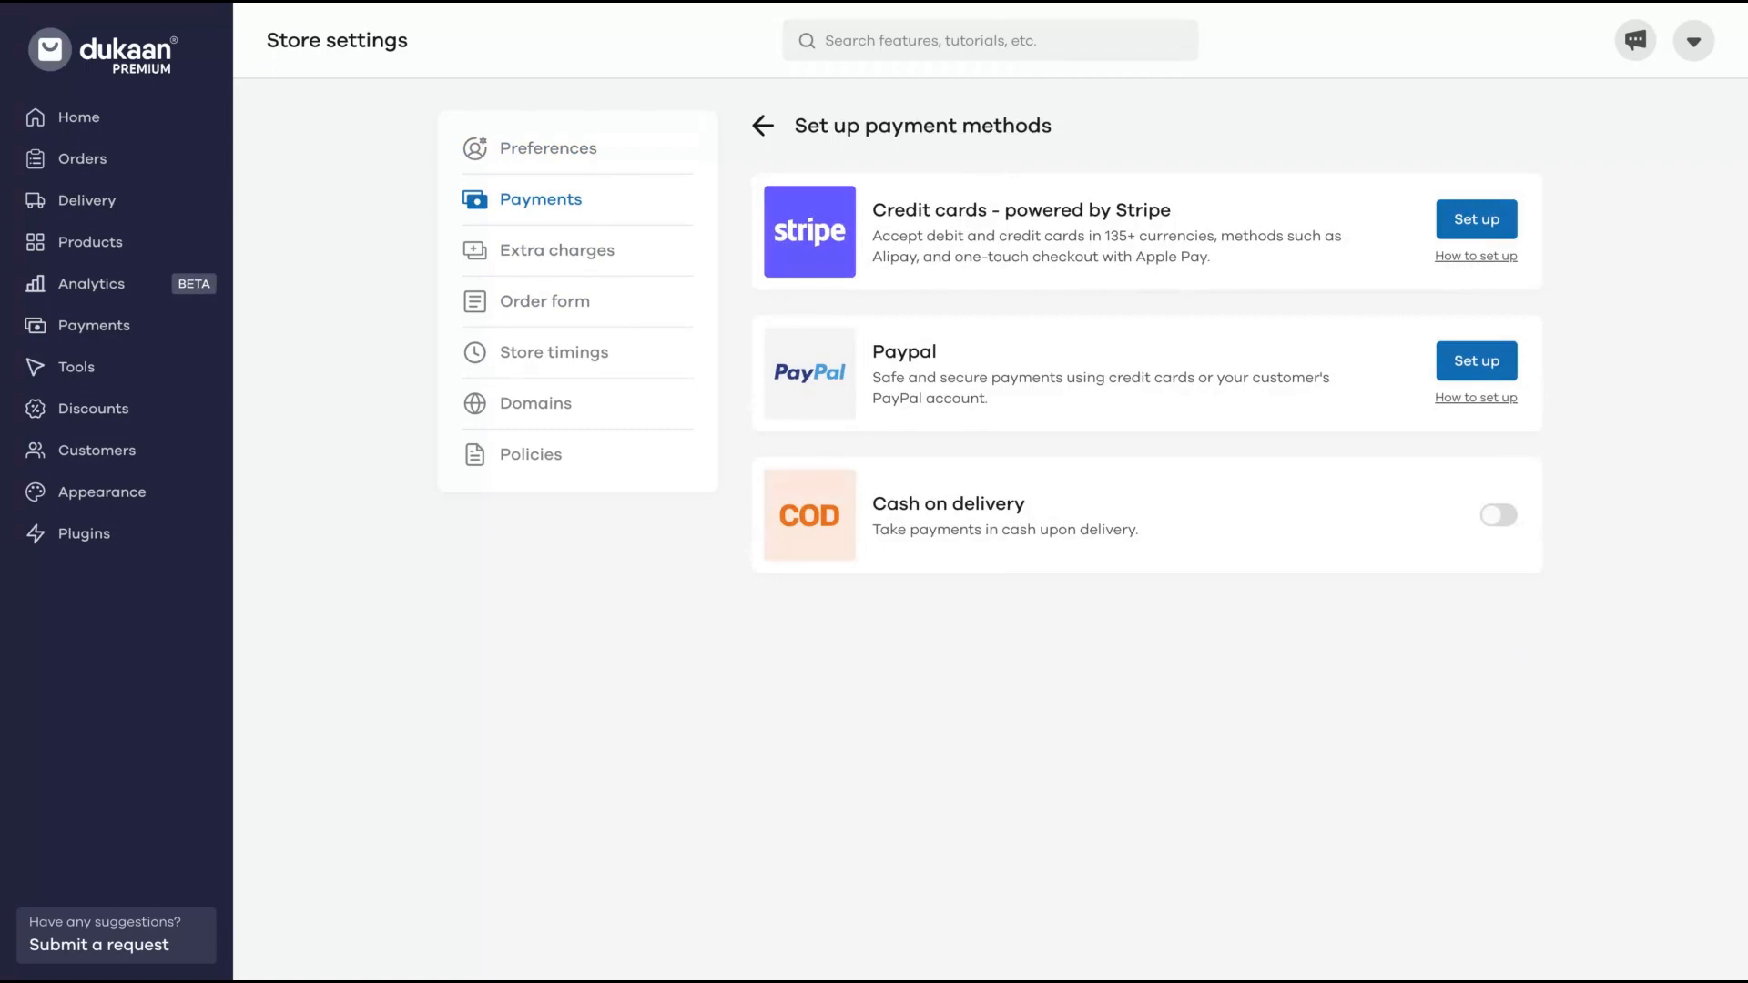
pyautogui.moveTo(972, 459)
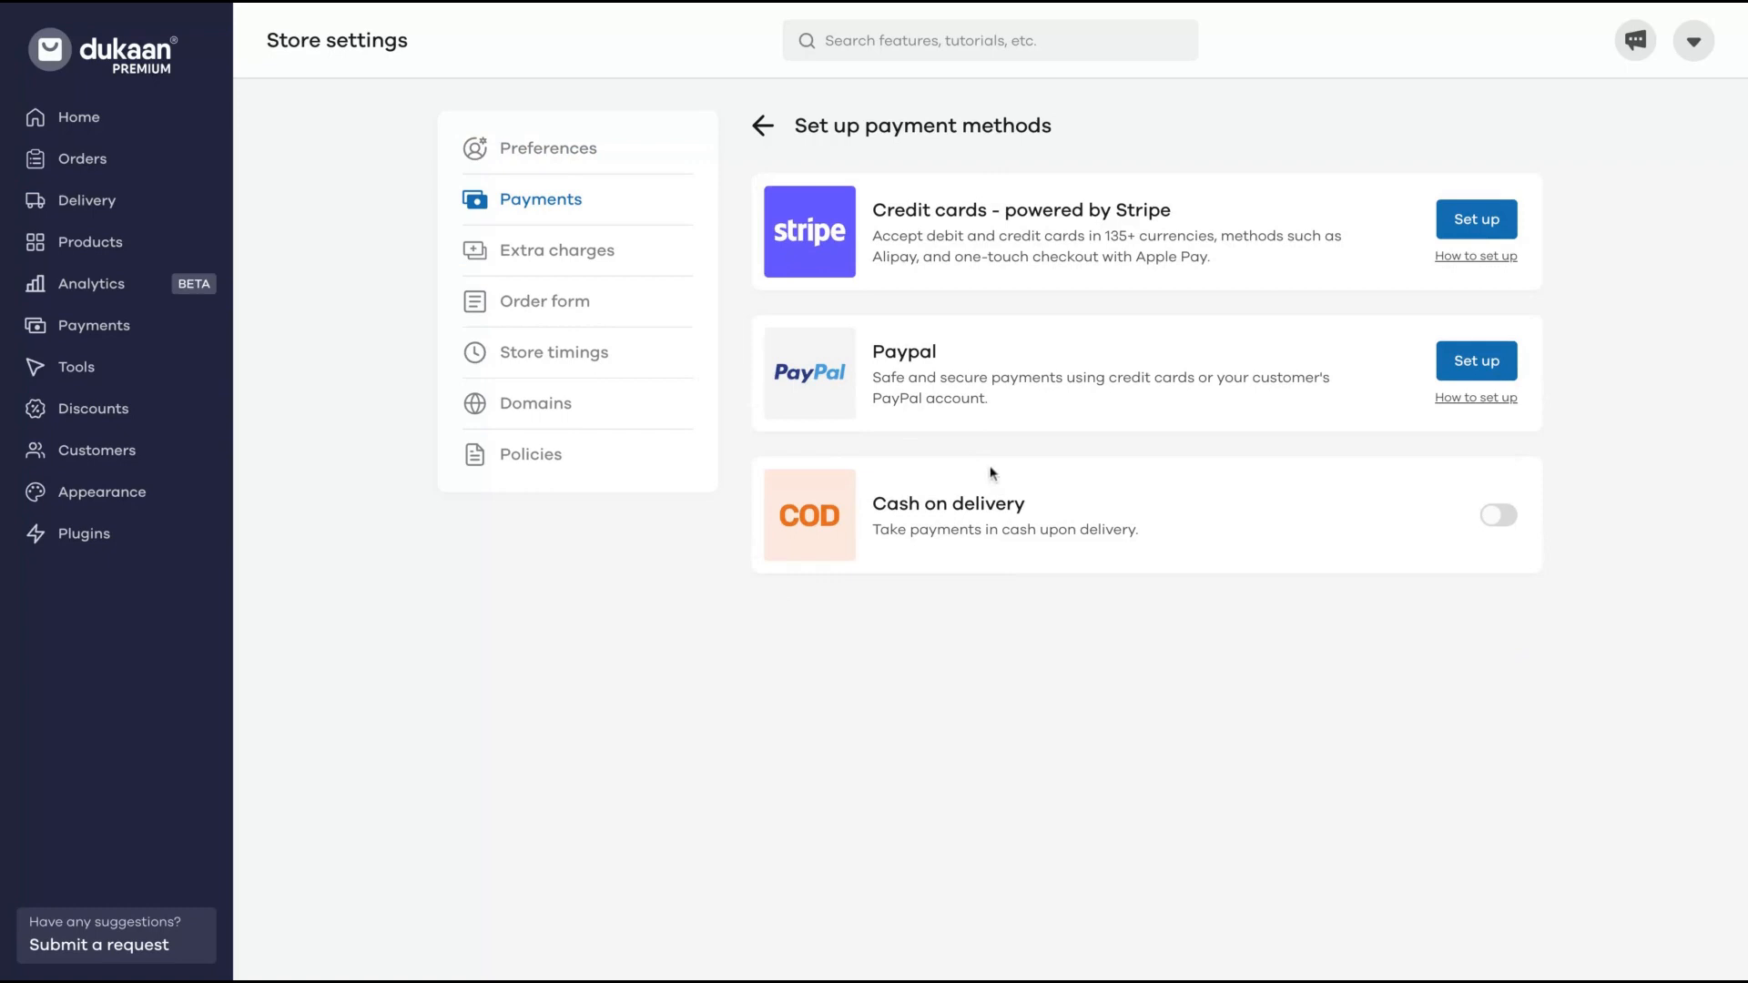
pyautogui.moveTo(399, 213)
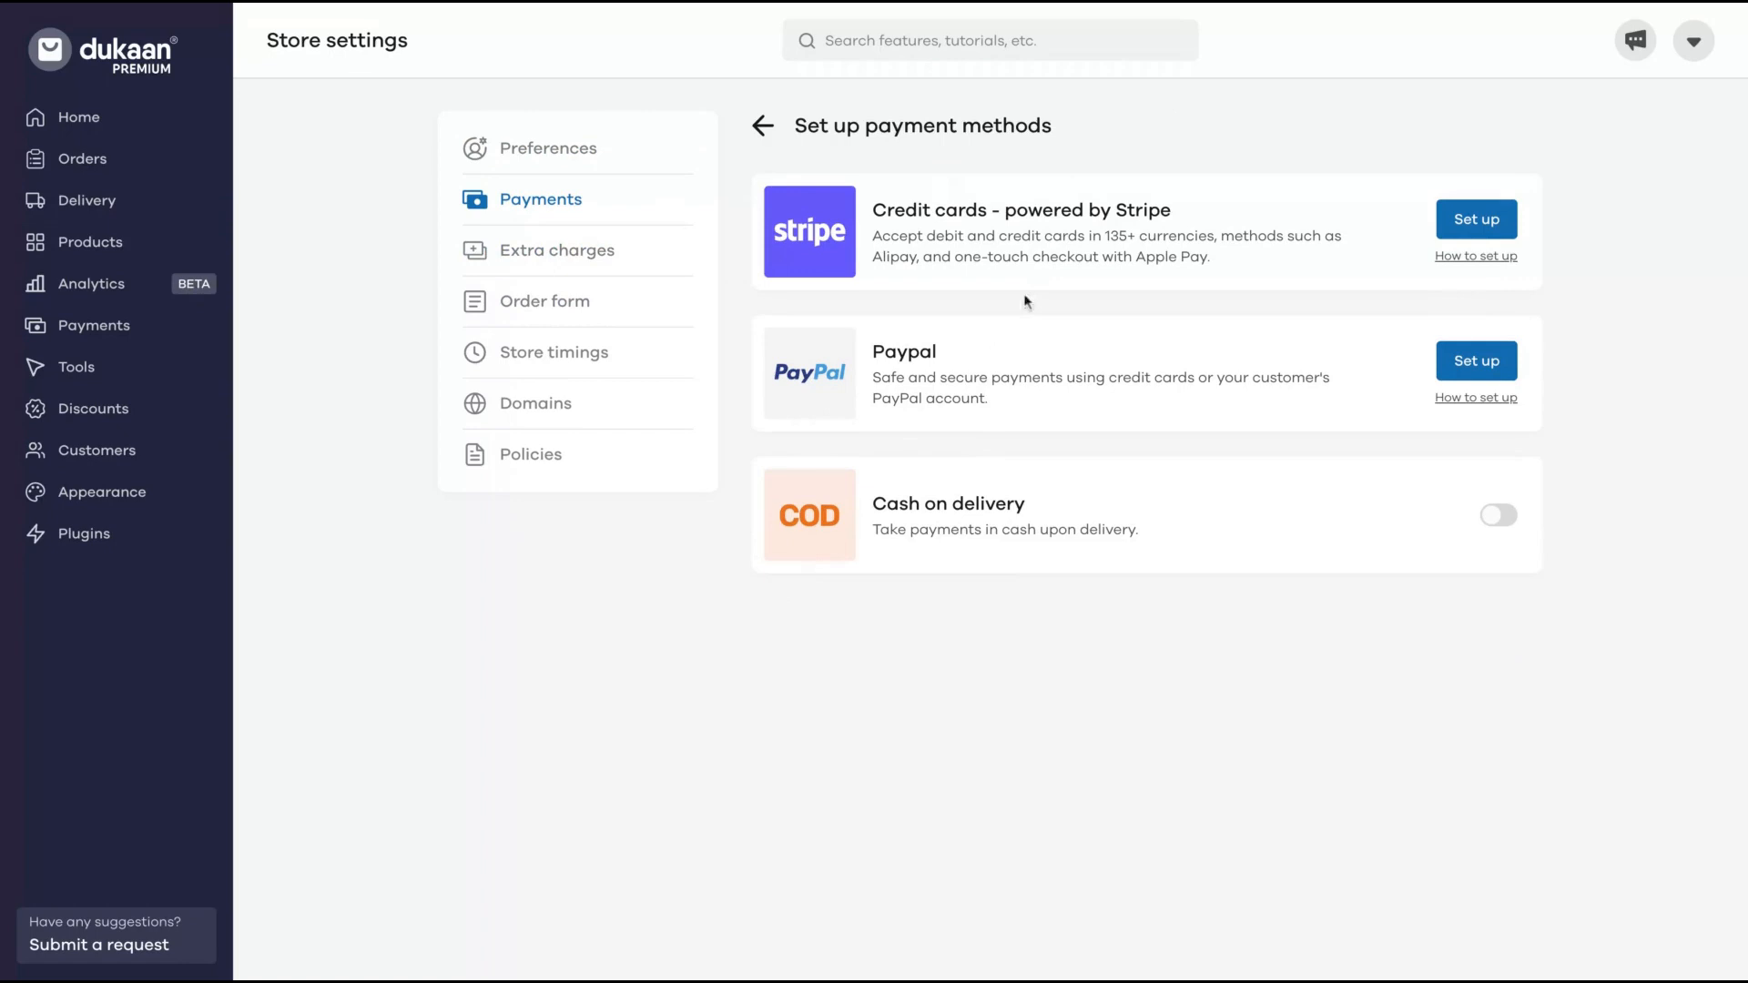
pyautogui.click(557, 250)
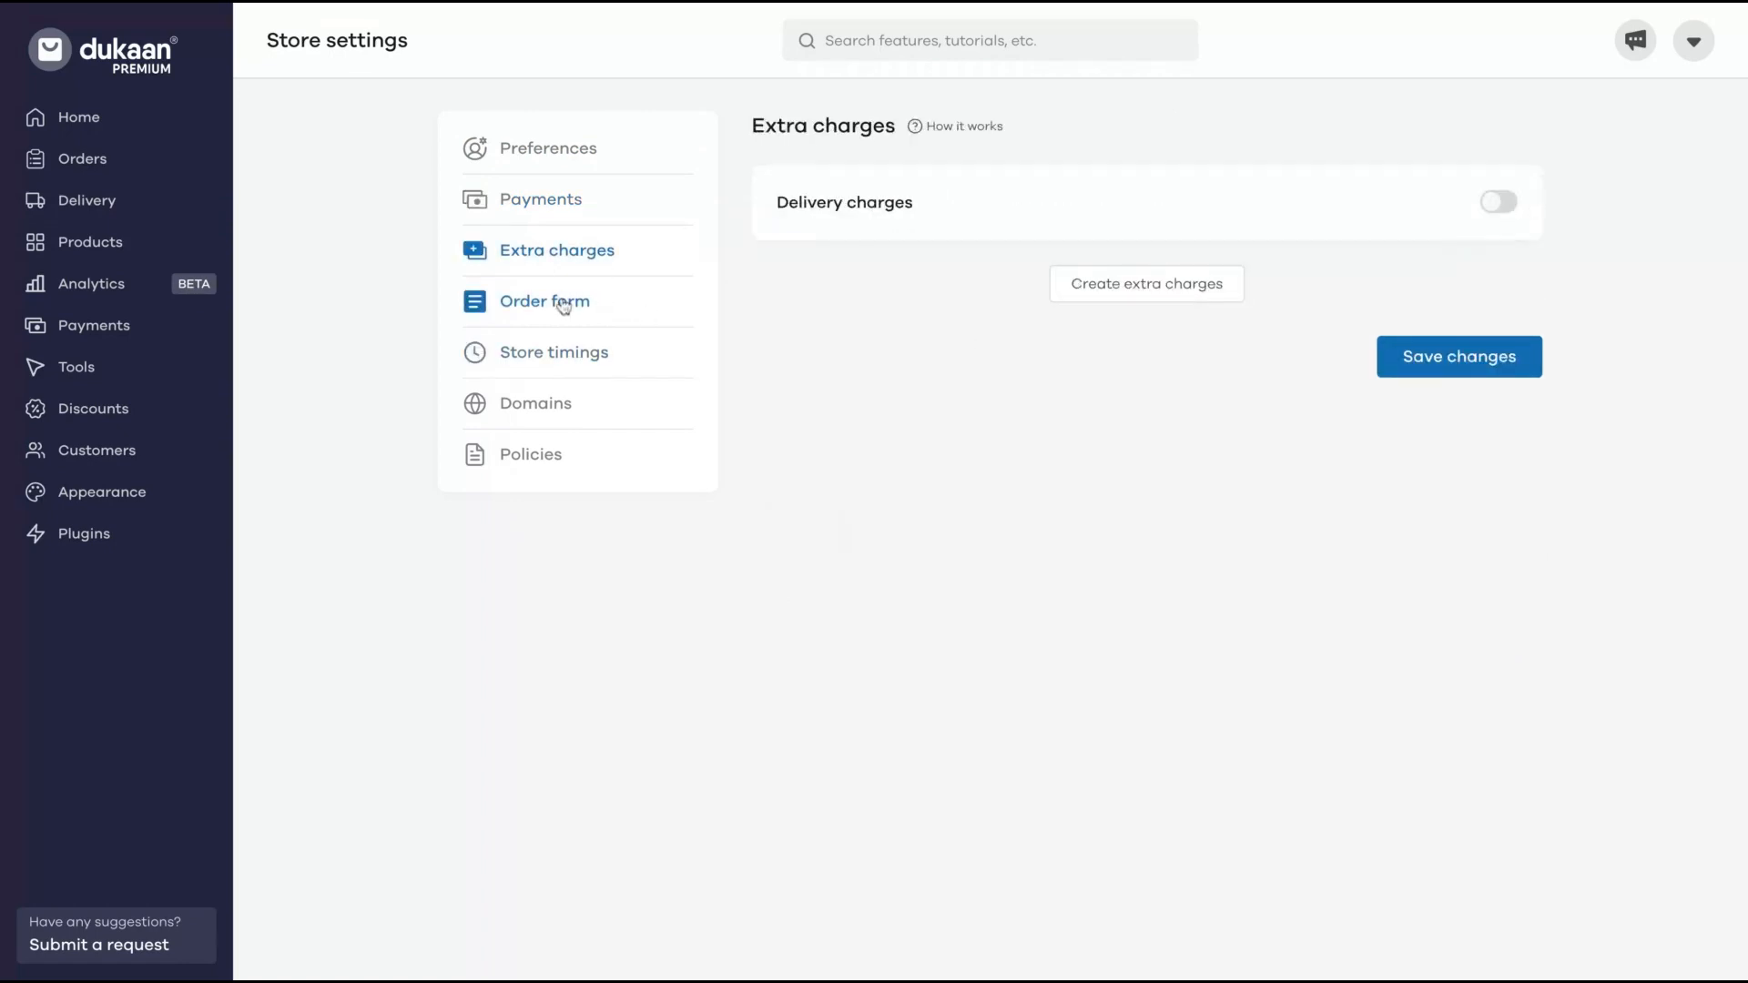
# Check the Order form's guest checkout setting, then view Store timings open 24 hours daily.
pyautogui.click(545, 301)
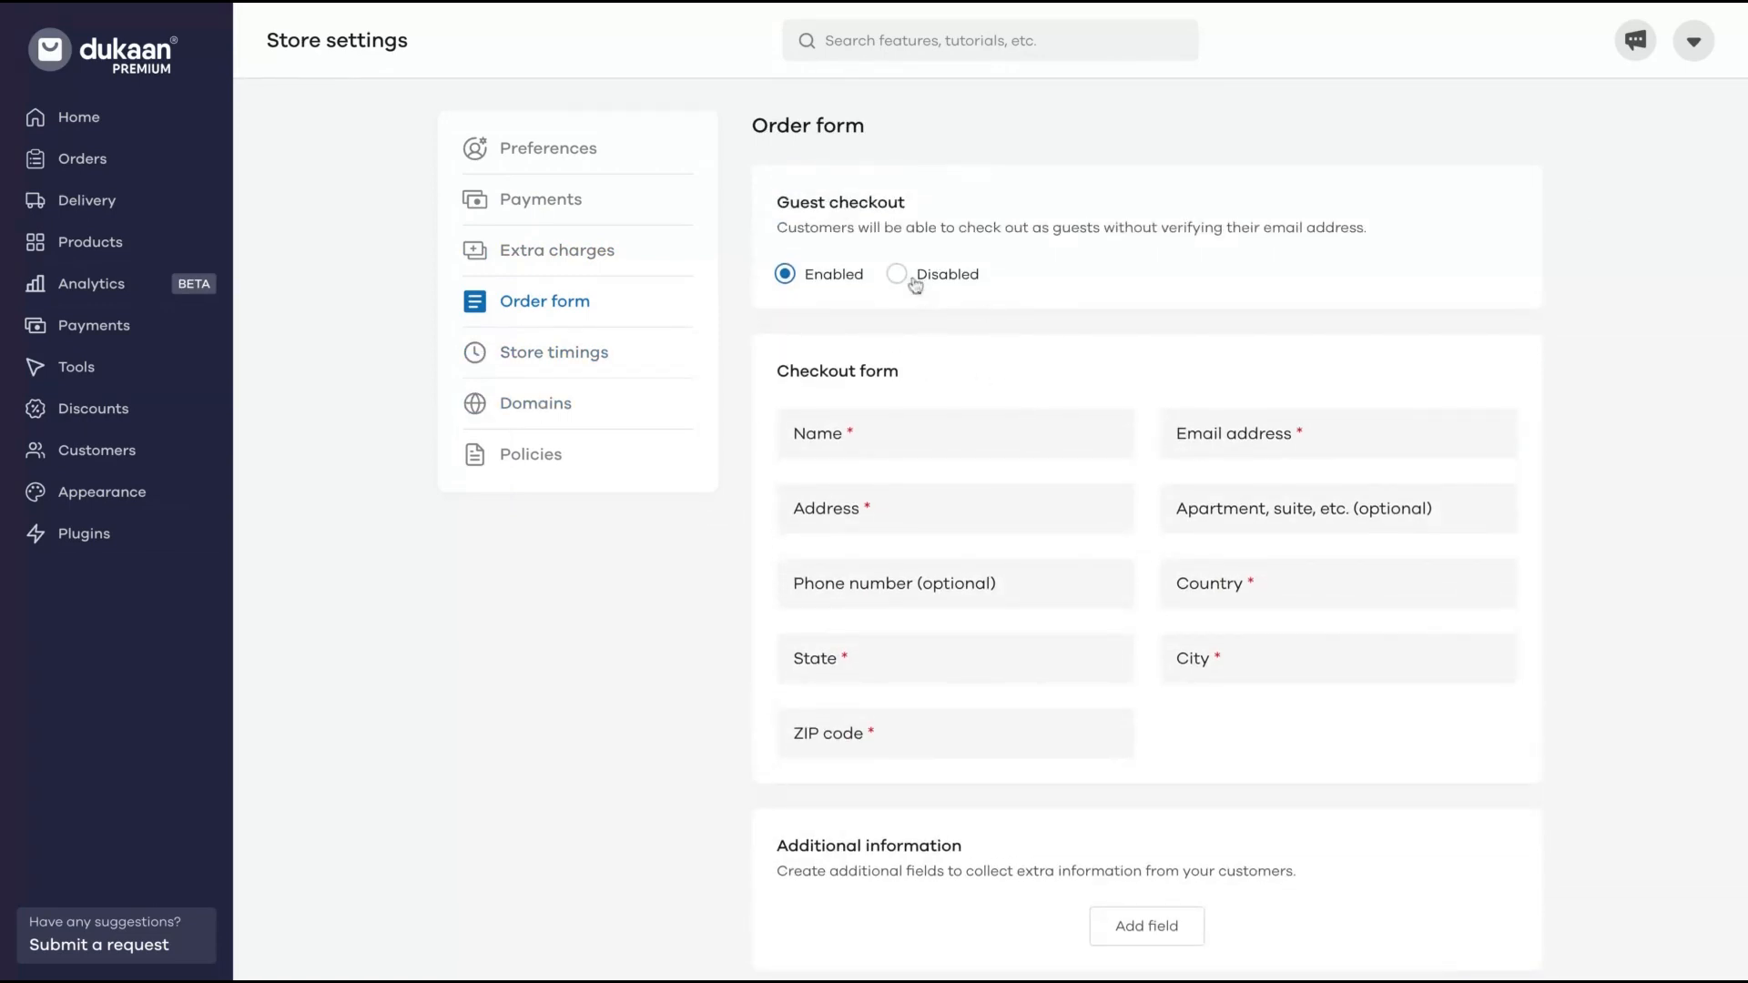
pyautogui.doubleClick(839, 202)
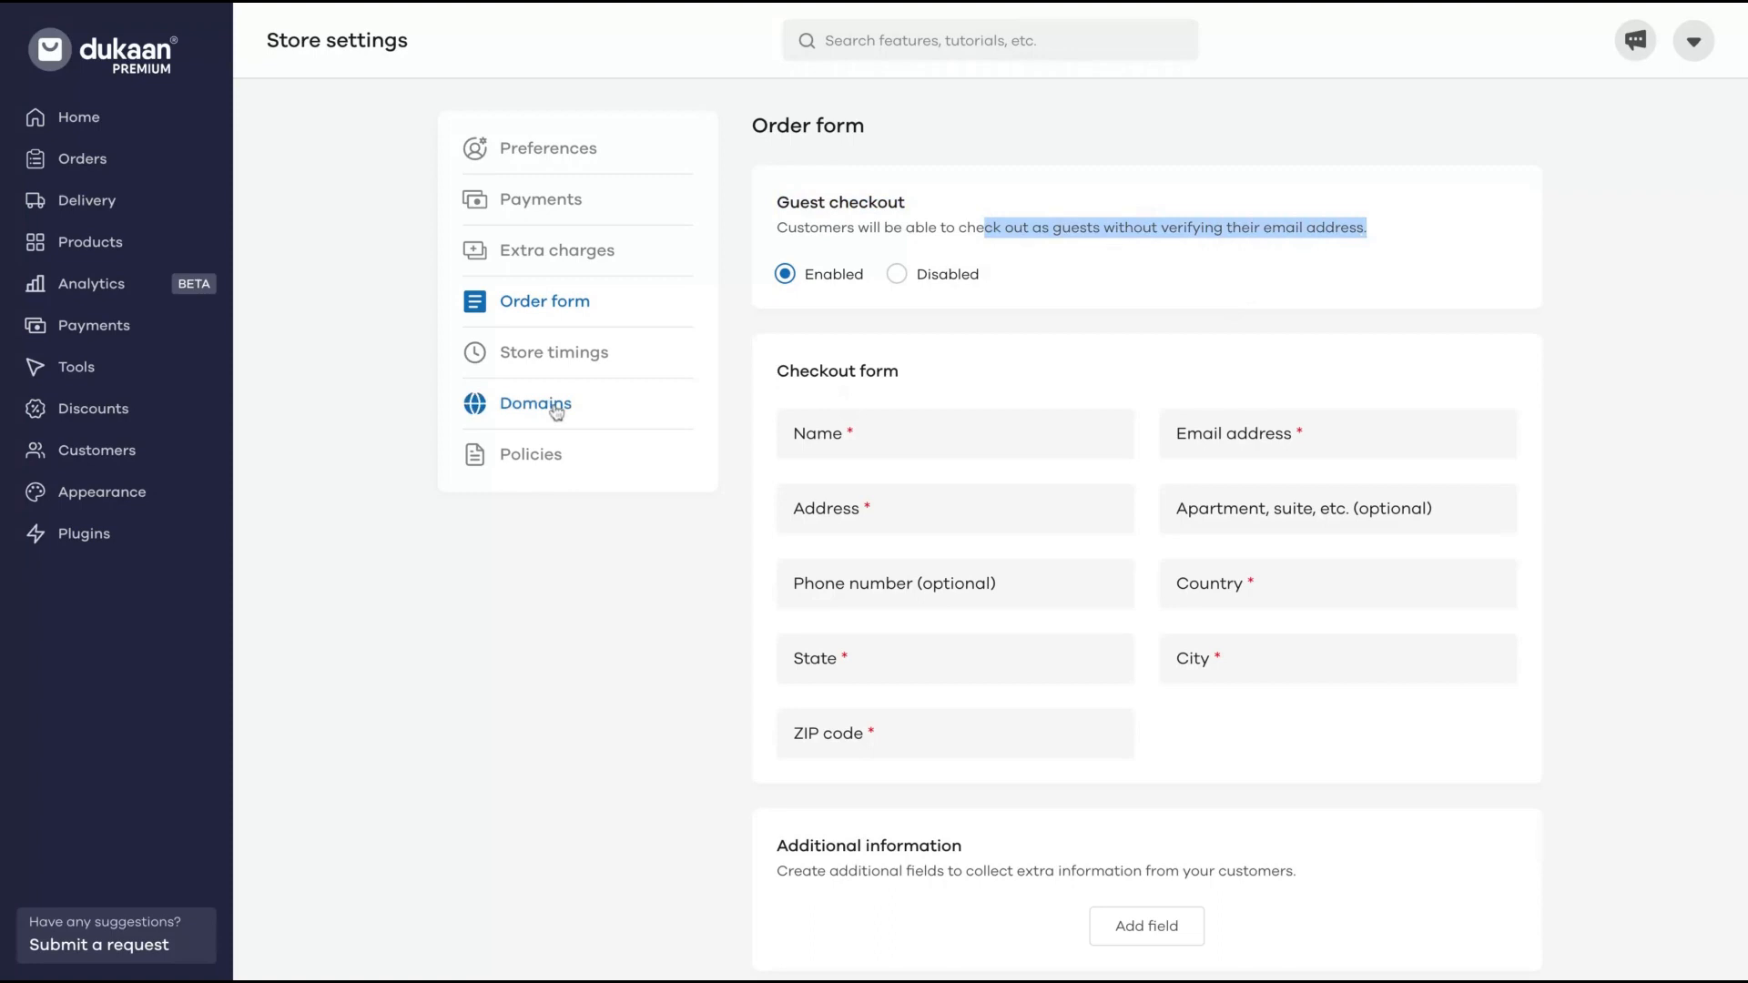
pyautogui.click(553, 352)
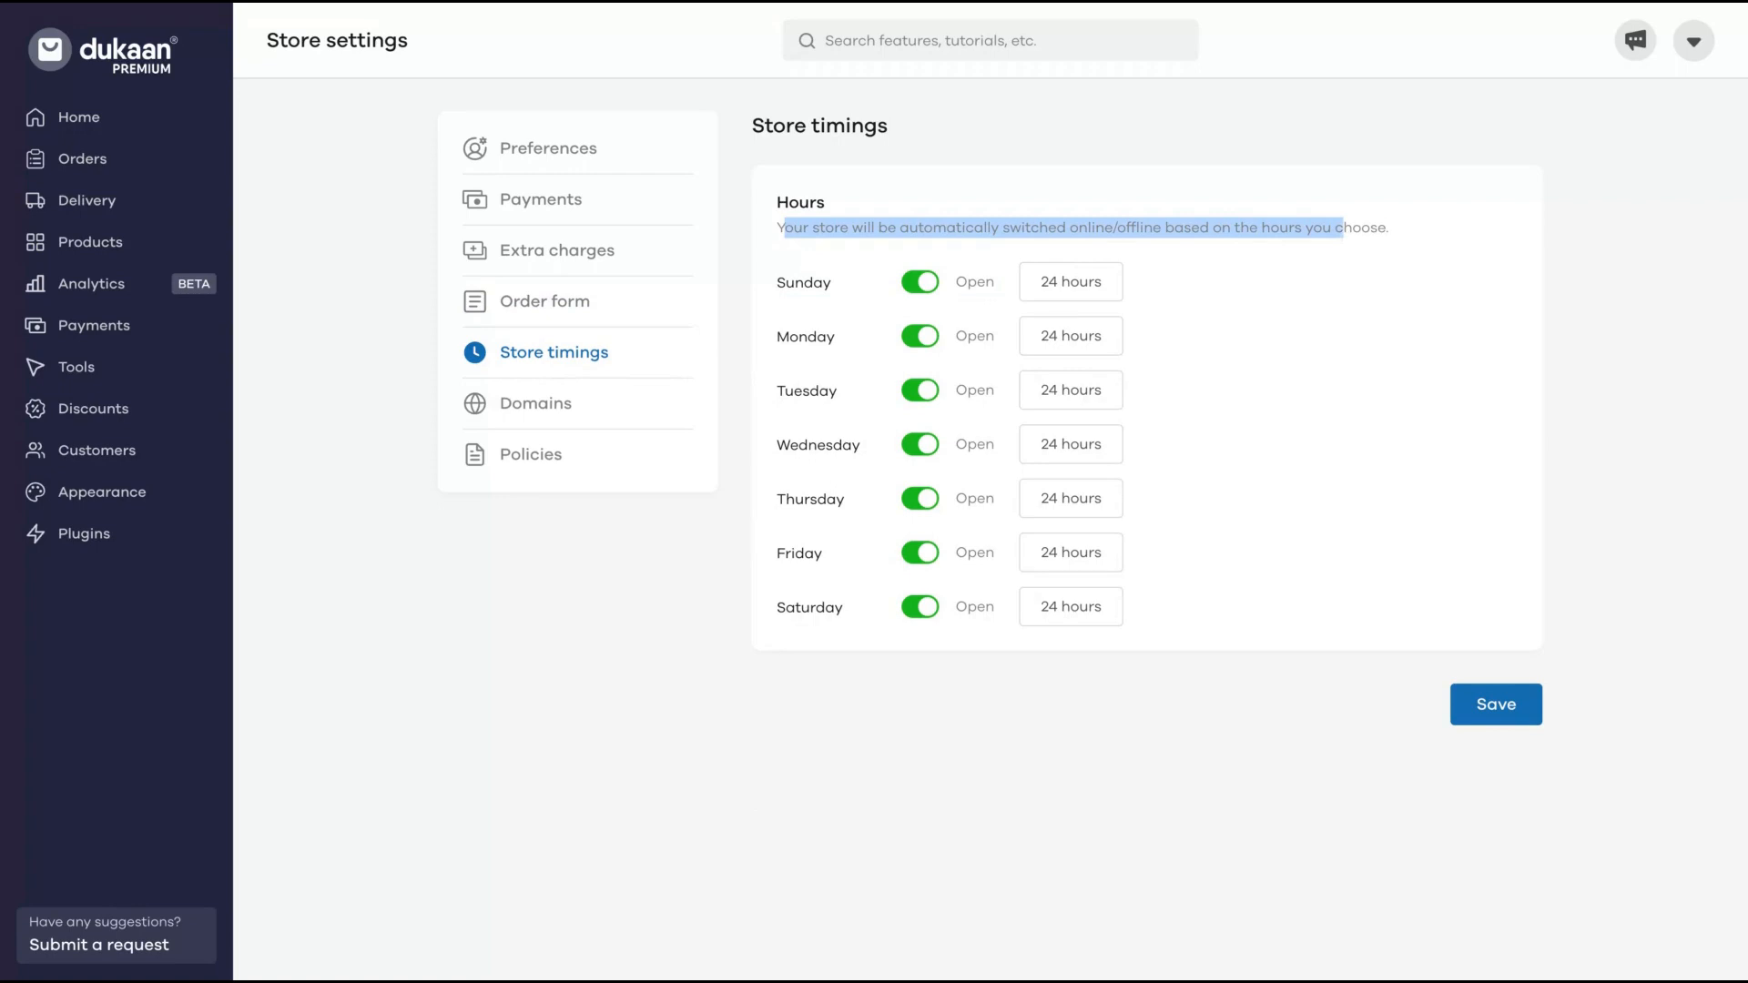
pyautogui.moveTo(1104, 328)
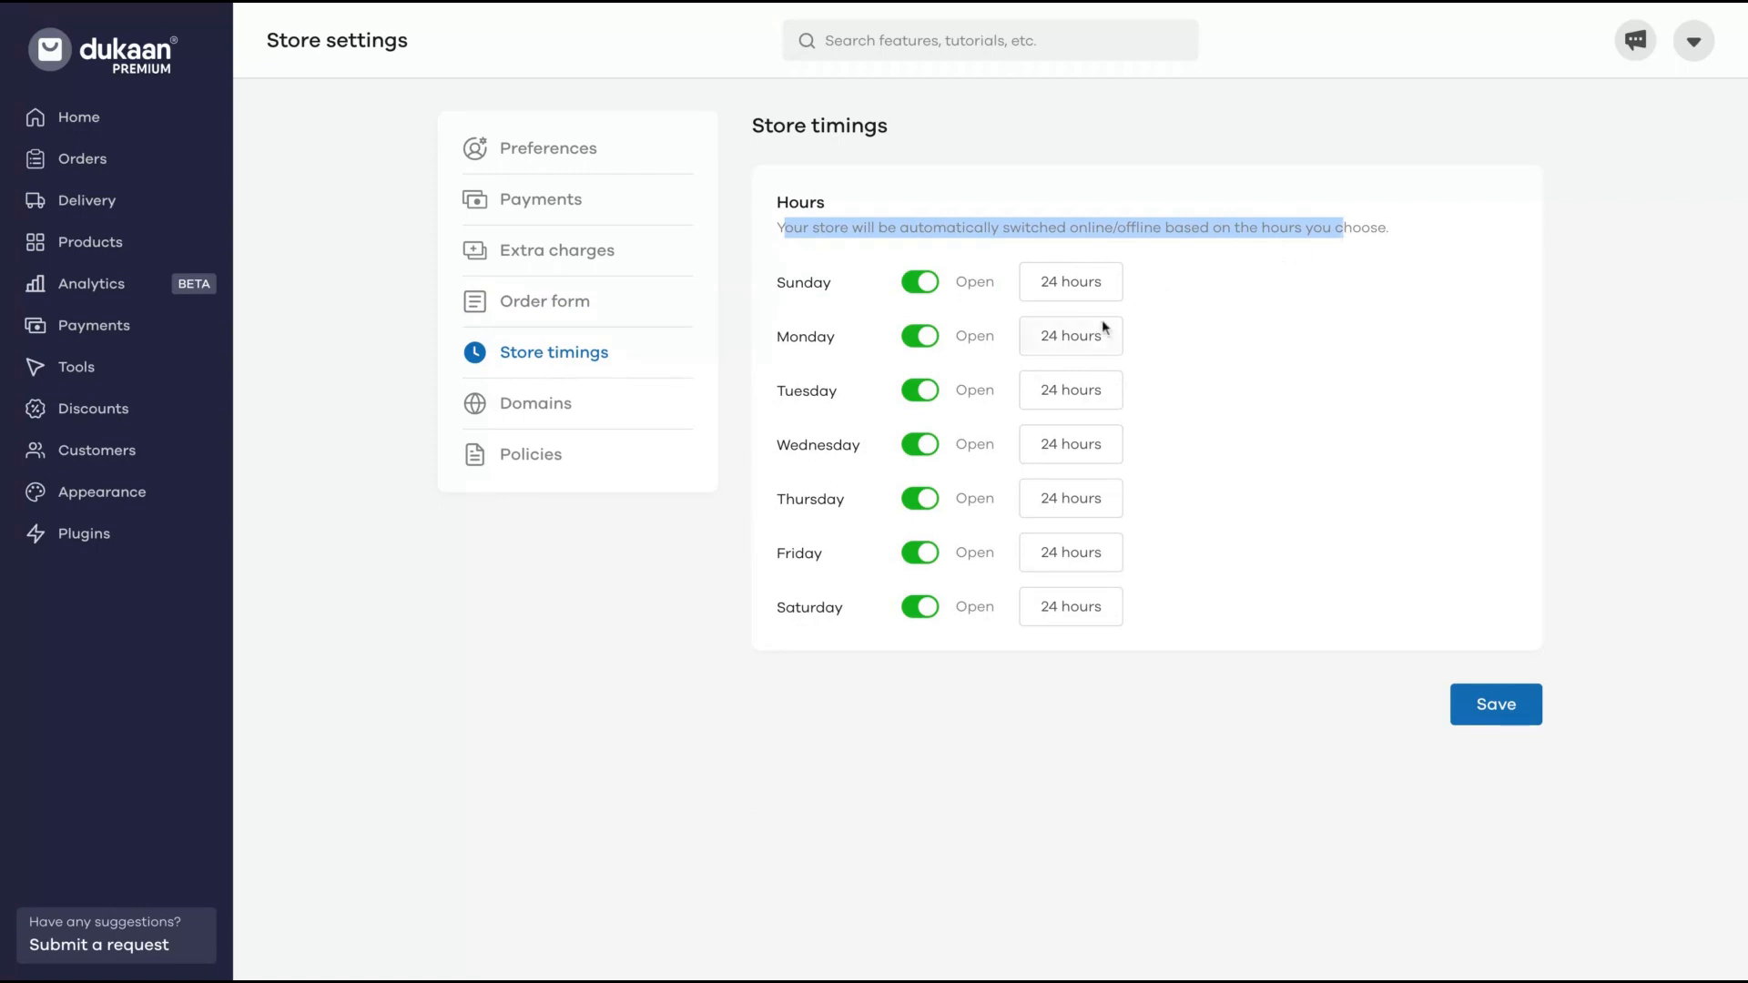
# View the Domains page listing the live managed domain mydukaan.io/ddp14.
pyautogui.click(535, 402)
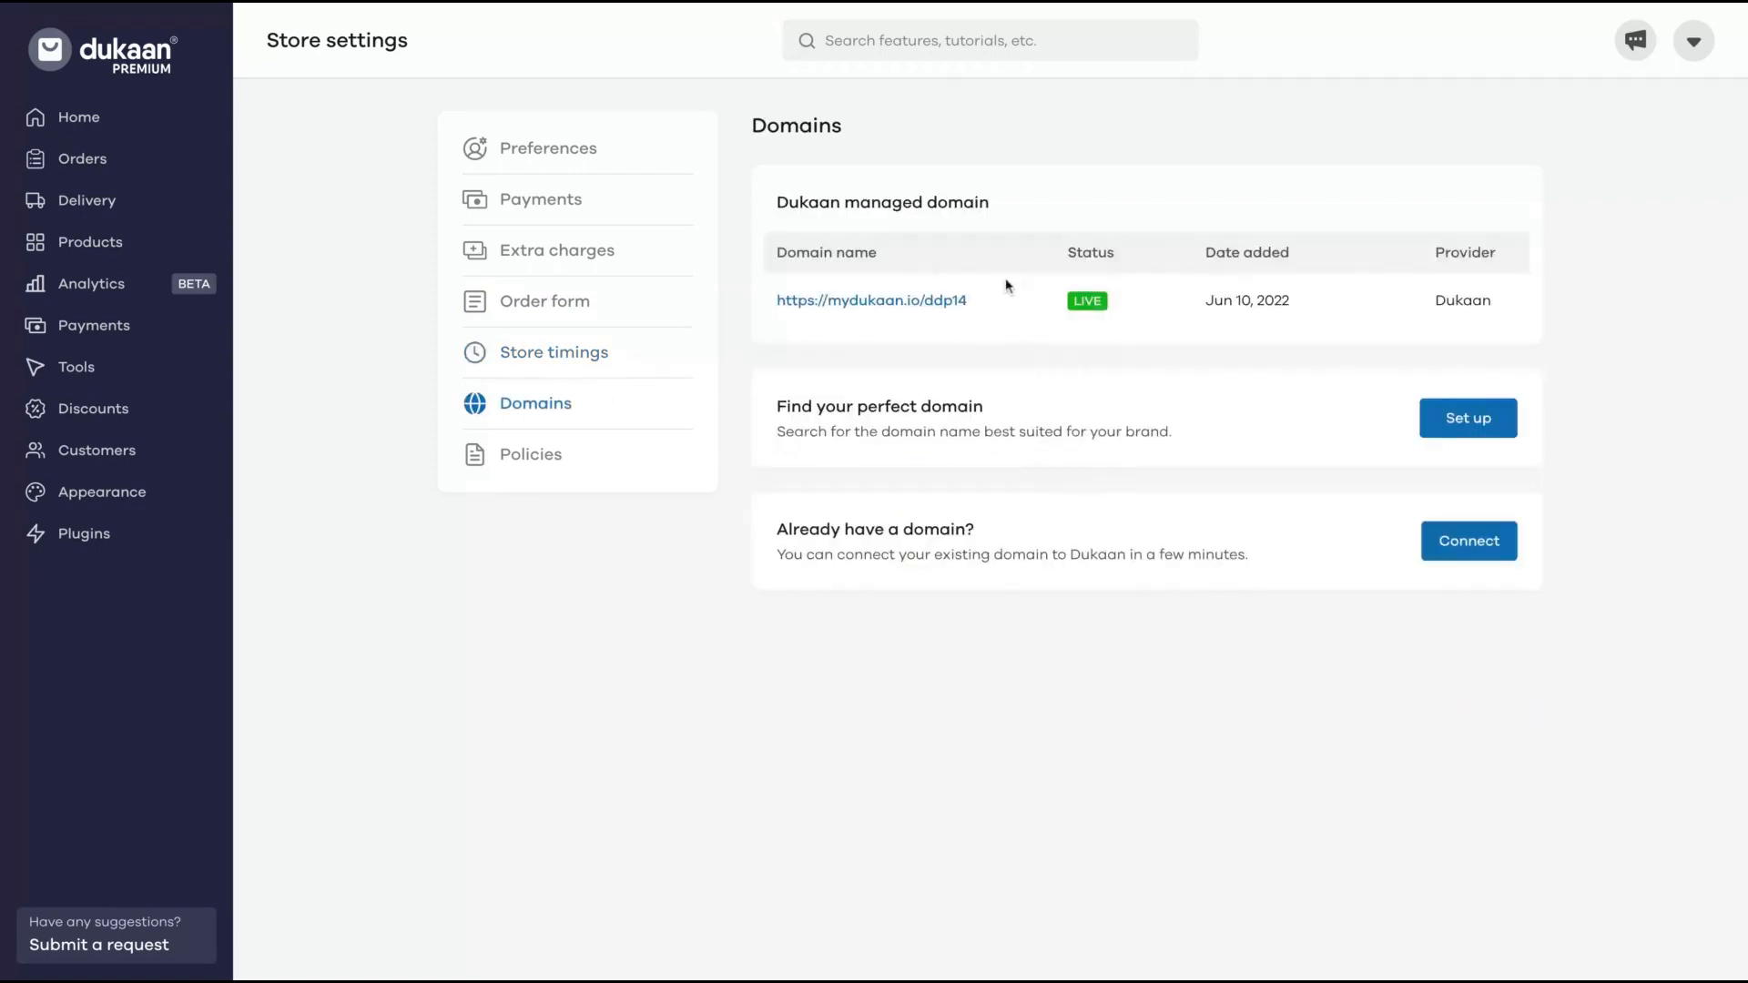
pyautogui.moveTo(991, 355)
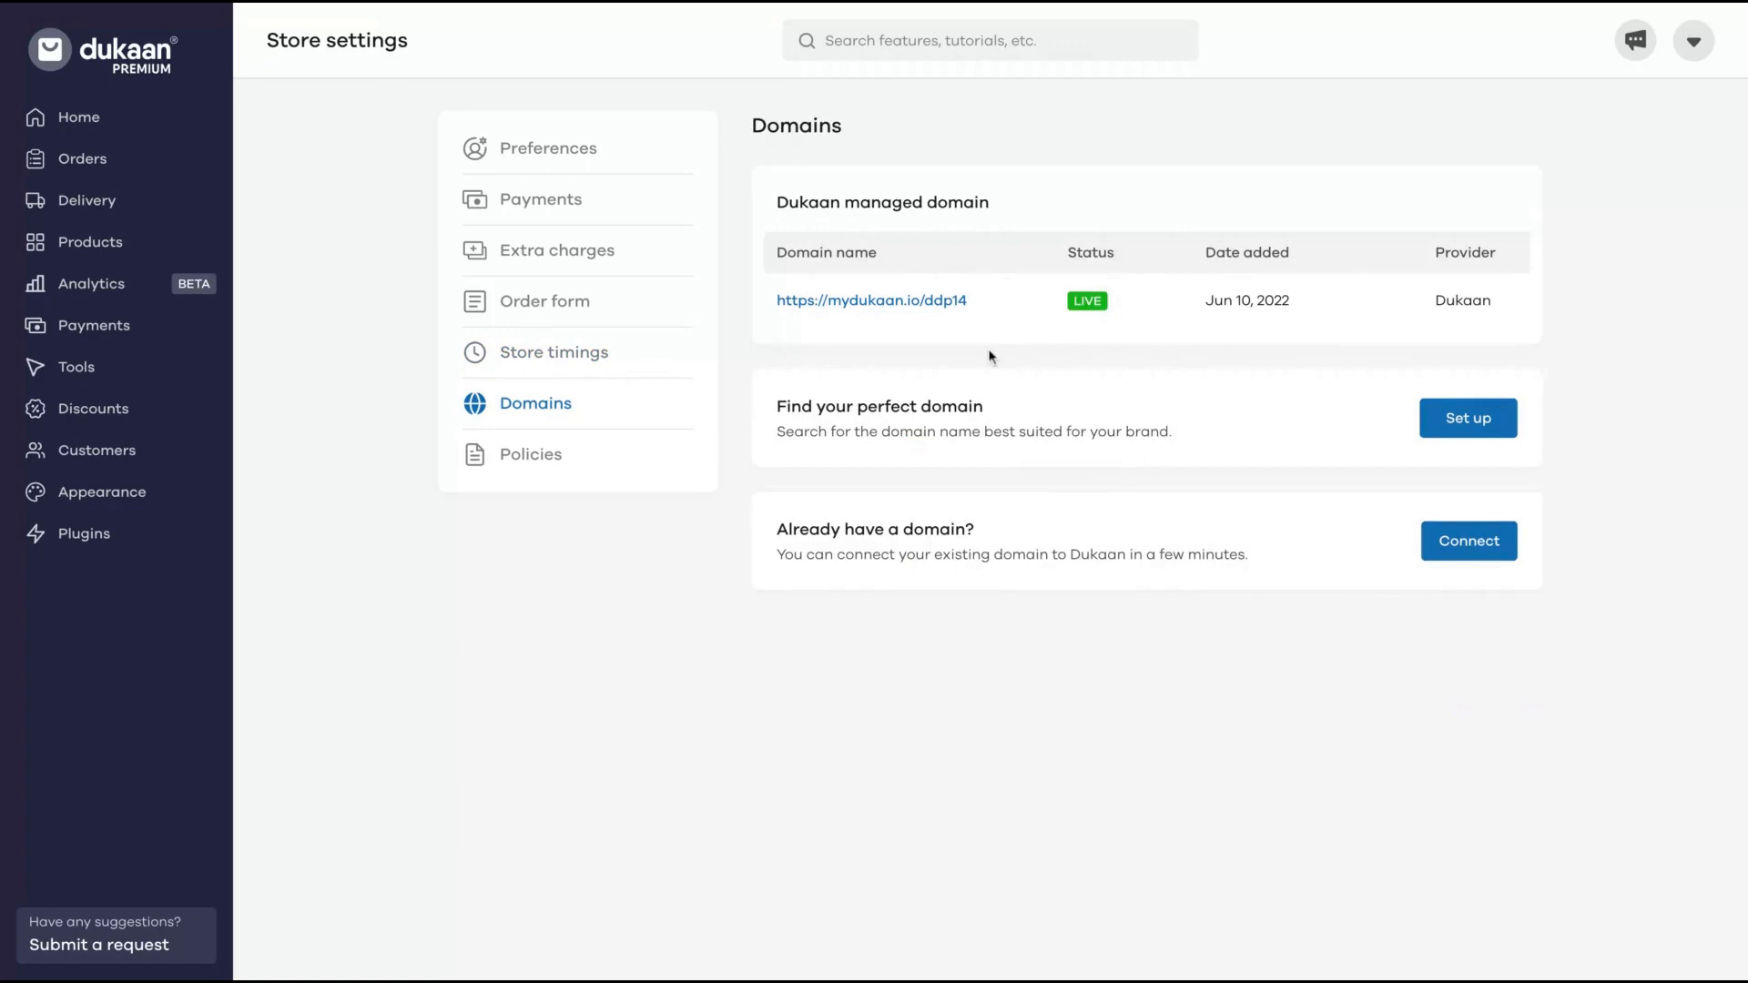
pyautogui.moveTo(1468, 541)
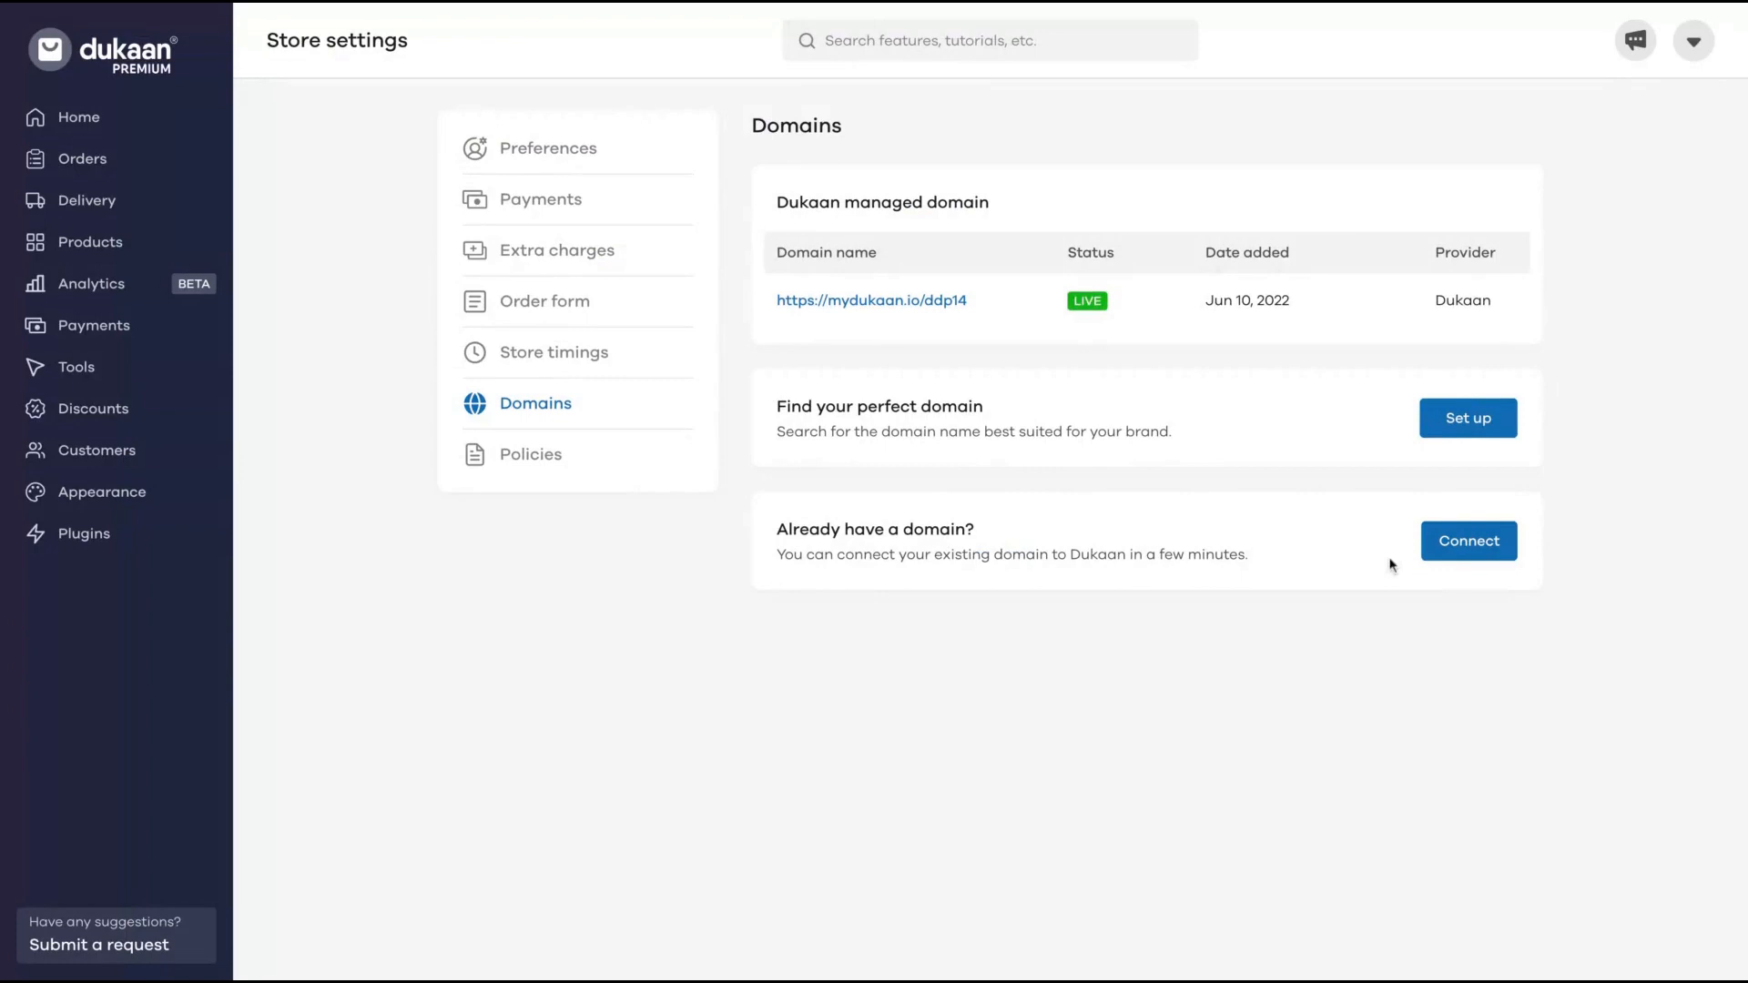
# View the prefilled Privacy Policy, then switch to the Refund Policy text.
pyautogui.click(530, 454)
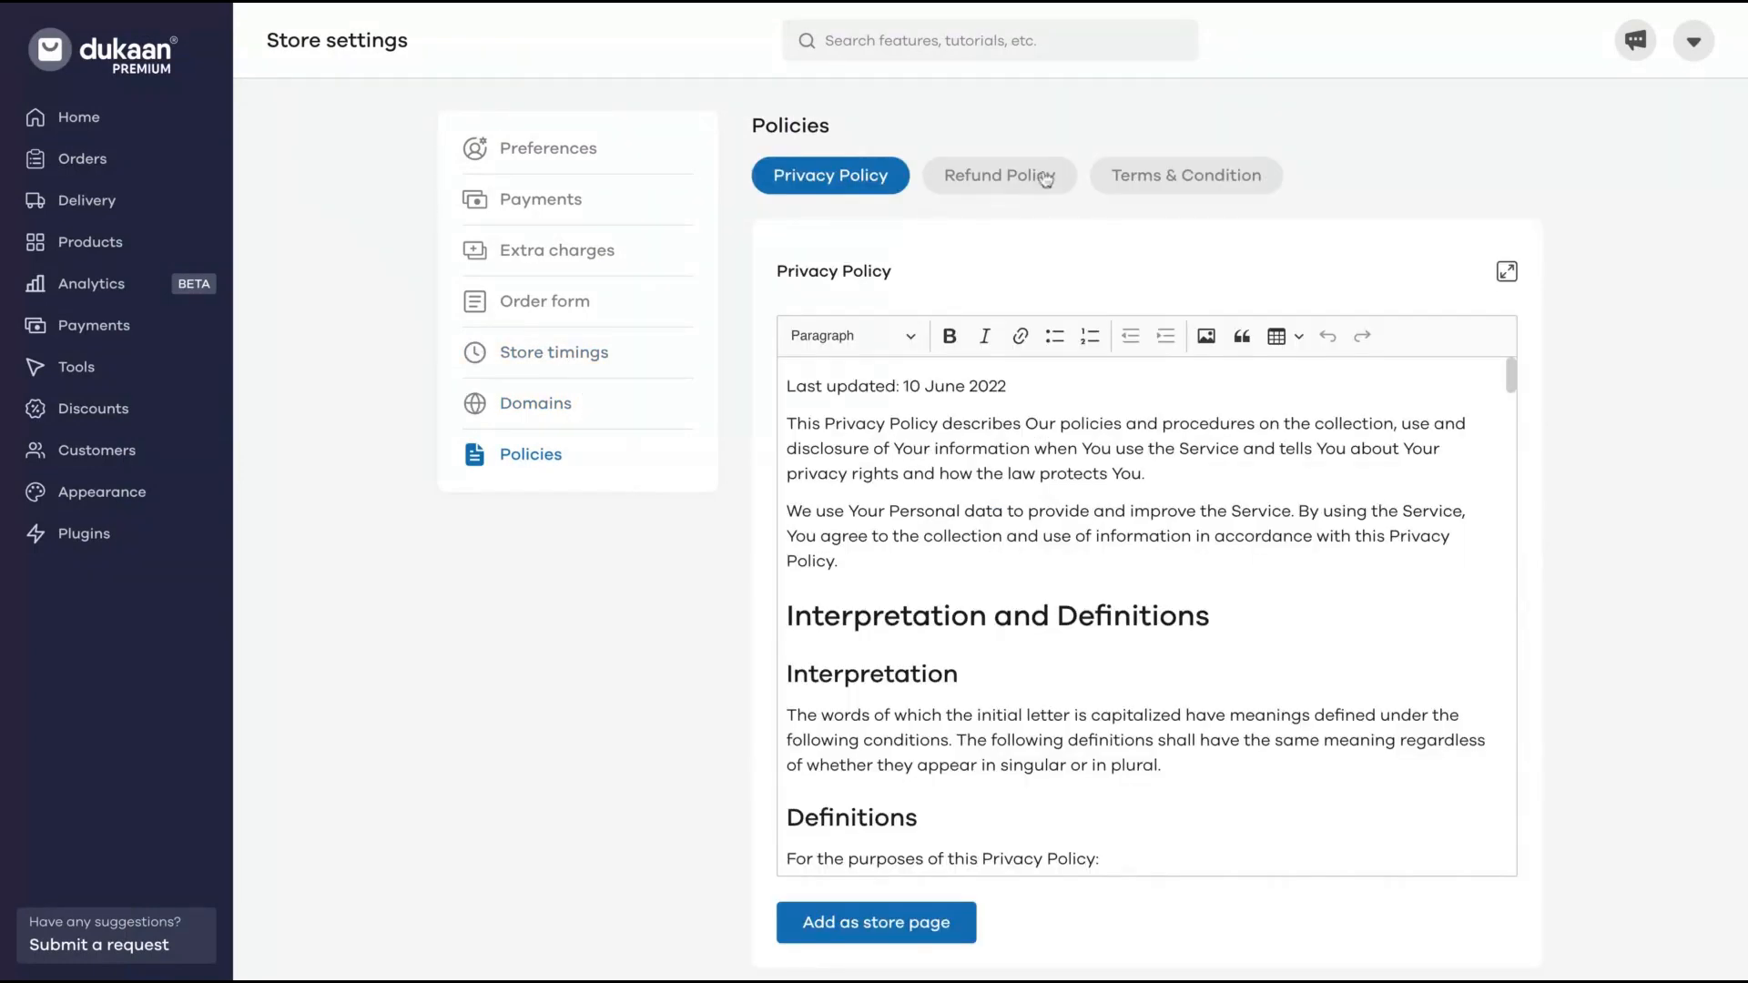
pyautogui.click(1000, 175)
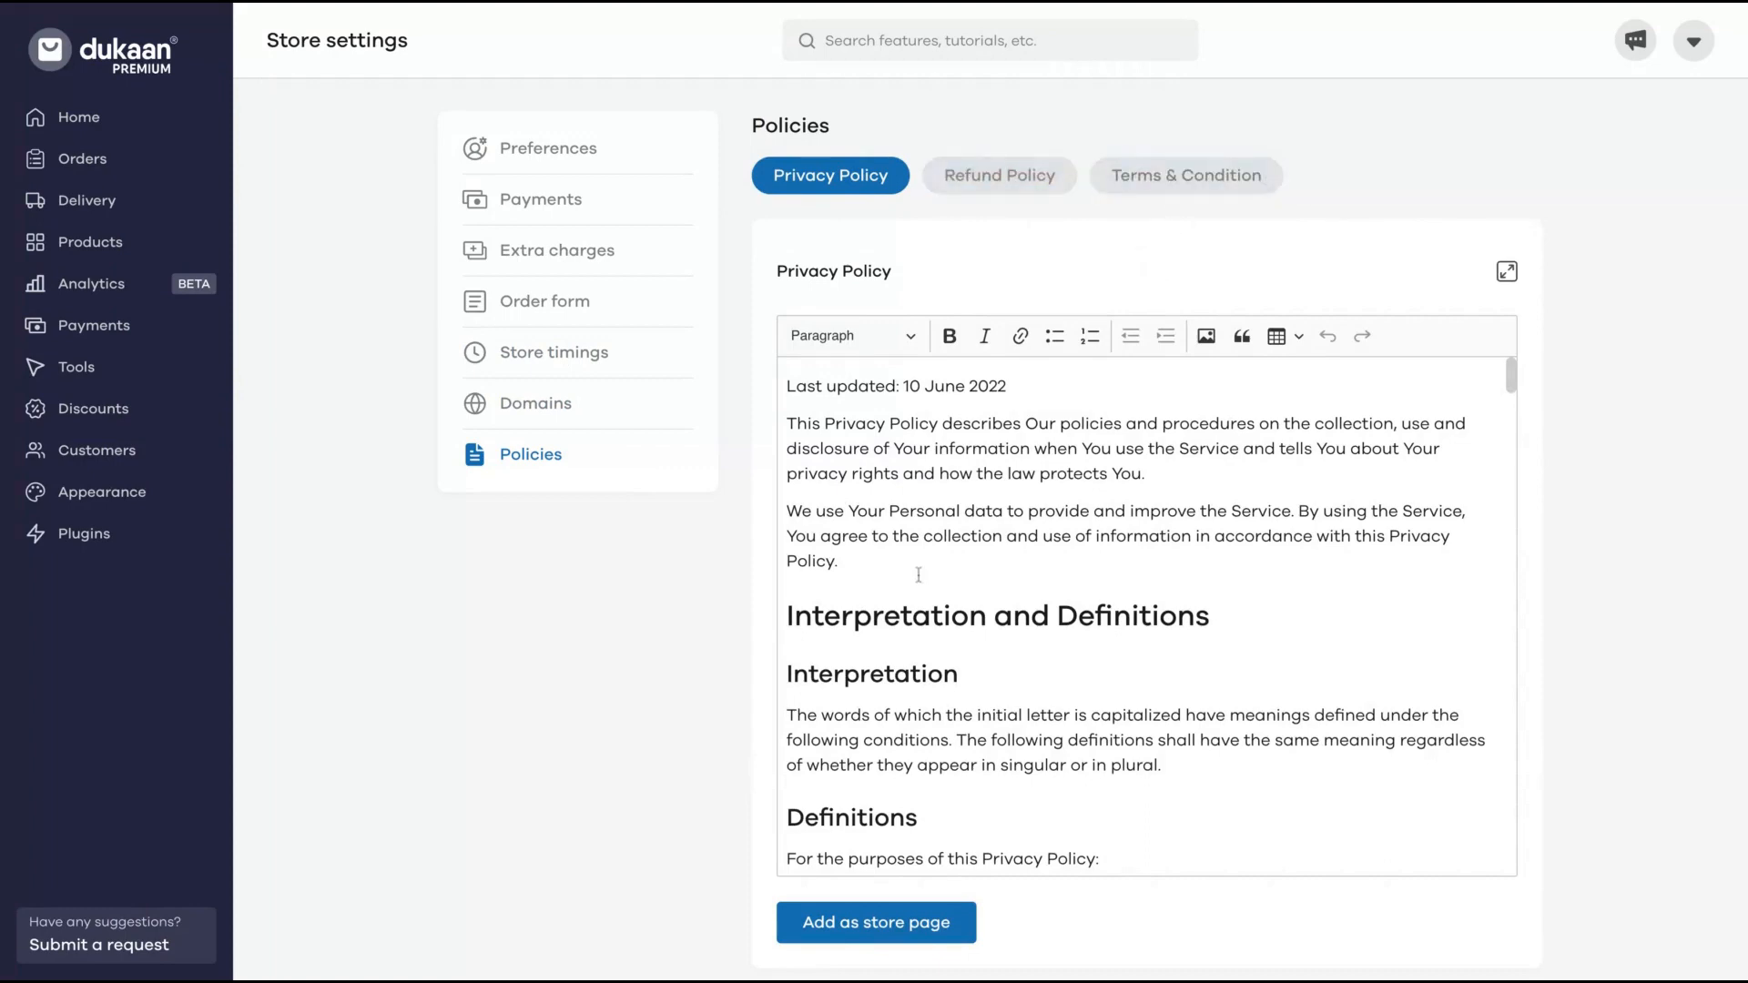
pyautogui.scroll(3)
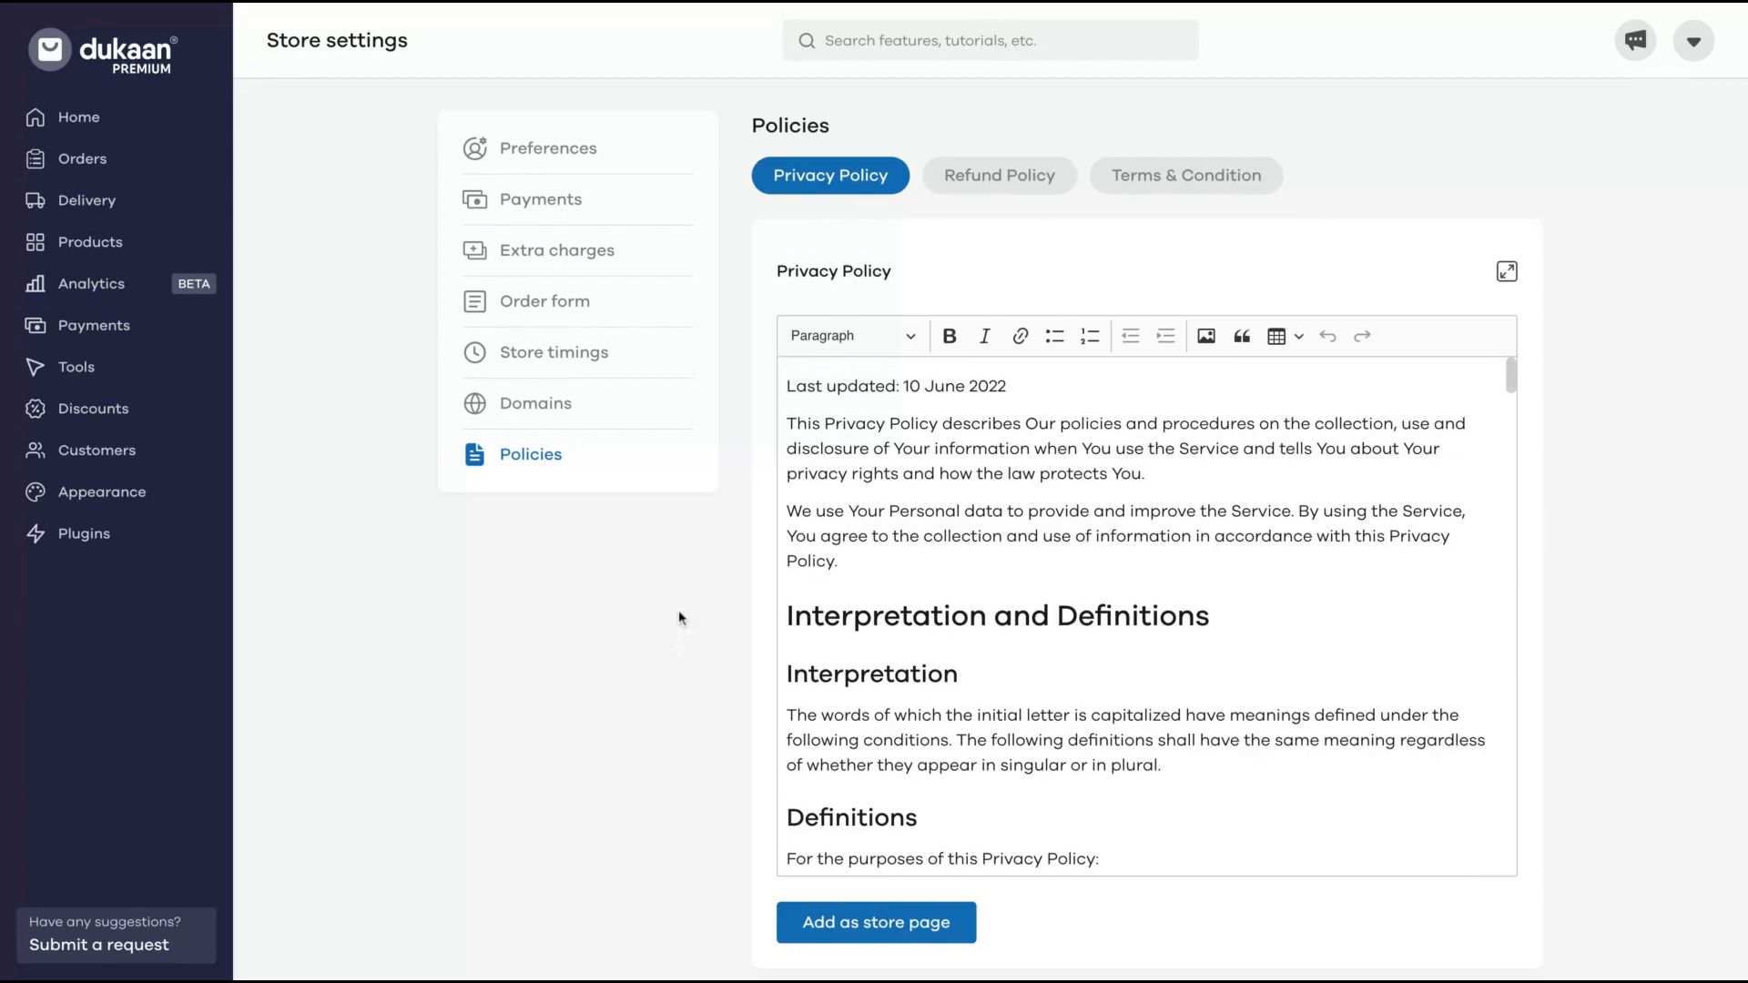
pyautogui.click(998, 175)
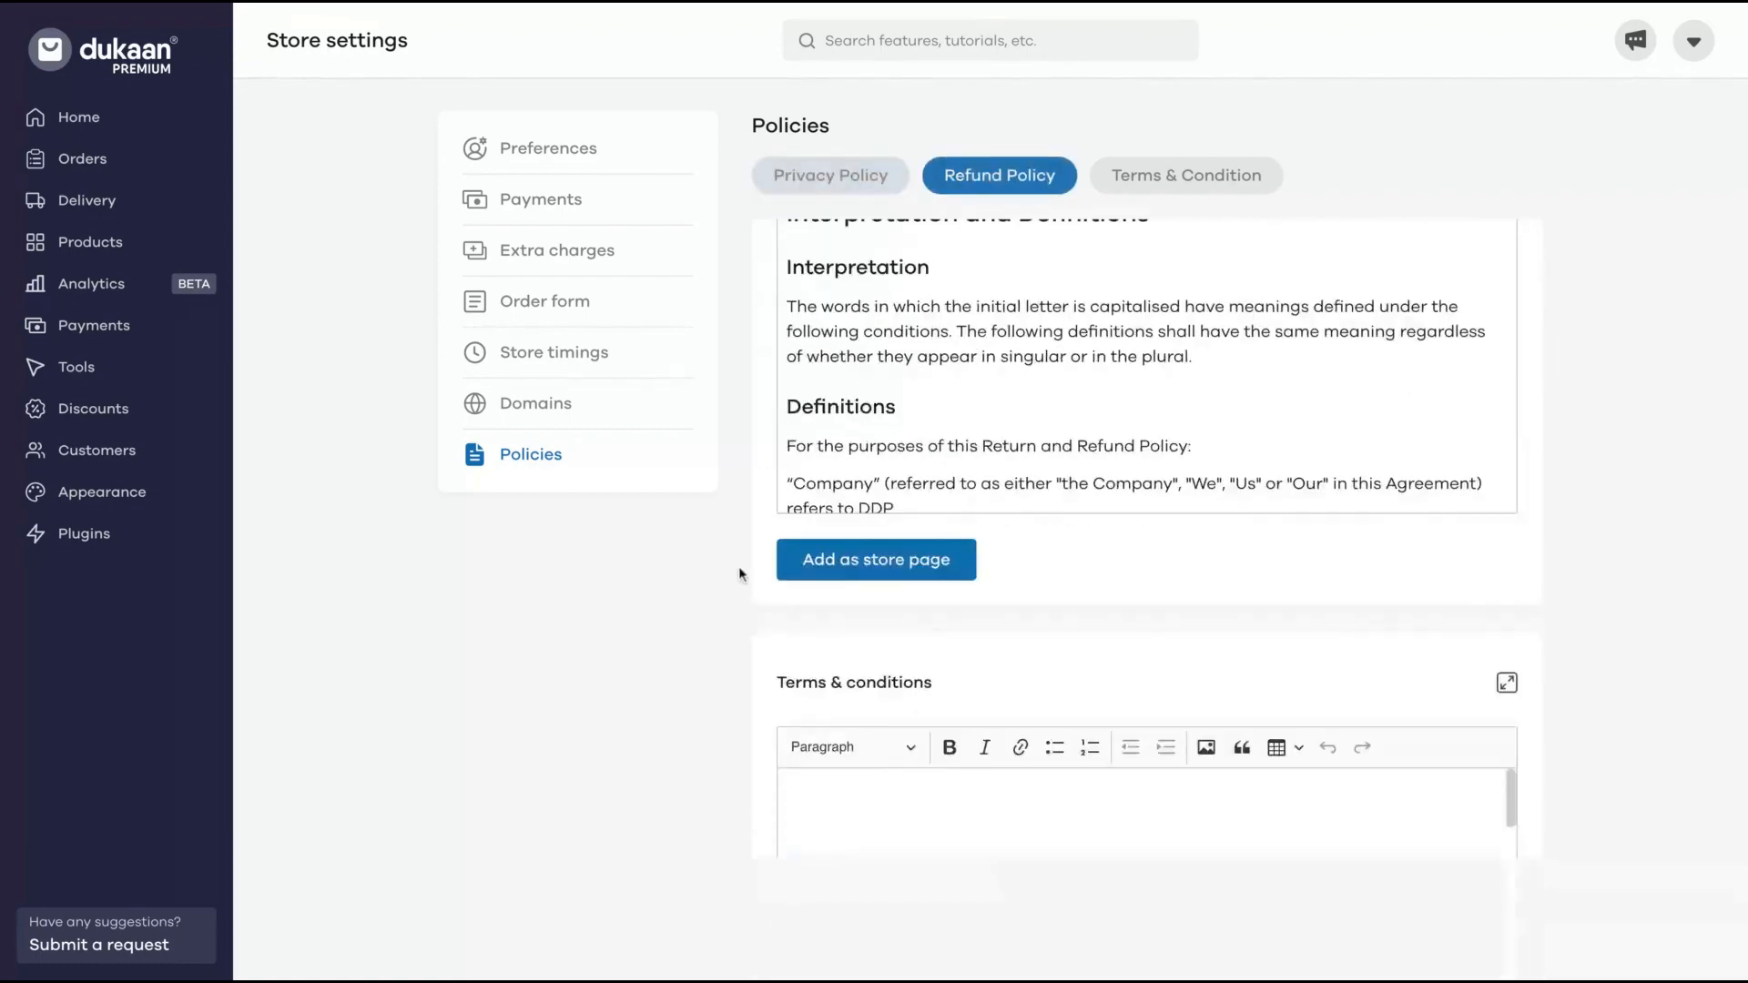
# View the empty All orders and Abandoned orders lists, then the Delivery page with Shippo connection.
pyautogui.click(81, 158)
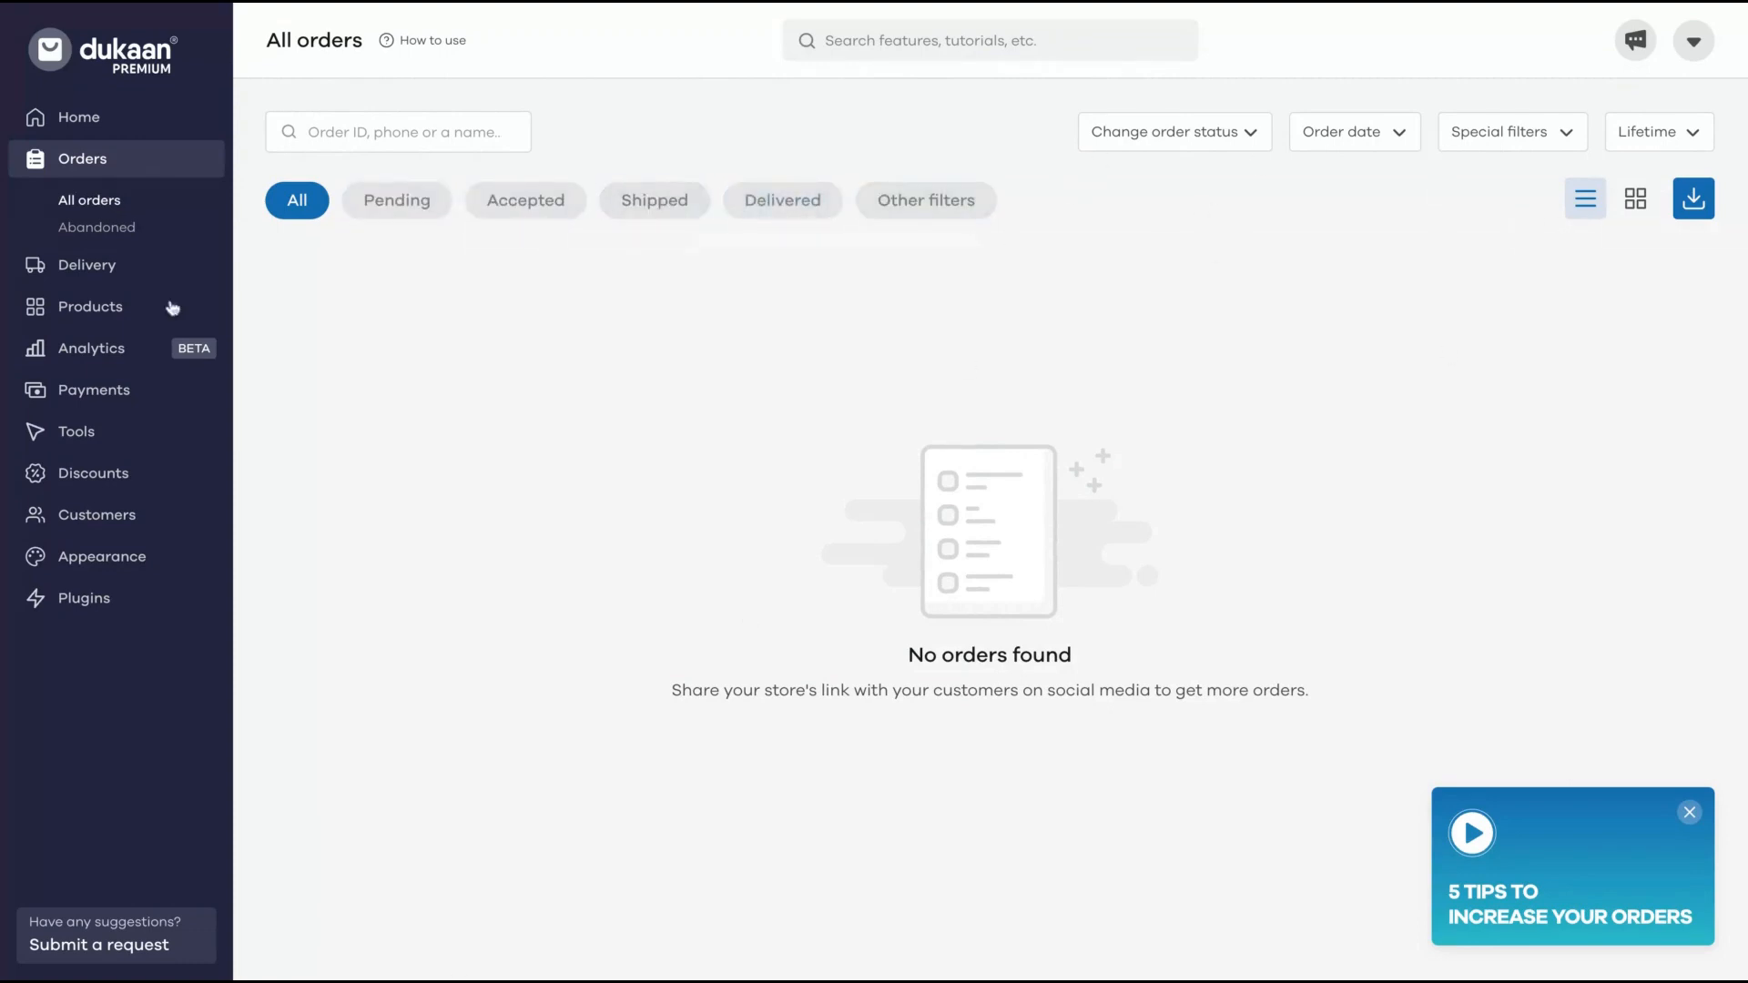
pyautogui.moveTo(126, 235)
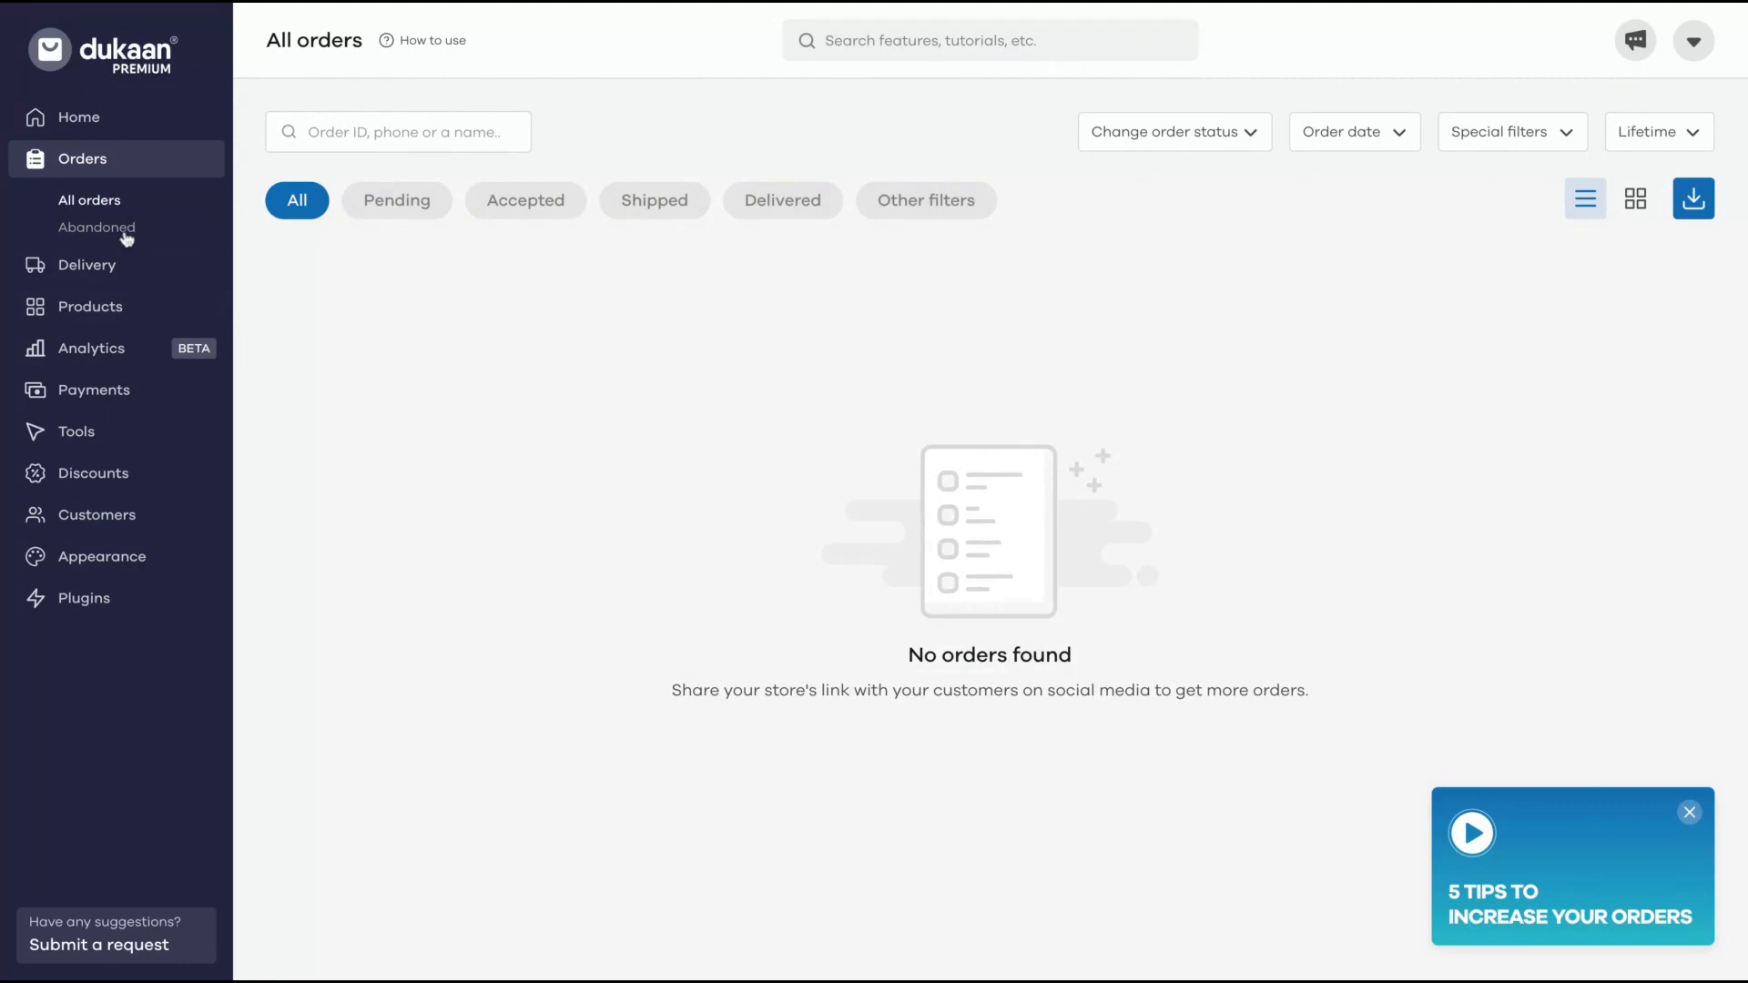
pyautogui.click(97, 228)
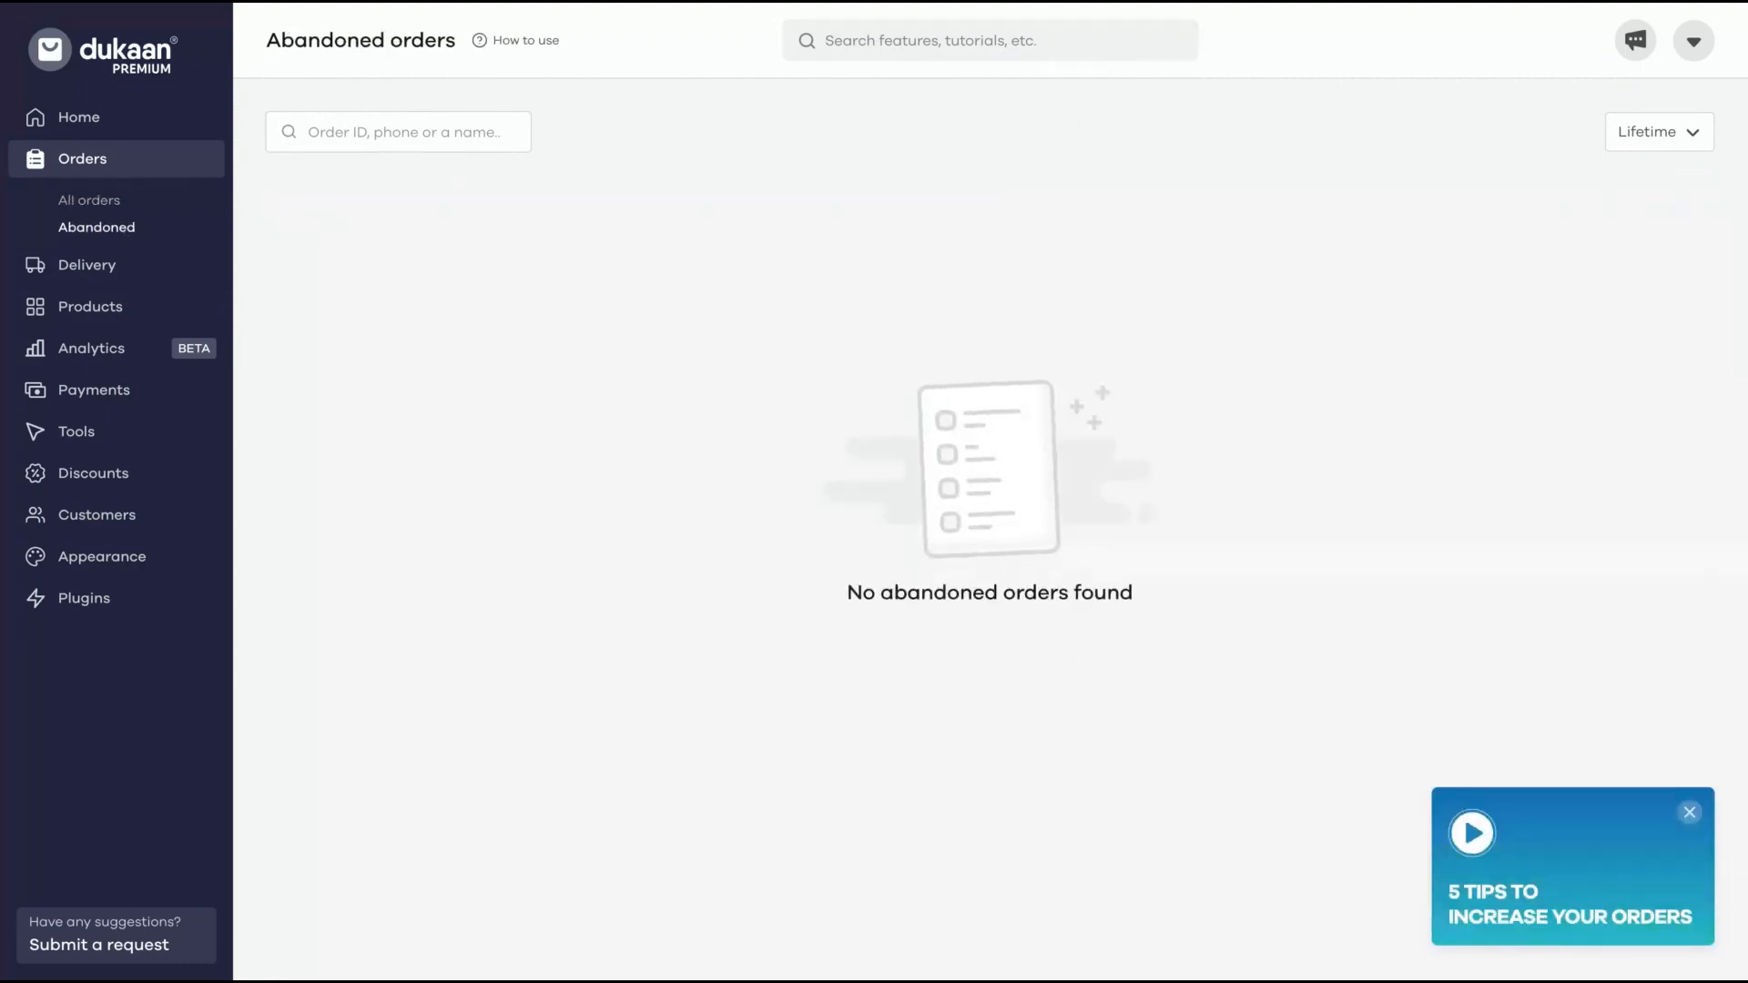
pyautogui.click(88, 264)
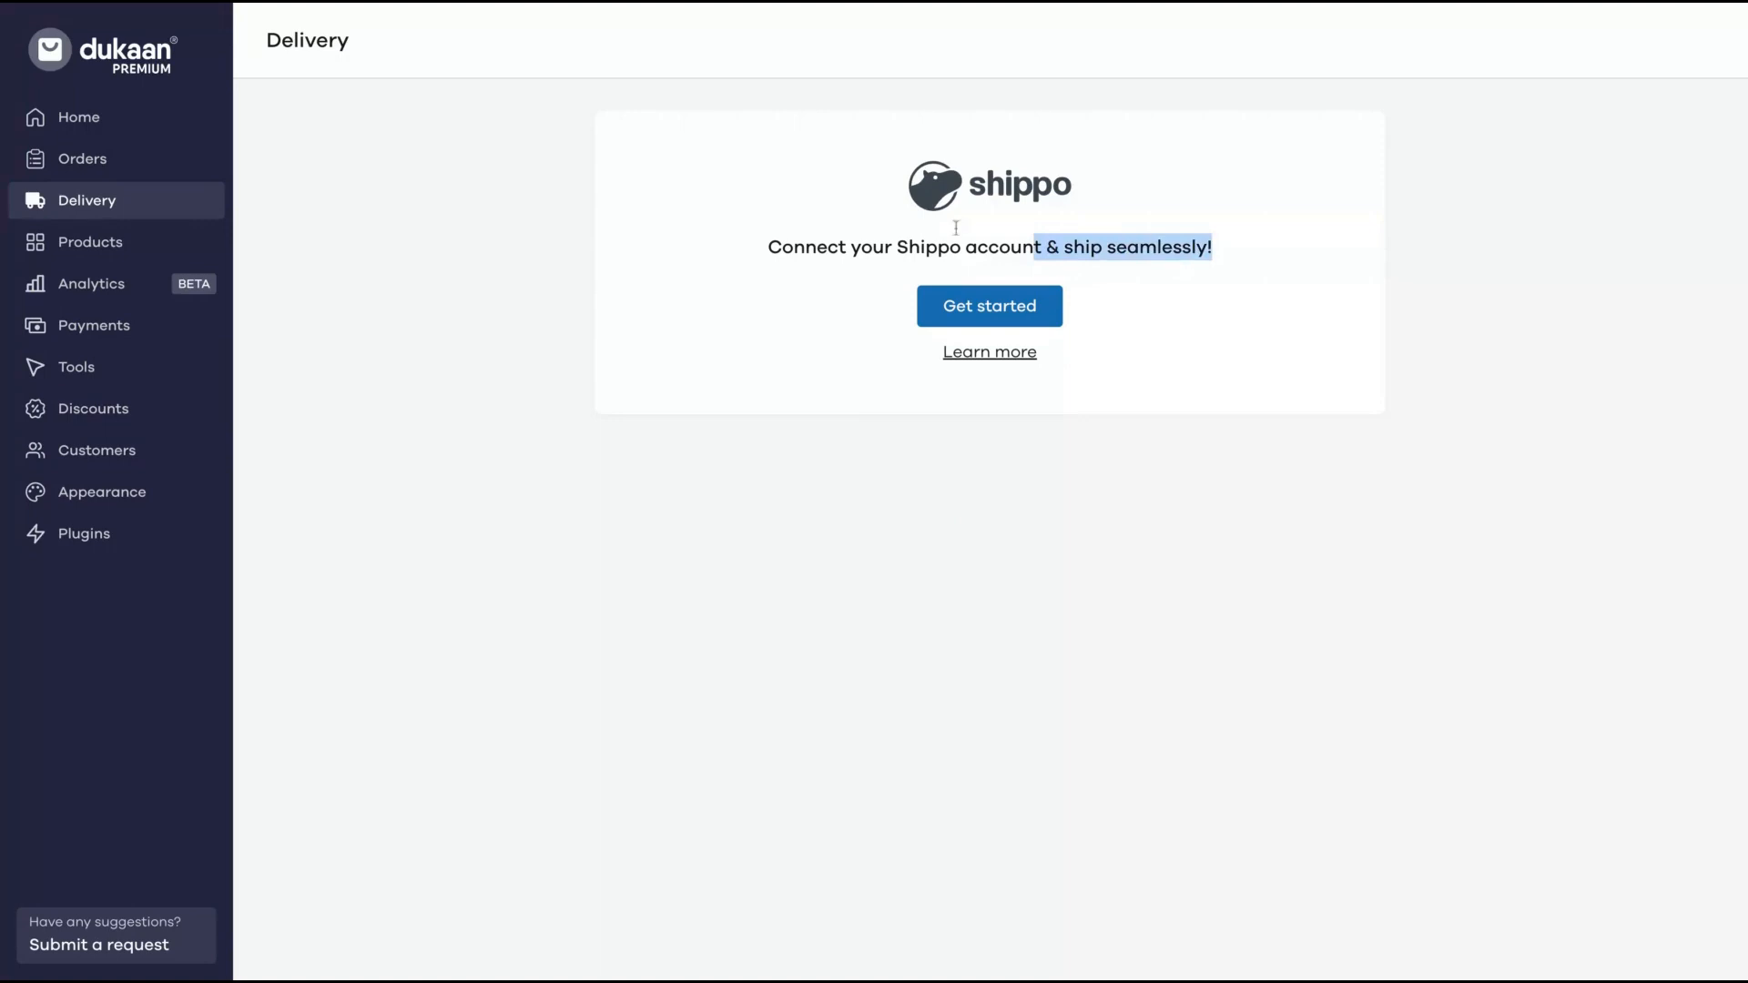
# View the empty Catalogue, peek at Bulk upload products from the Add new product menu, and go back.
pyautogui.click(89, 242)
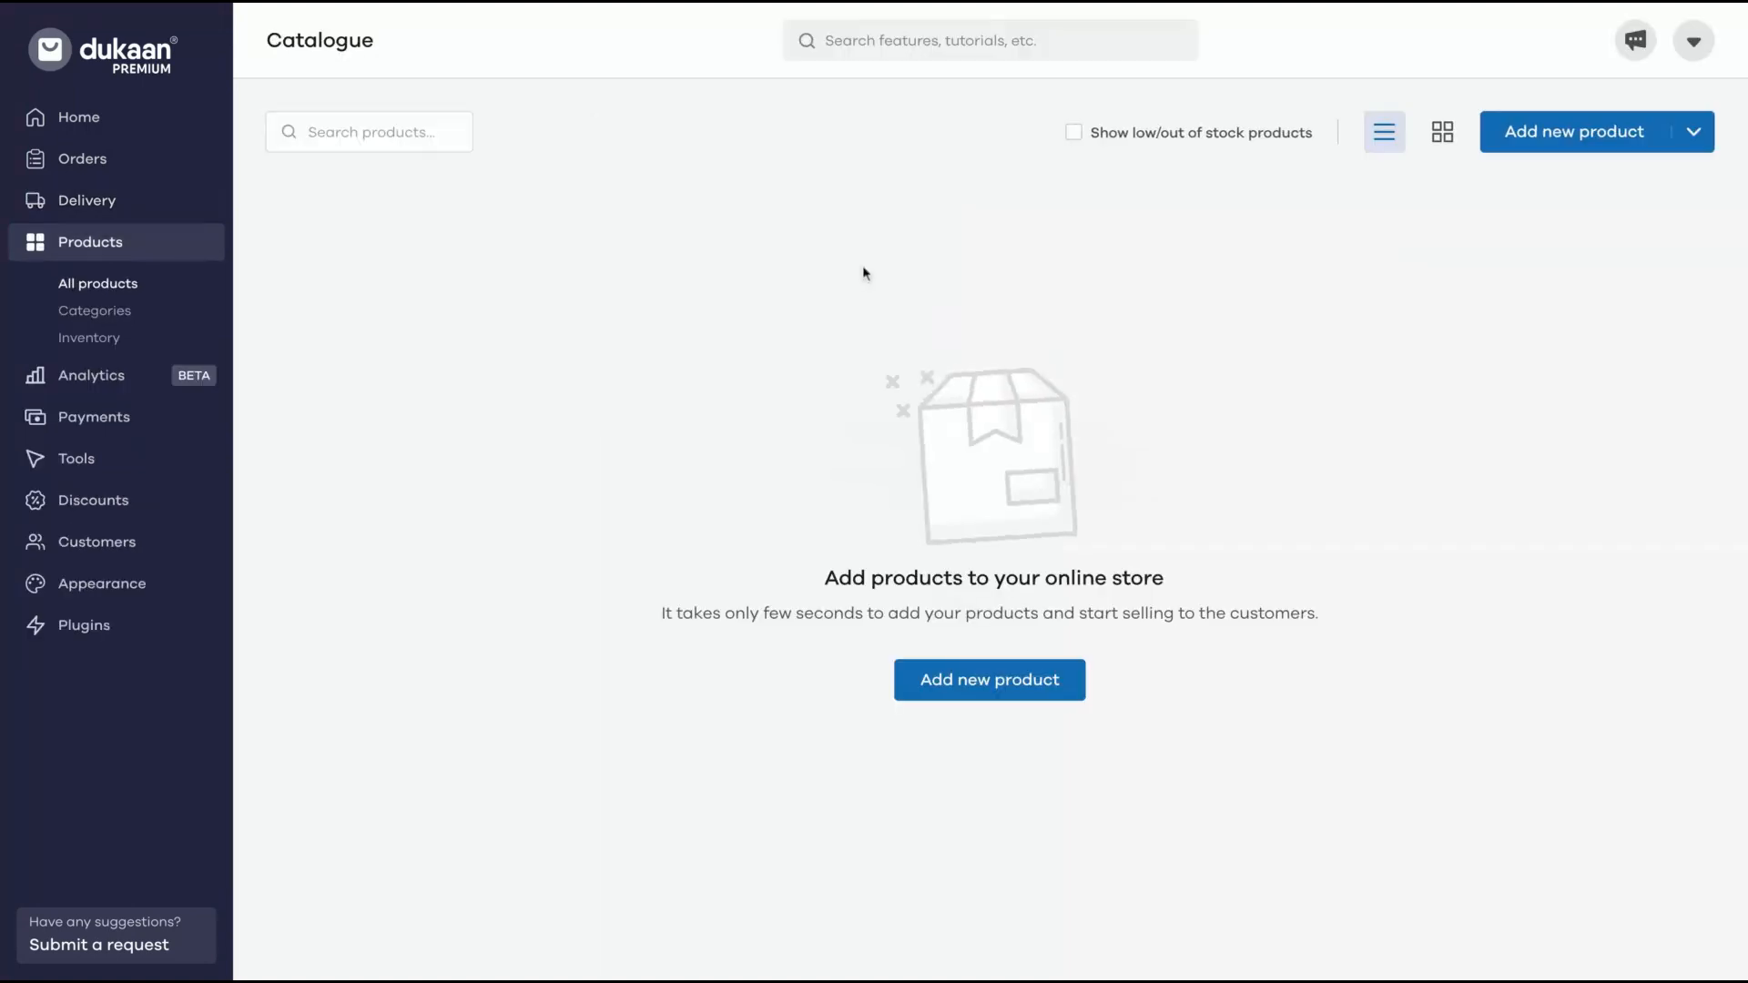
pyautogui.click(1694, 132)
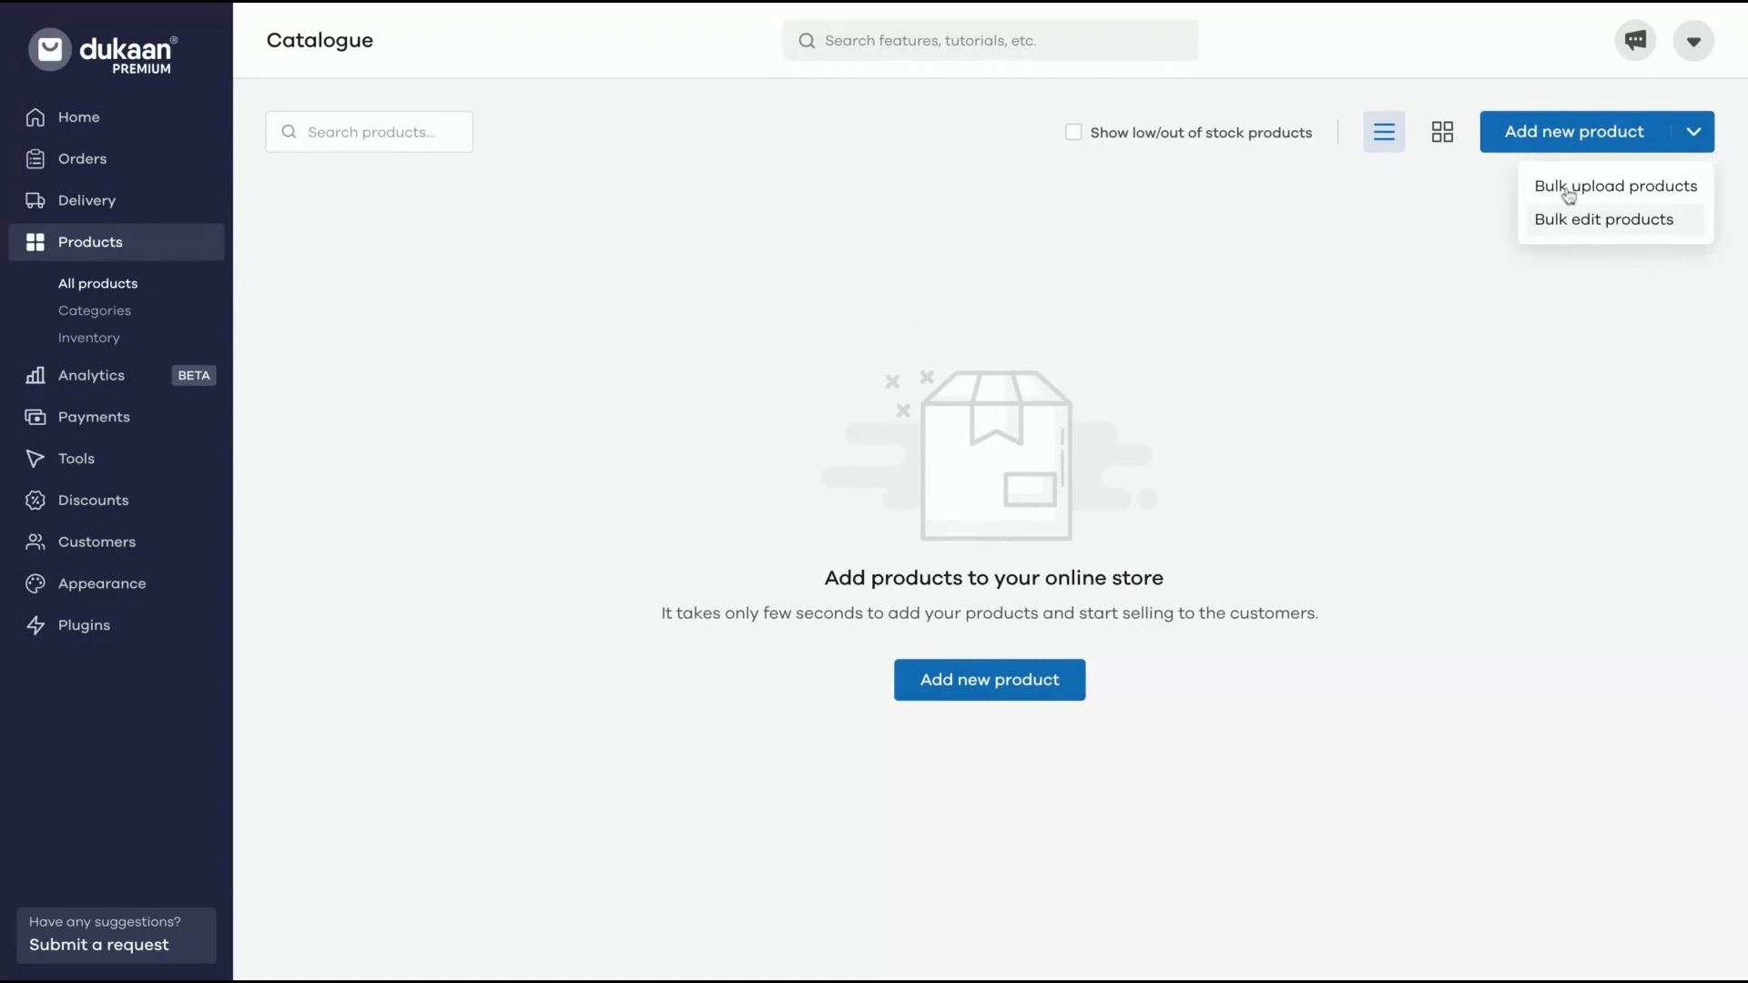
pyautogui.click(1615, 186)
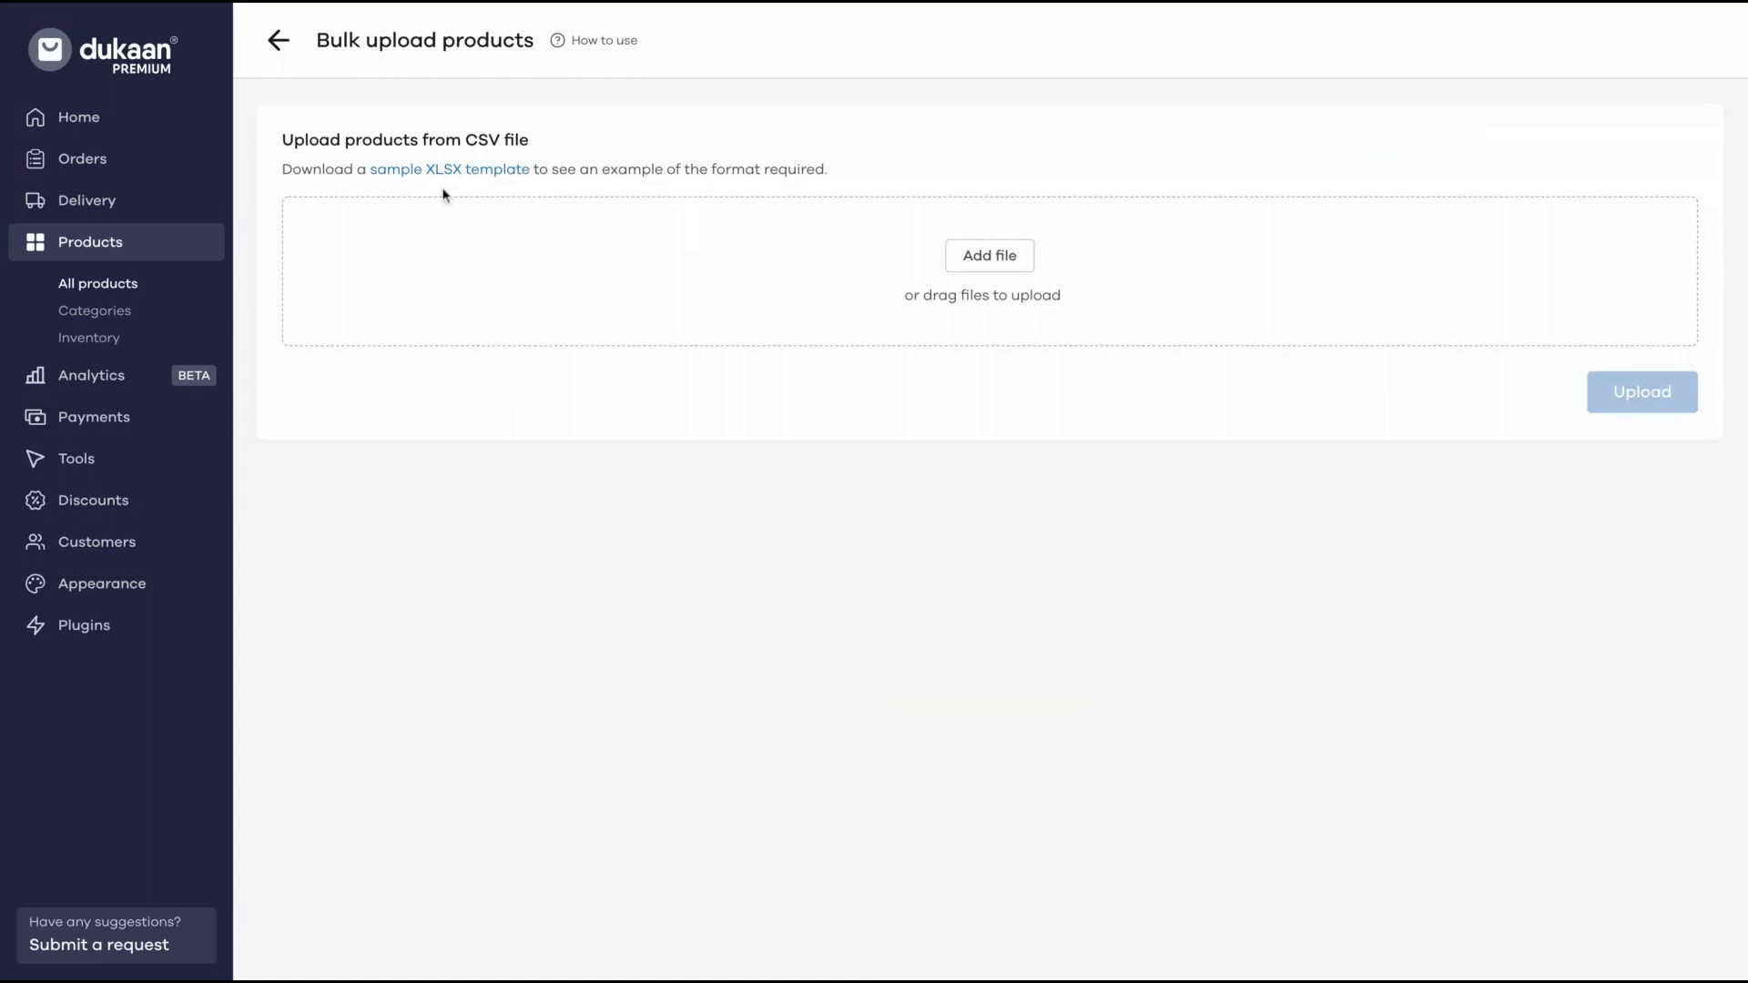
pyautogui.click(277, 40)
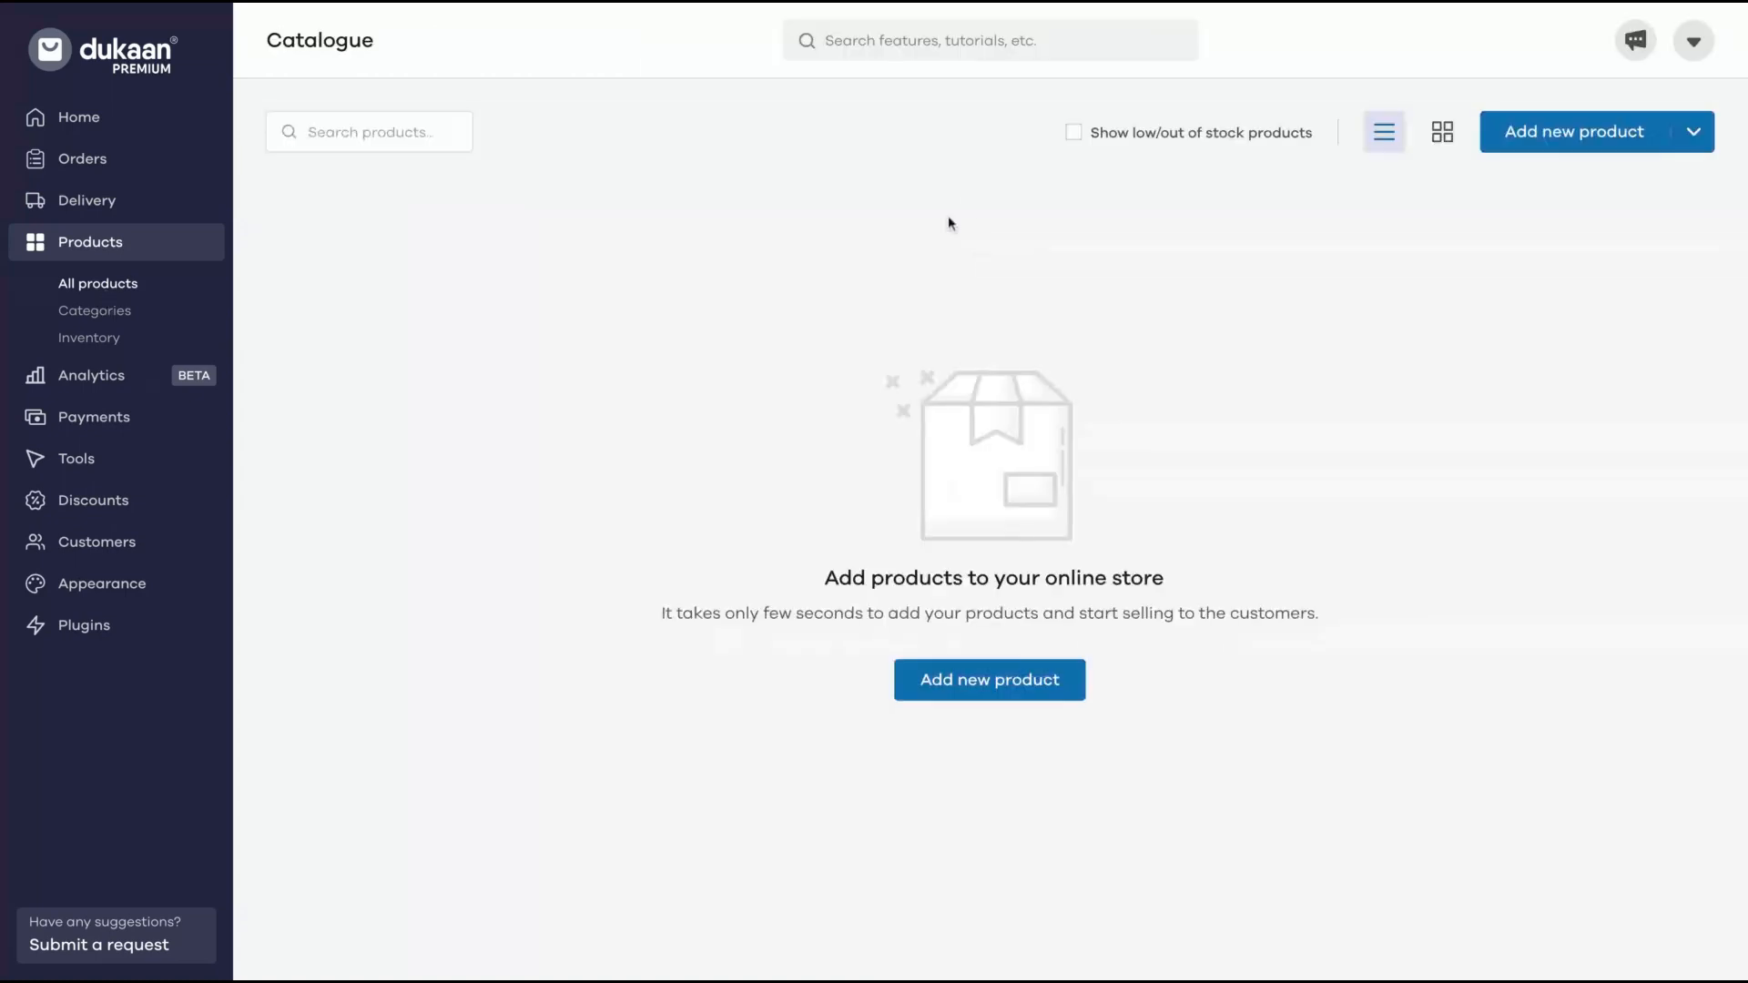
# Explore a blank Add new product form's Shipping & Tax section, jump to Product Information, then go to Sales analytics.
pyautogui.click(987, 679)
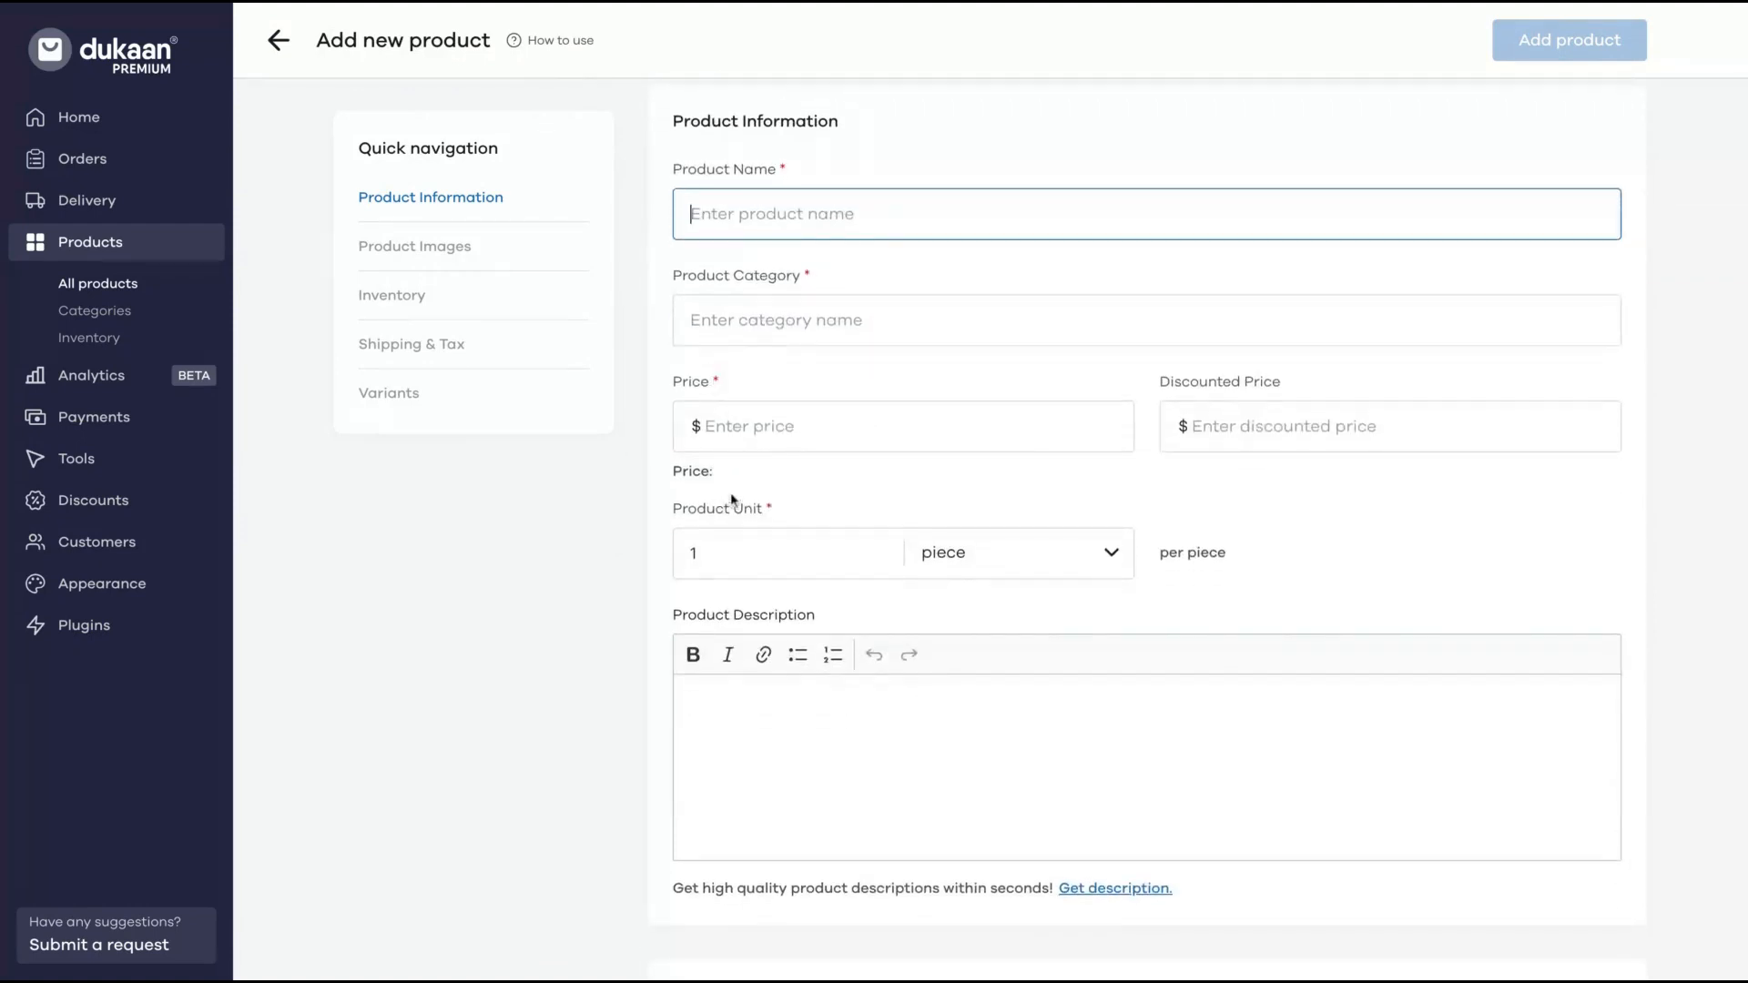
pyautogui.moveTo(809, 574)
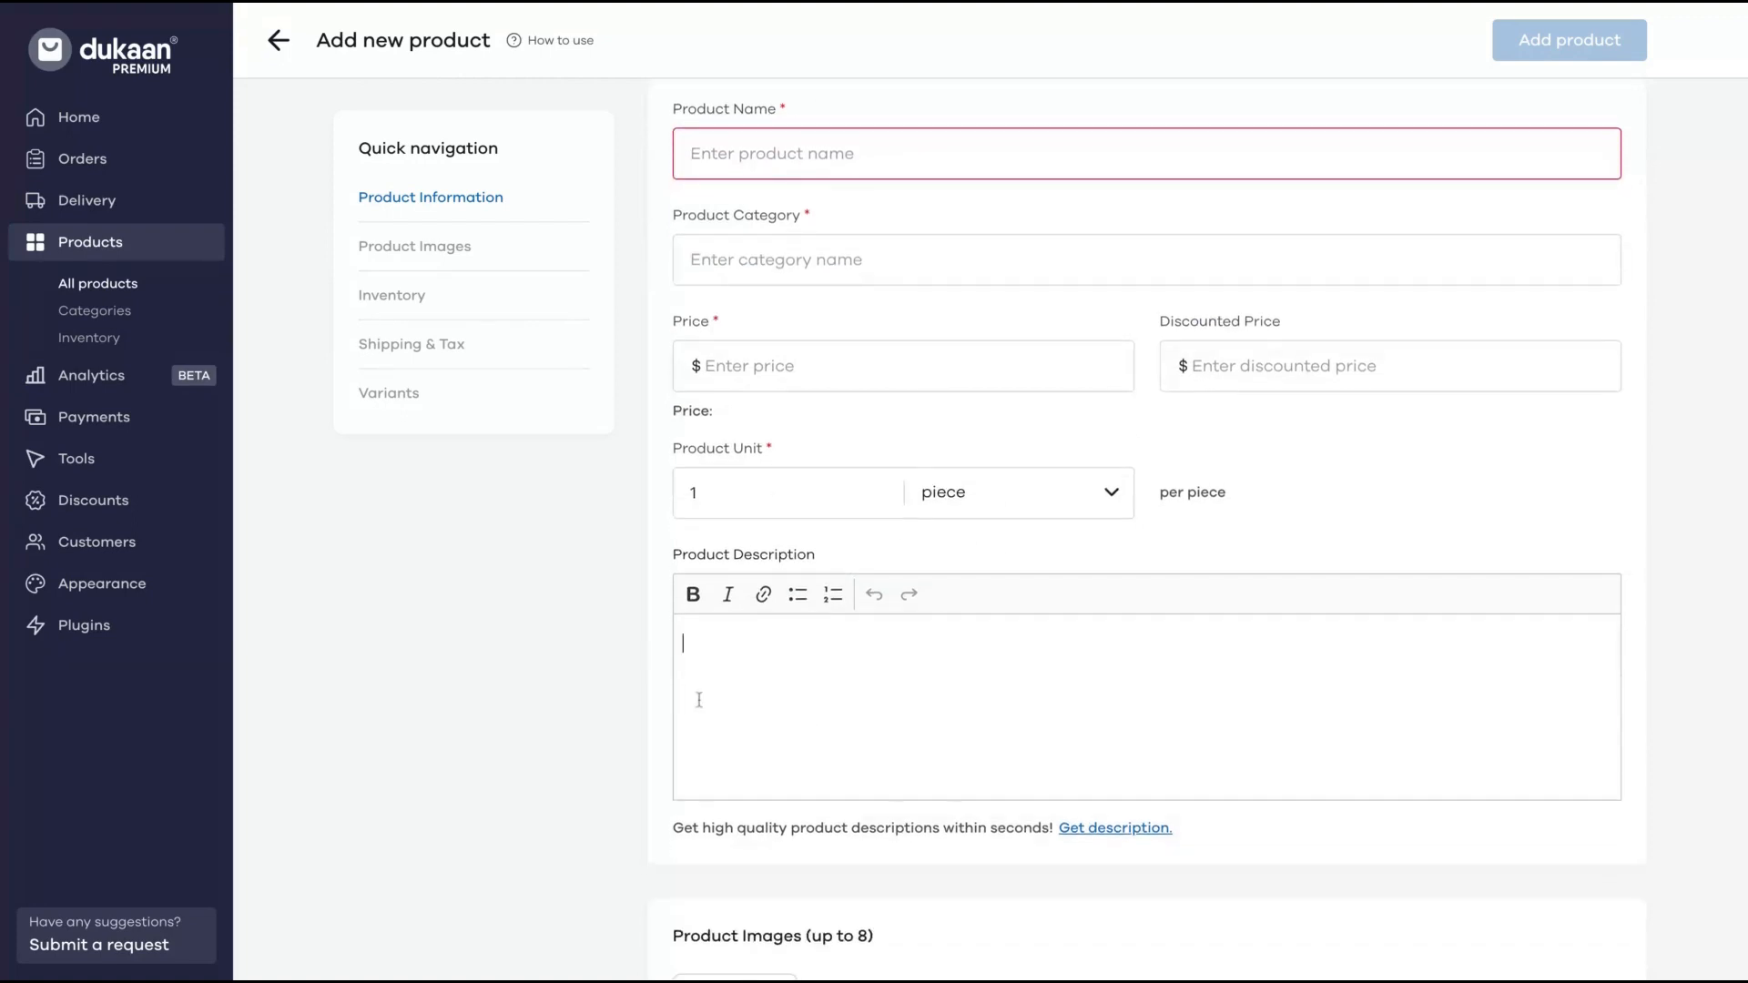
pyautogui.scroll(-3)
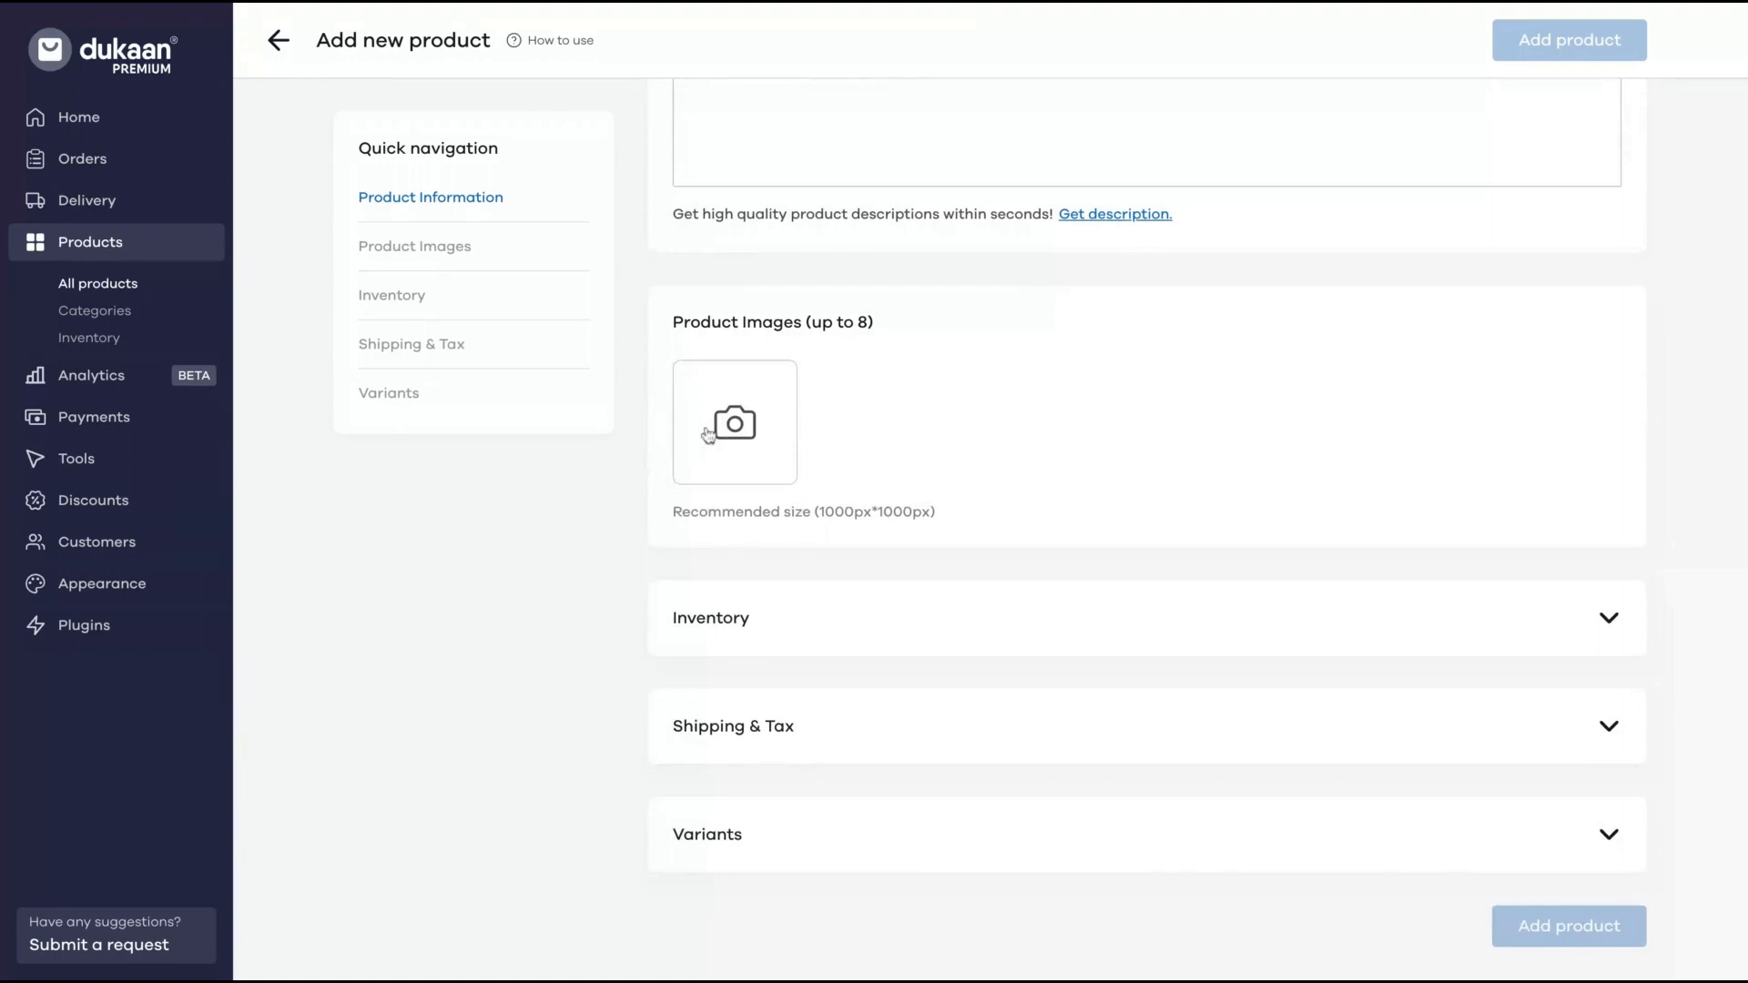
pyautogui.moveTo(786, 639)
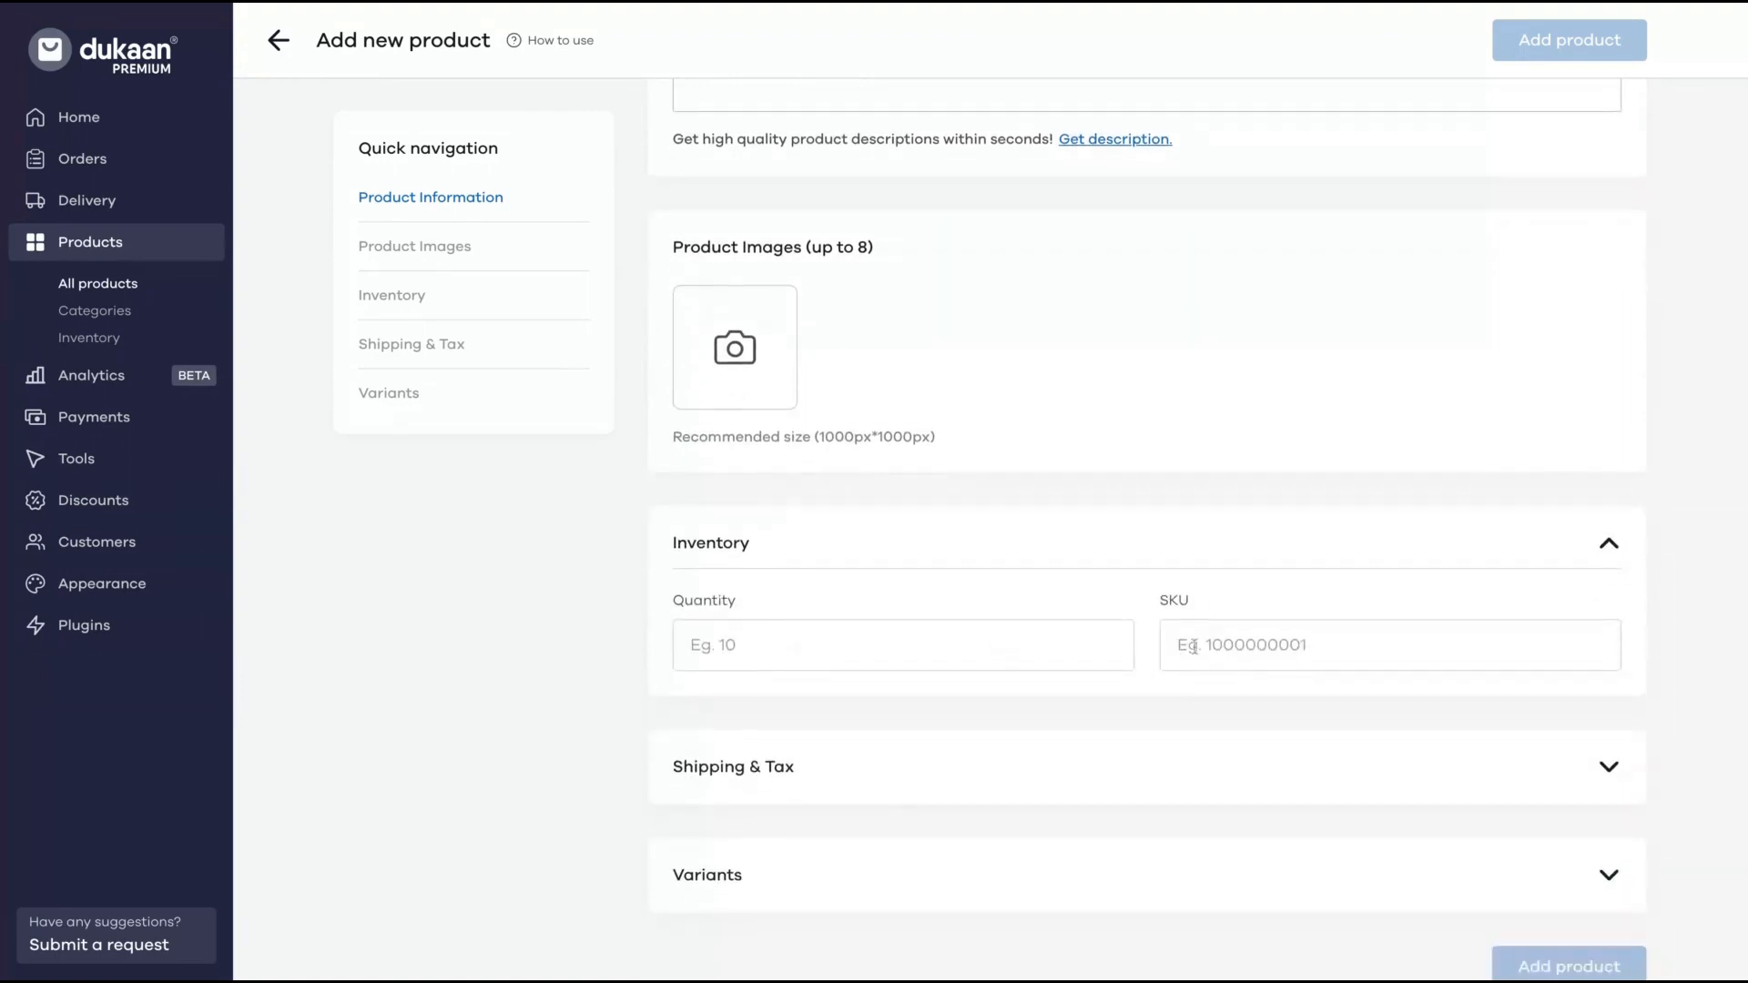
pyautogui.moveTo(1191, 608)
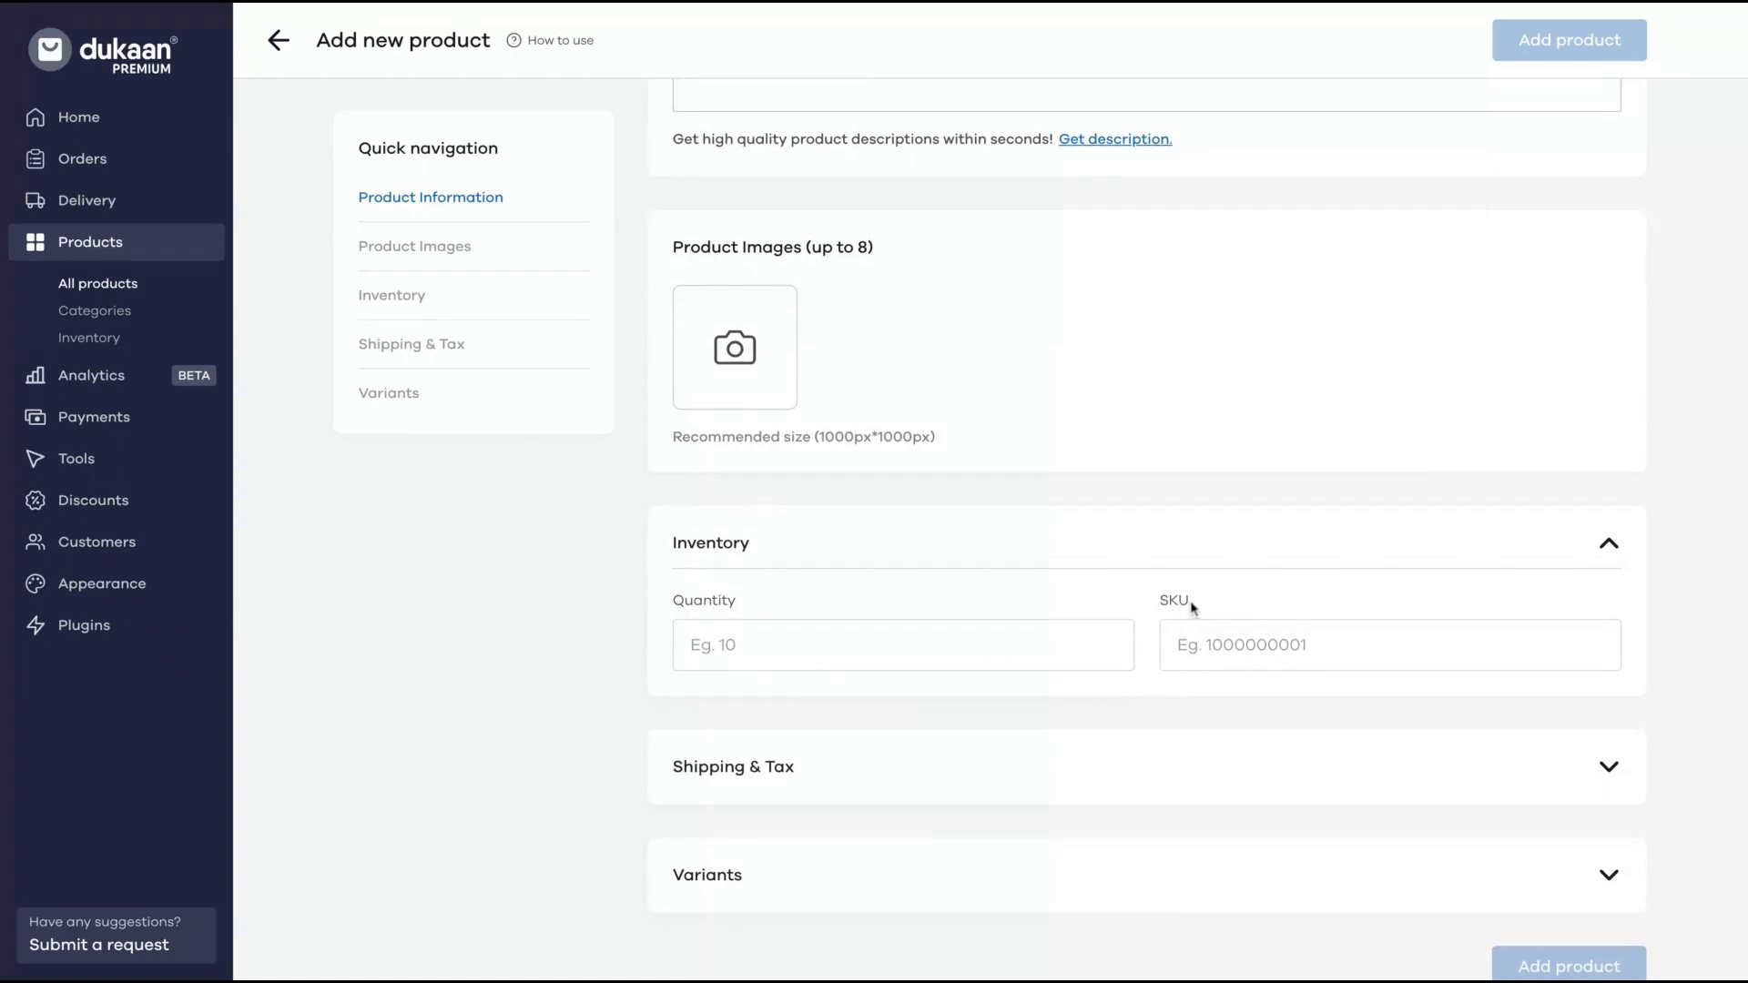
pyautogui.click(1608, 767)
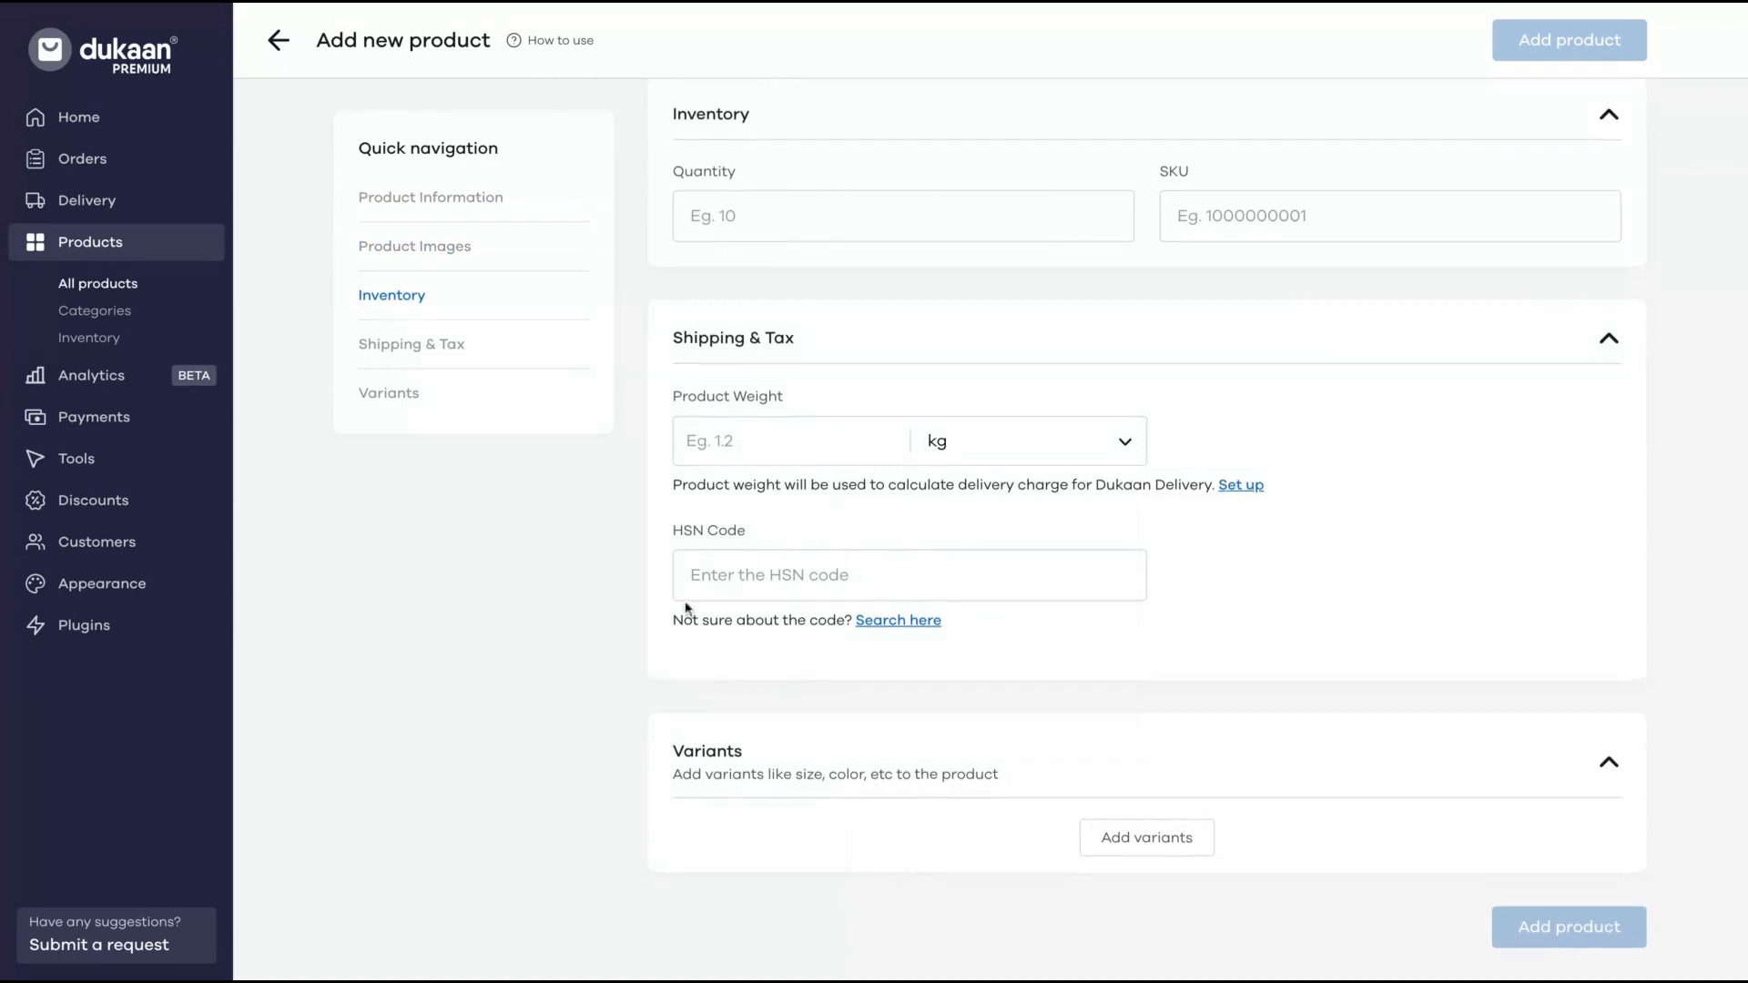
pyautogui.click(429, 197)
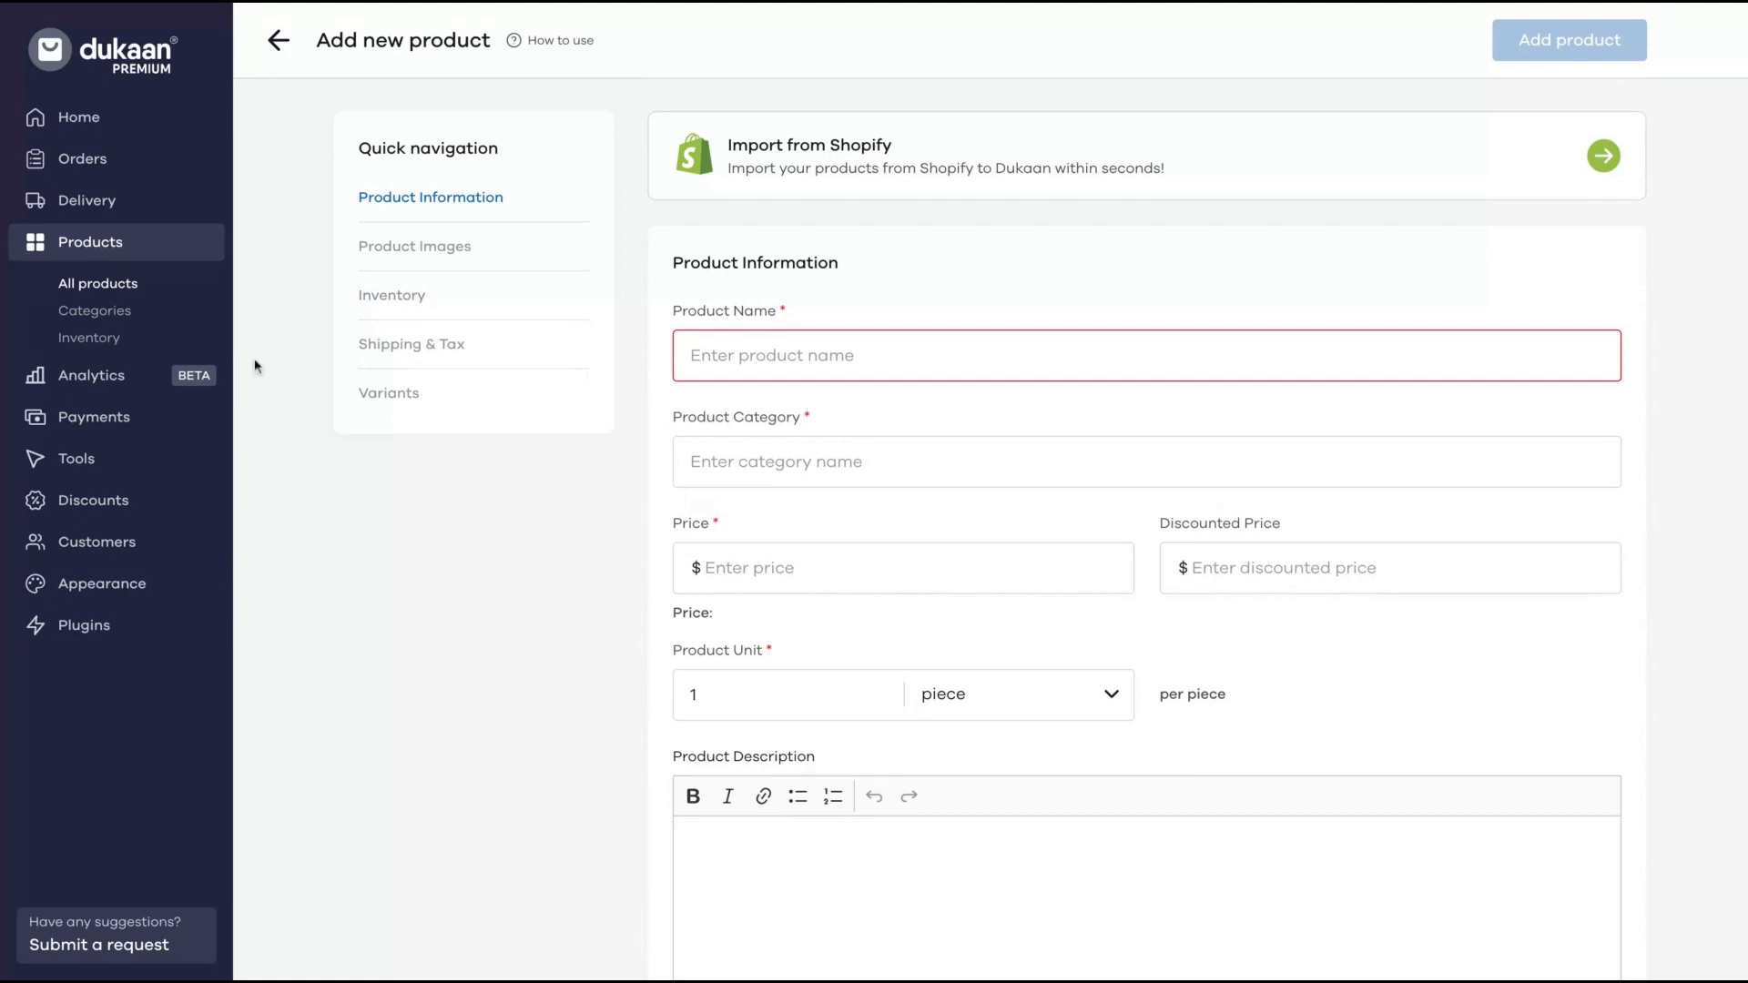
pyautogui.click(91, 375)
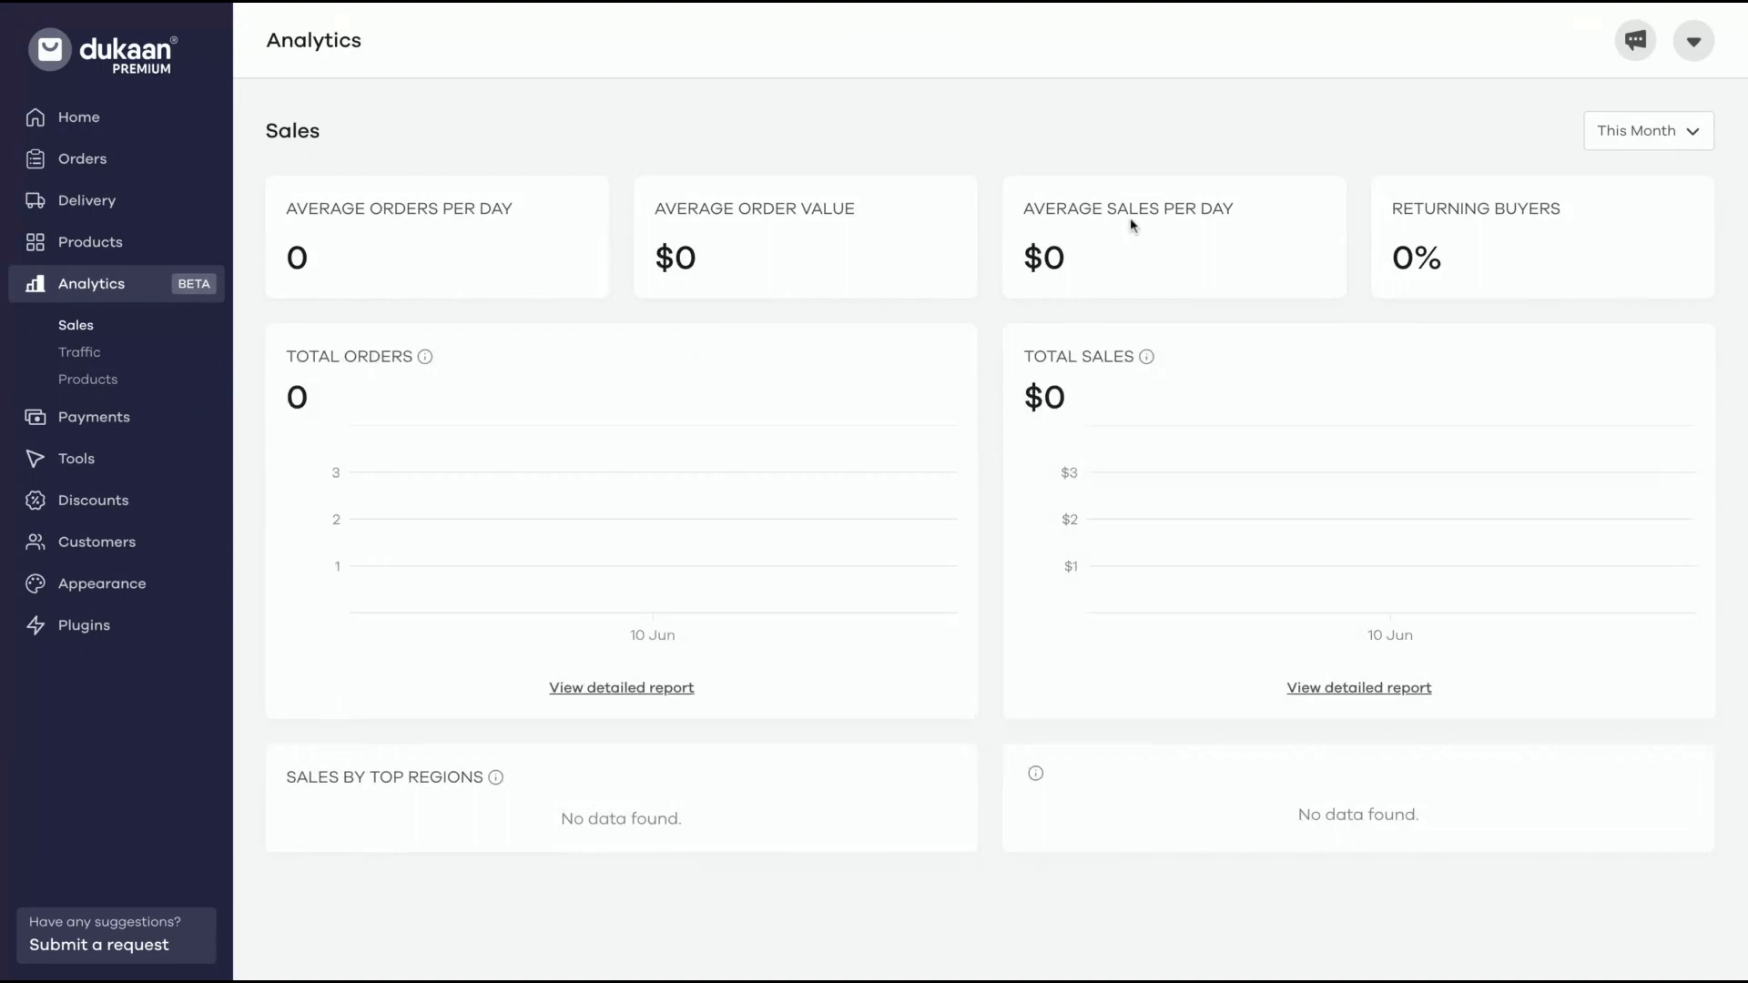
pyautogui.moveTo(557, 281)
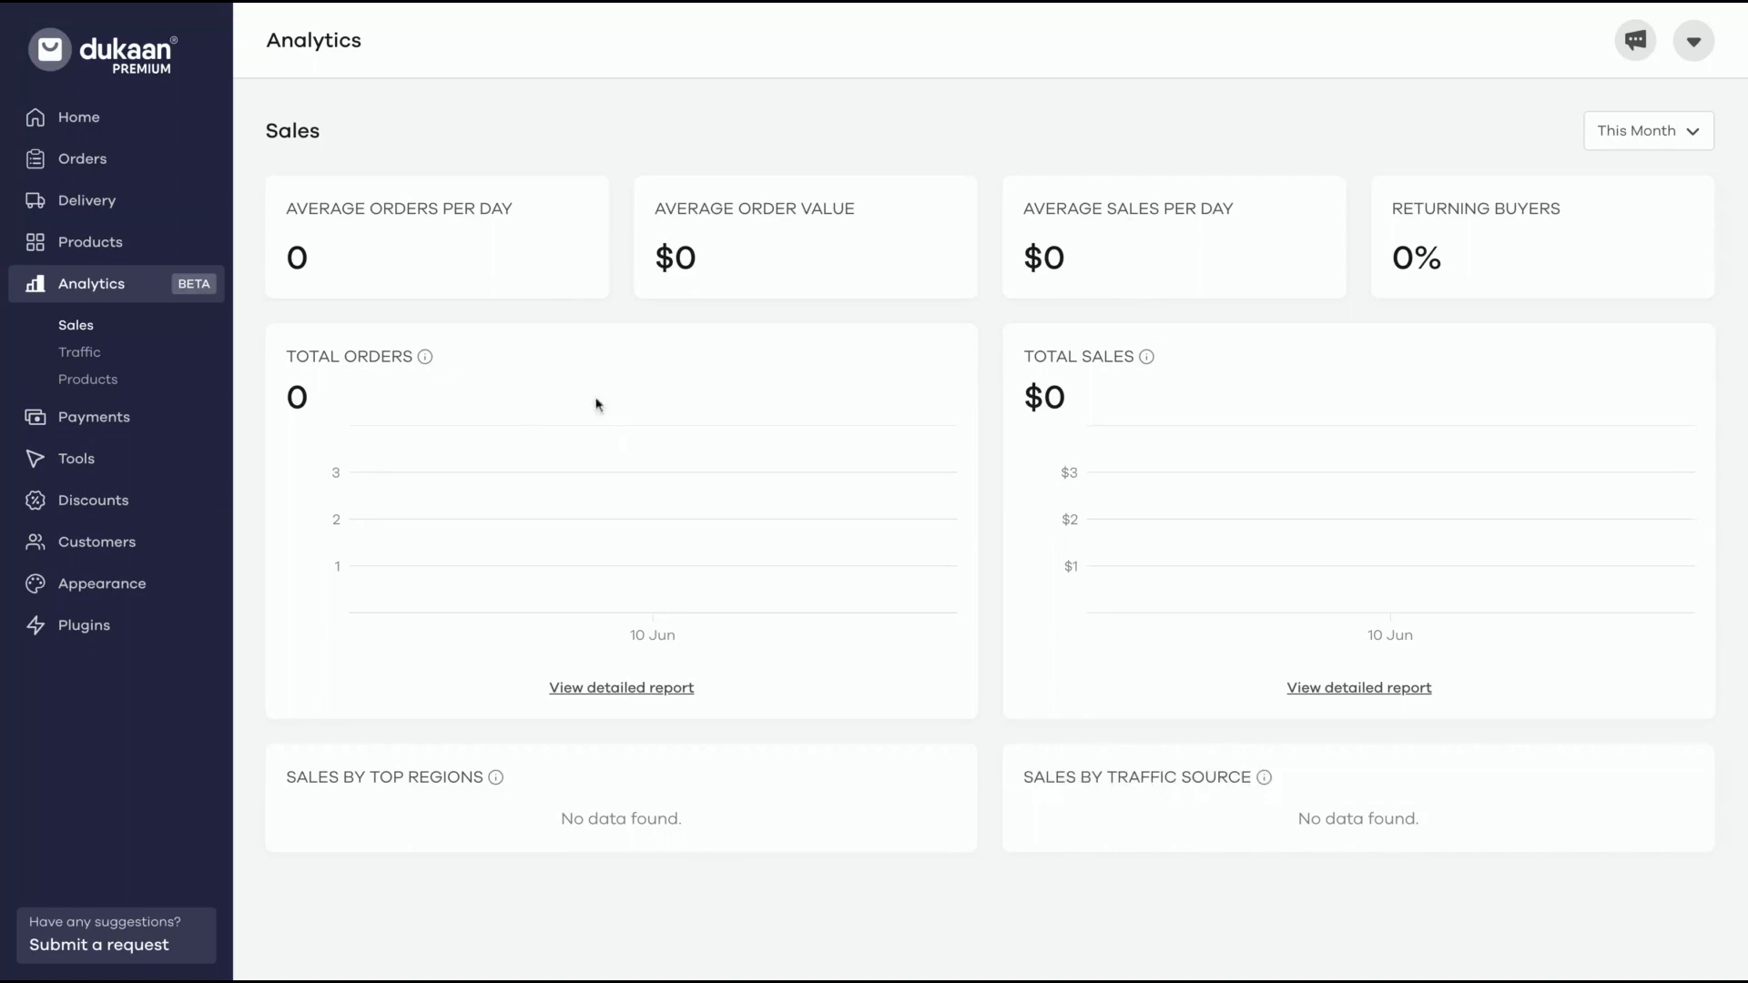
pyautogui.moveTo(1253, 818)
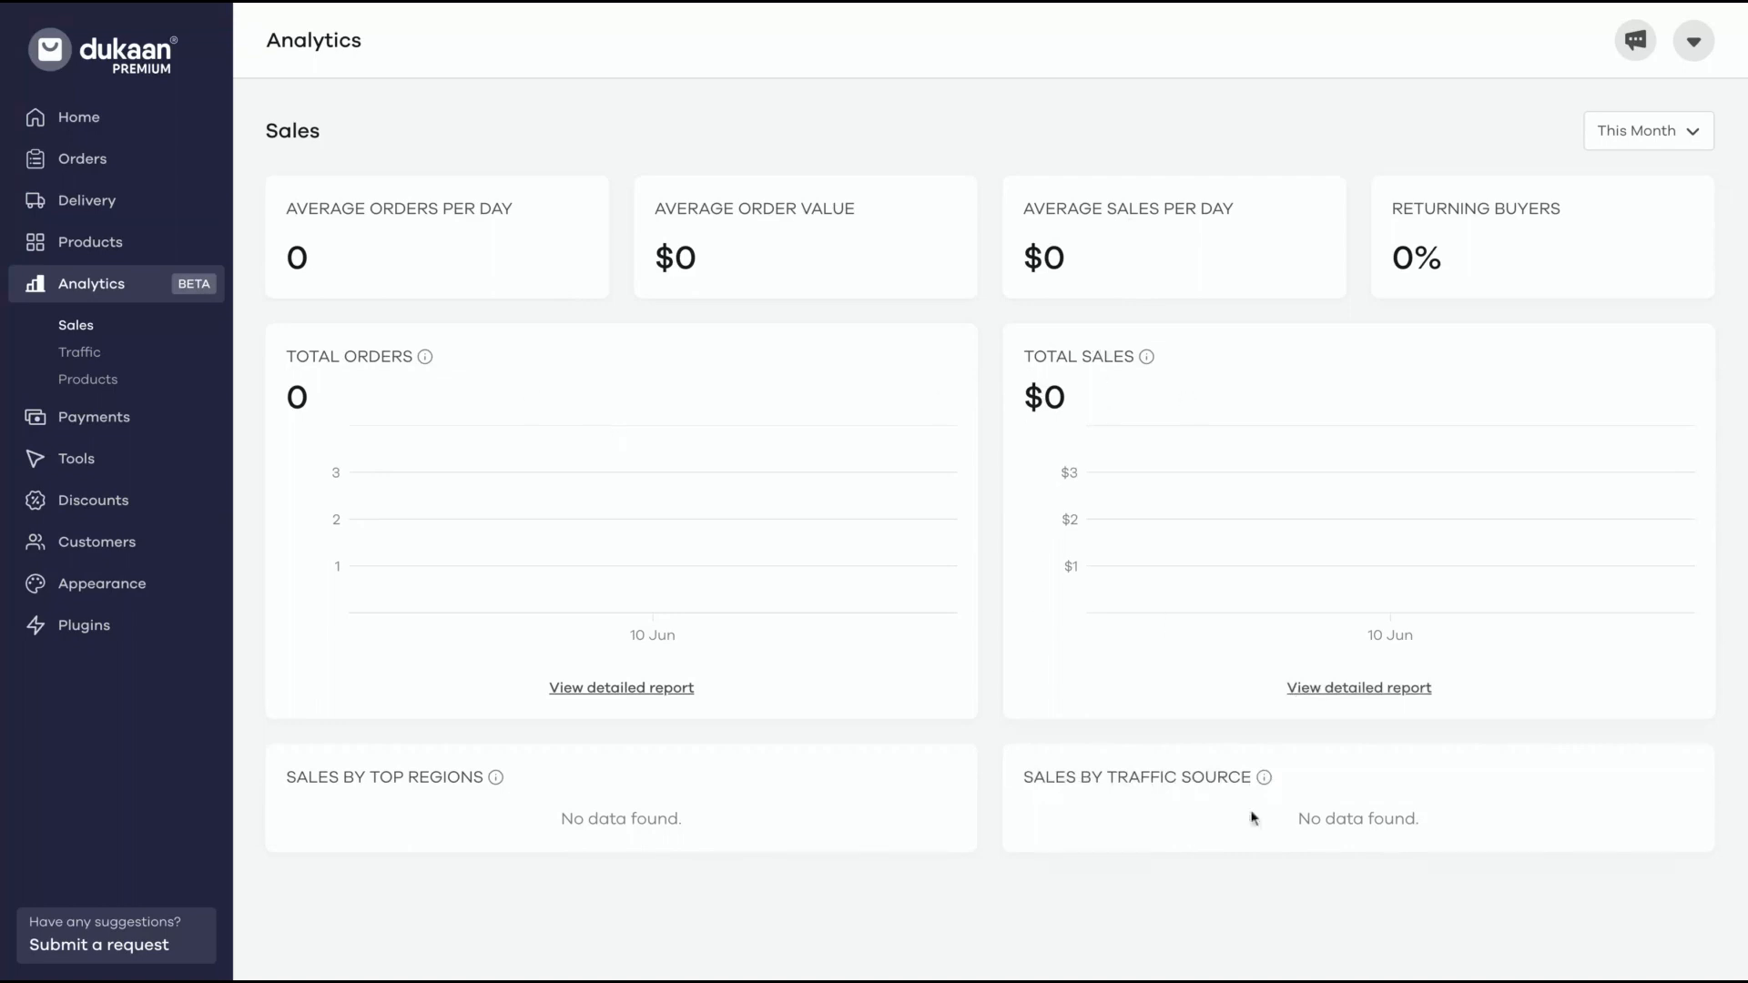
pyautogui.moveTo(1260, 778)
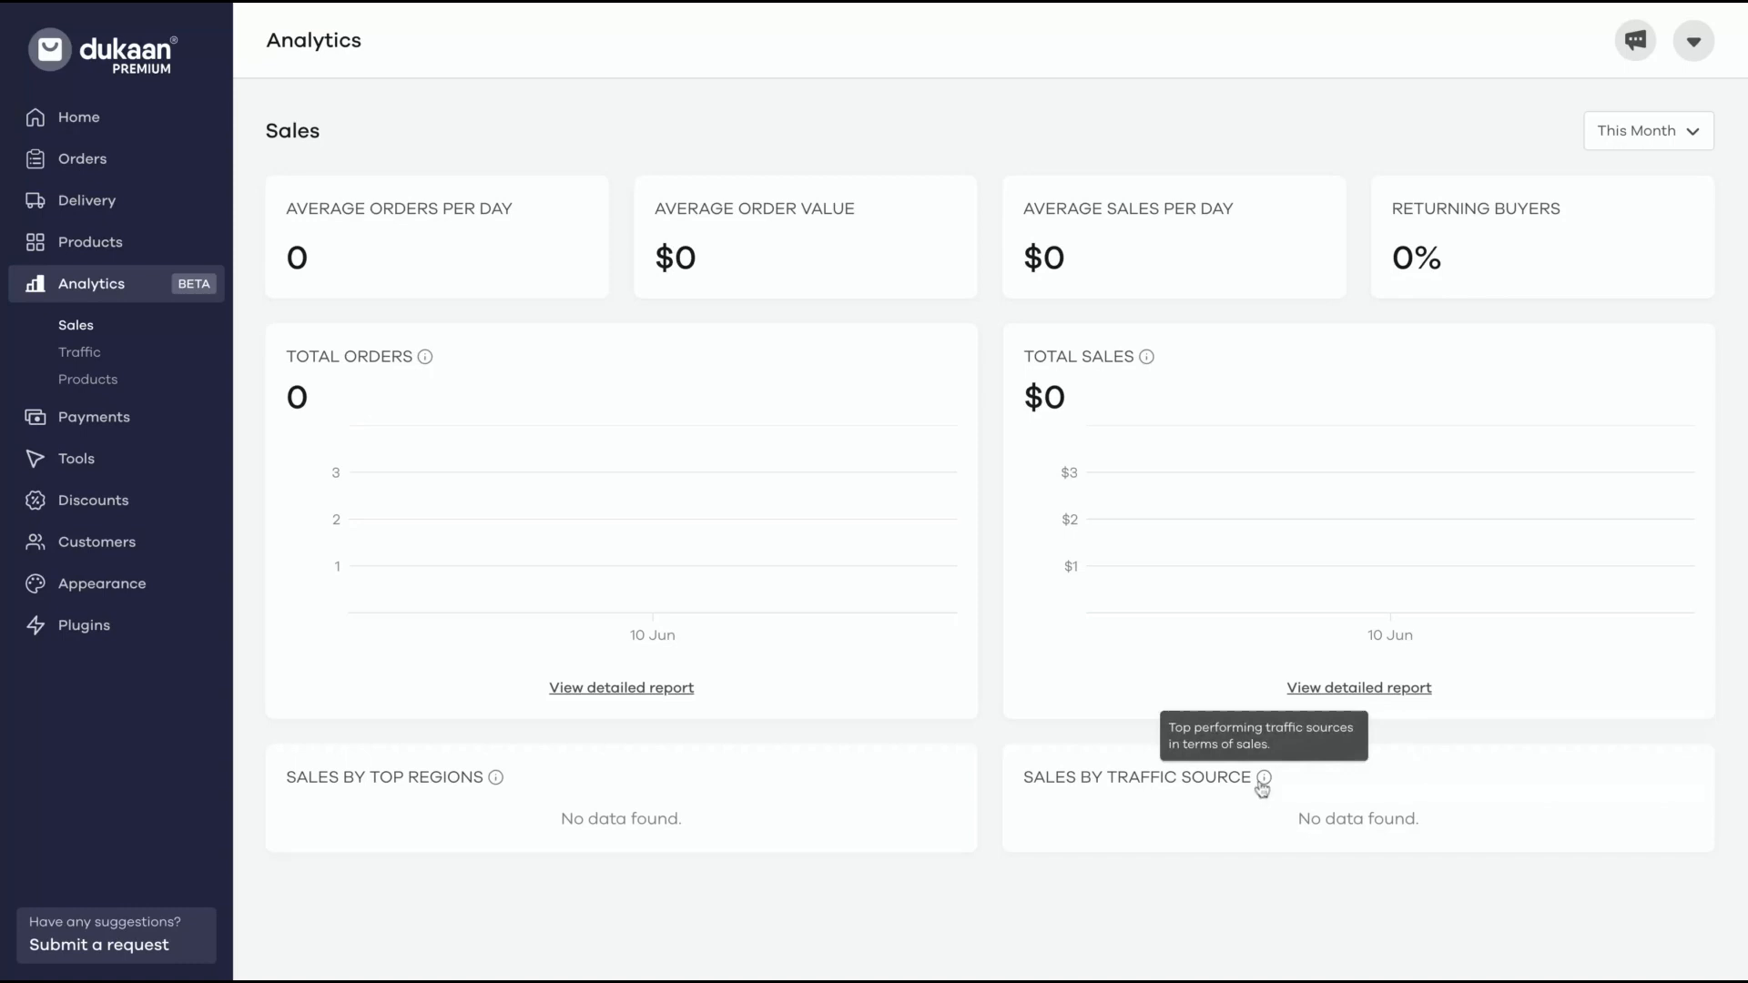
pyautogui.moveTo(93, 417)
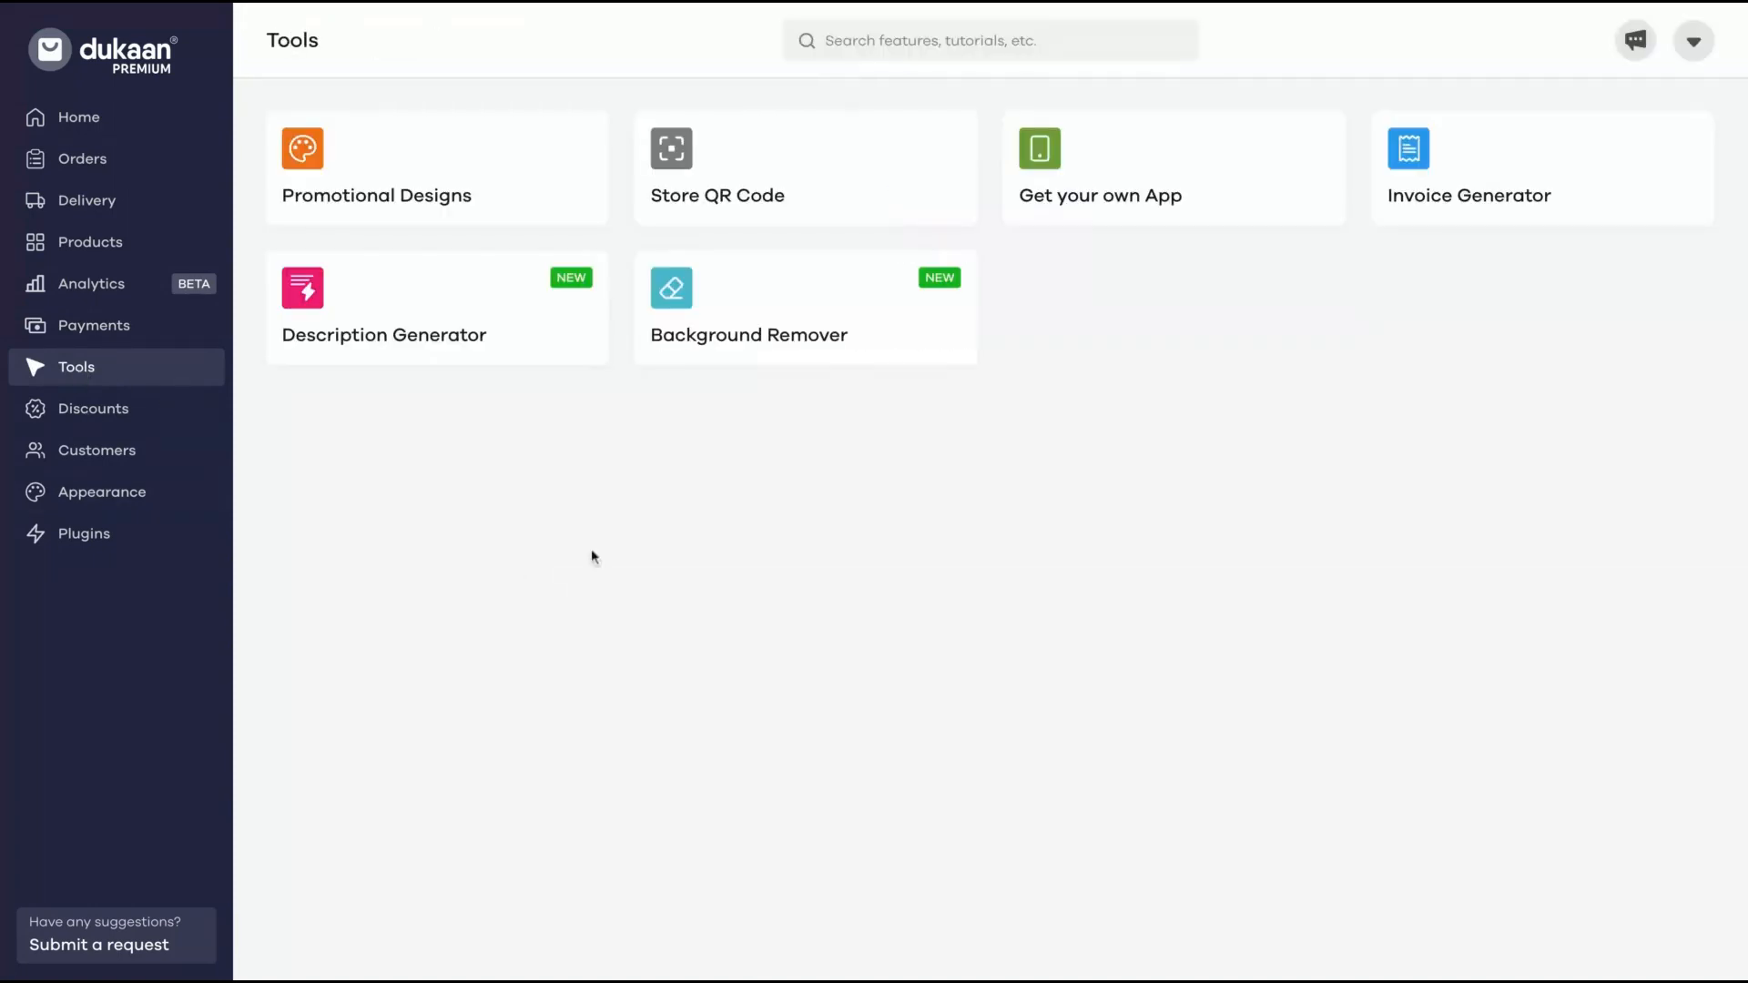
# Preview the Description Generator and Invoice Generator tools from the Tools list.
pyautogui.click(384, 335)
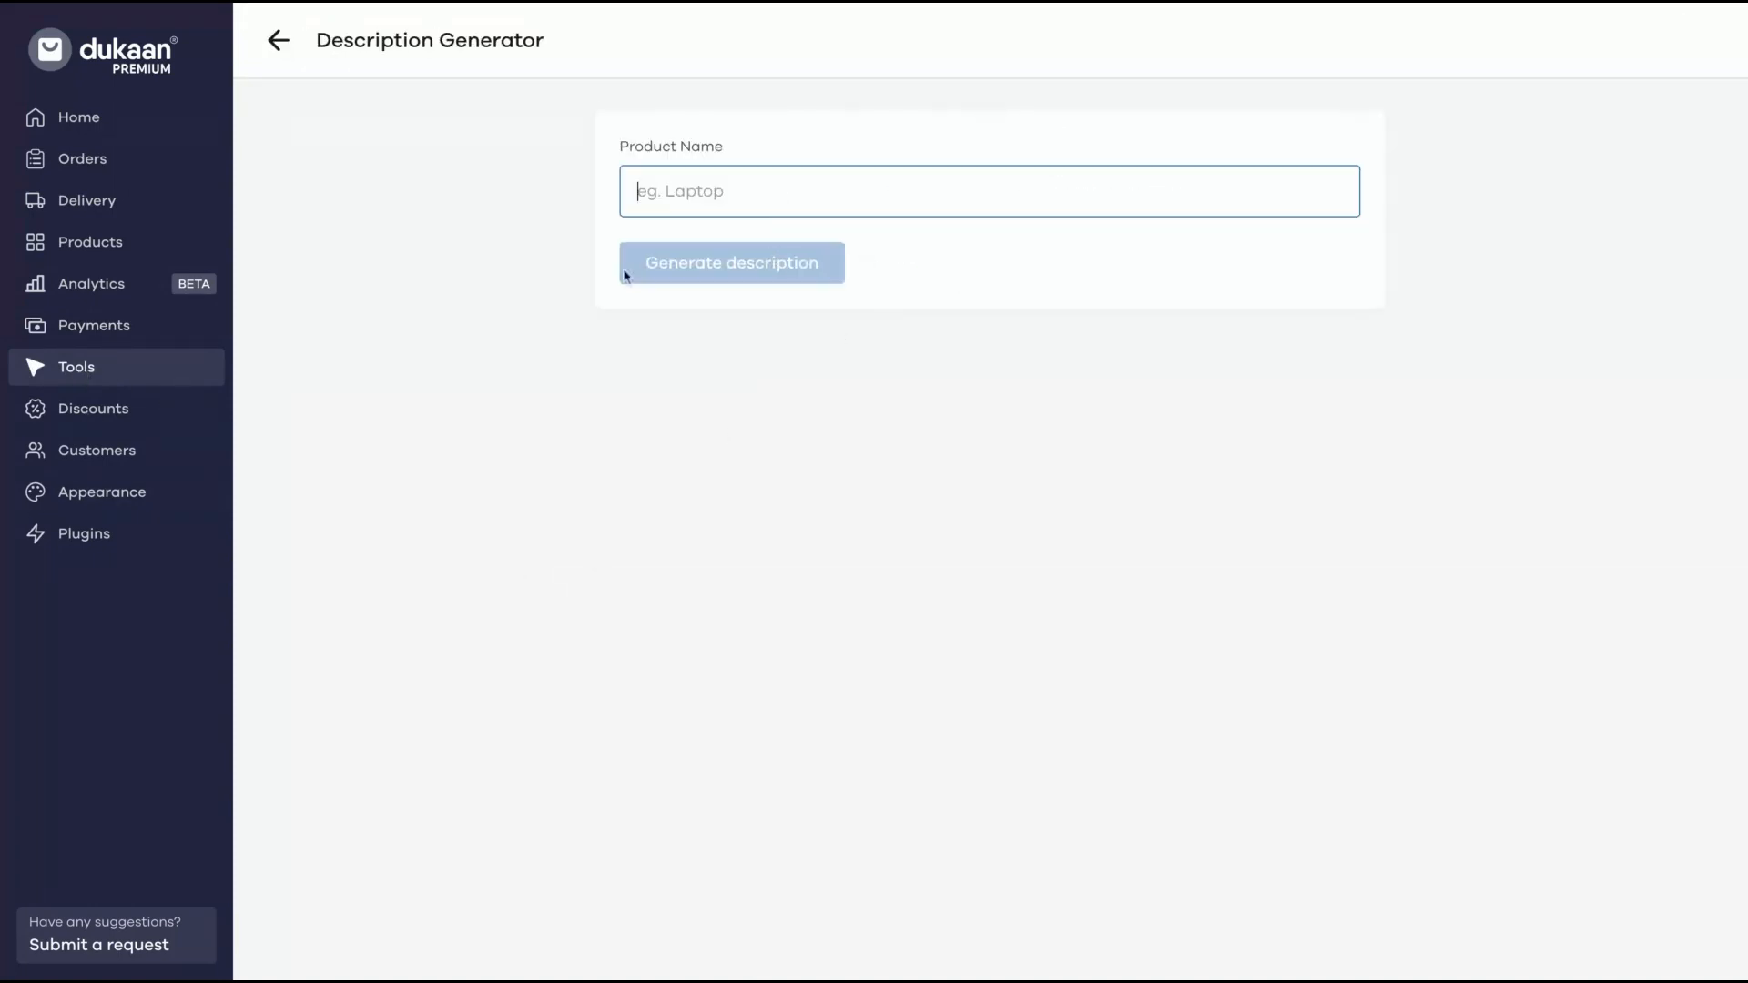
pyautogui.click(277, 40)
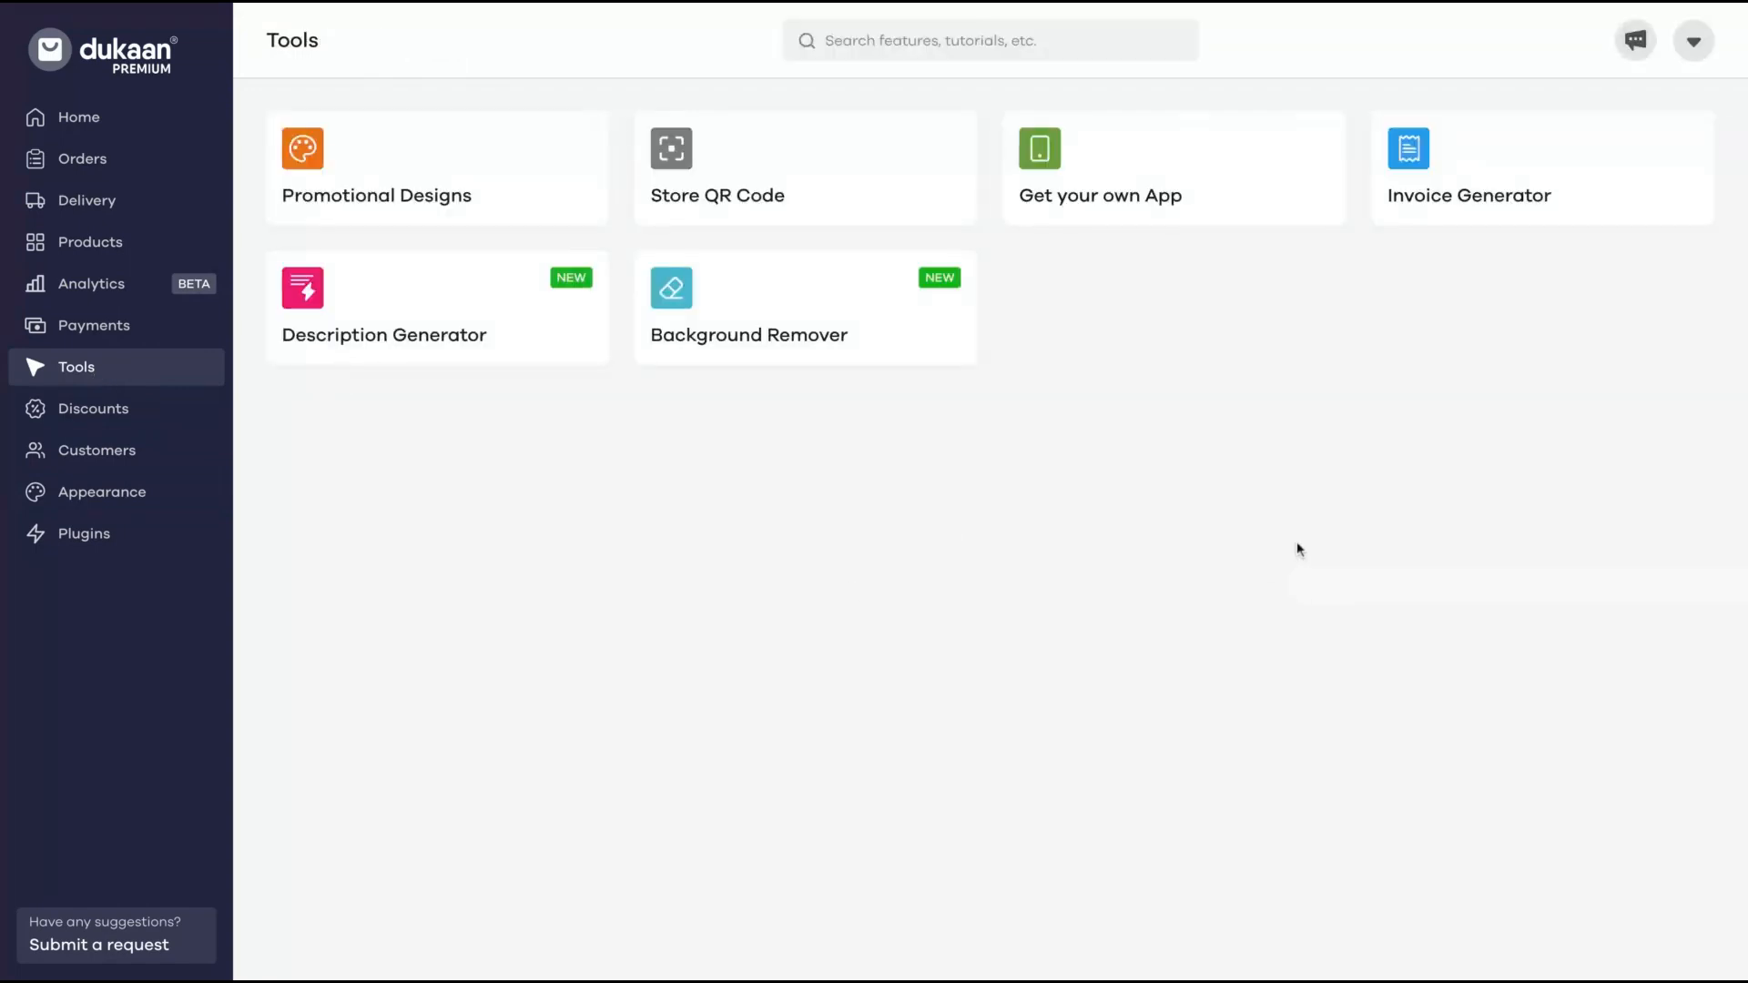
pyautogui.click(1468, 168)
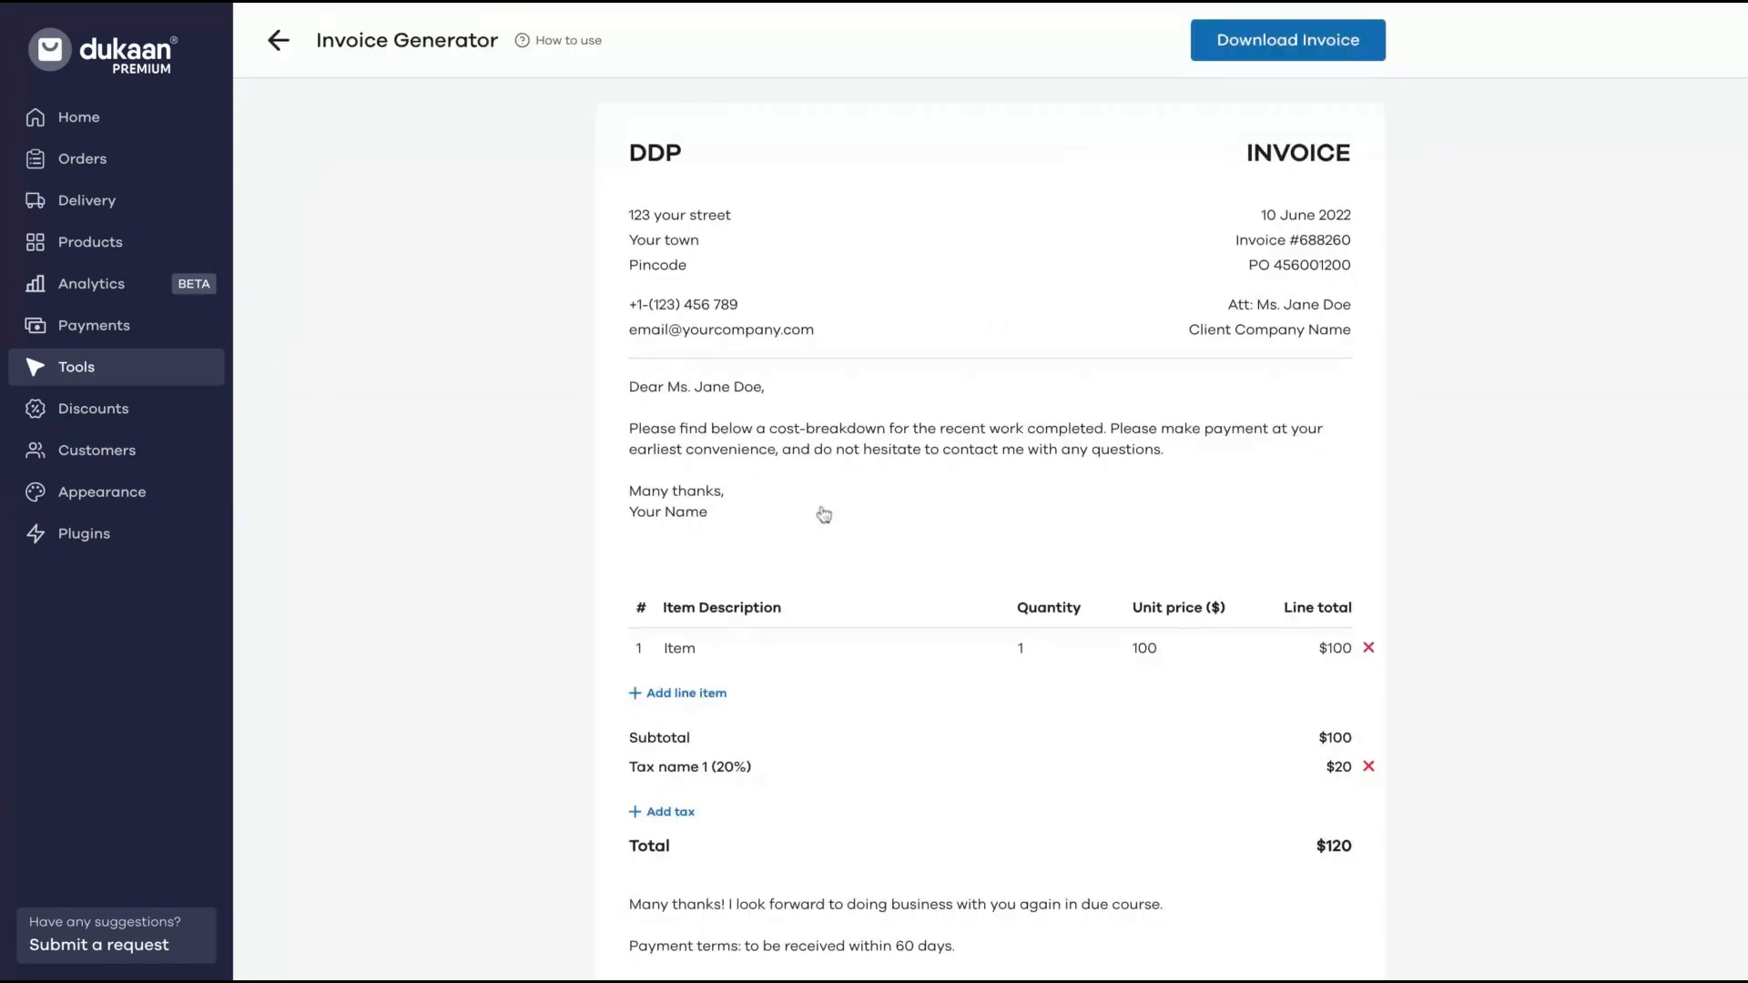
pyautogui.scroll(-3)
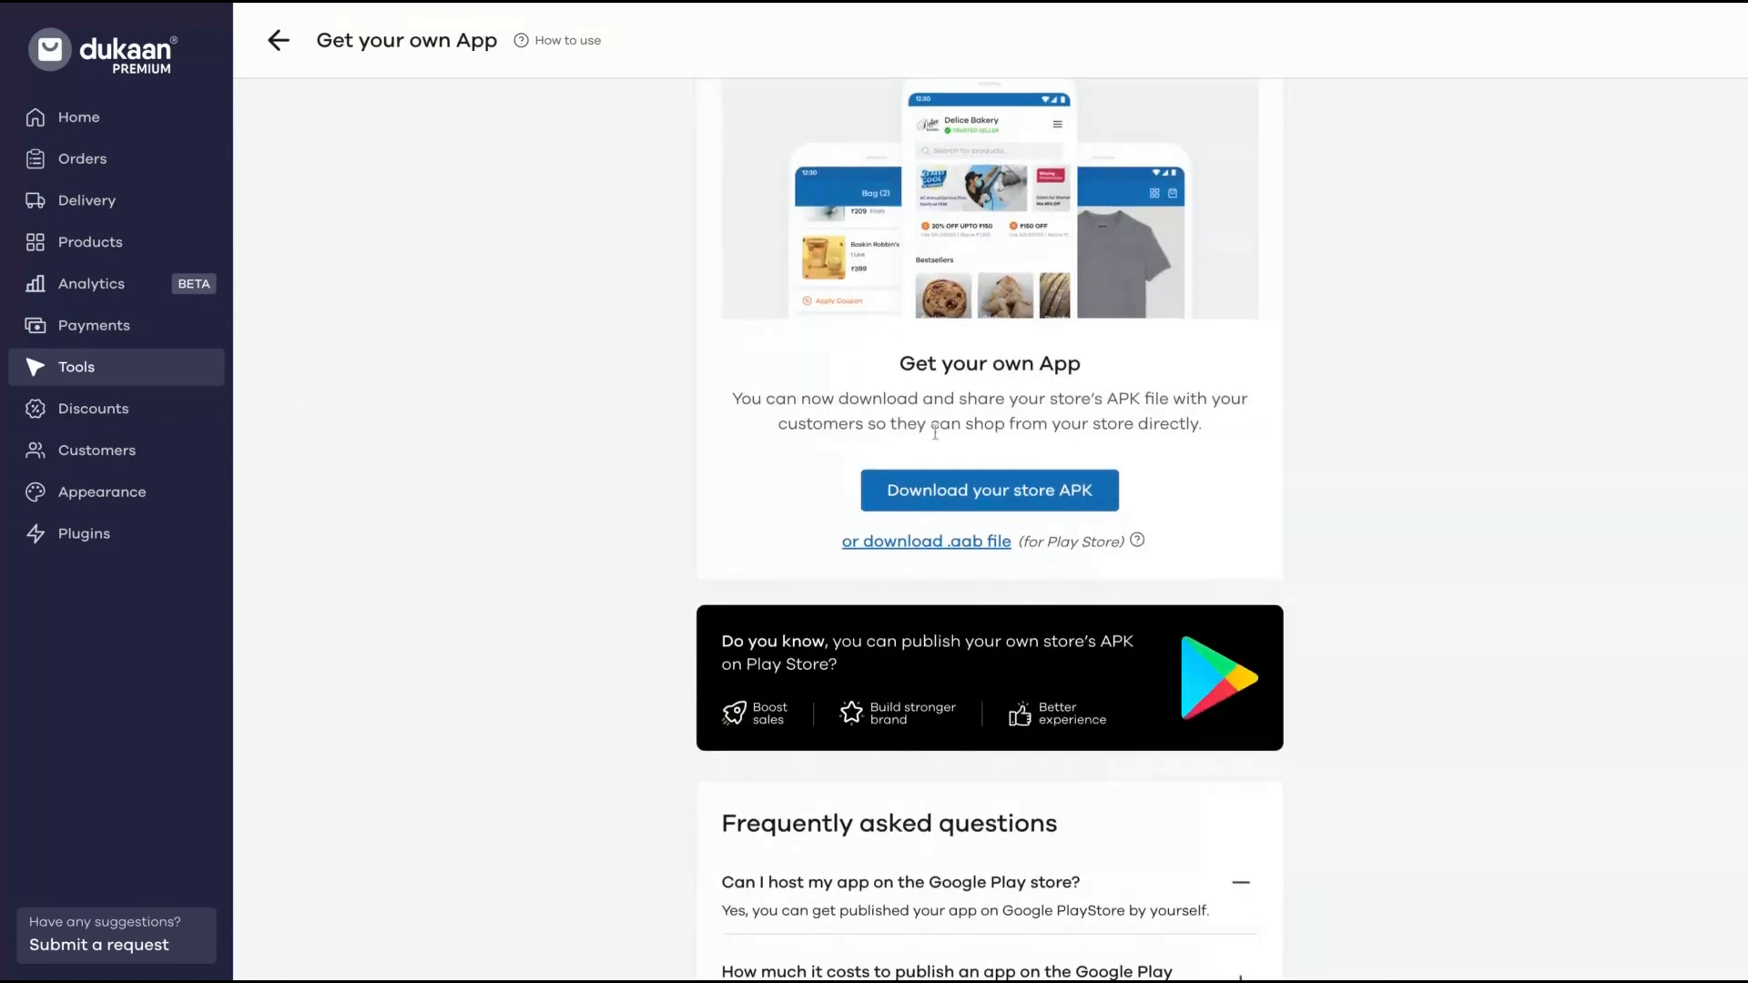
# Scroll through the Get your own App page: APK download, Play Store tip and FAQs.
pyautogui.scroll(-3)
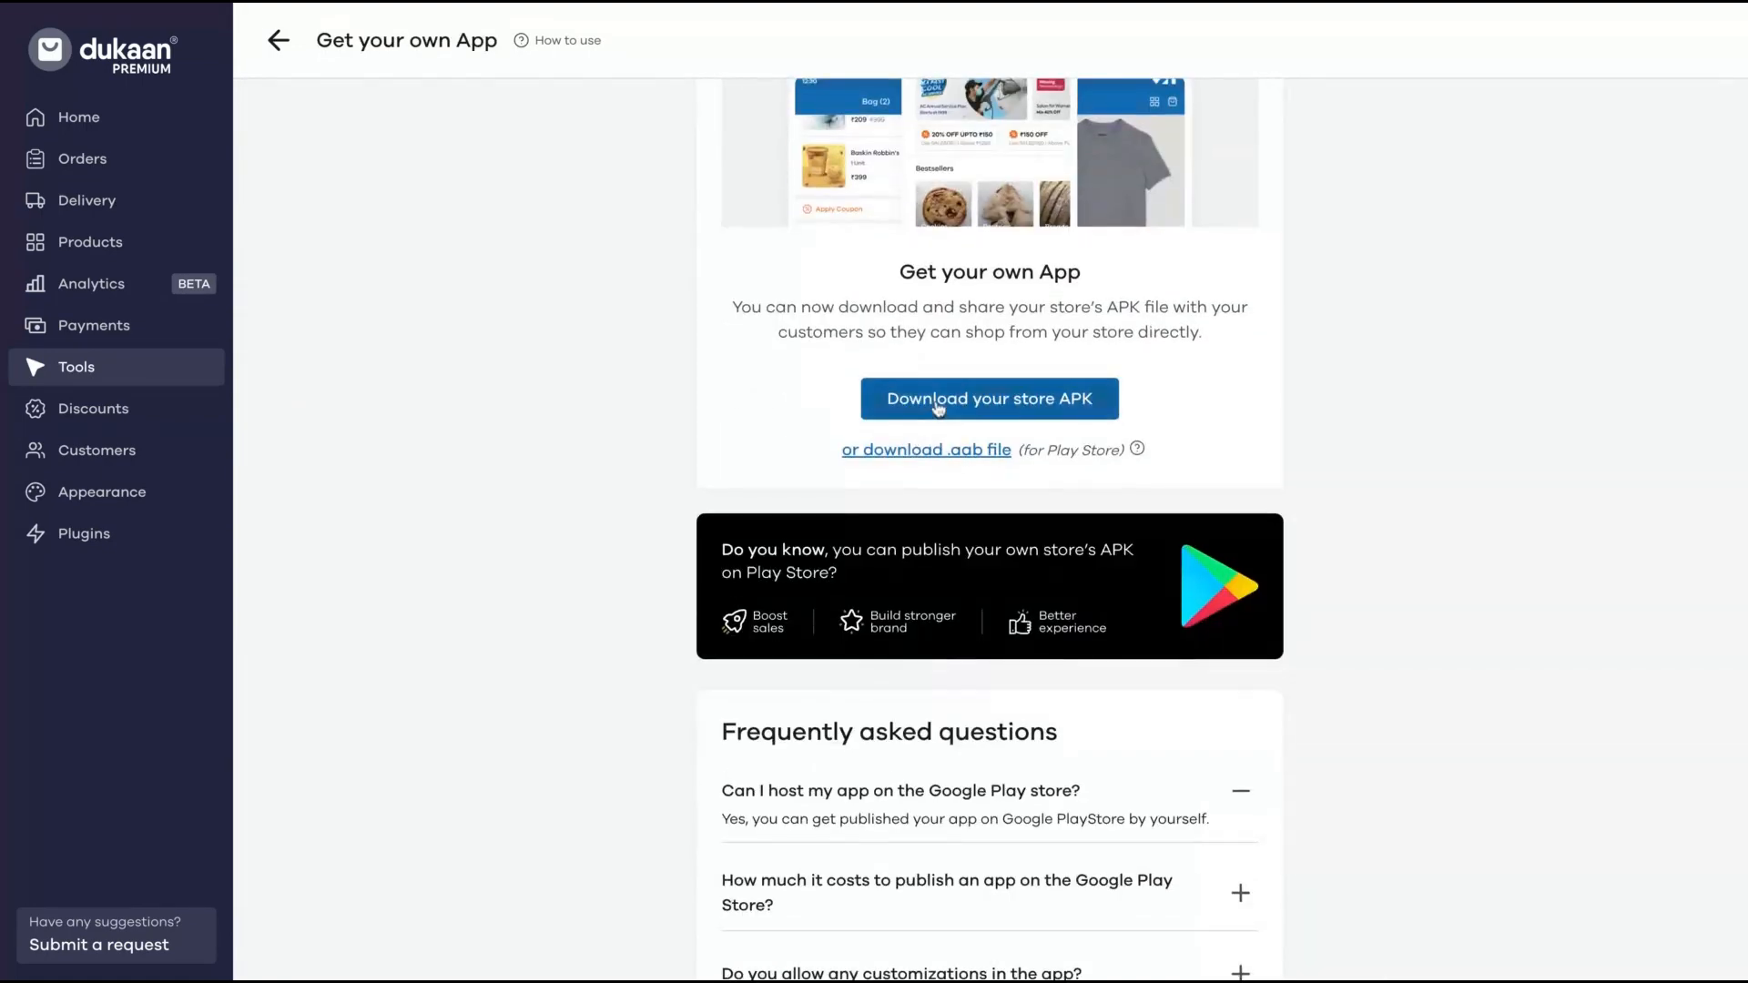
pyautogui.scroll(3)
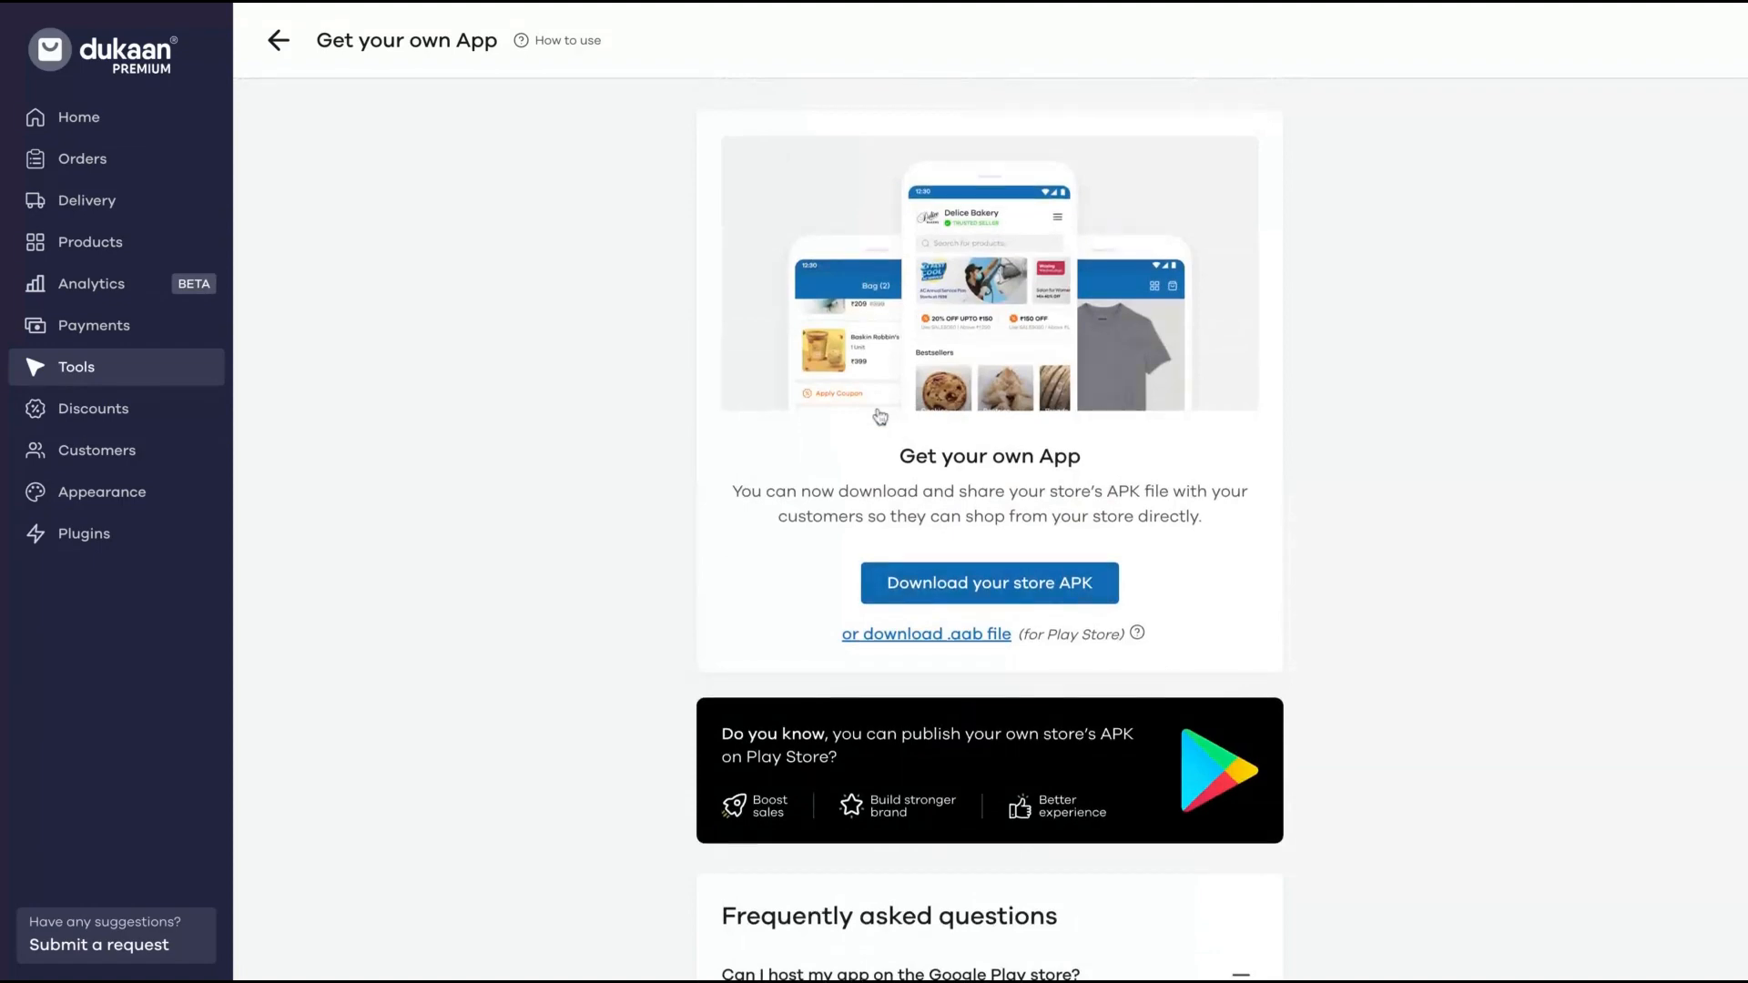
pyautogui.scroll(-3)
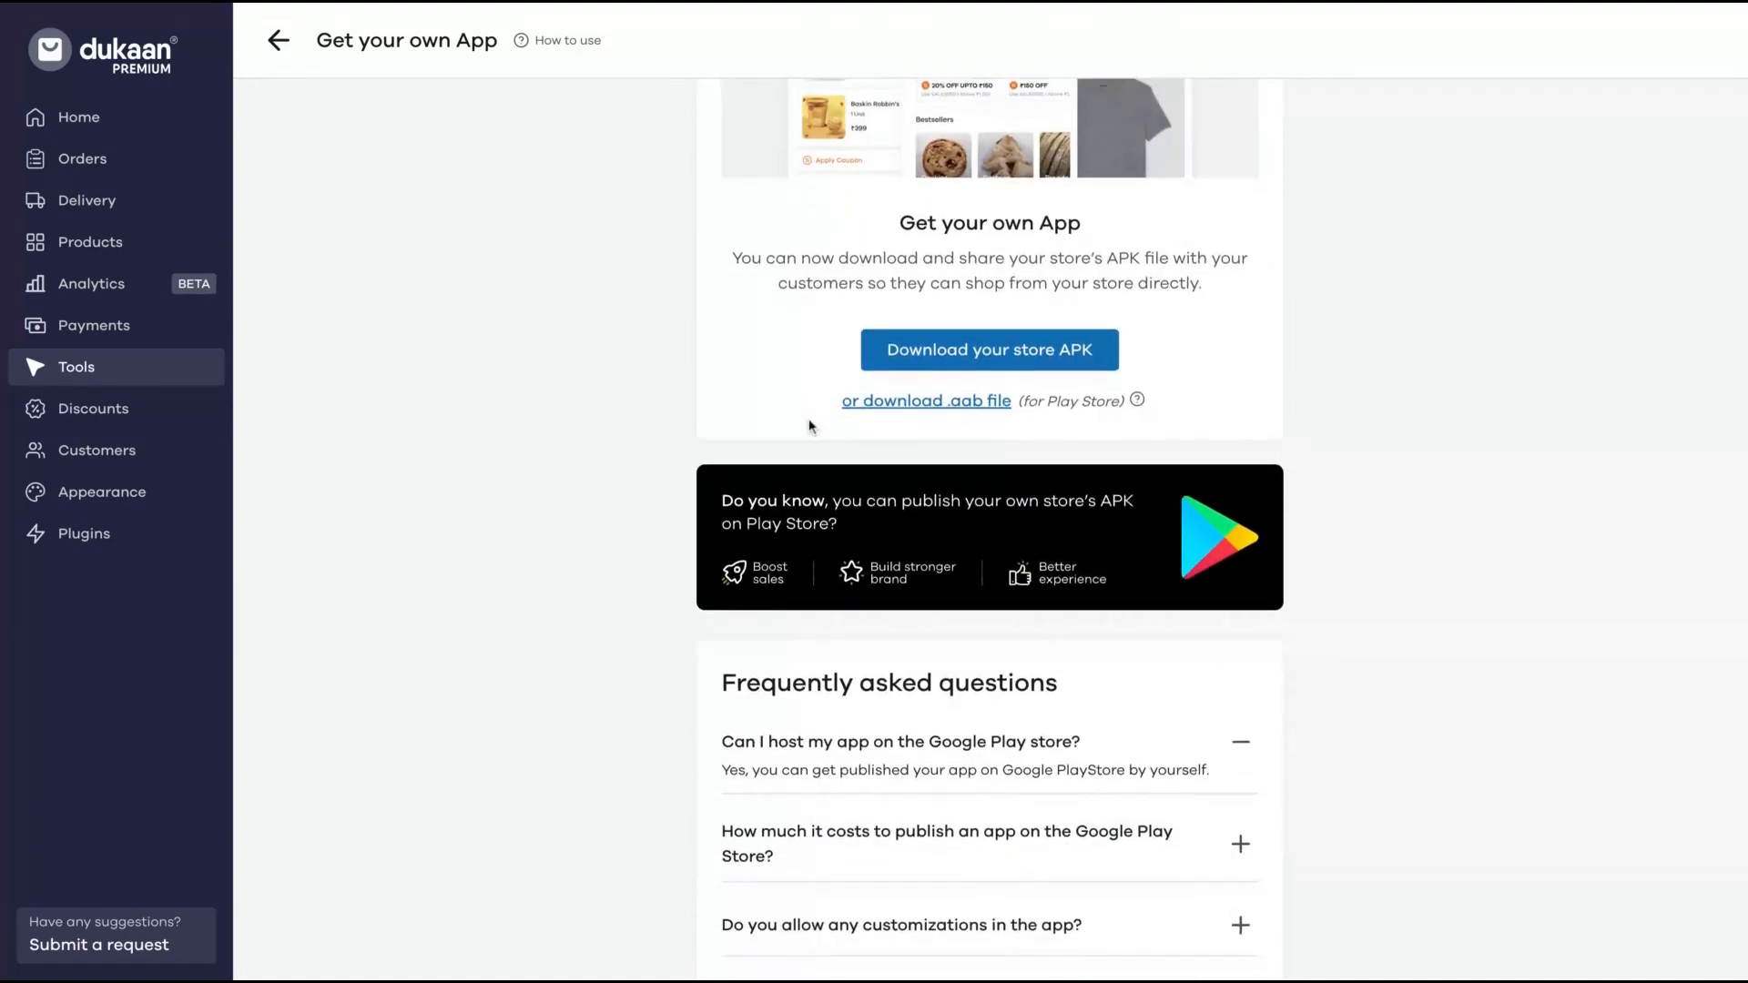
pyautogui.scroll(3)
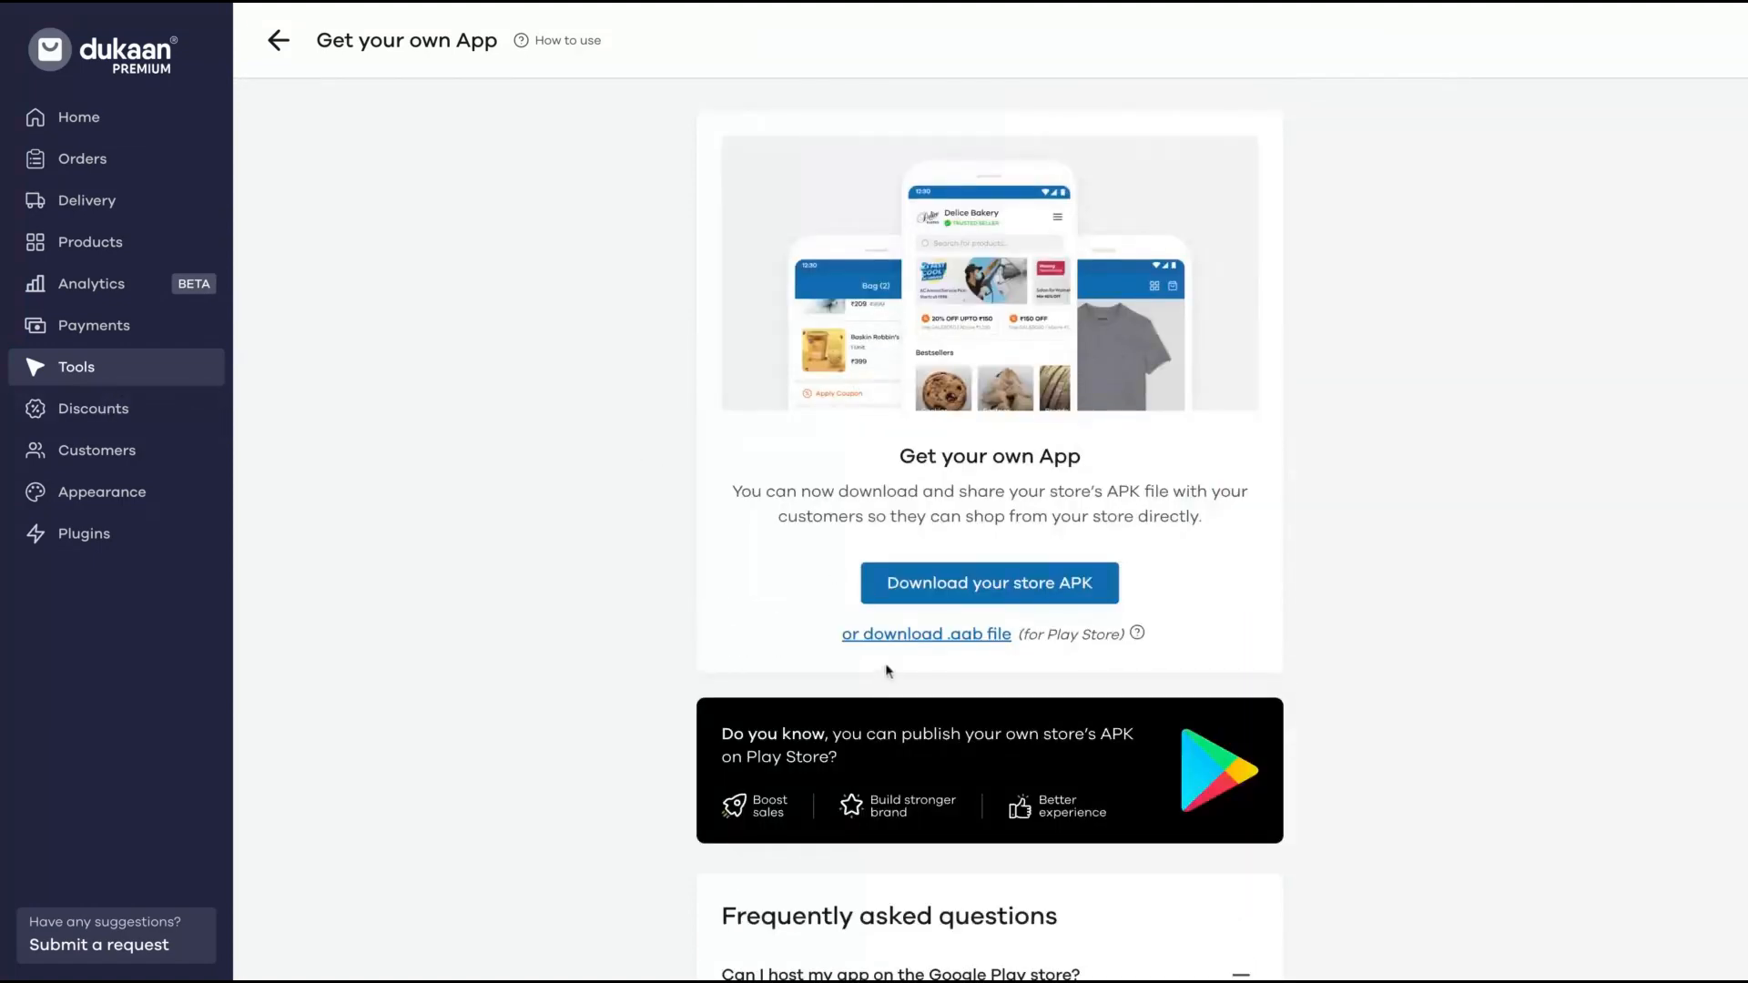
pyautogui.moveTo(107, 408)
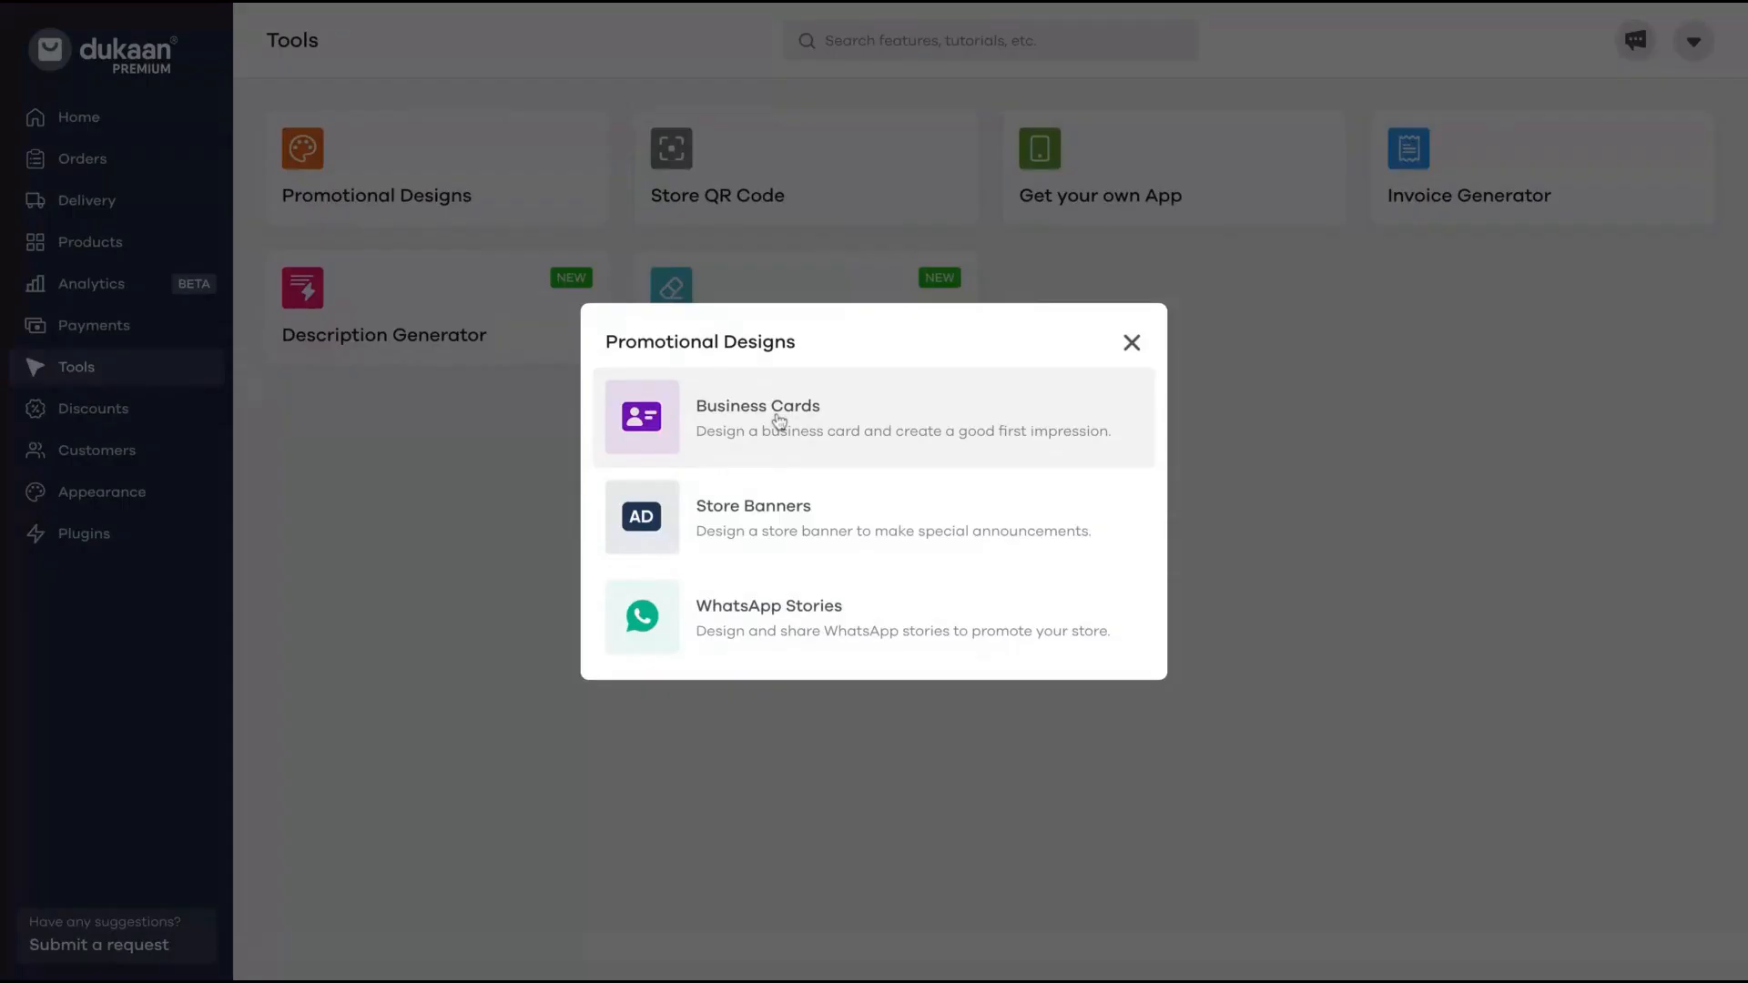
pyautogui.moveTo(787, 635)
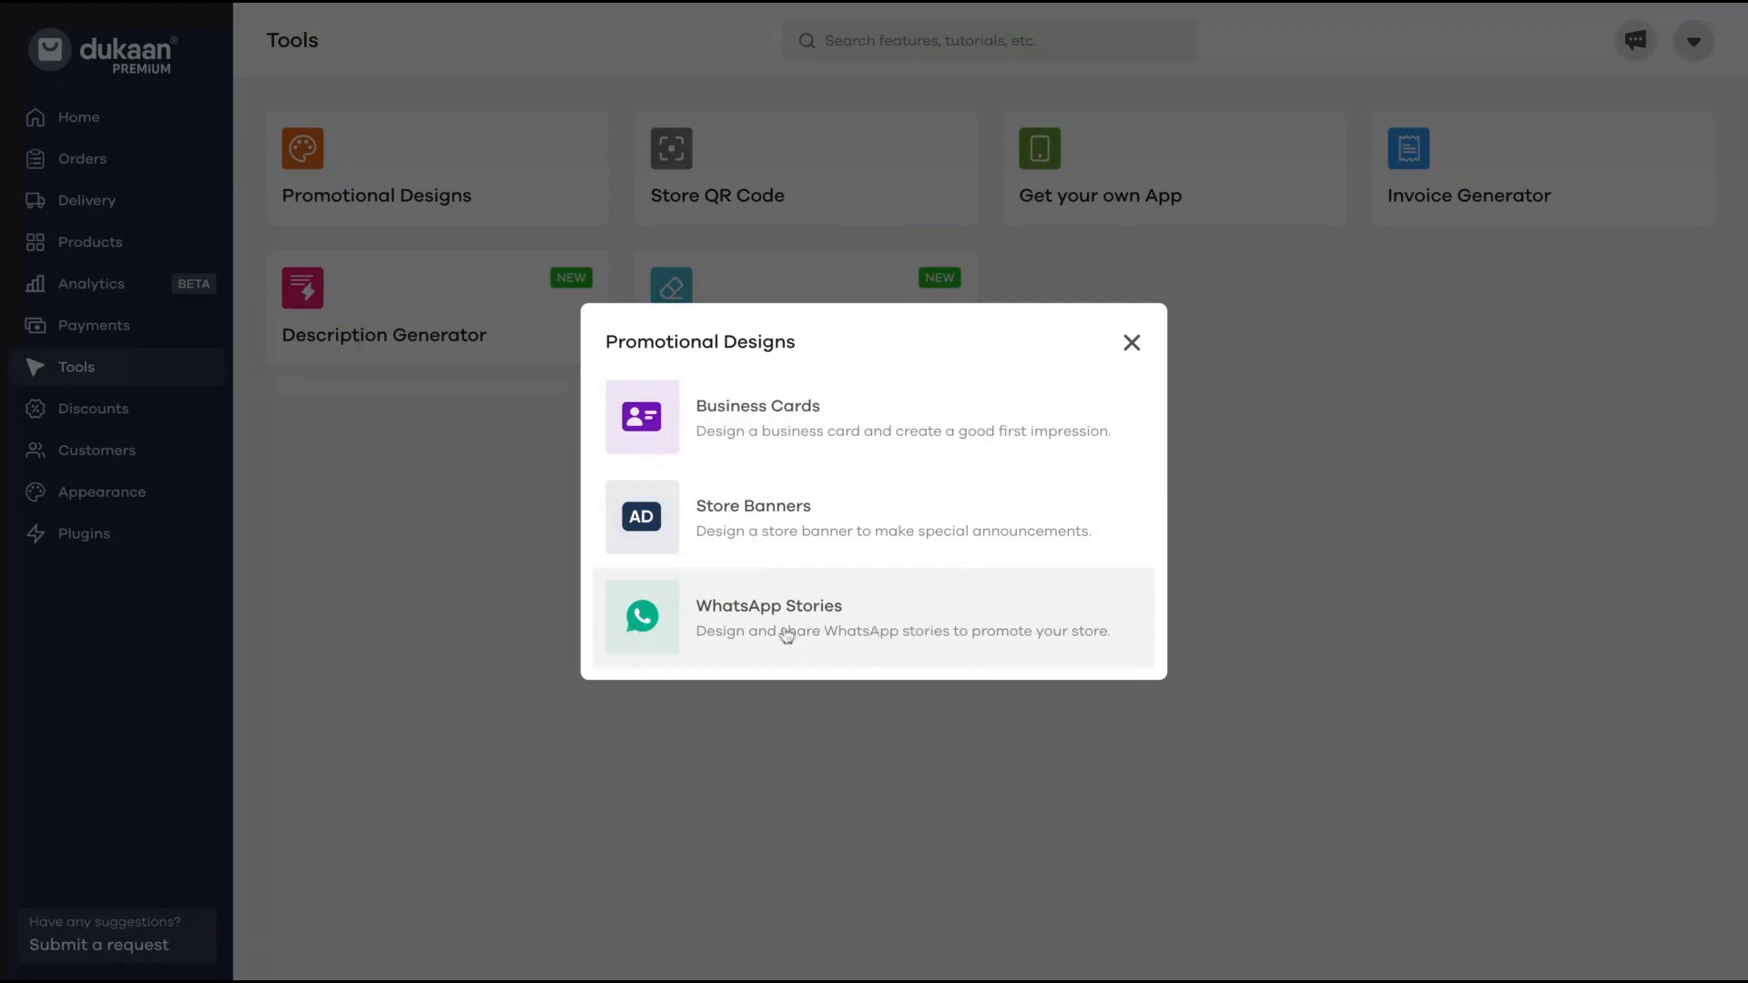
pyautogui.moveTo(752, 516)
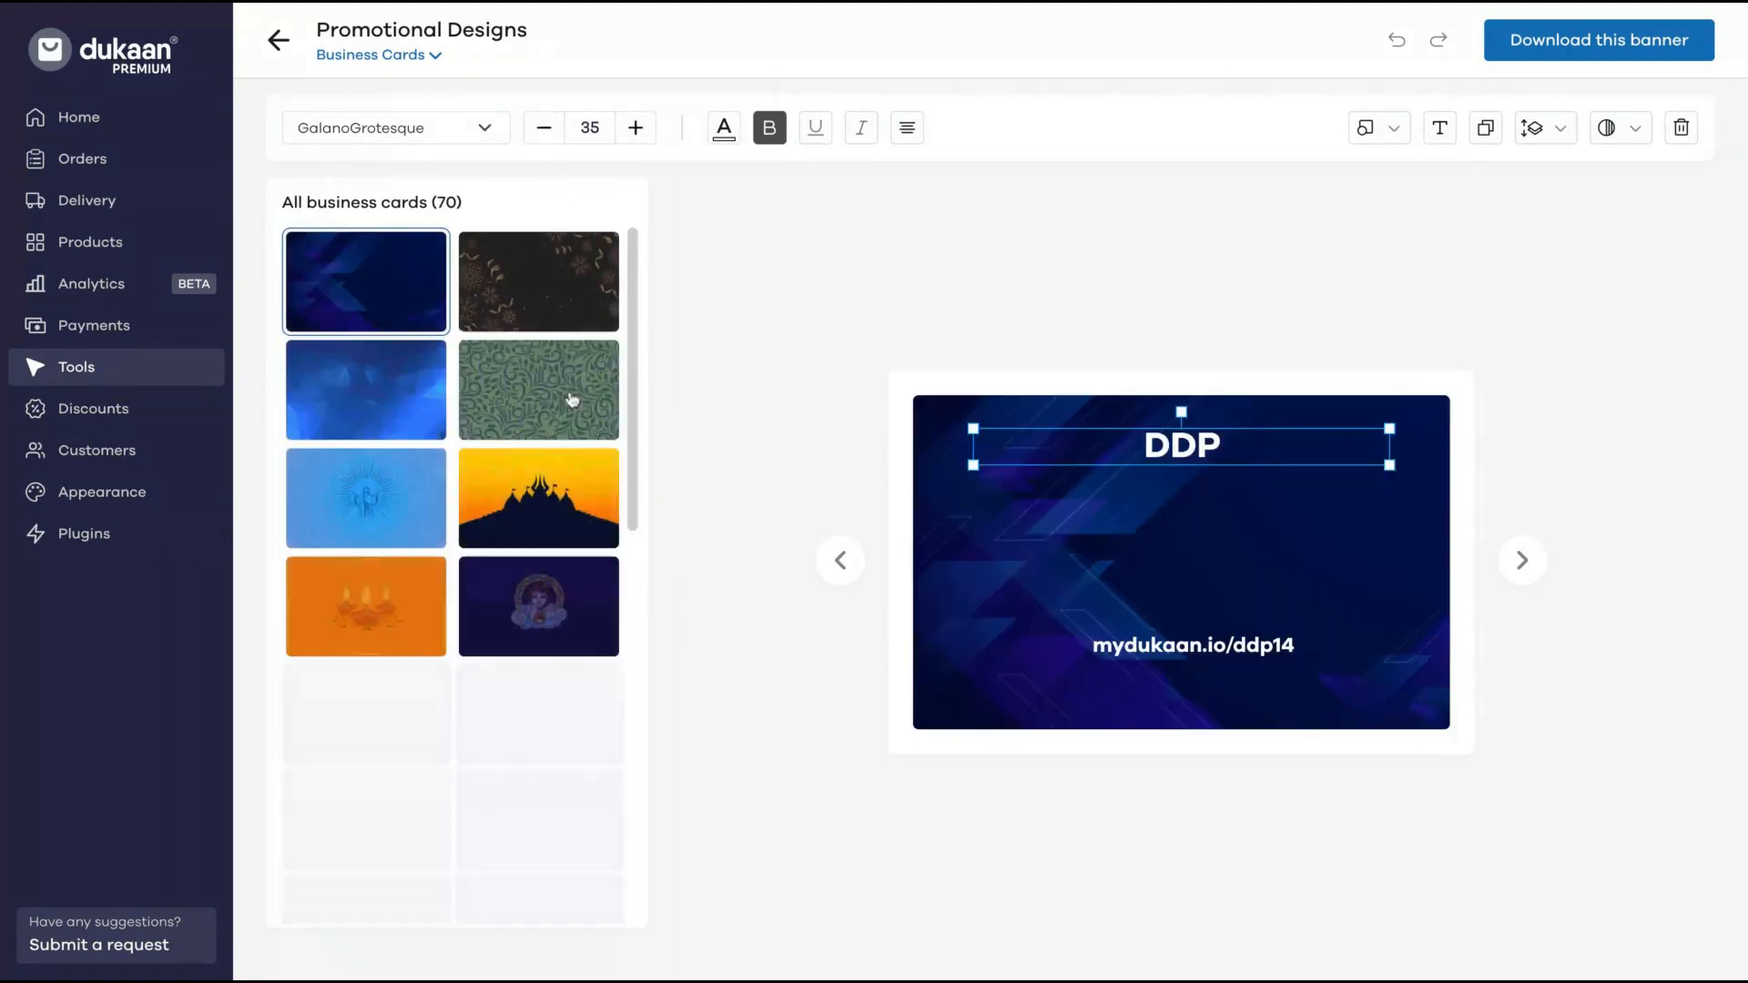
# Pick the green patterned business card design, then go to the empty Discount Coupons page.
pyautogui.click(539, 390)
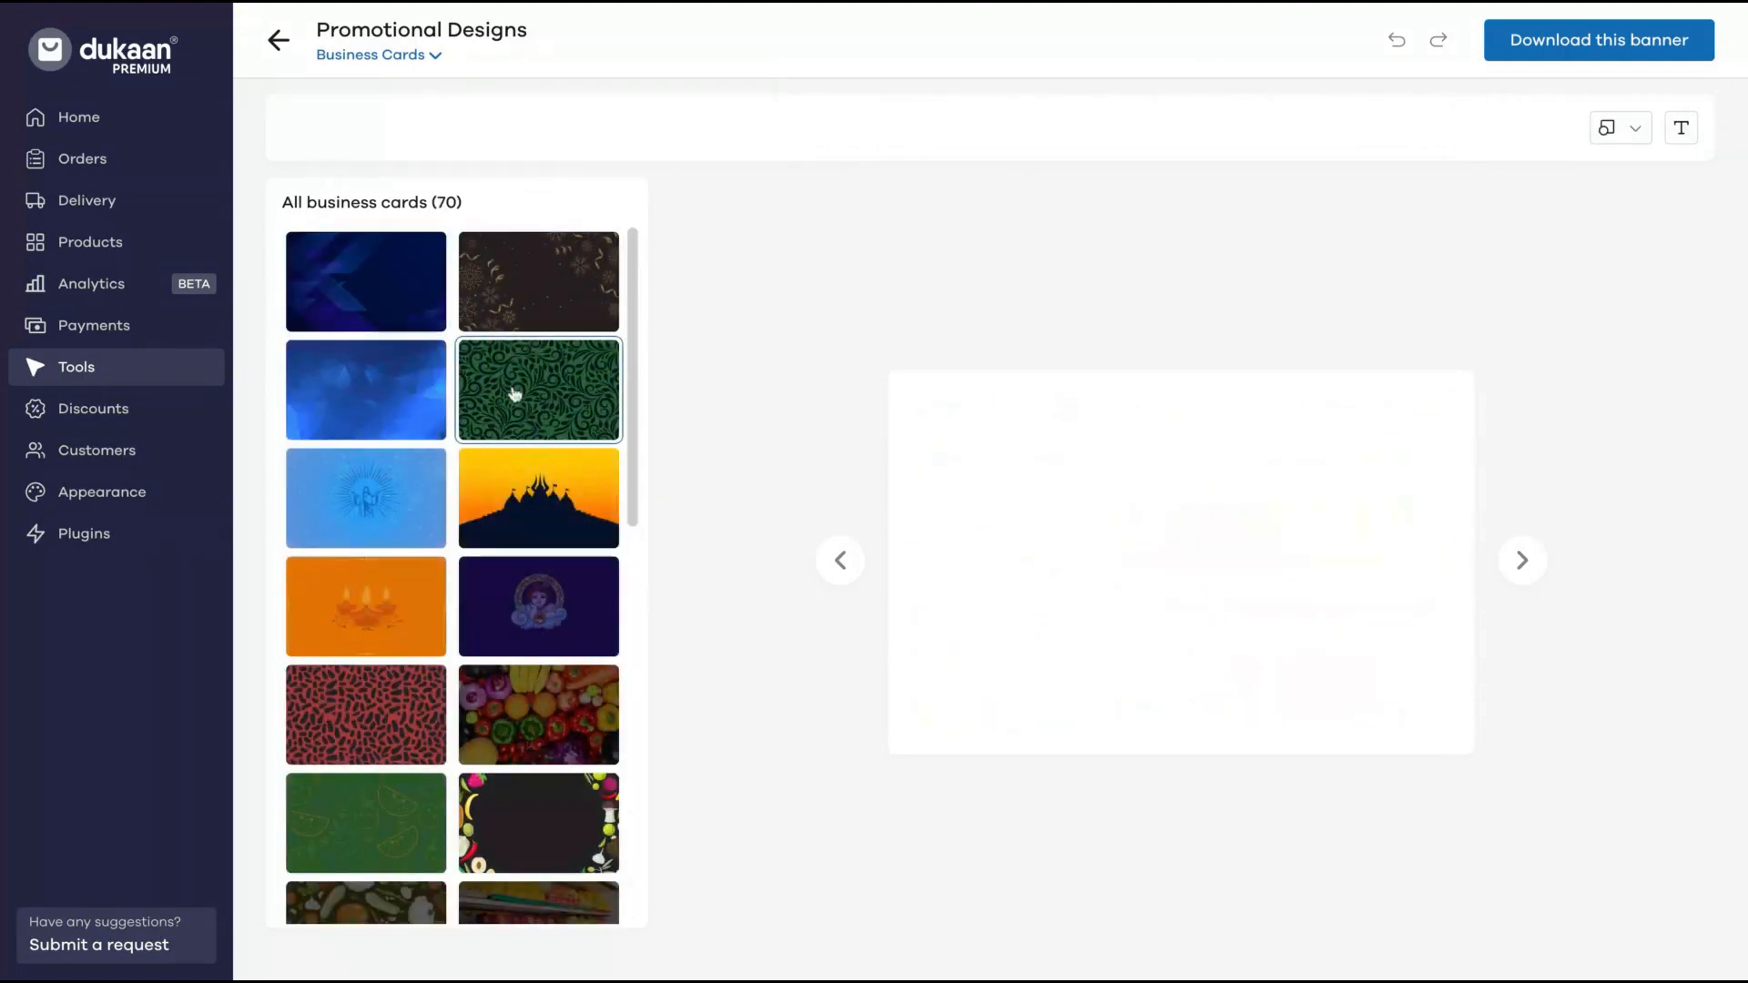
pyautogui.click(93, 408)
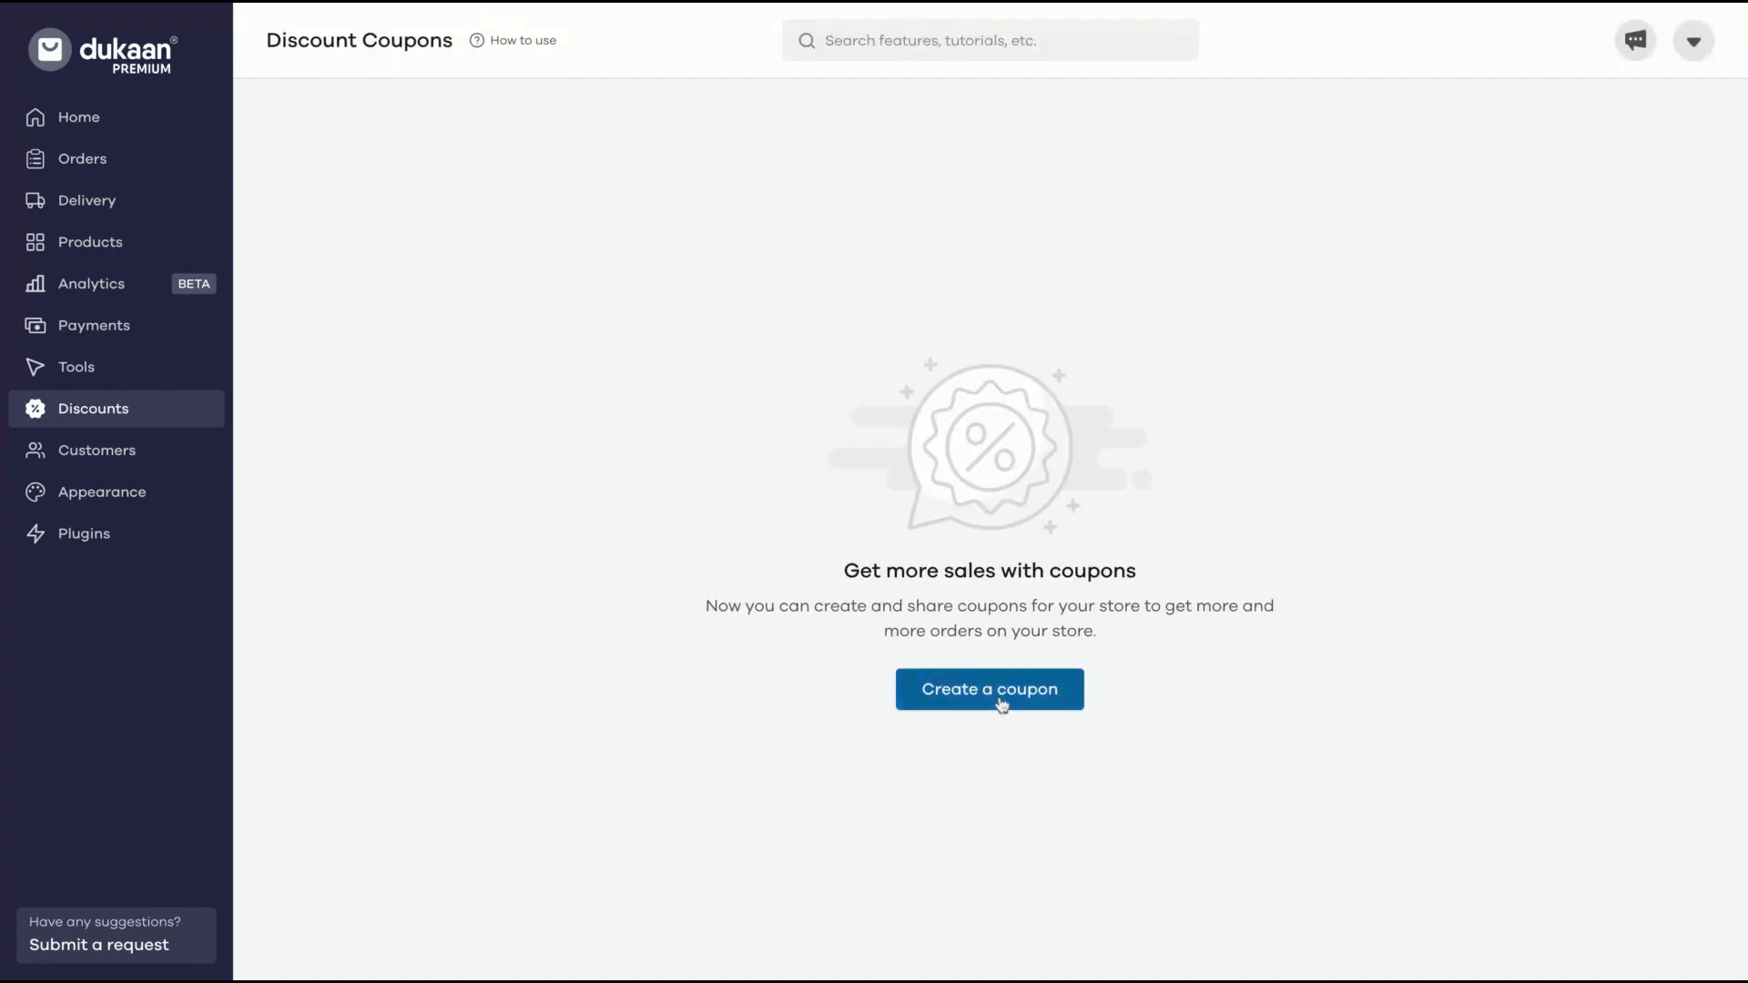
# Review the percentage, flat and buy X get Y coupon types, close the chooser, and go to My Customers.
pyautogui.click(989, 688)
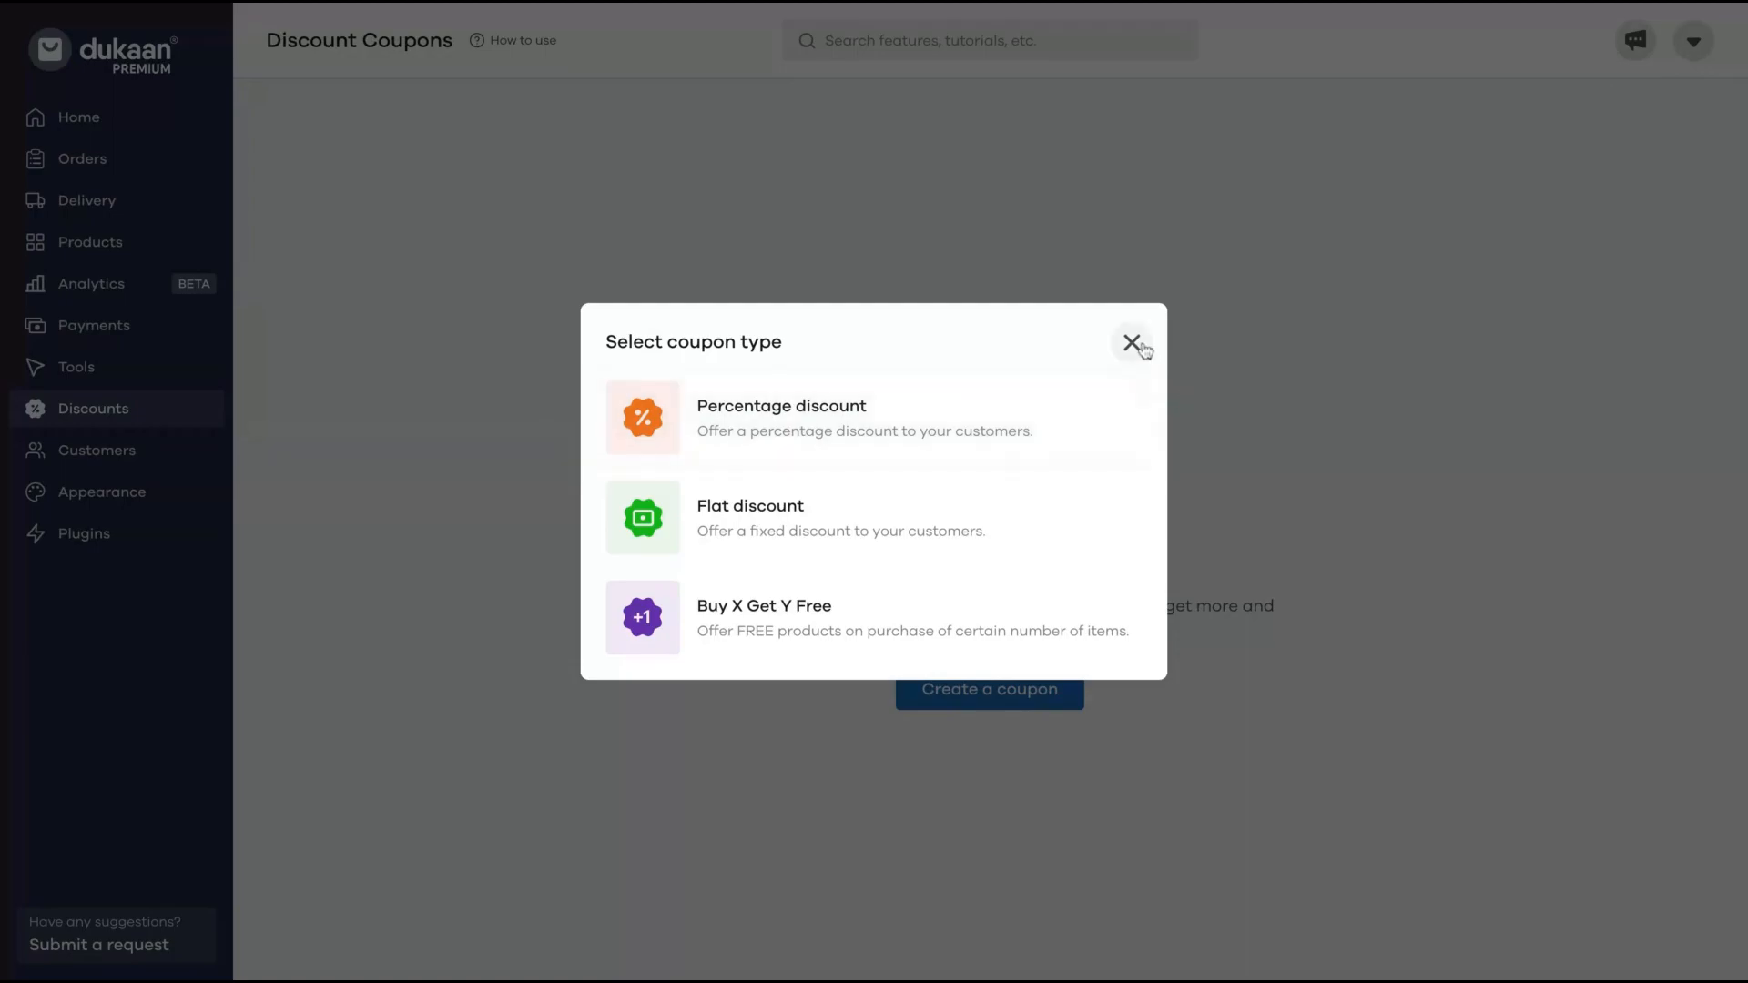
pyautogui.click(1131, 341)
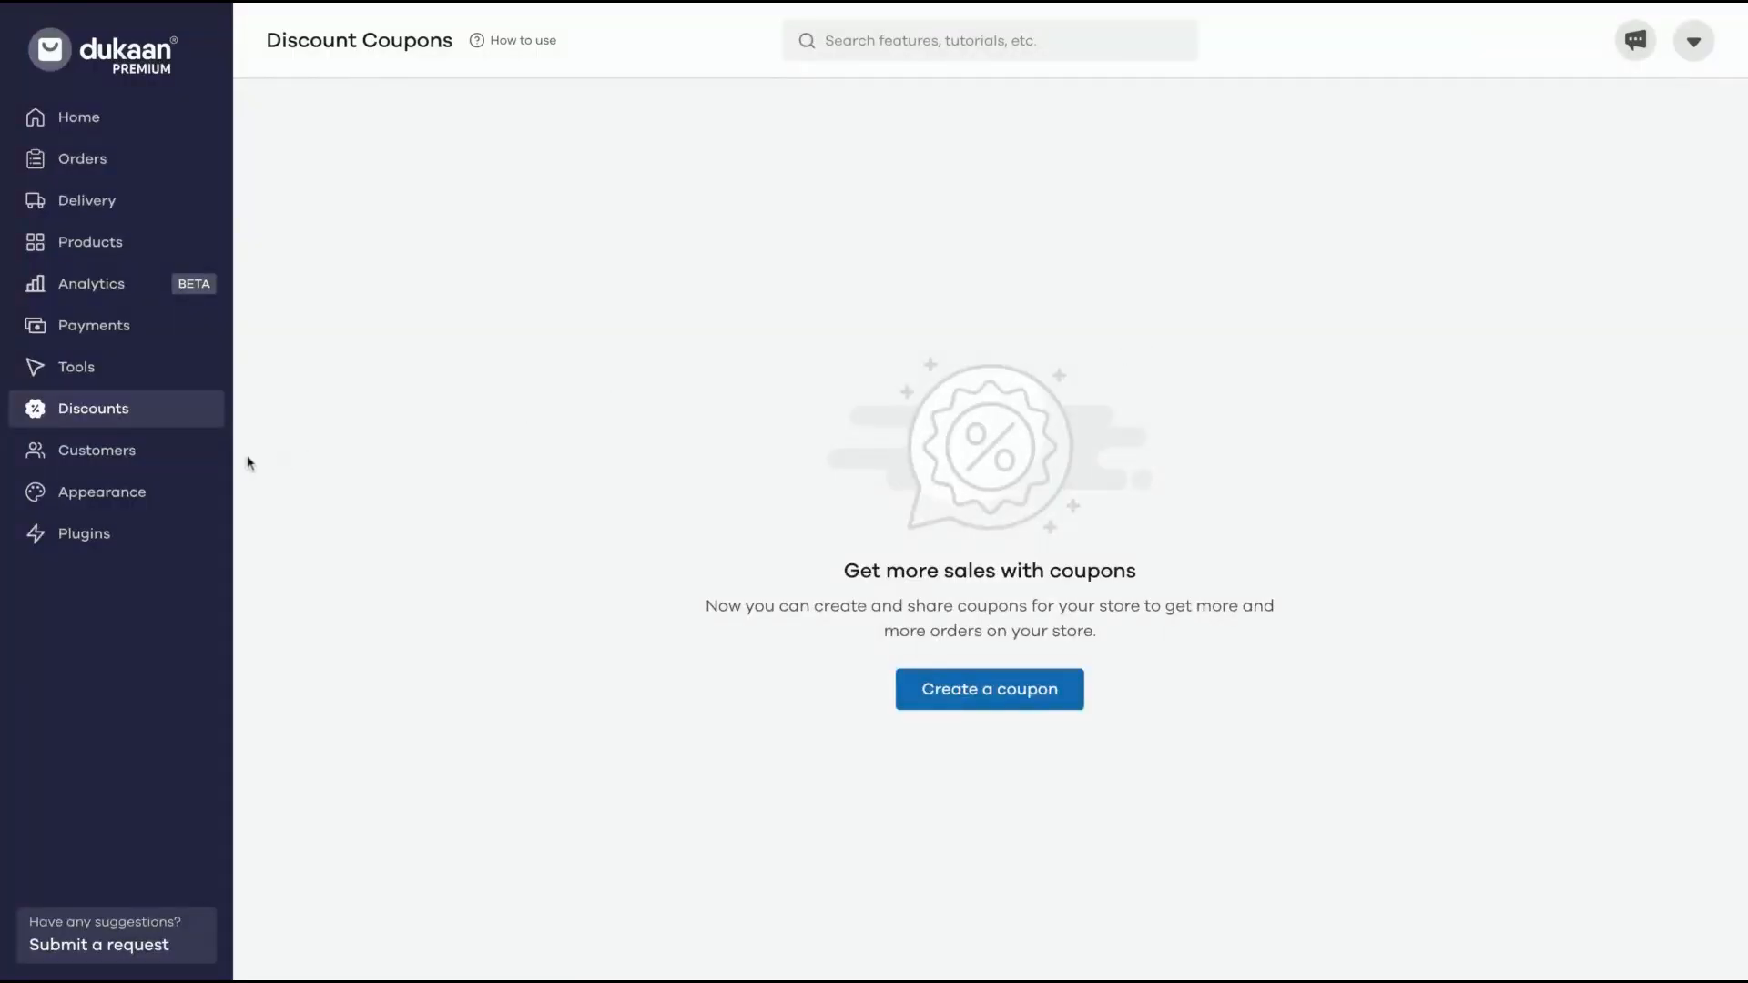
pyautogui.click(99, 449)
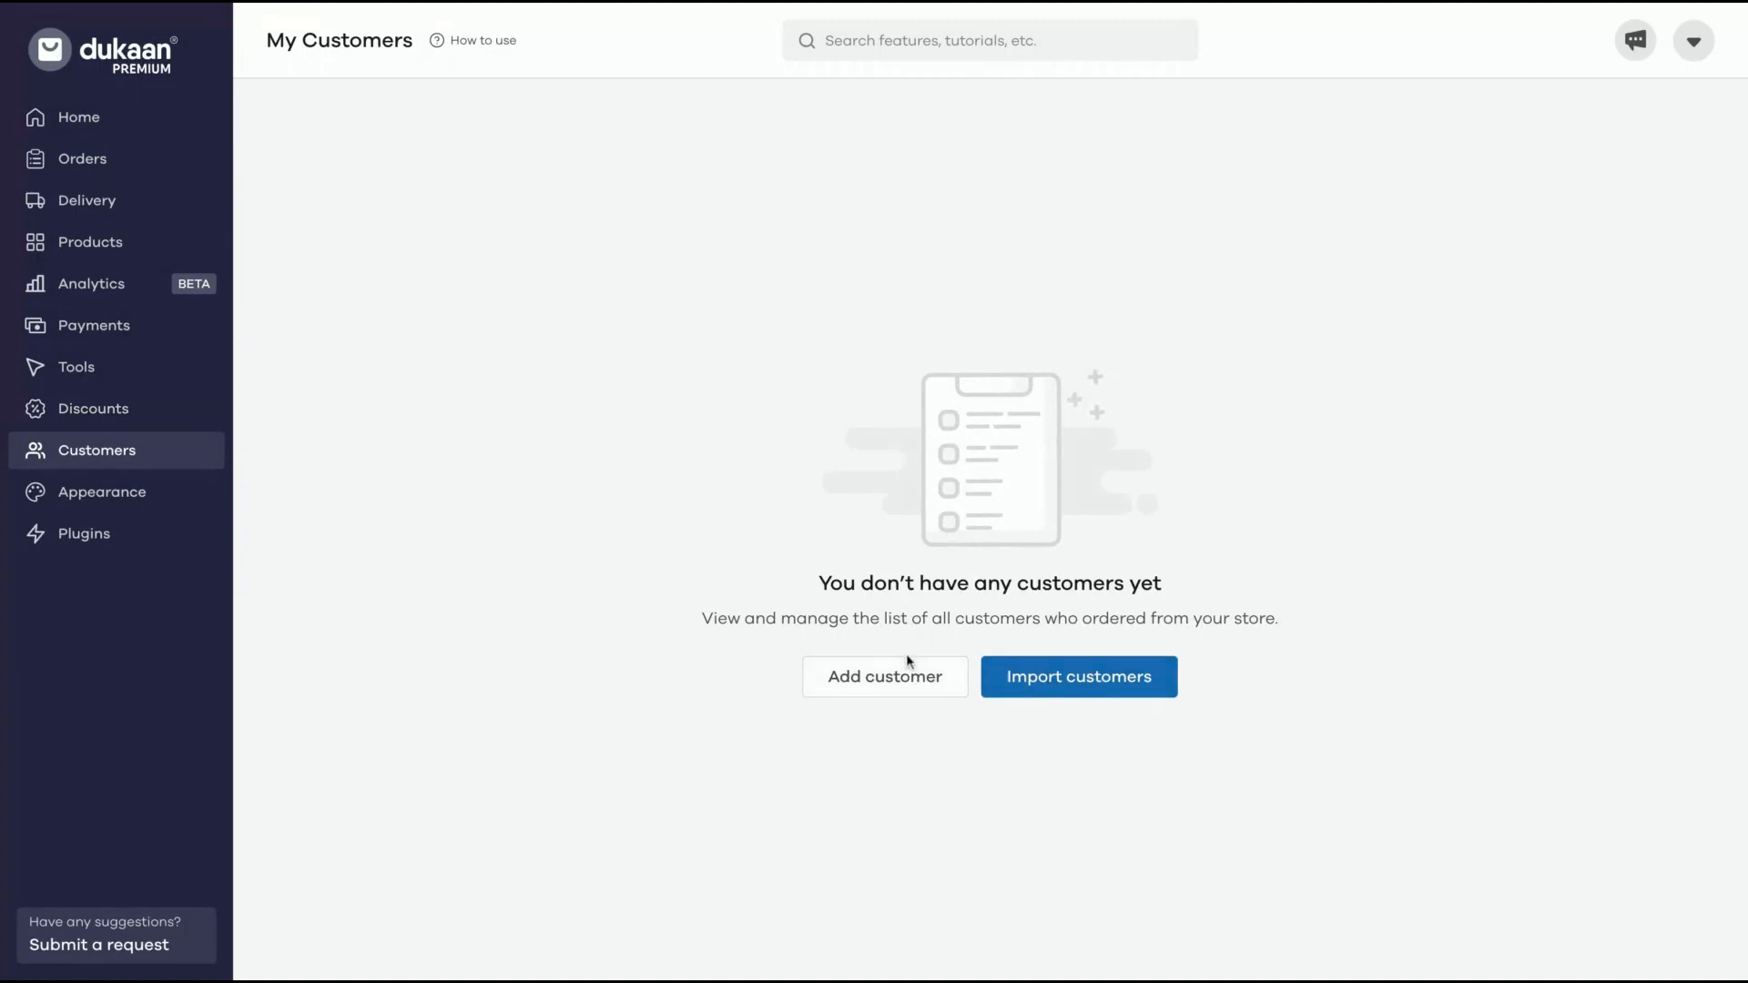
# Open and dismiss the Customer details form unsaved, then go to Themes showing active Lightspeed.
pyautogui.click(885, 677)
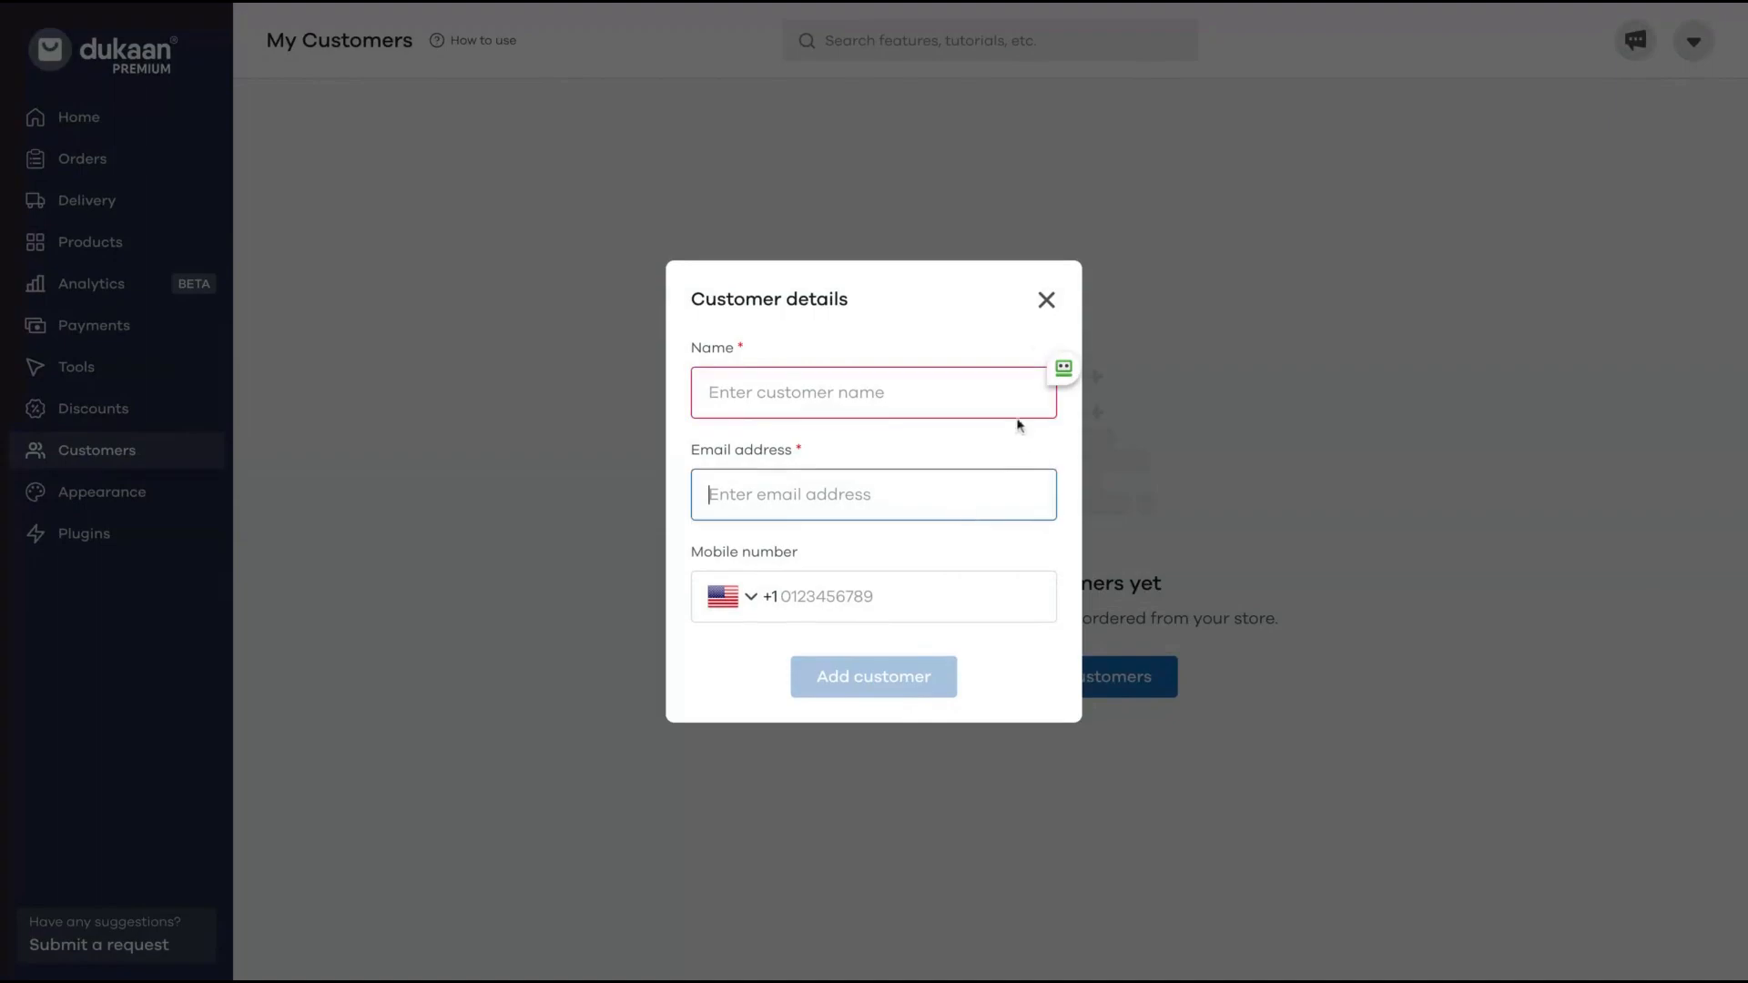
pyautogui.click(1046, 300)
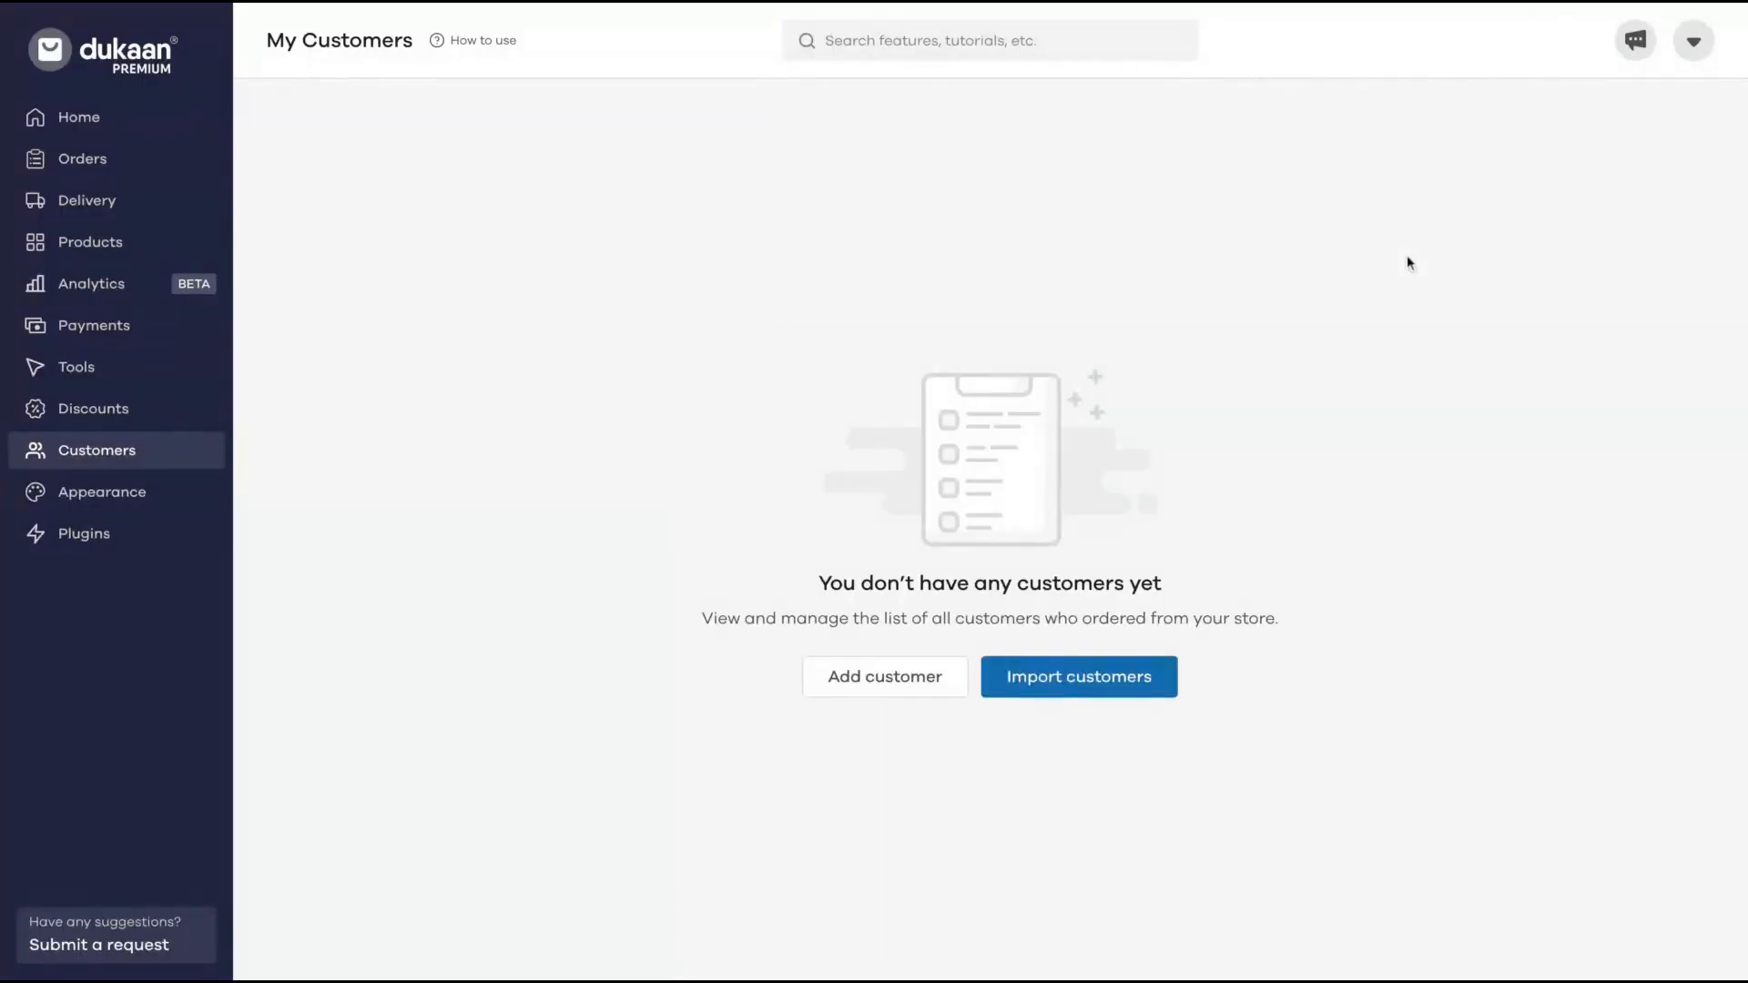
pyautogui.moveTo(102, 491)
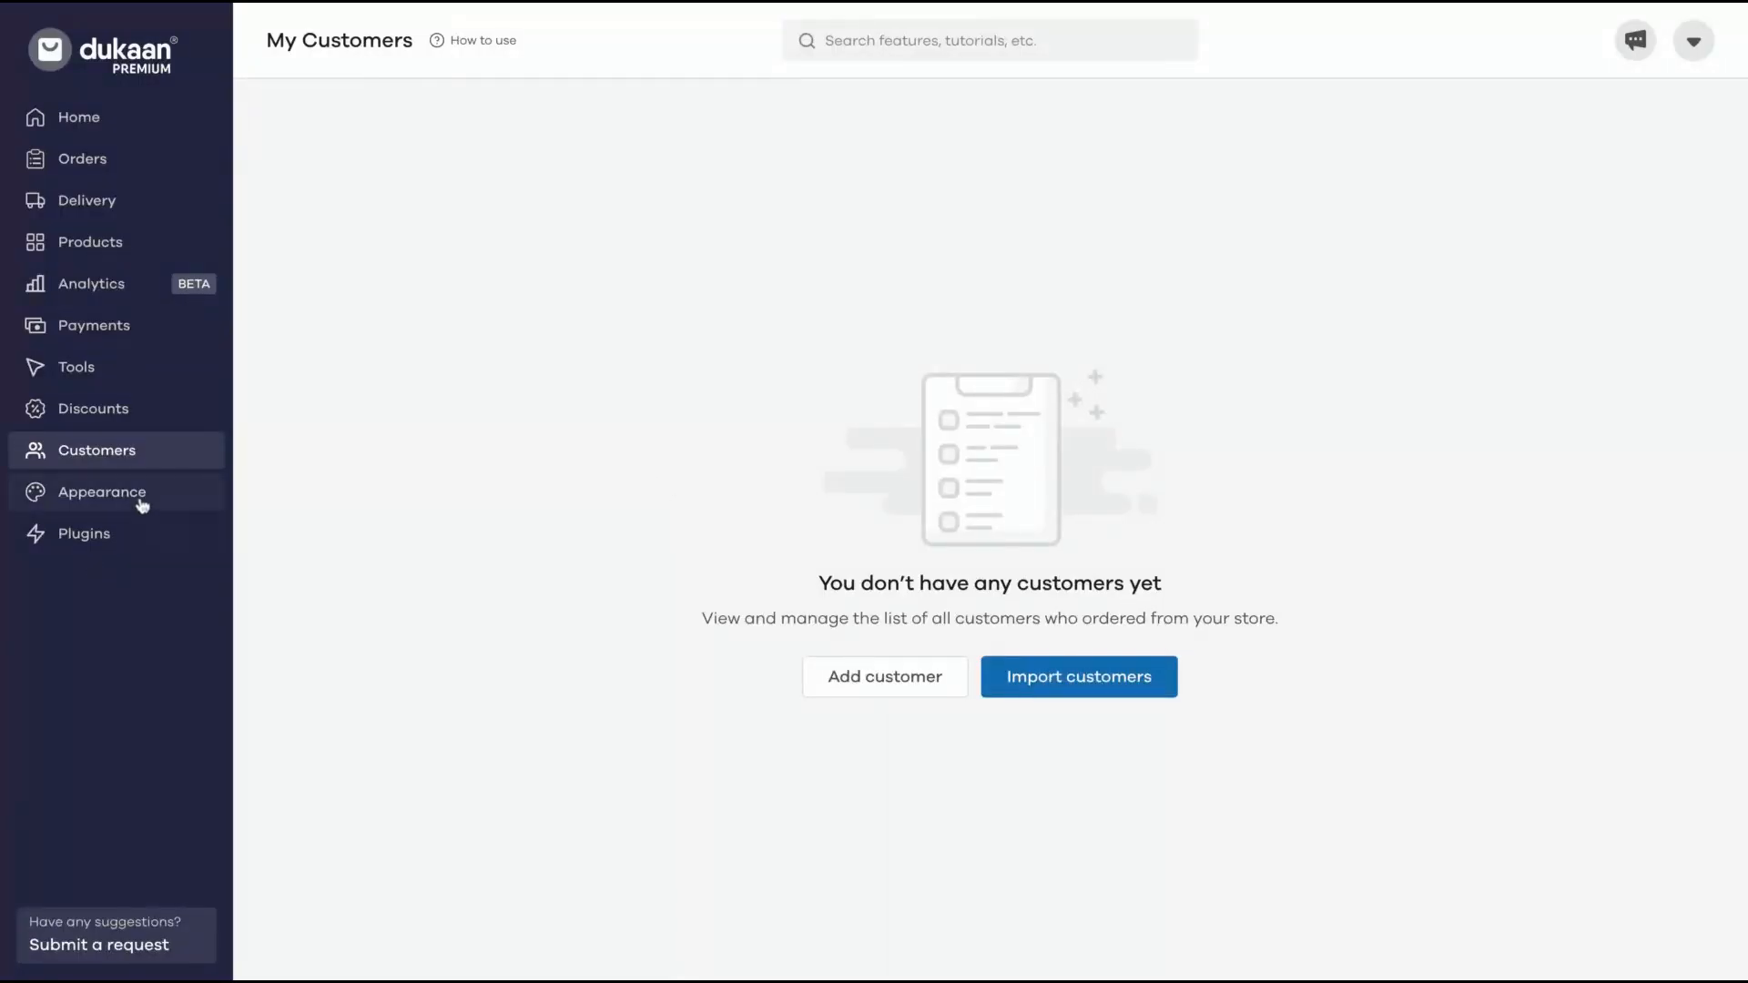
pyautogui.click(102, 492)
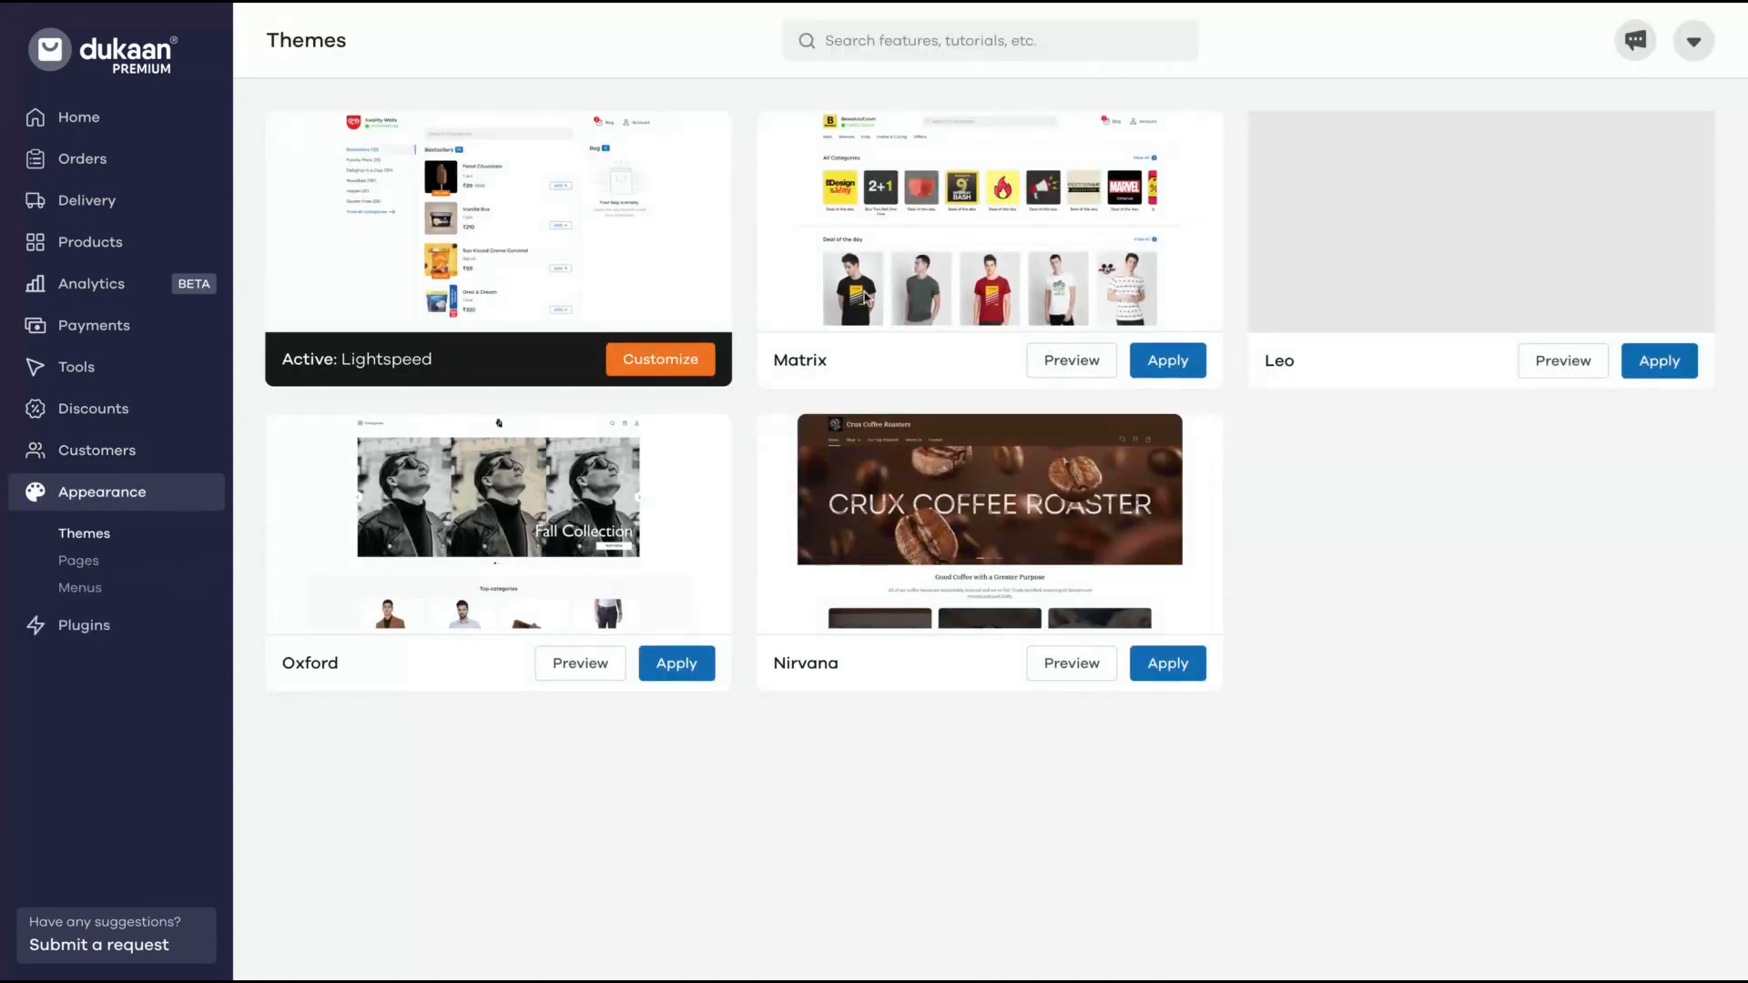
pyautogui.click(78, 559)
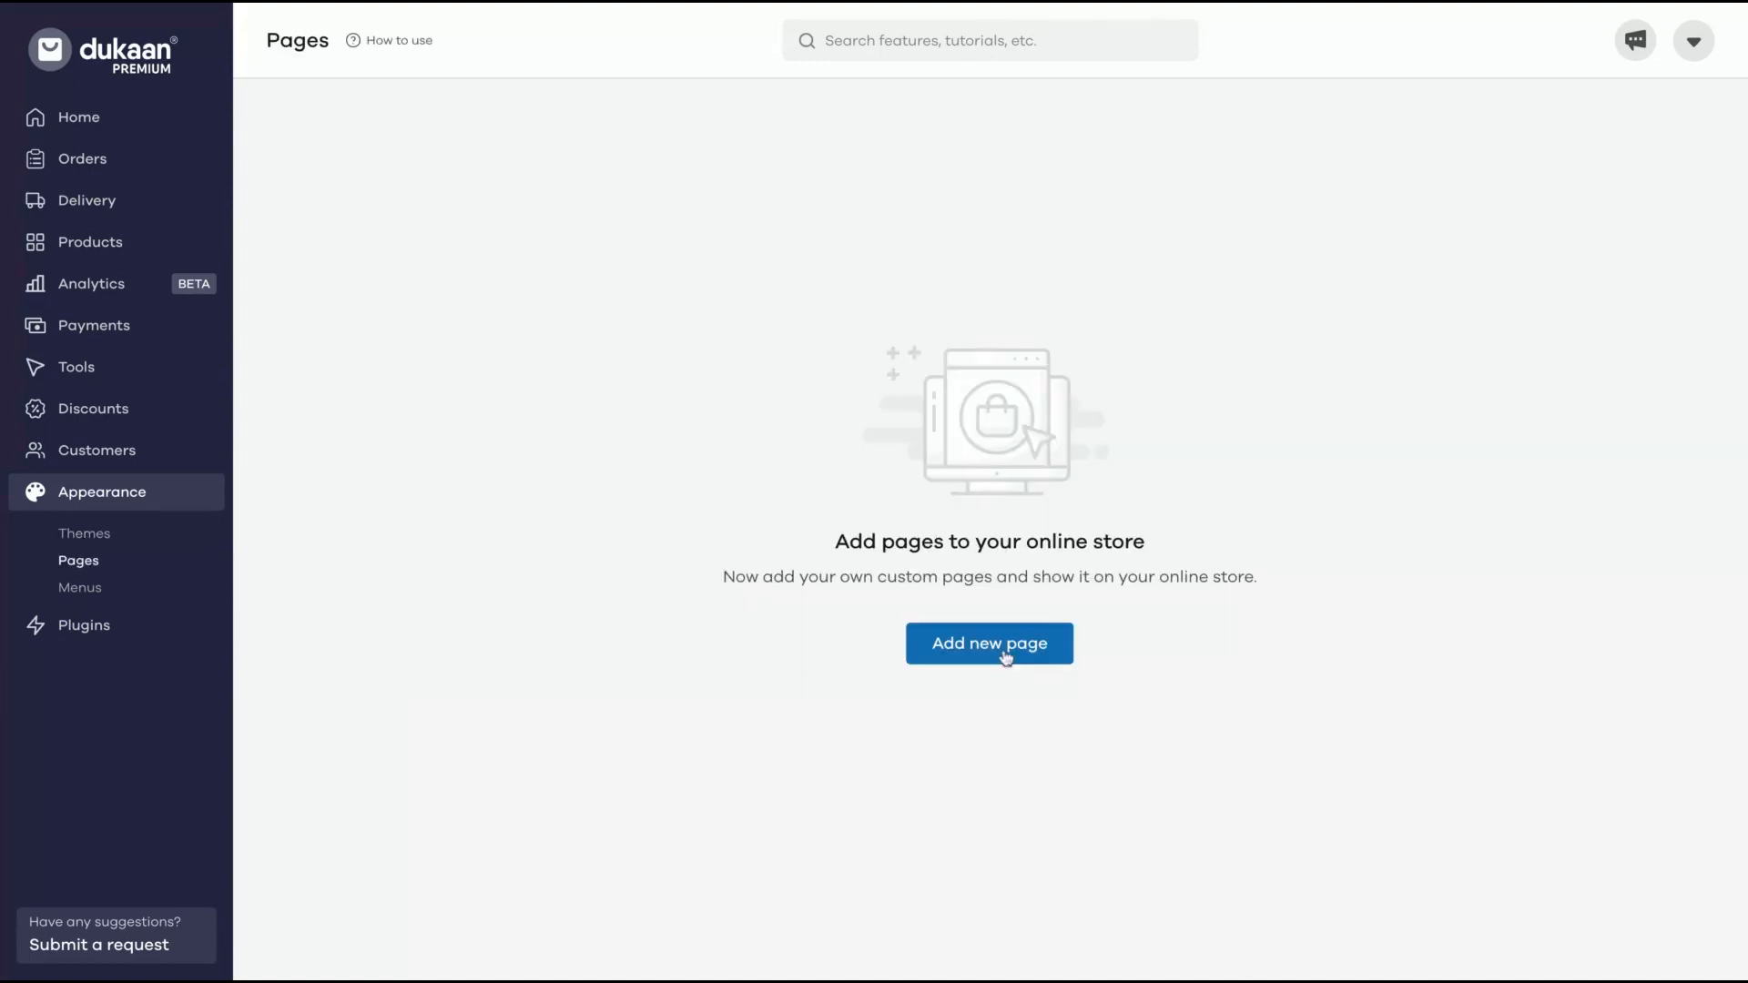
pyautogui.click(78, 588)
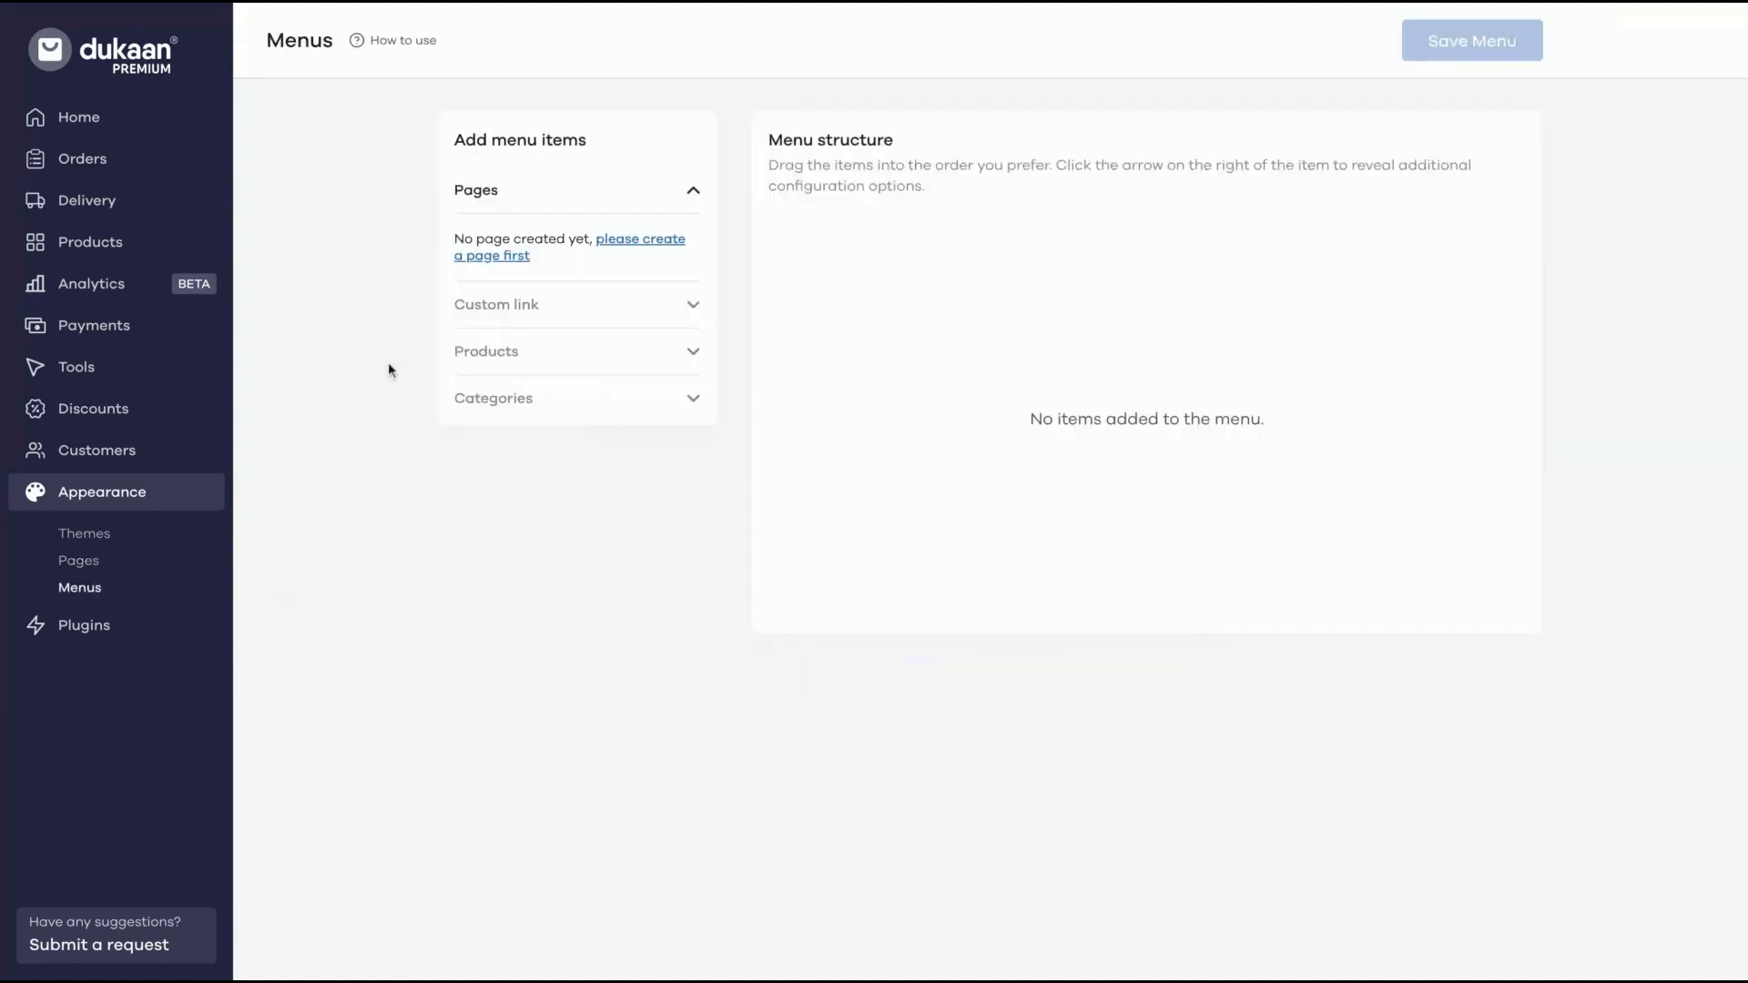
pyautogui.moveTo(85, 544)
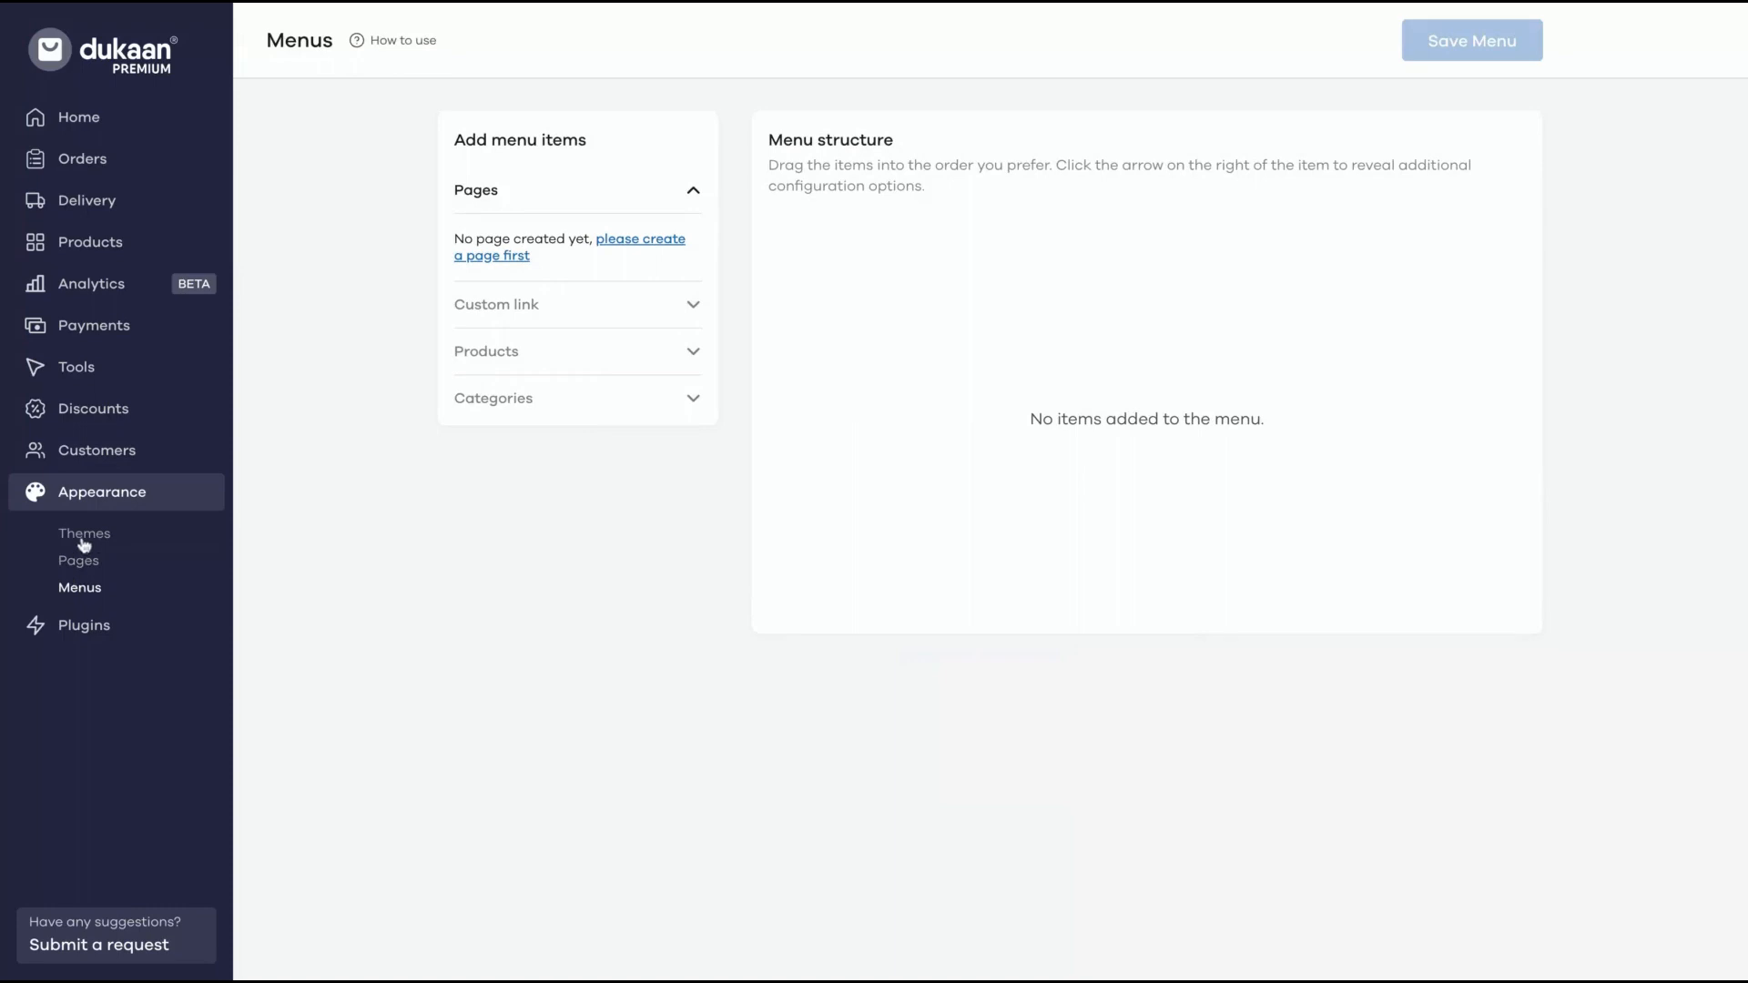
pyautogui.click(85, 533)
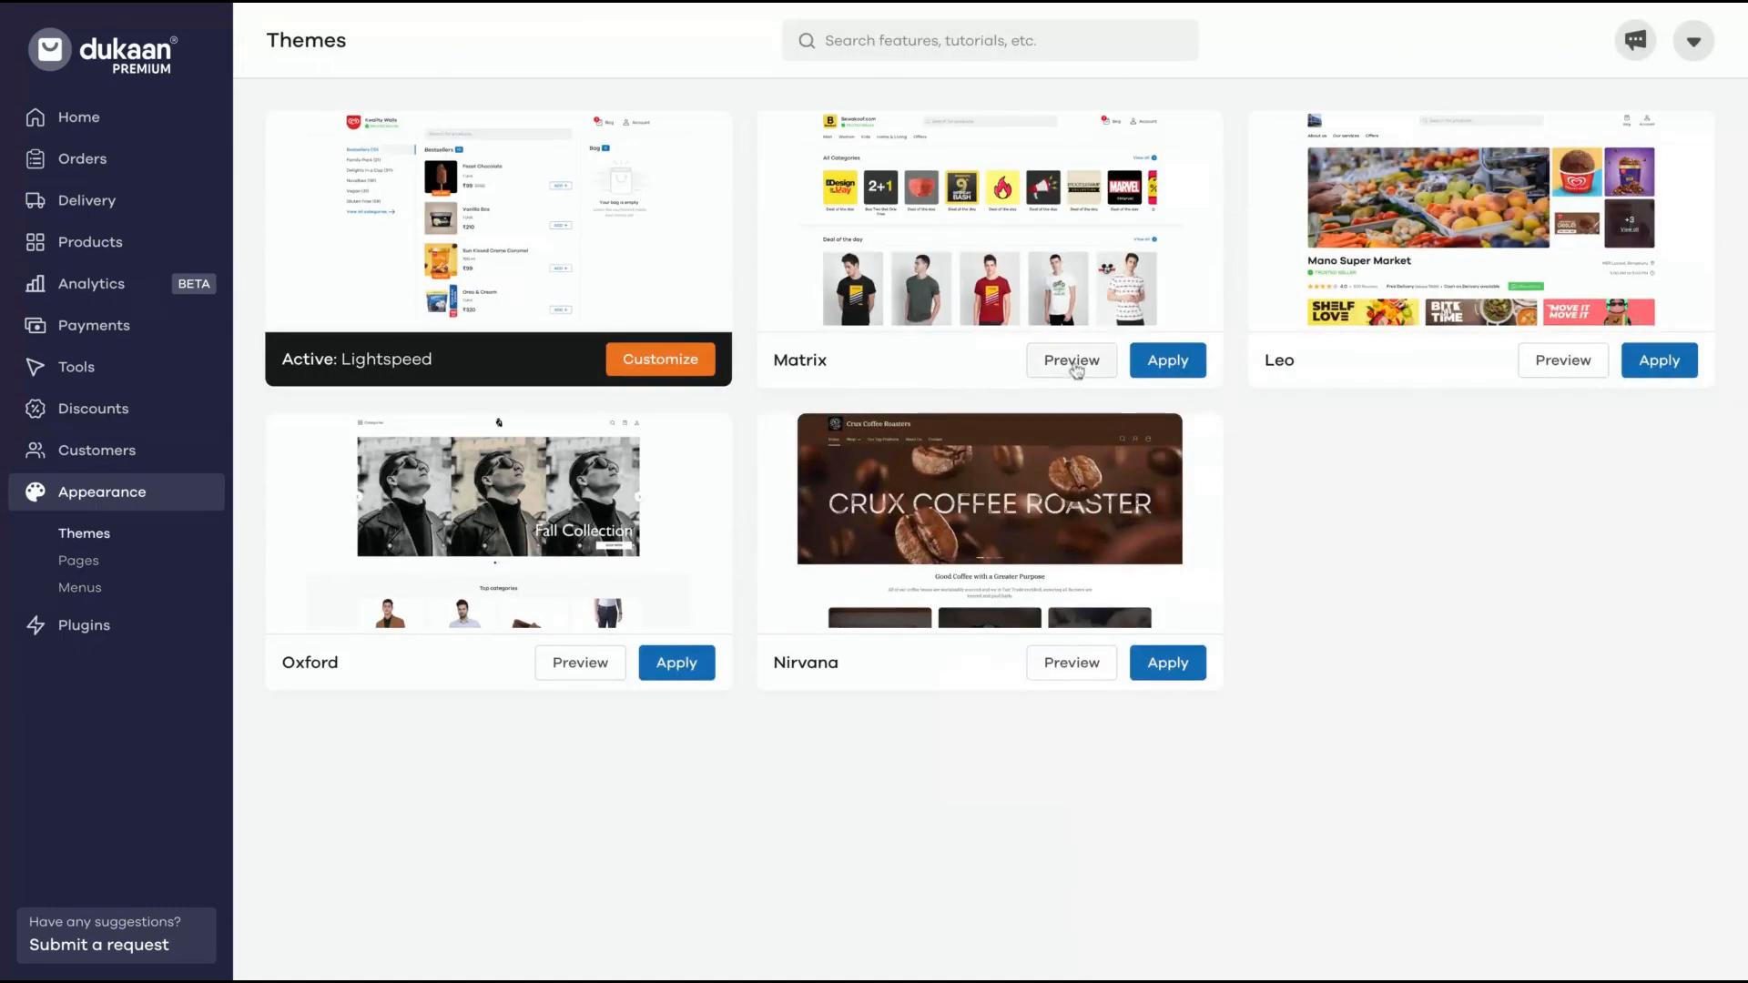
pyautogui.click(1069, 359)
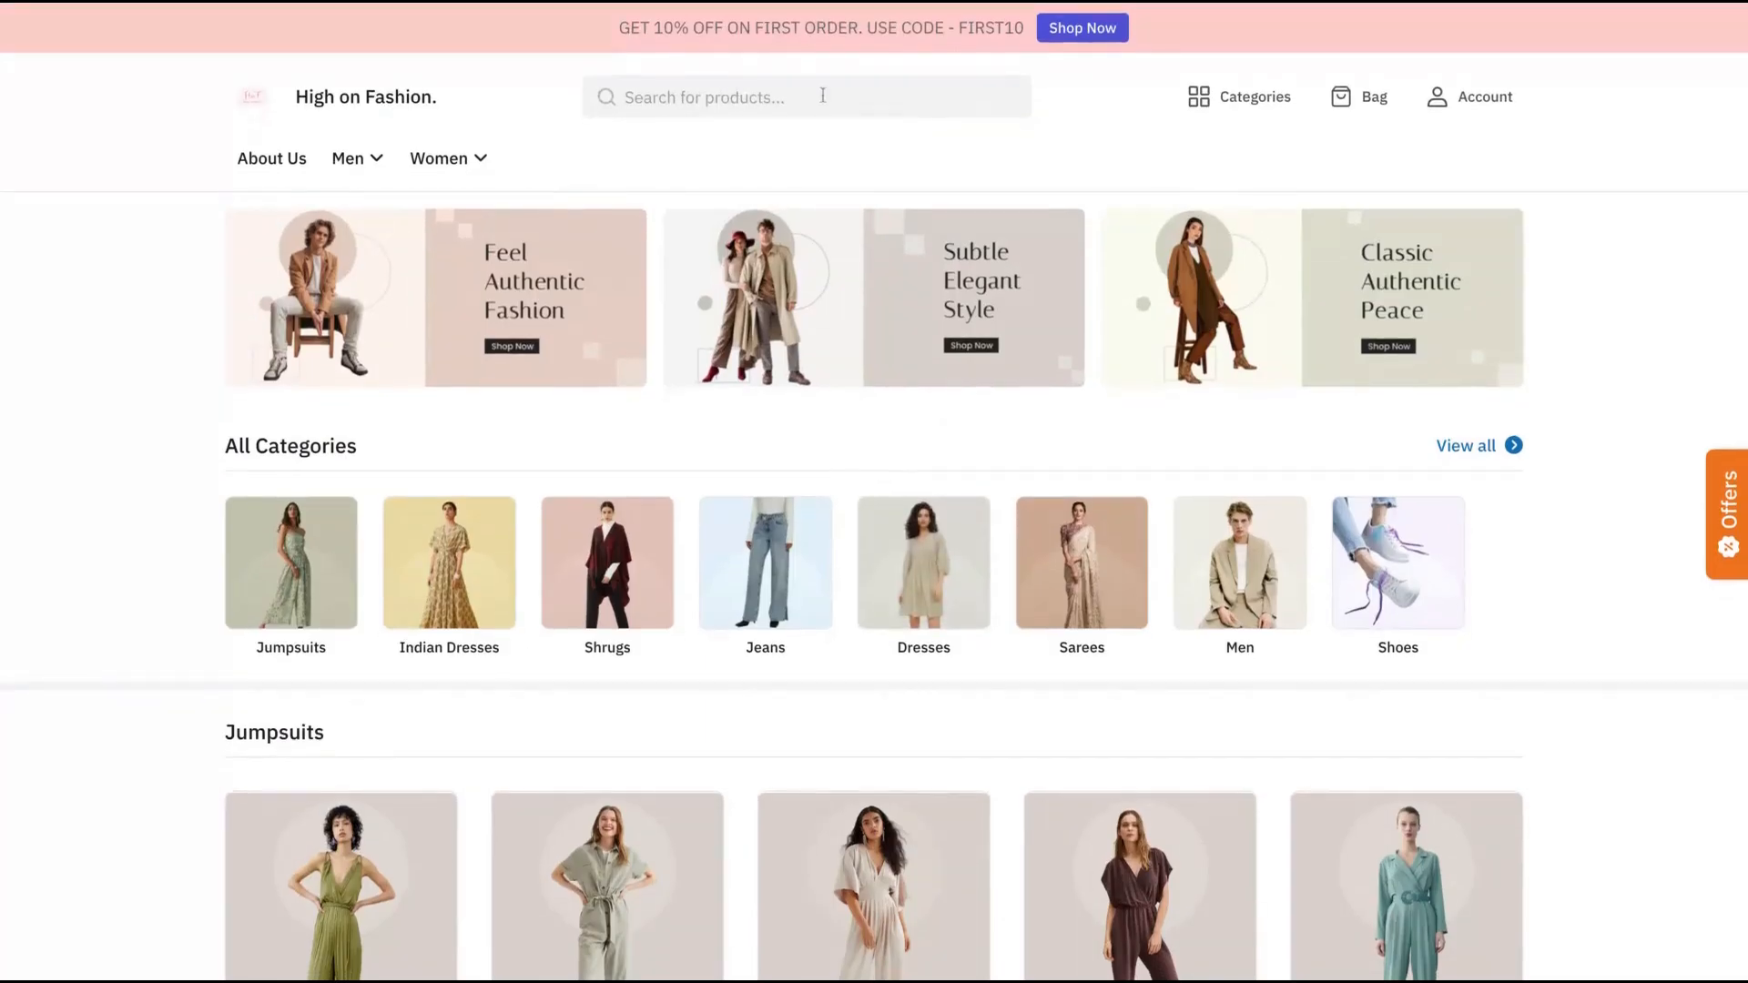
pyautogui.scroll(-3)
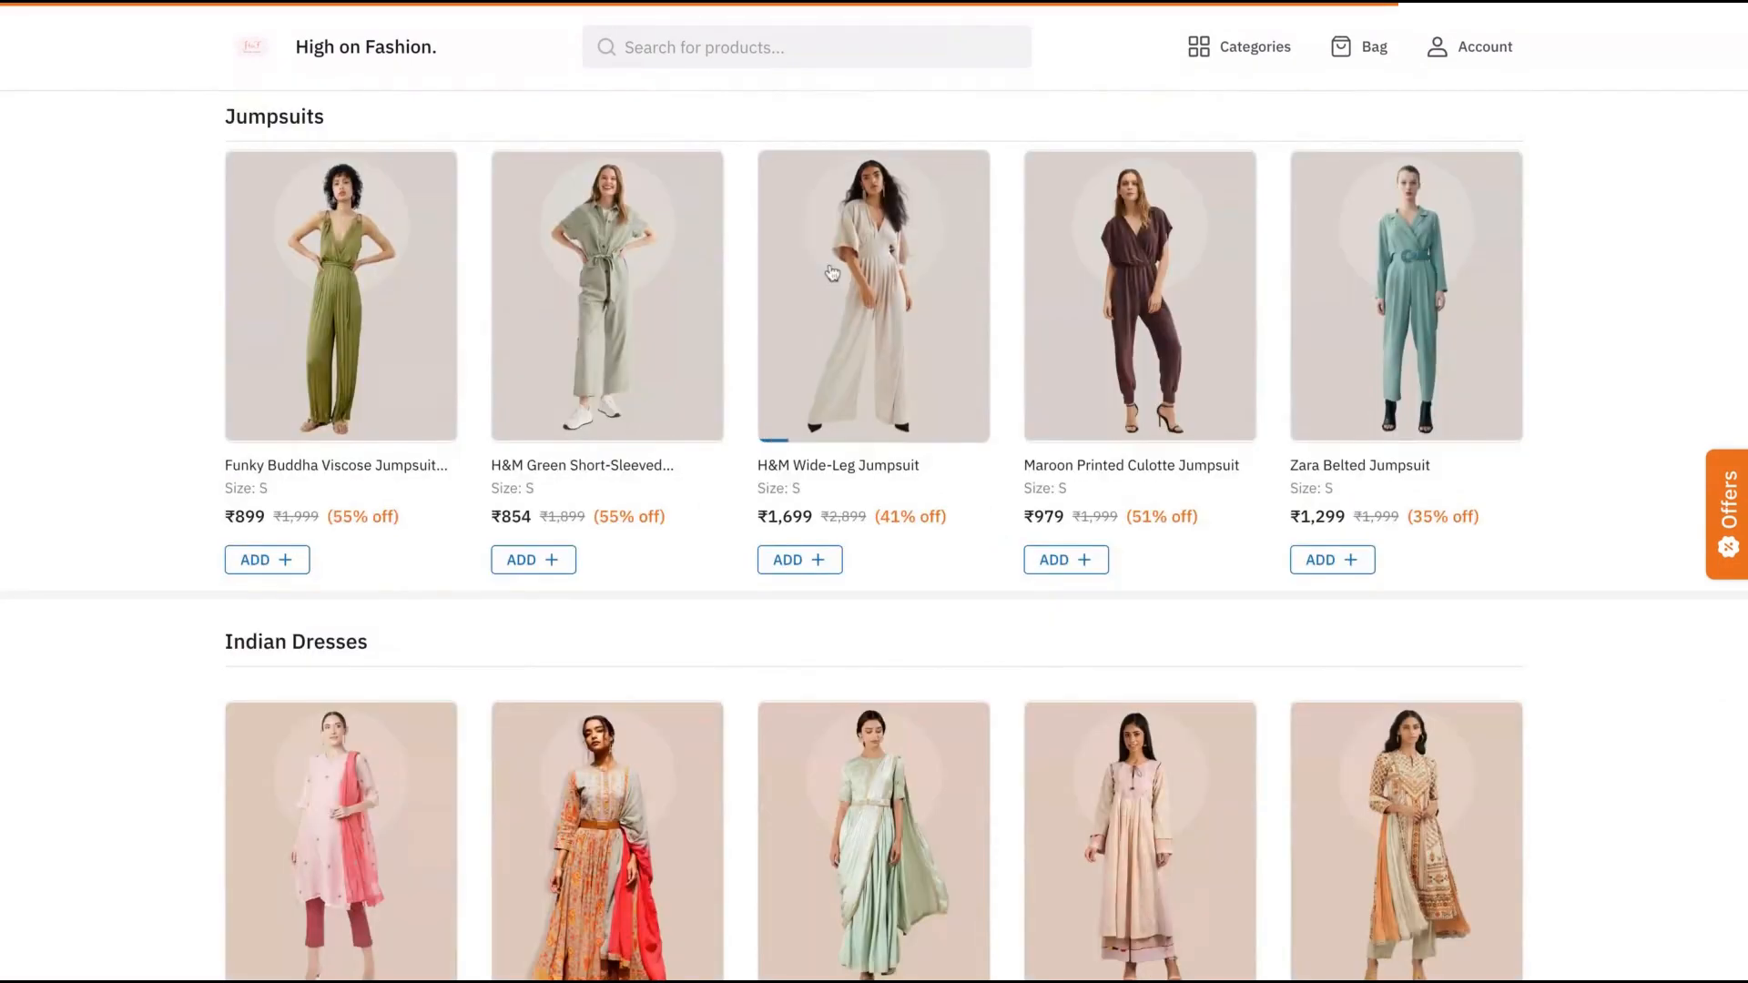
pyautogui.click(873, 295)
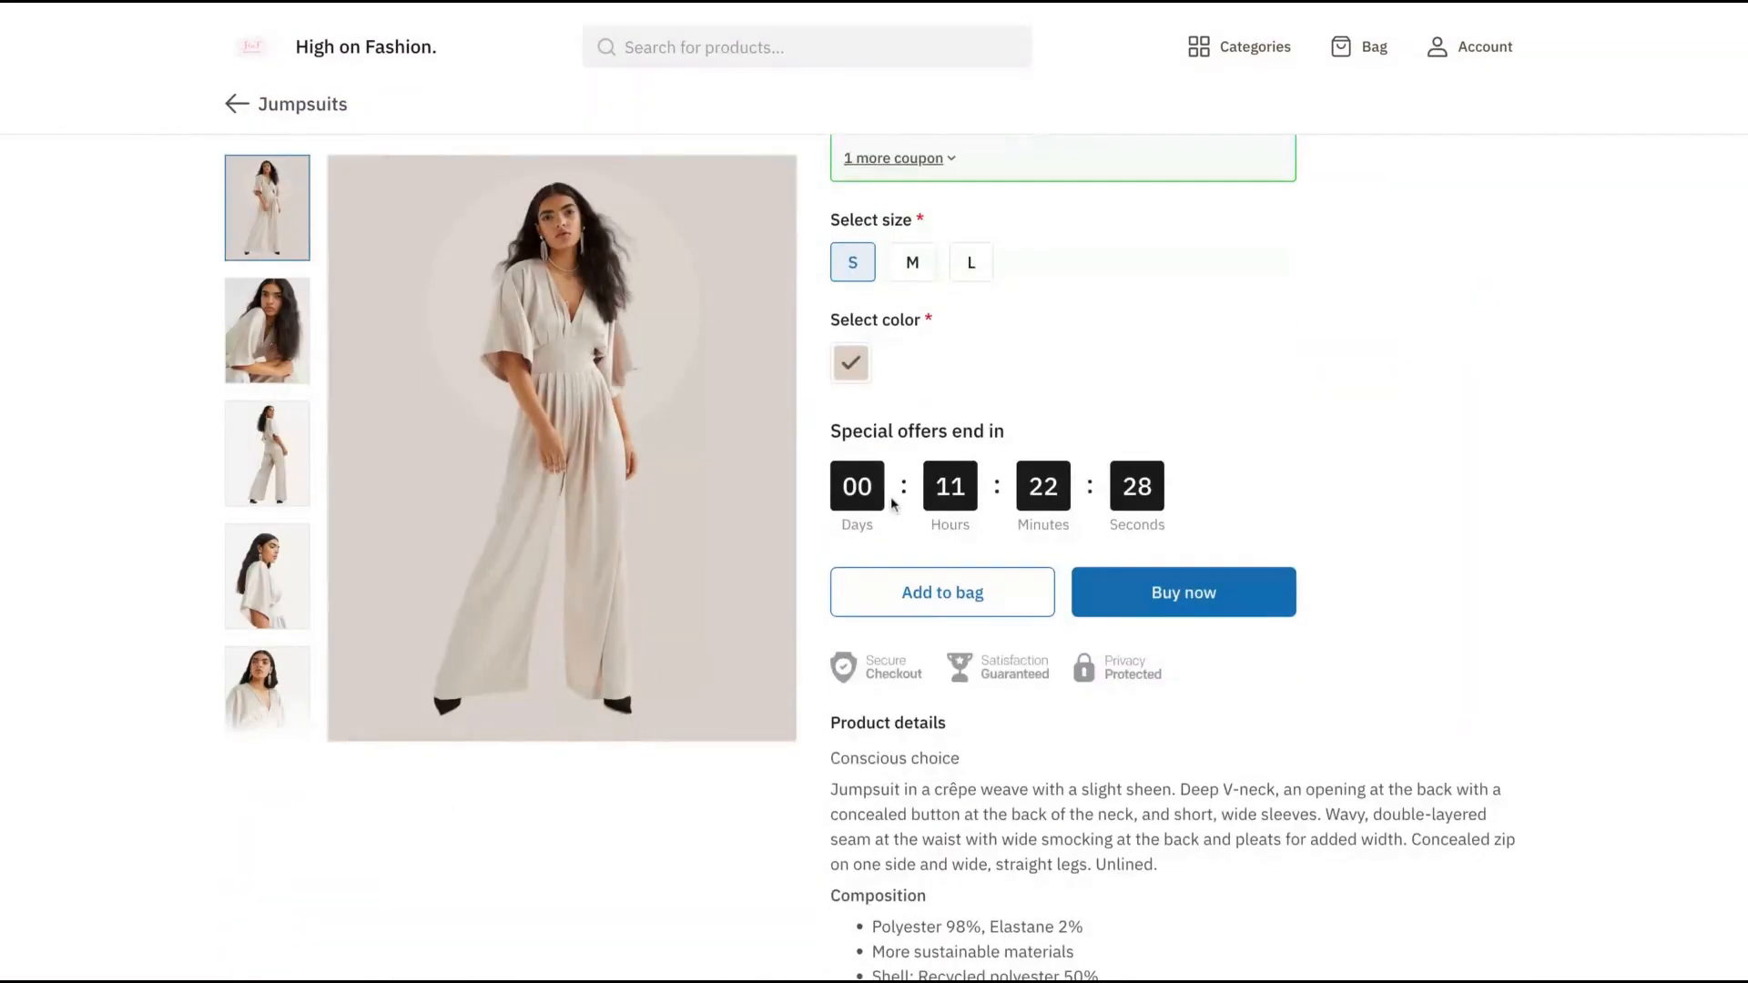
pyautogui.click(942, 592)
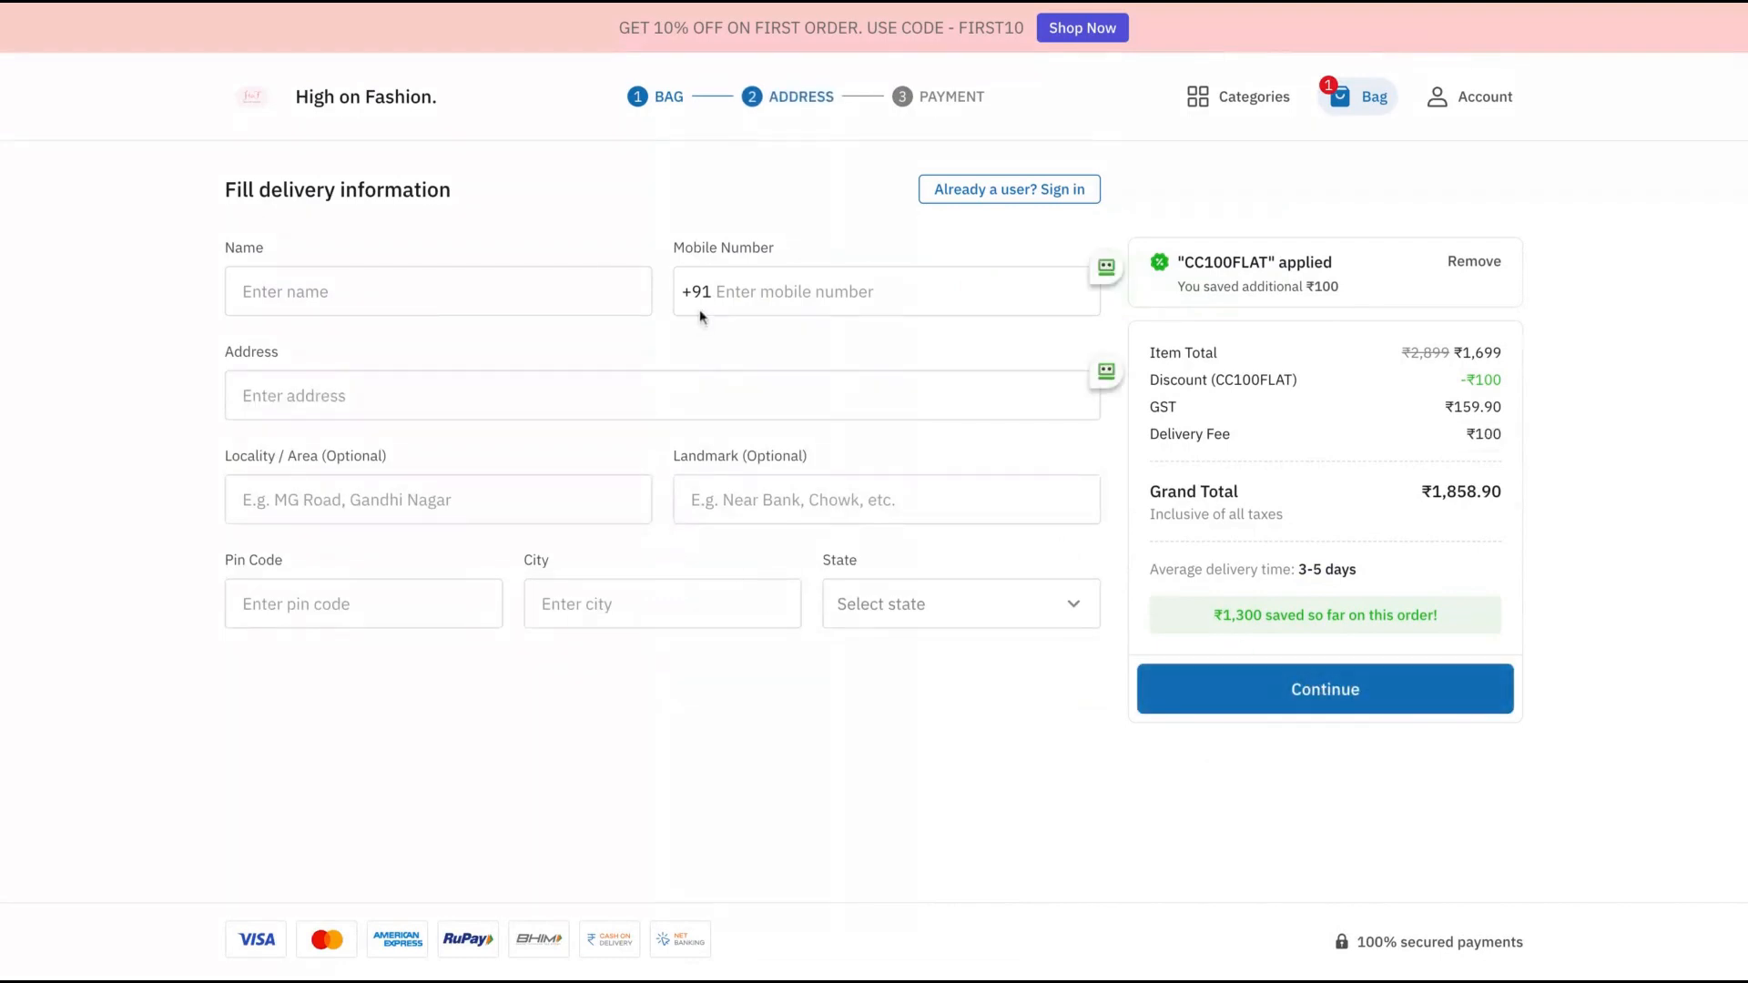
pyautogui.moveTo(921, 532)
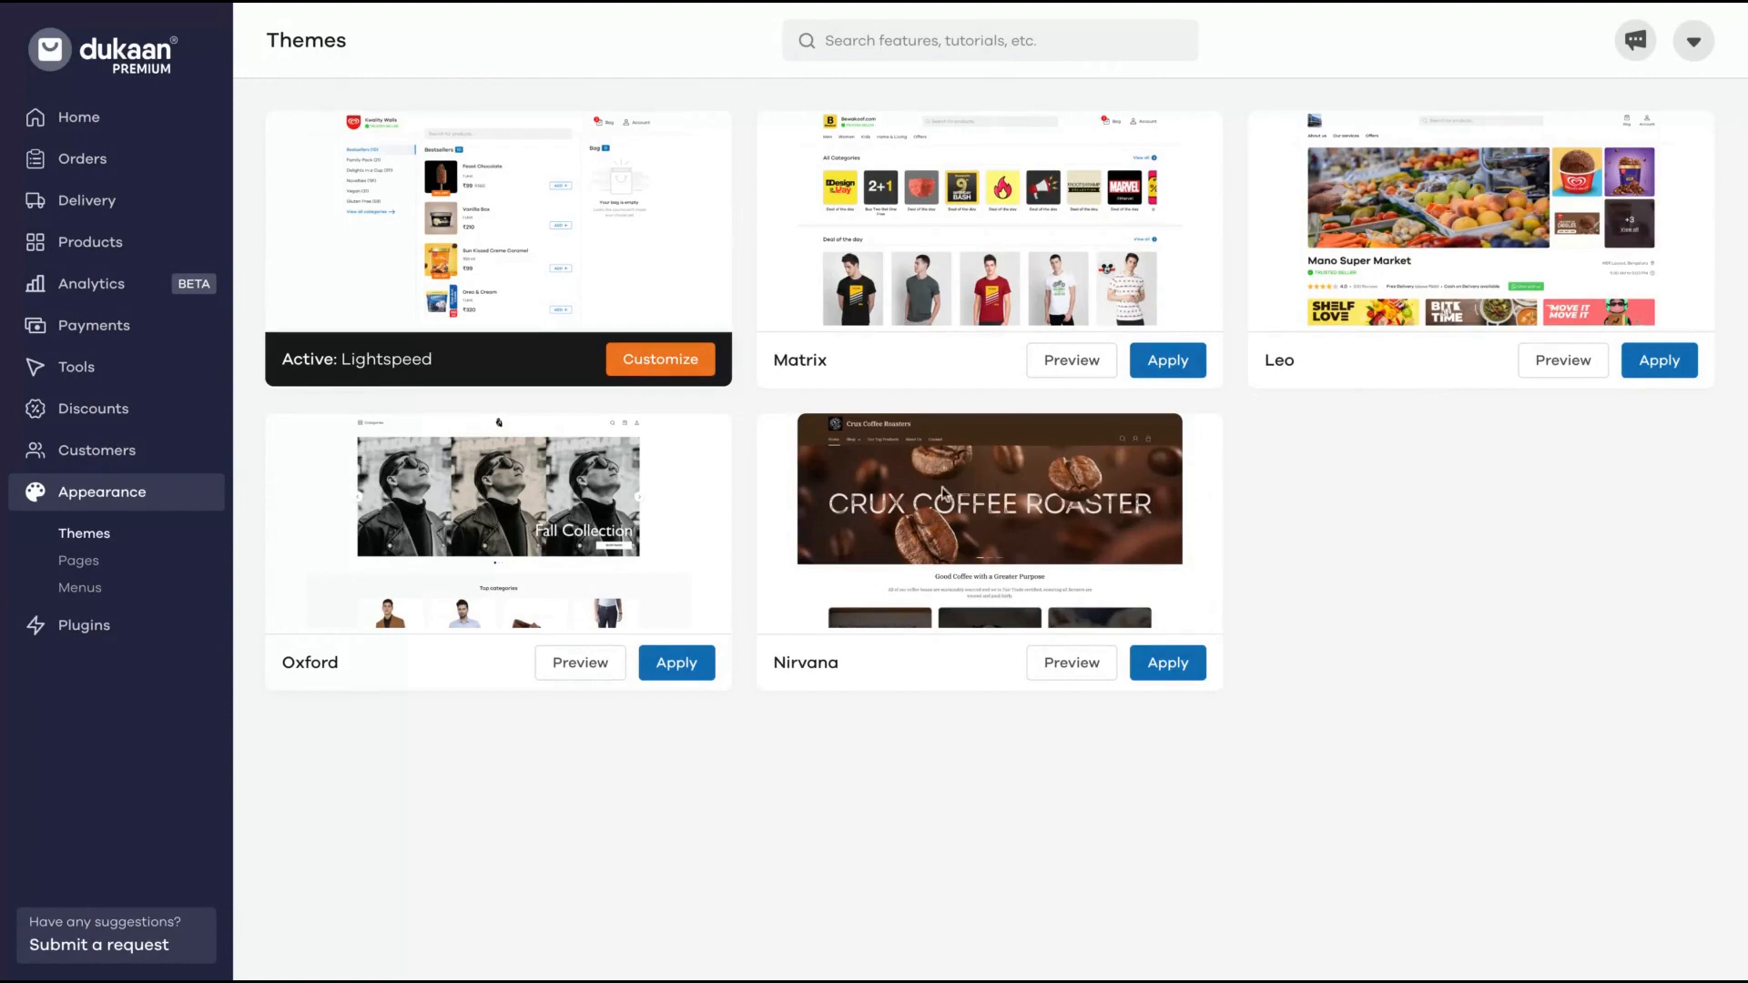
pyautogui.moveTo(1071, 663)
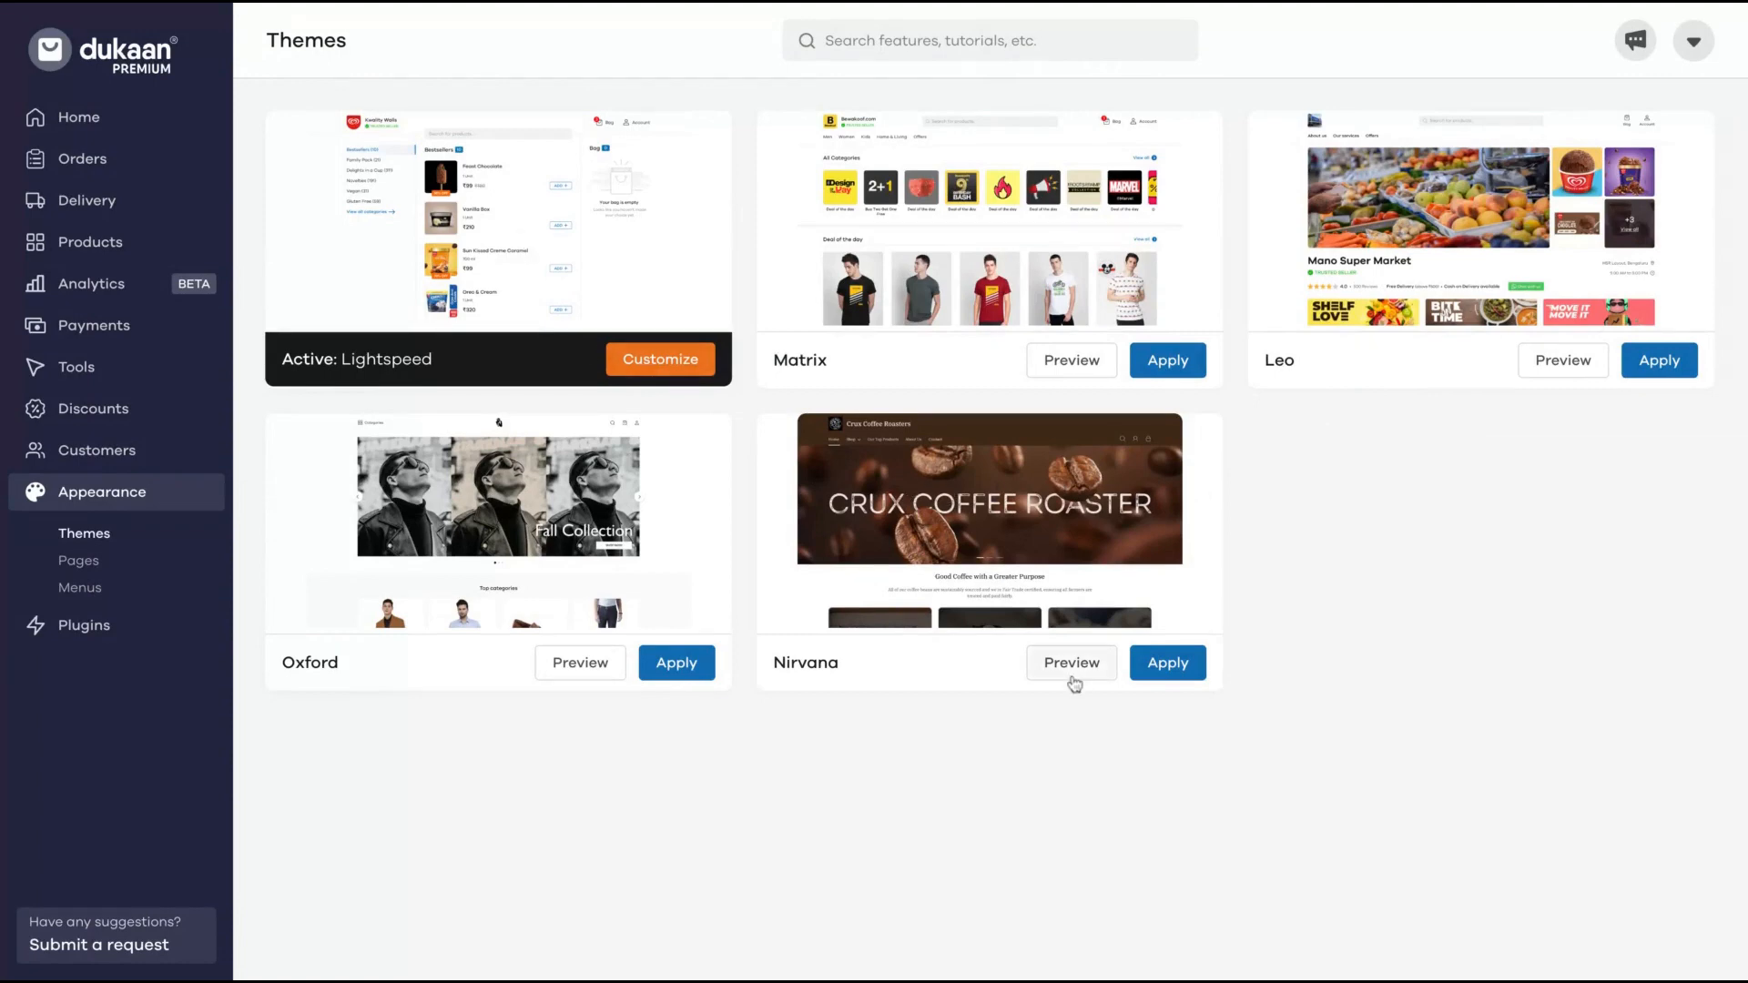
pyautogui.click(1070, 663)
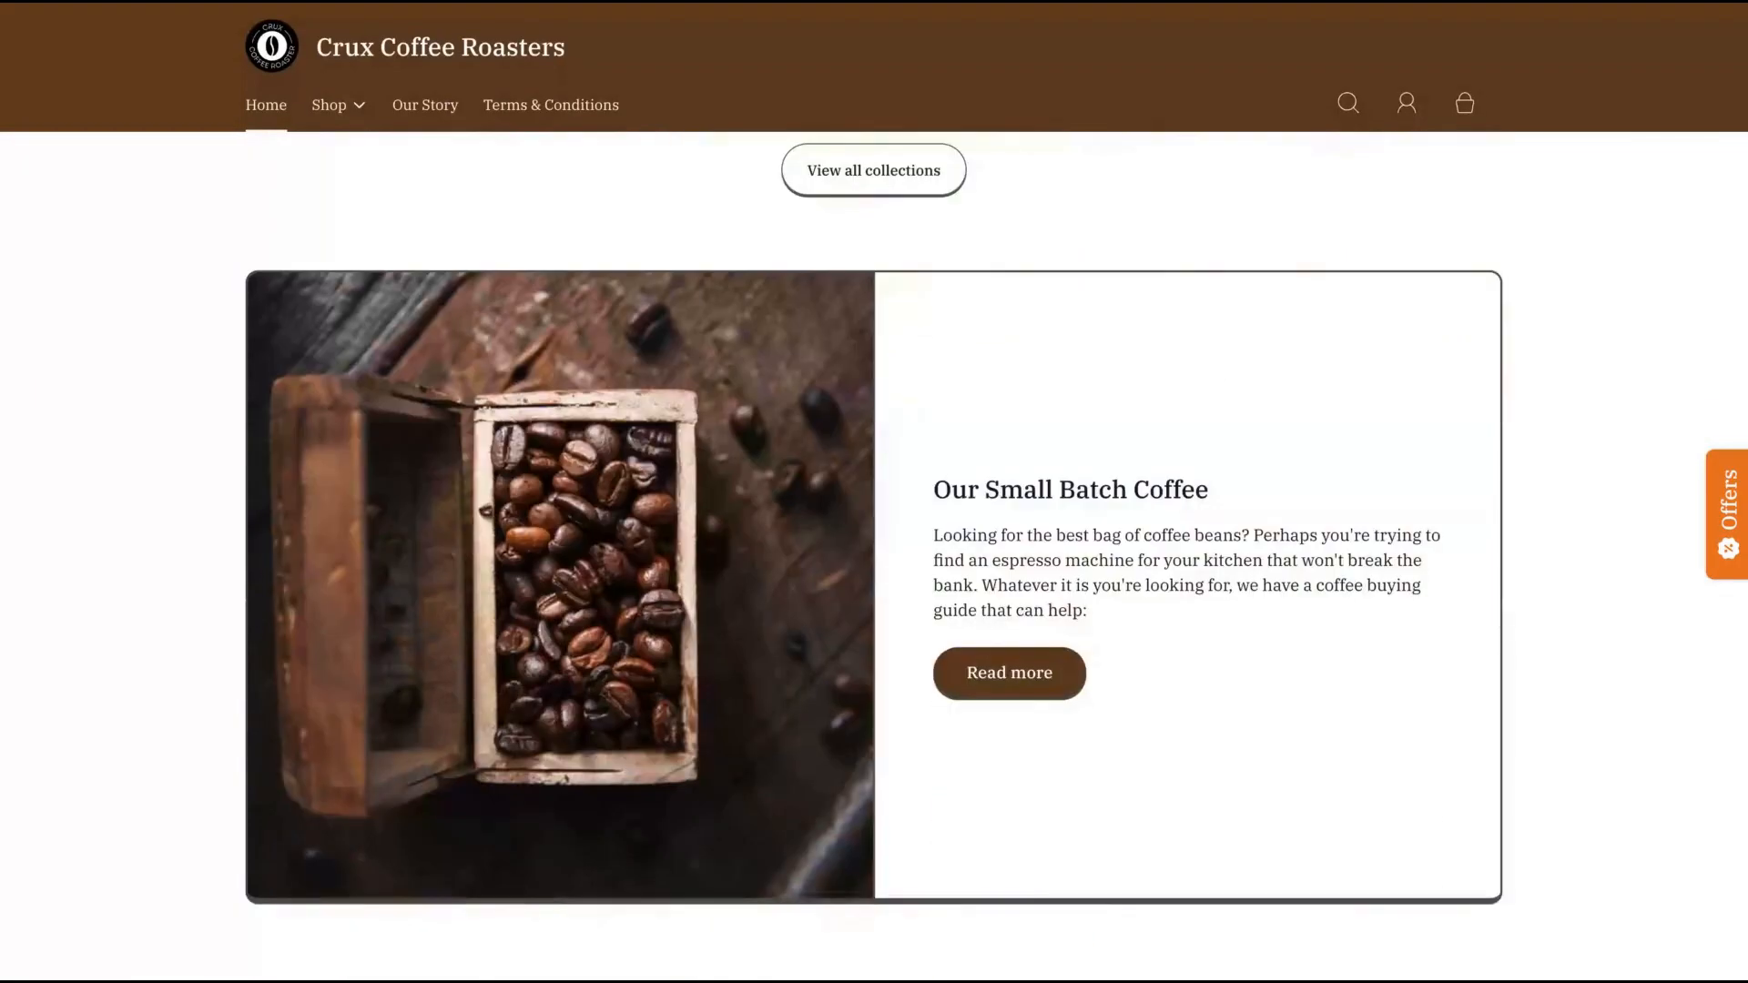
pyautogui.click(1727, 514)
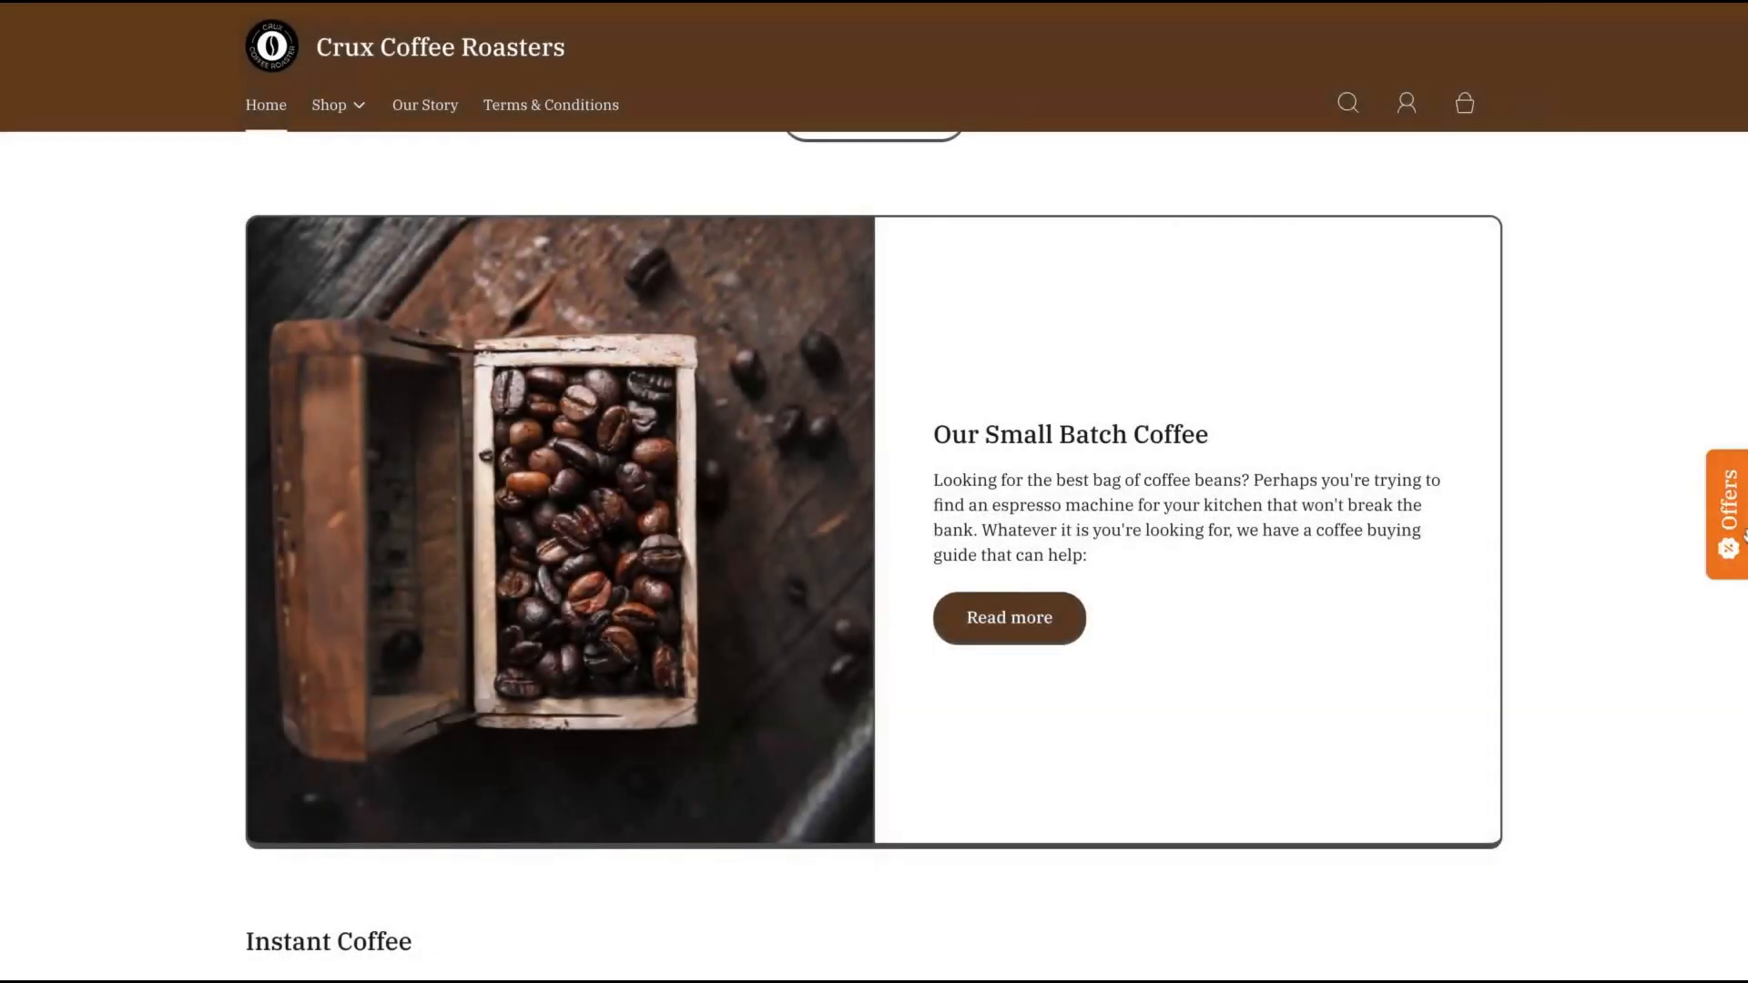
pyautogui.click(1726, 514)
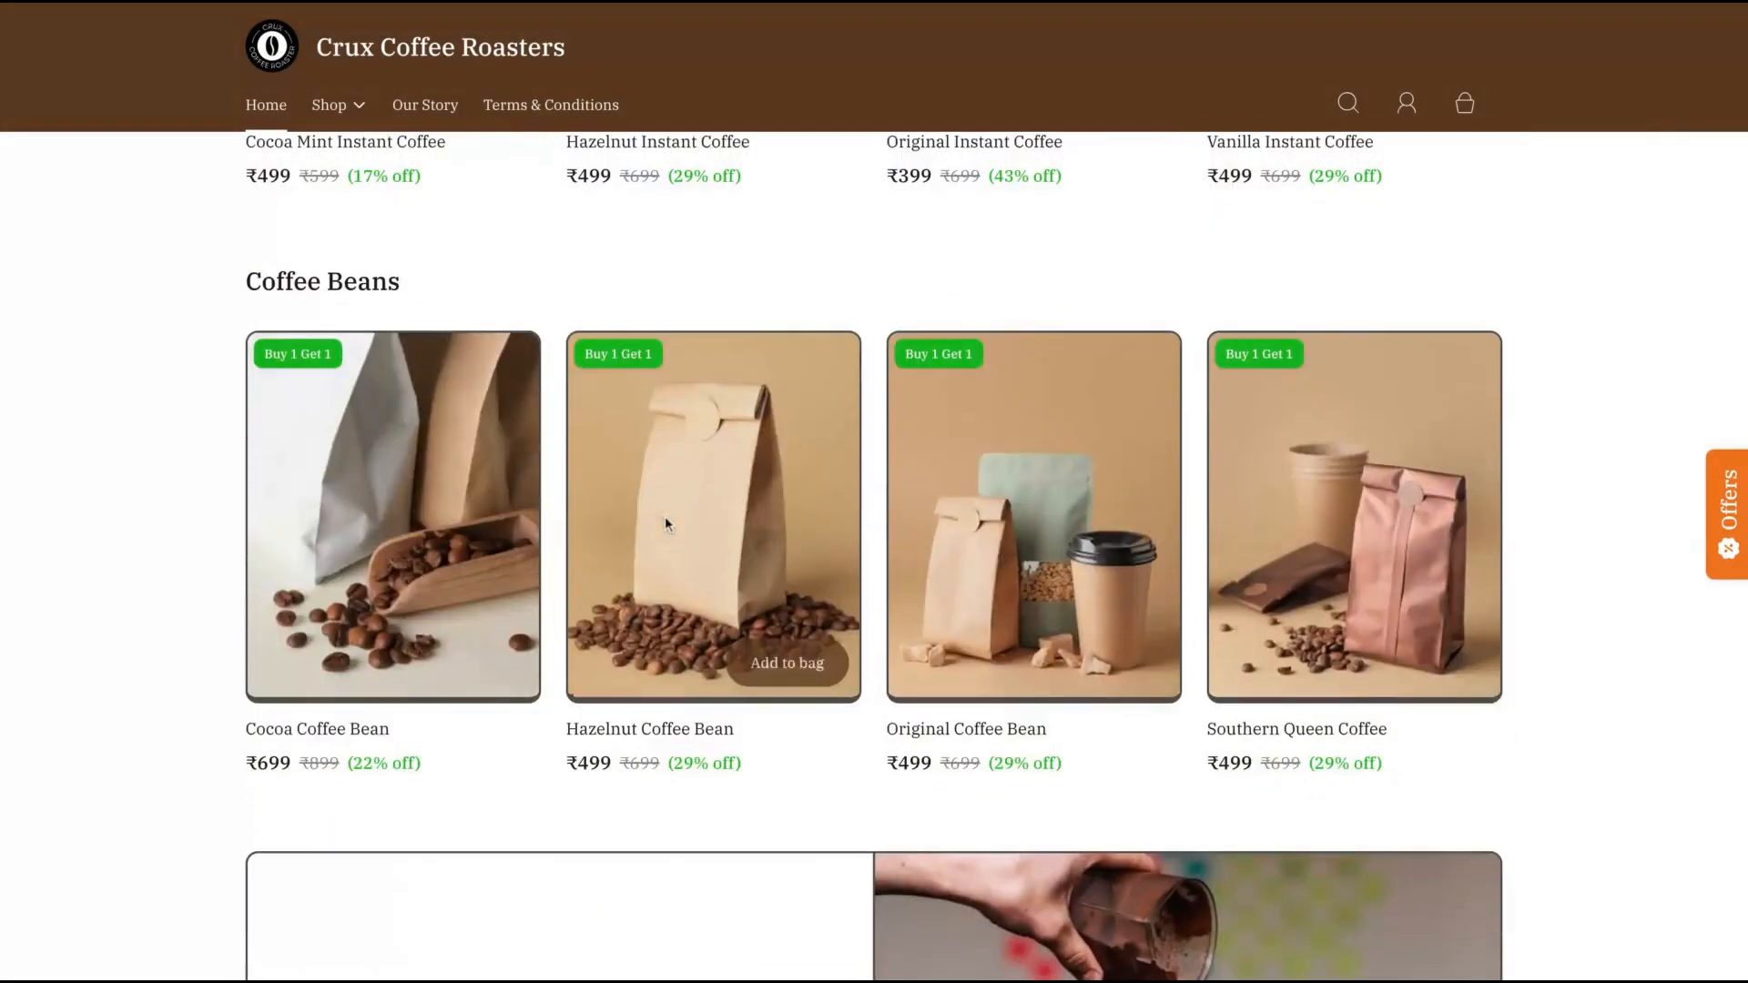
pyautogui.click(712, 515)
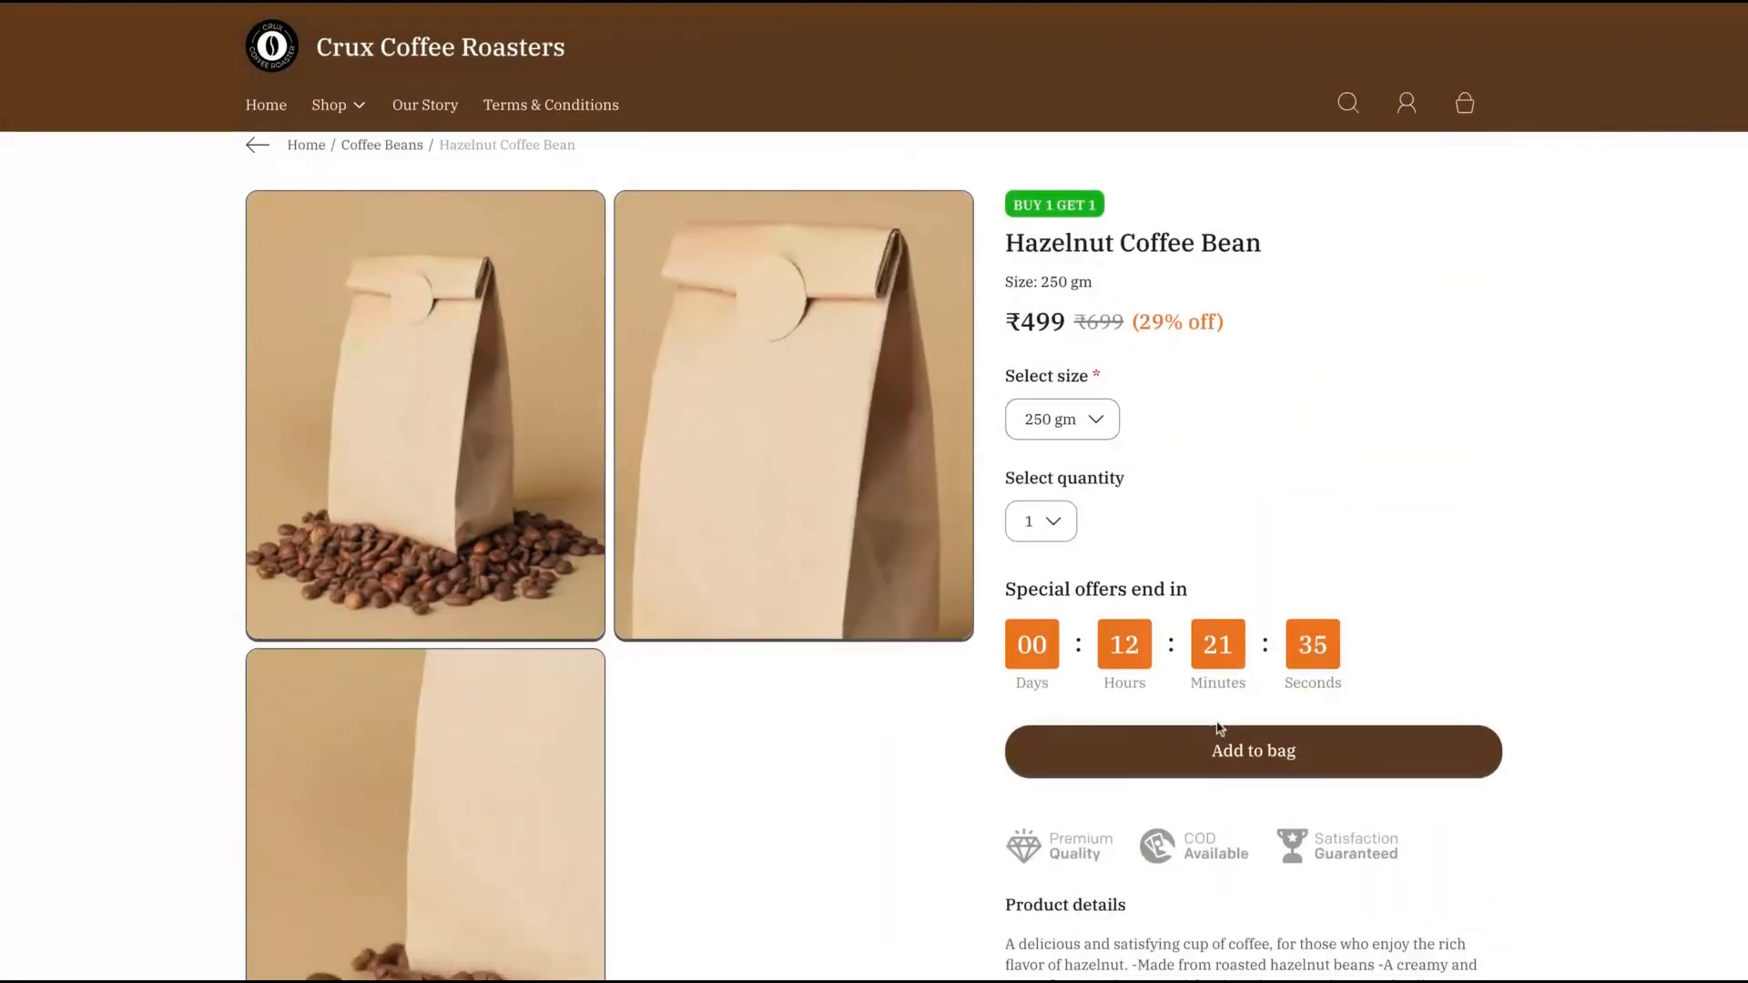
pyautogui.click(1253, 751)
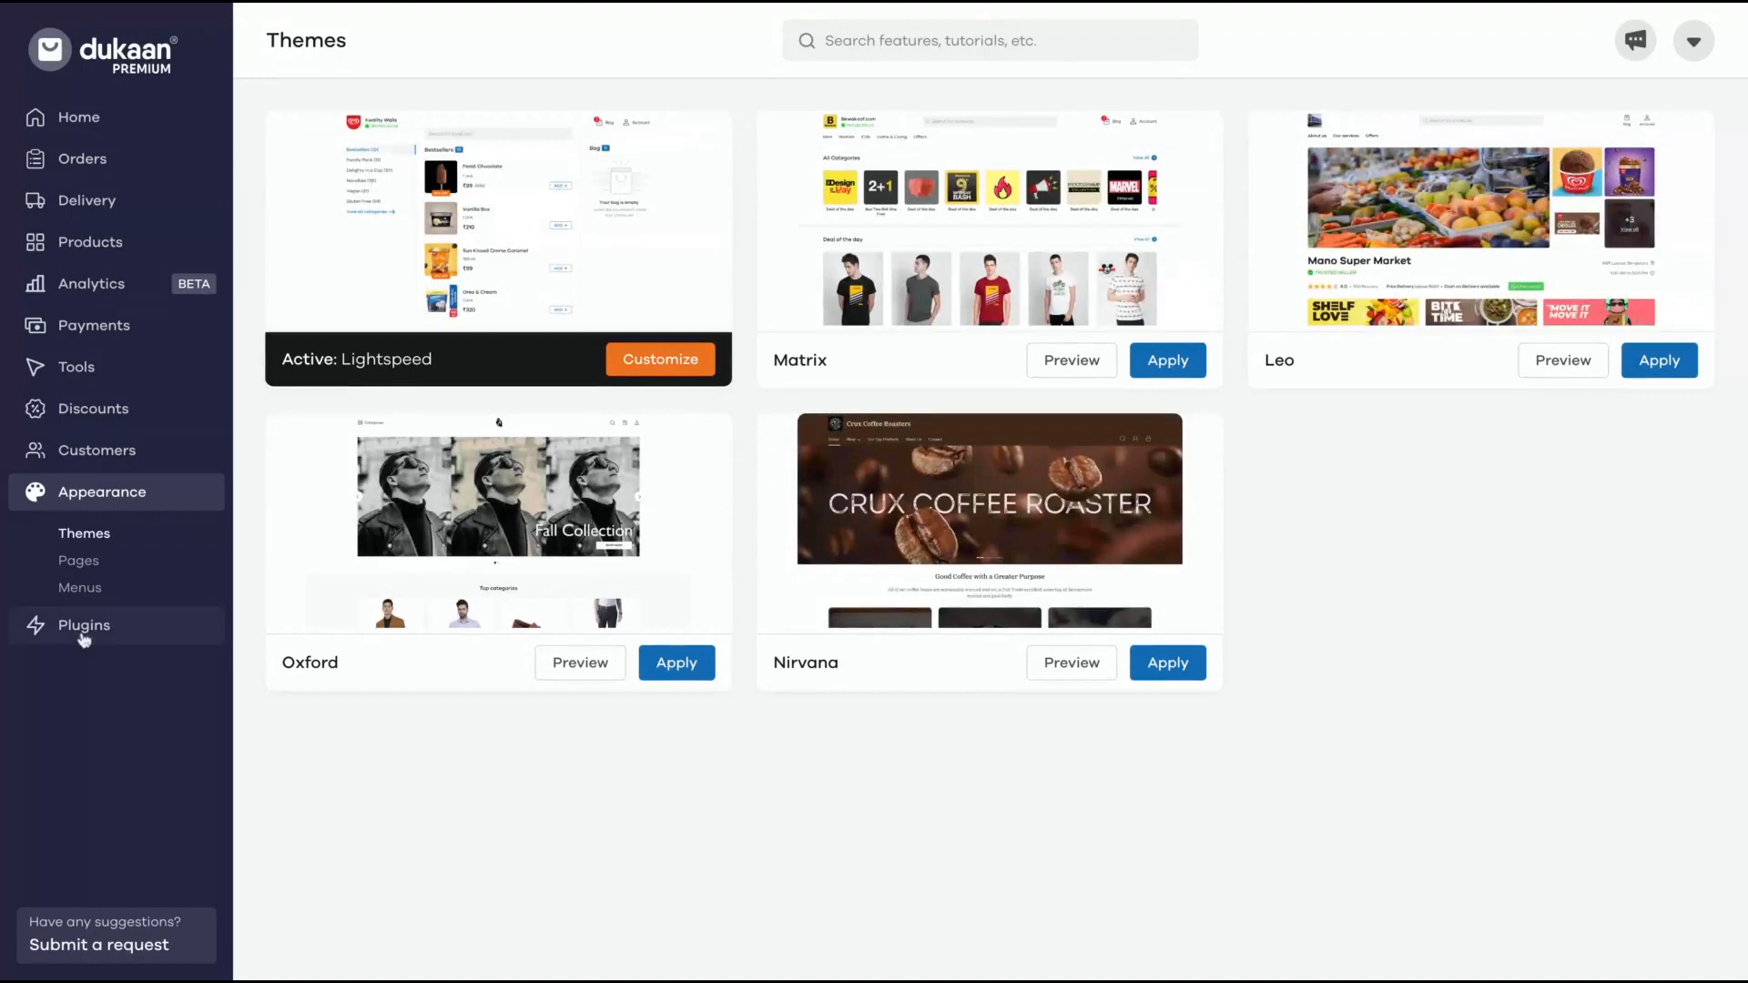
# Browse the All plugins (44) marketplace cards such as Shippo, Privy, Google Analytics and Mailchimp.
pyautogui.click(84, 625)
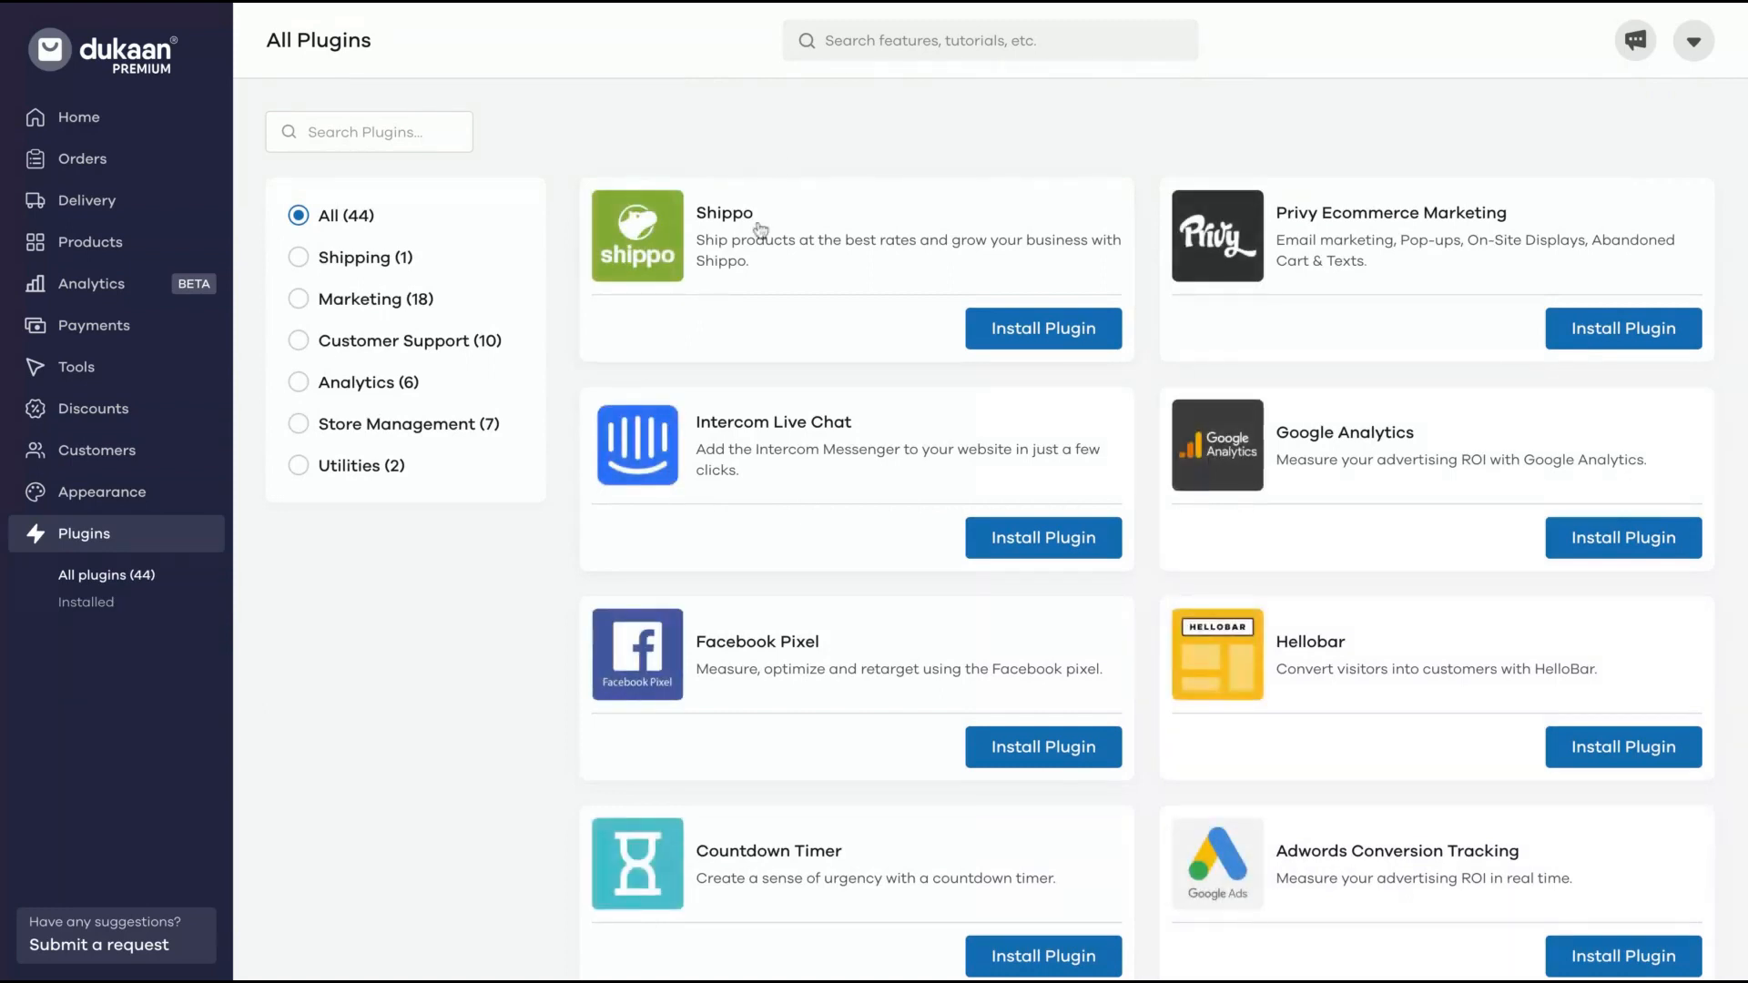
pyautogui.moveTo(829, 151)
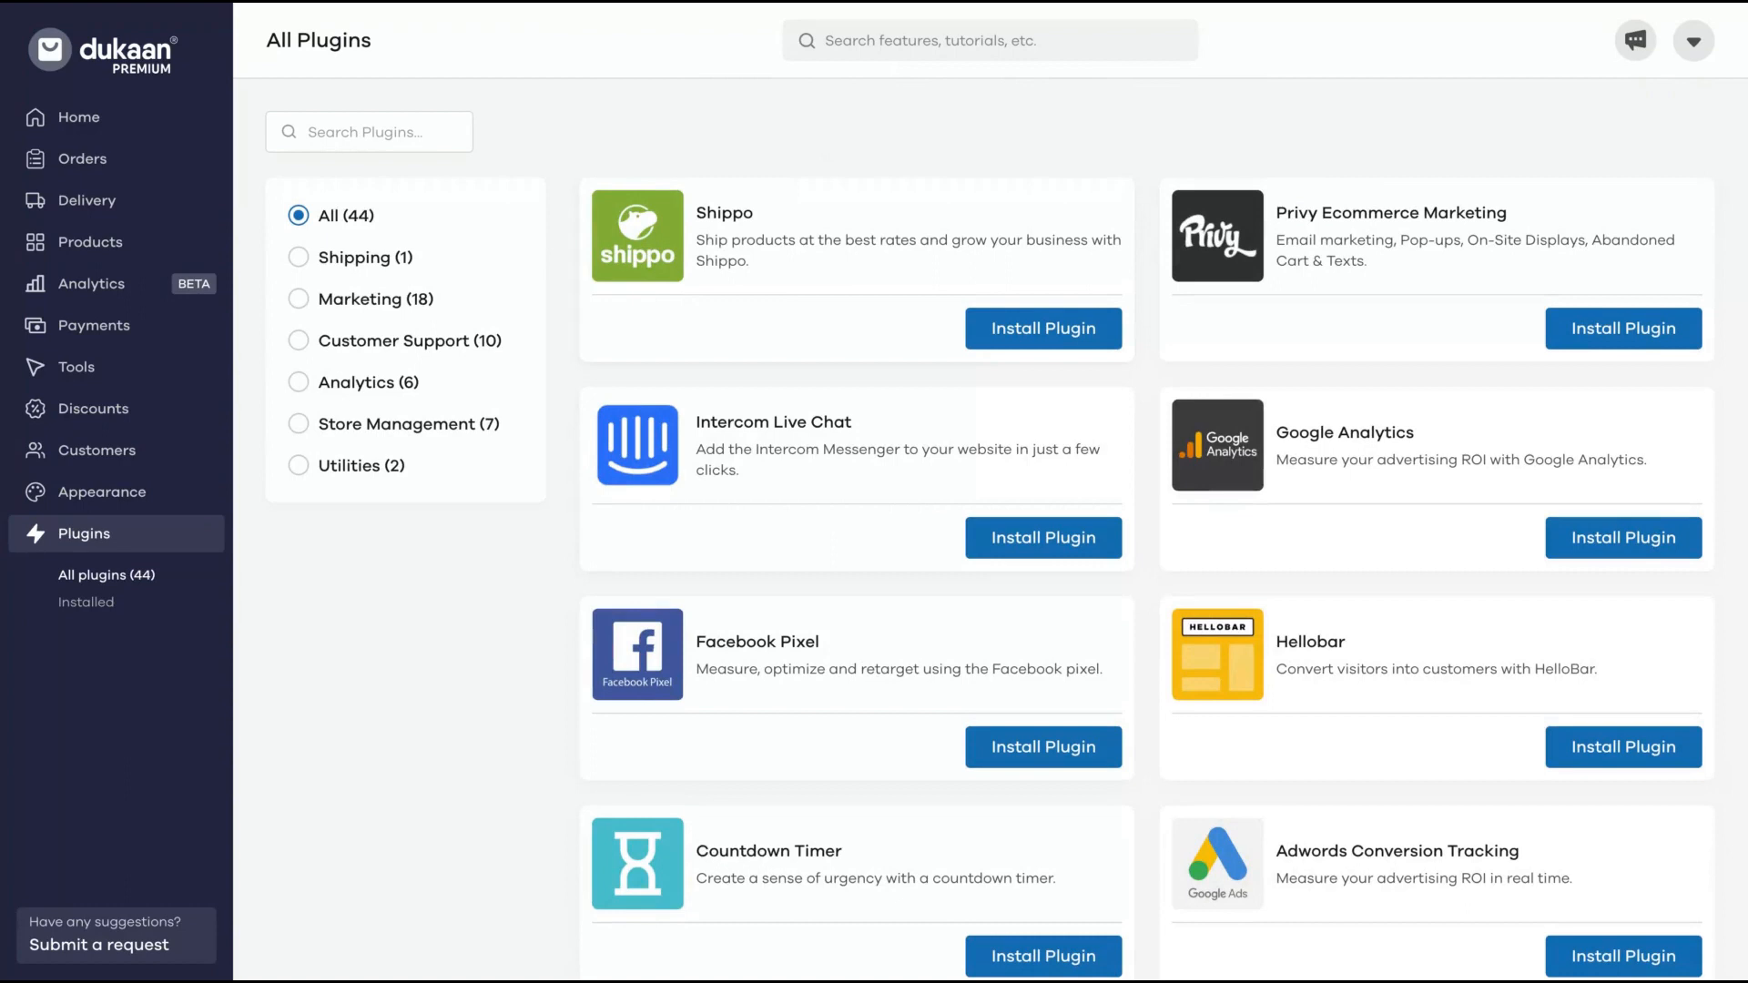
pyautogui.moveTo(1344, 284)
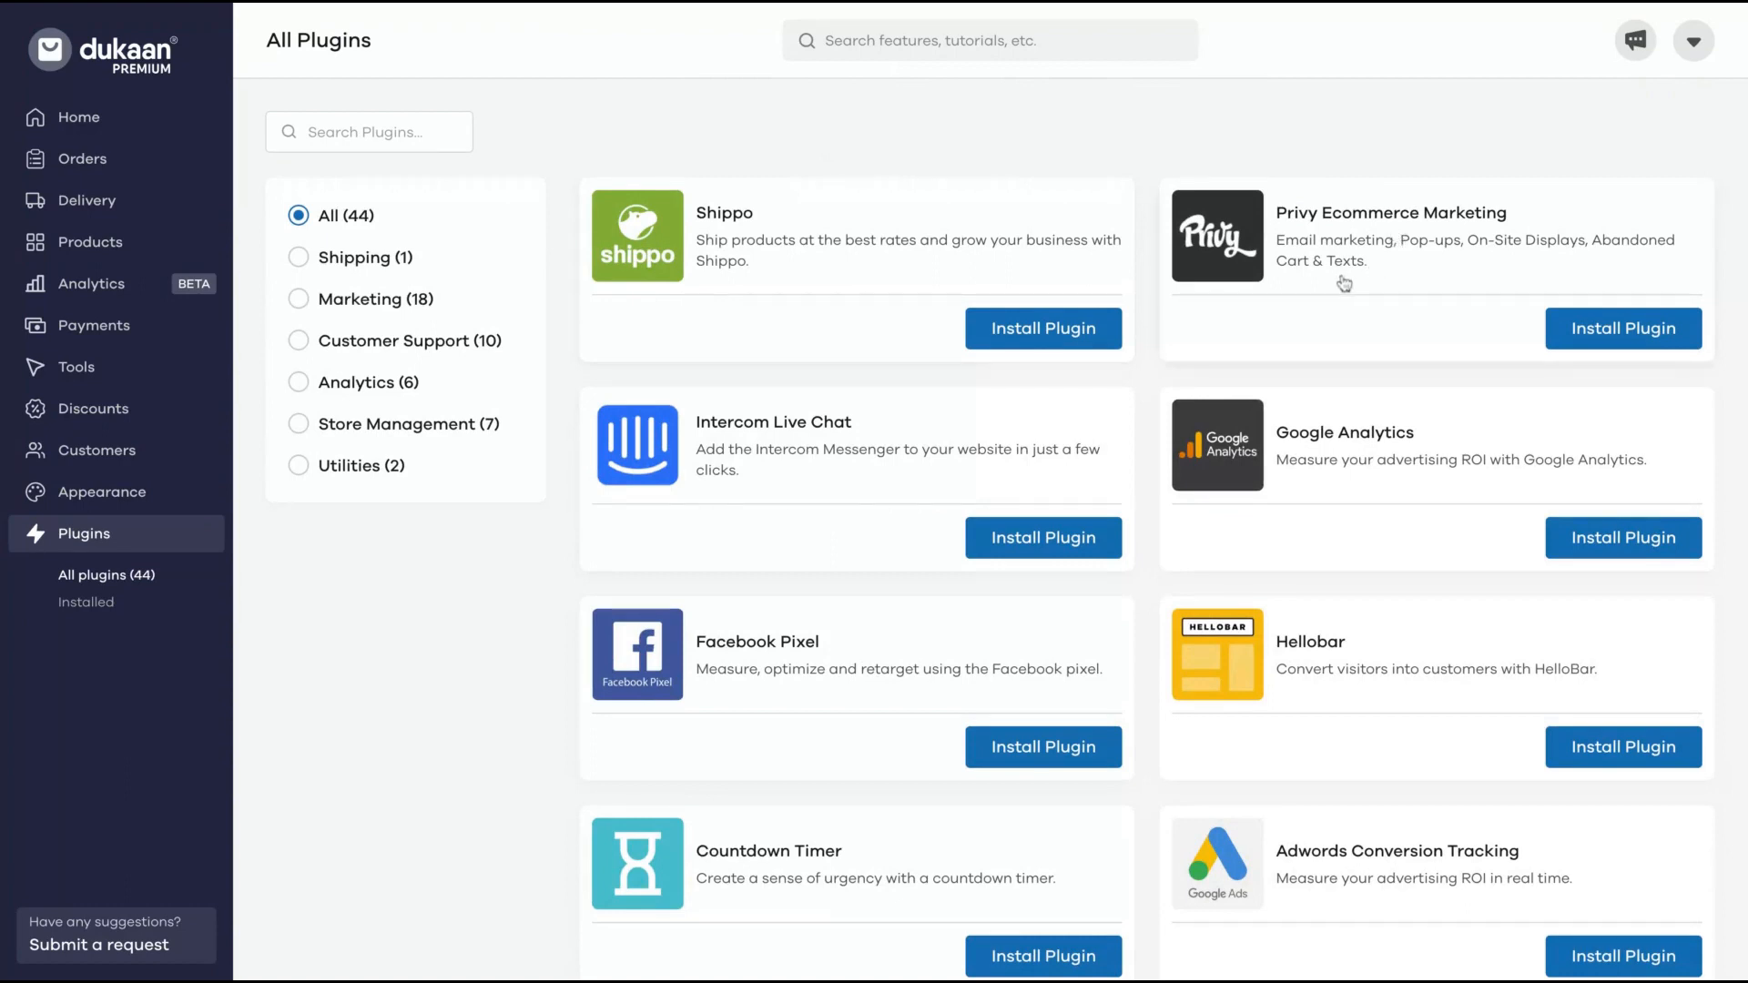
pyautogui.moveTo(1484, 267)
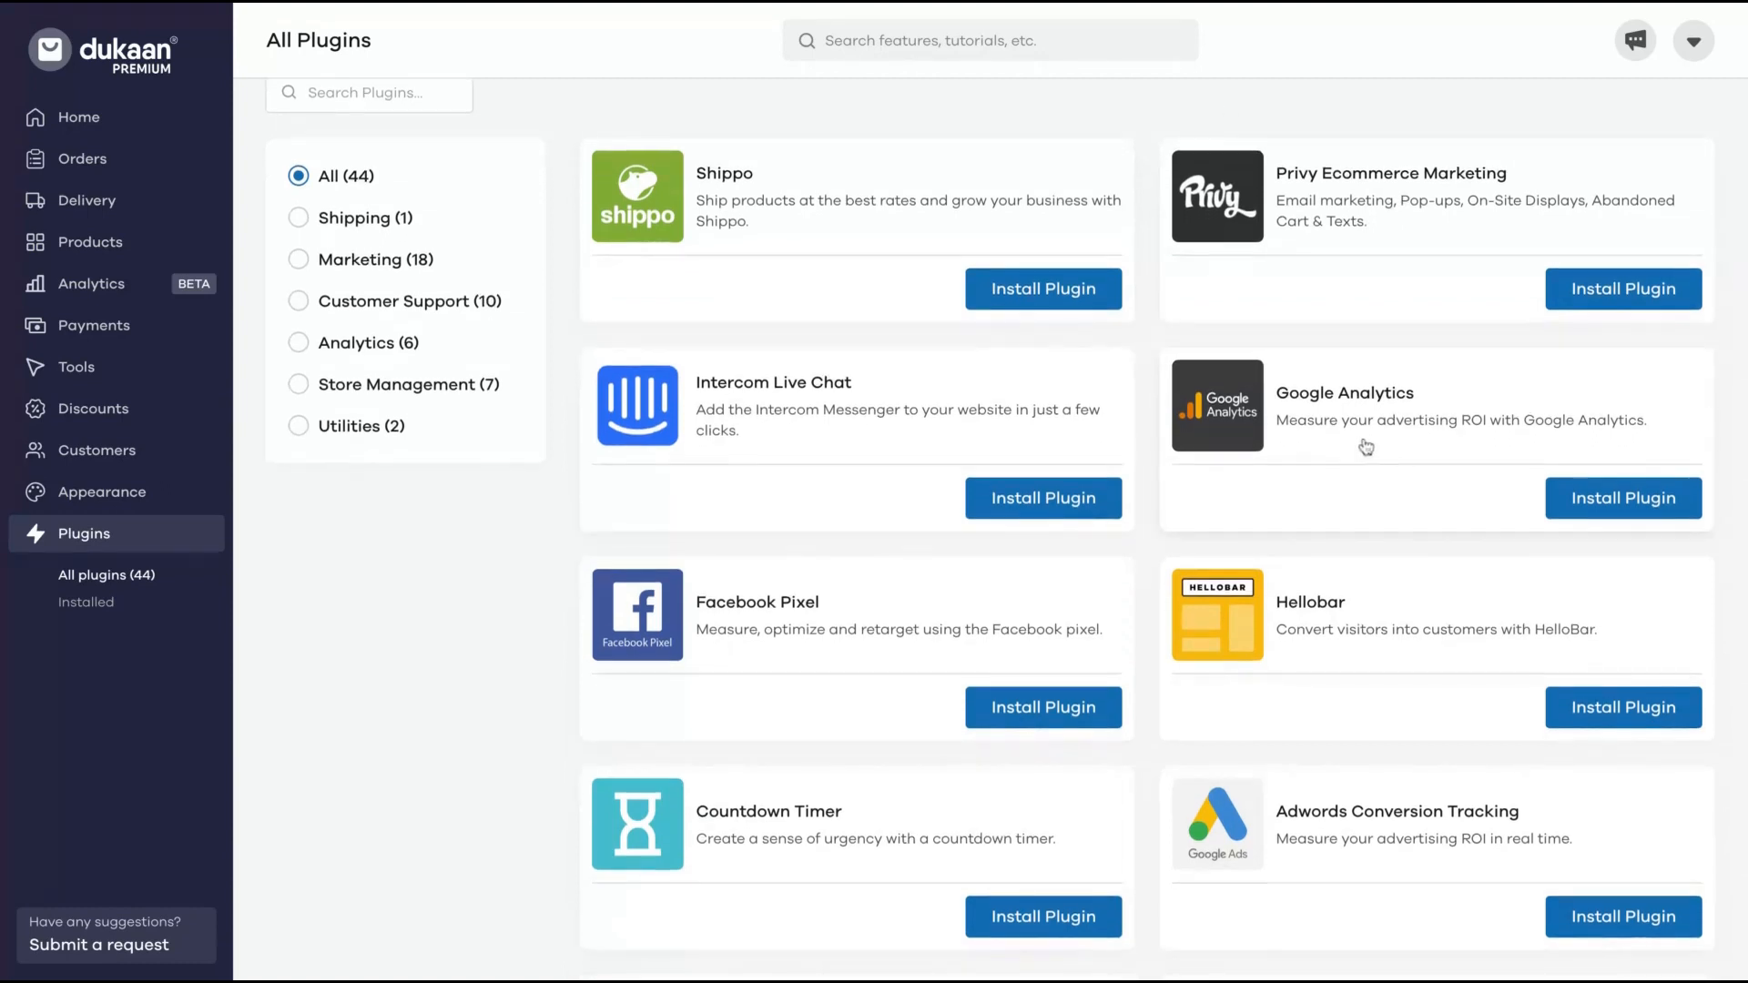
pyautogui.scroll(-3)
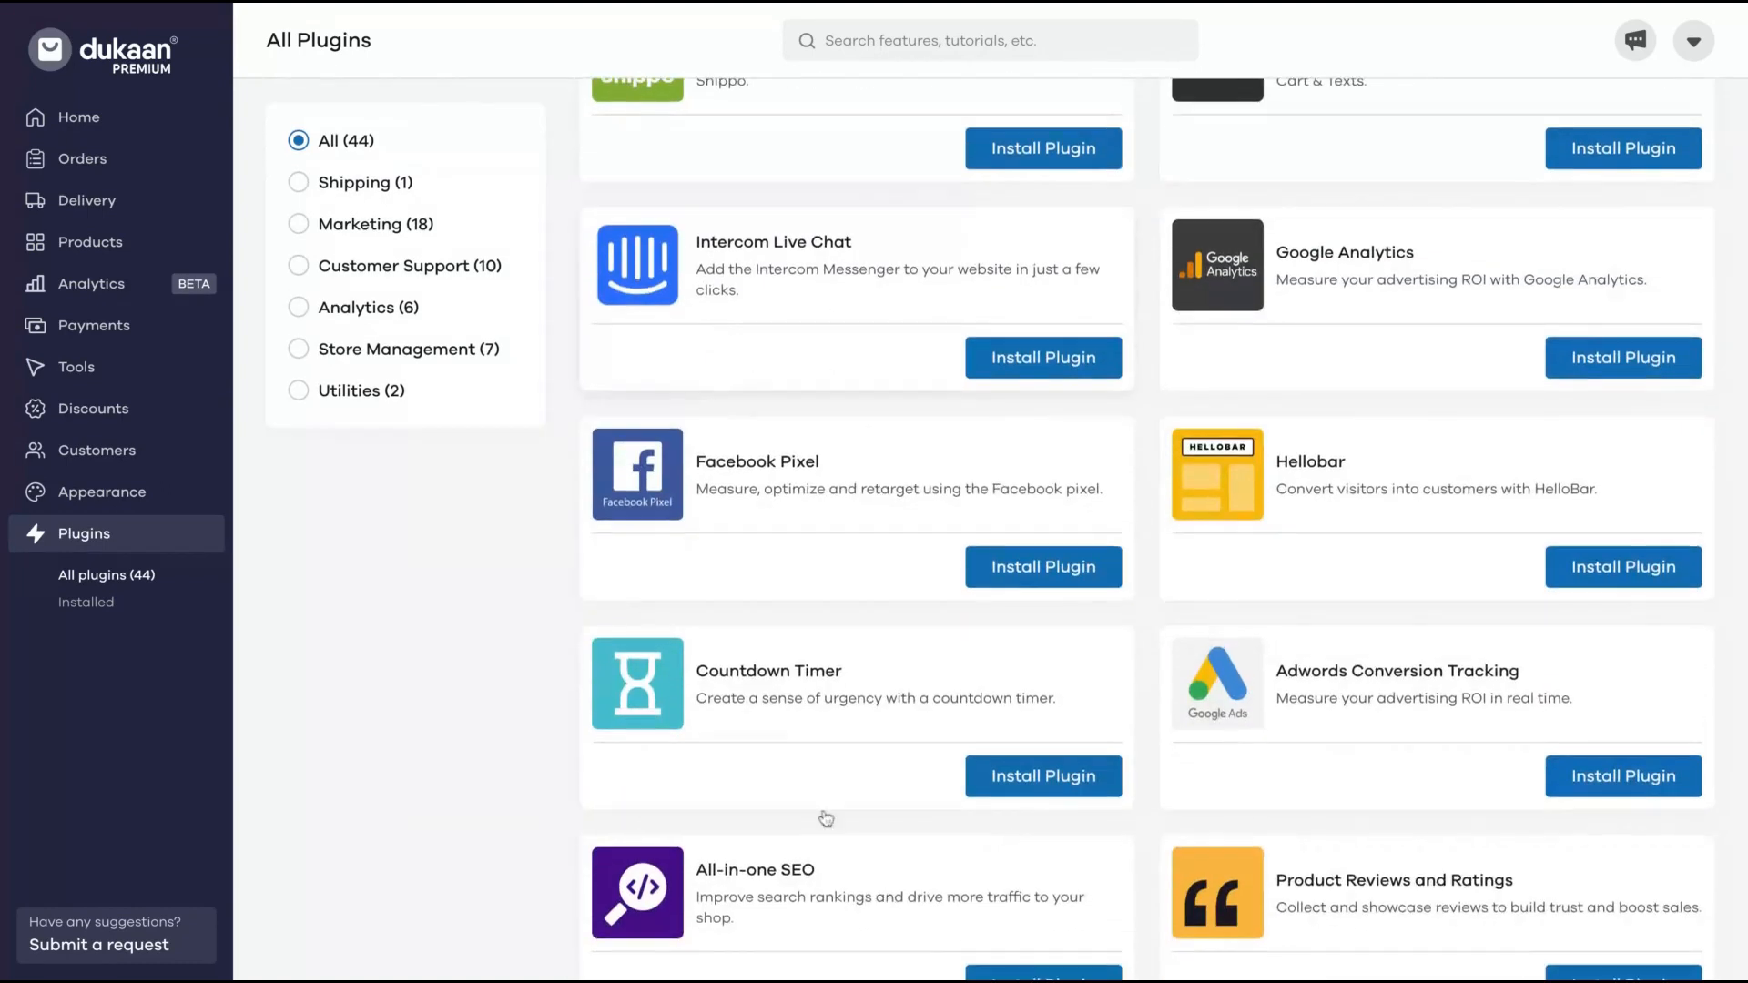
pyautogui.moveTo(1448, 700)
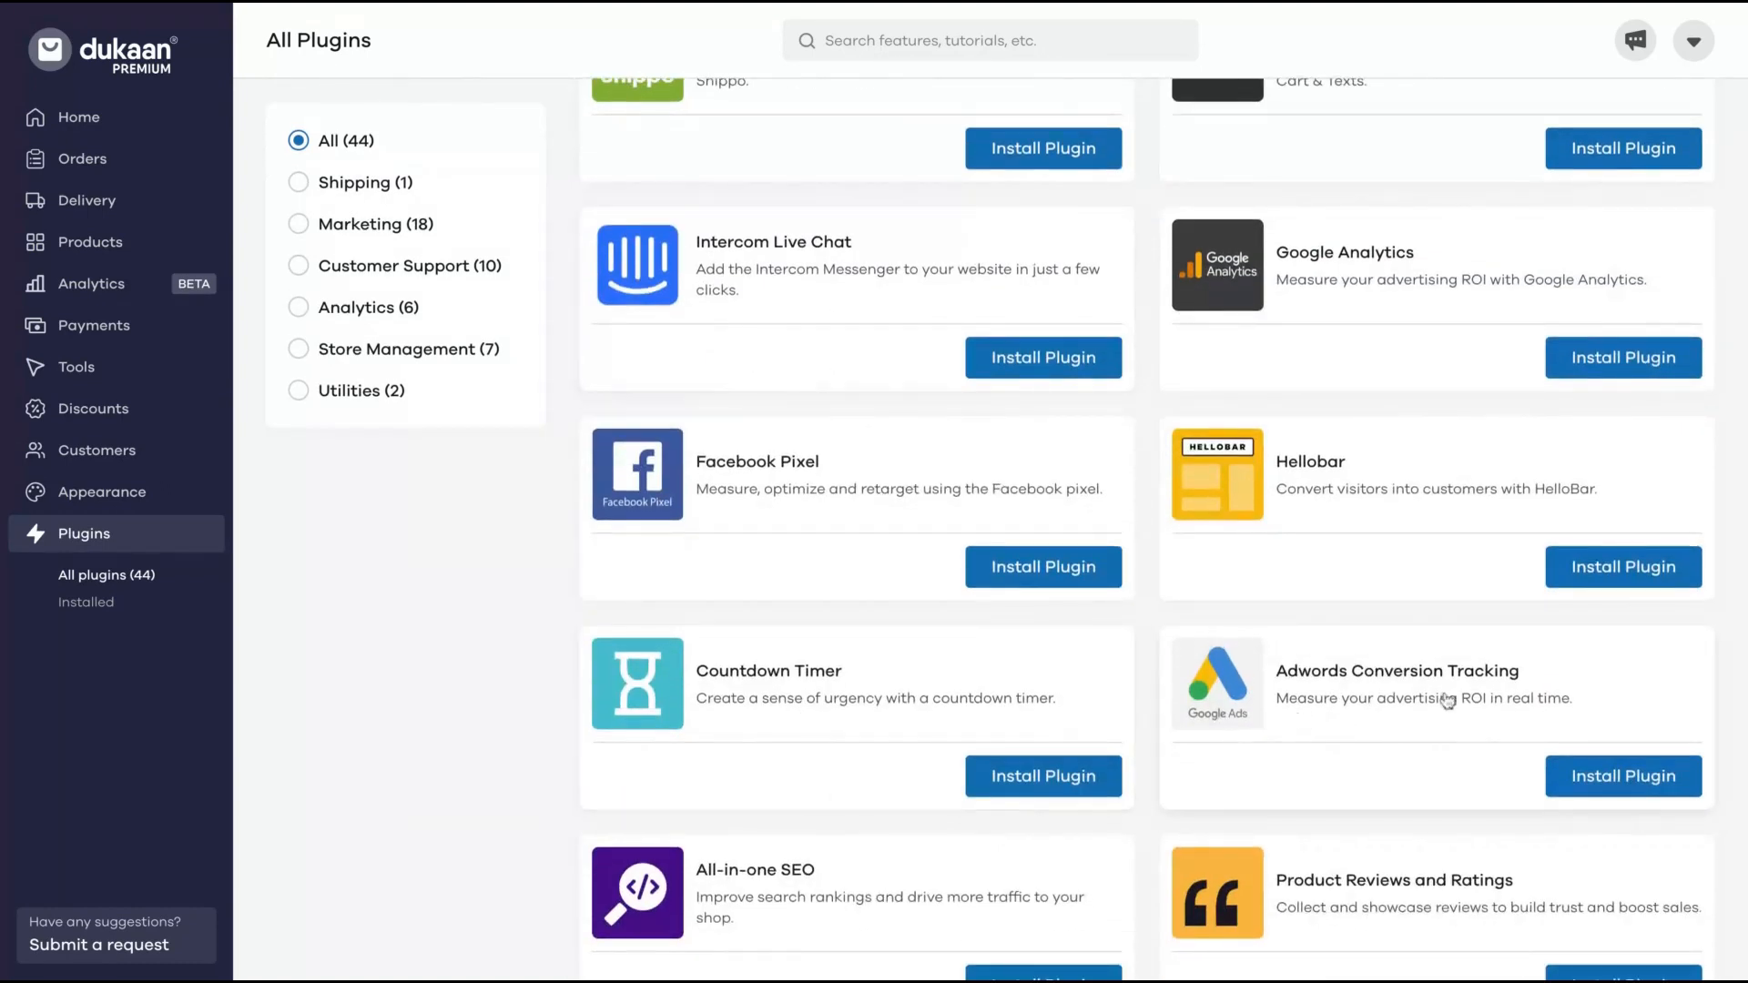
pyautogui.moveTo(1327, 497)
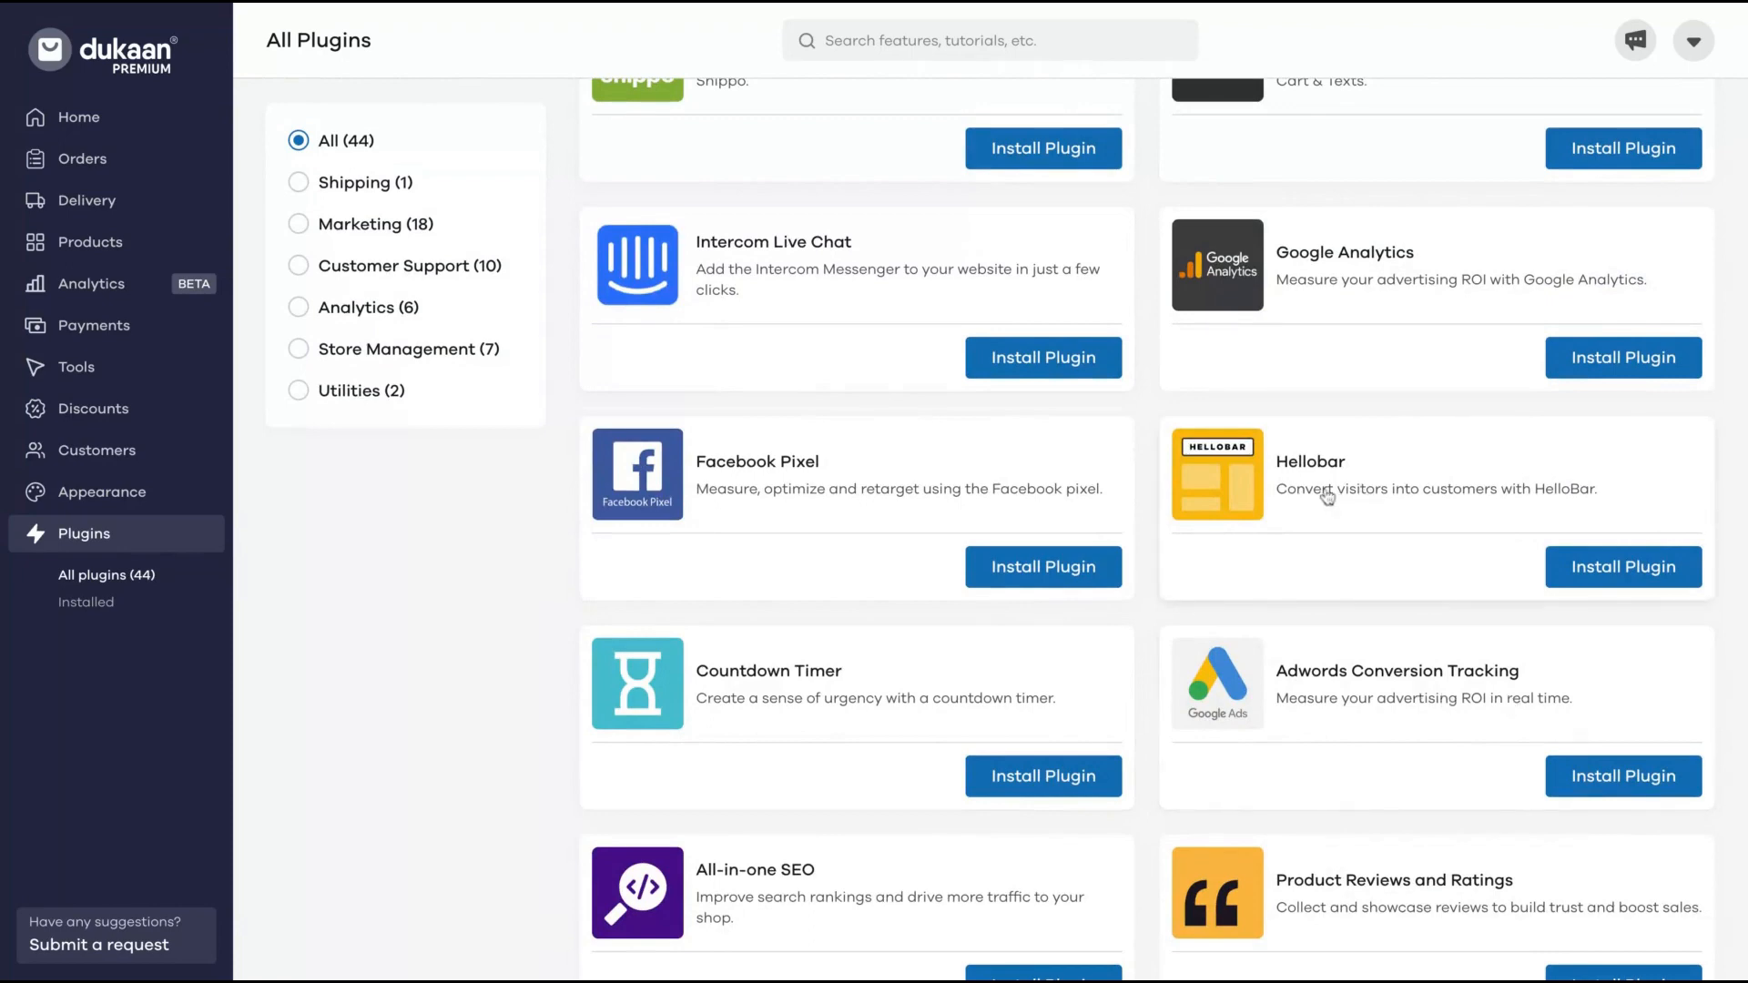
pyautogui.moveTo(1403, 335)
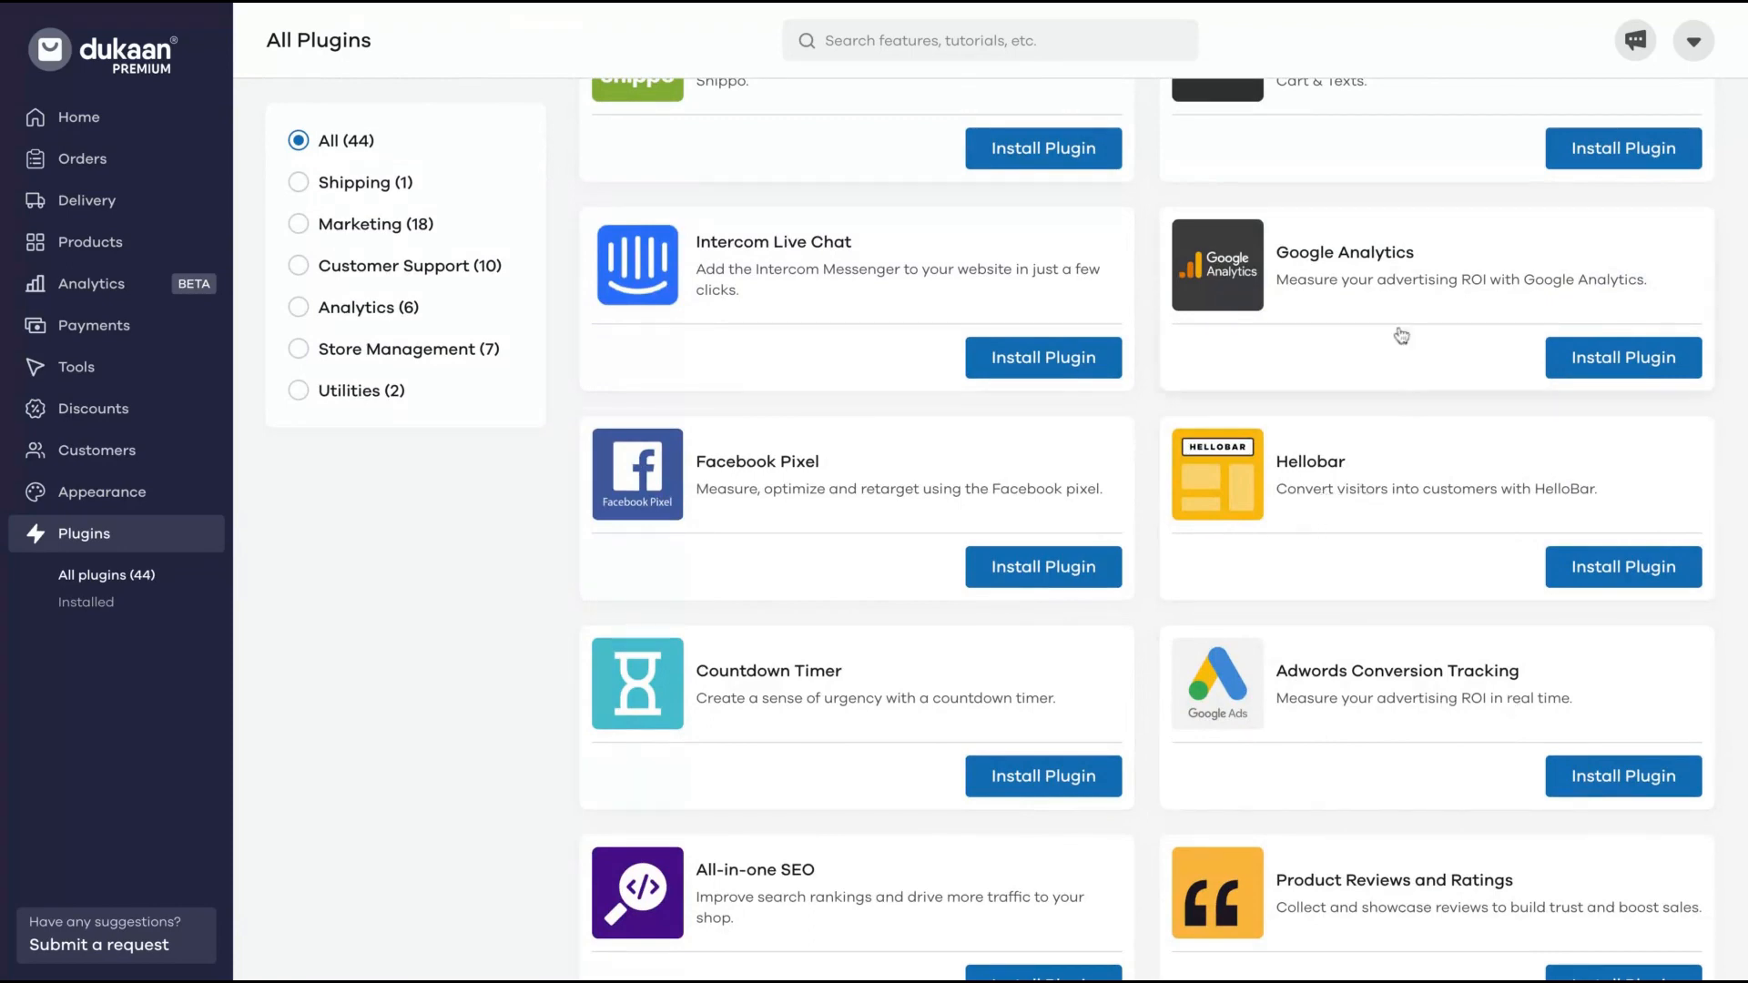
pyautogui.scroll(-3)
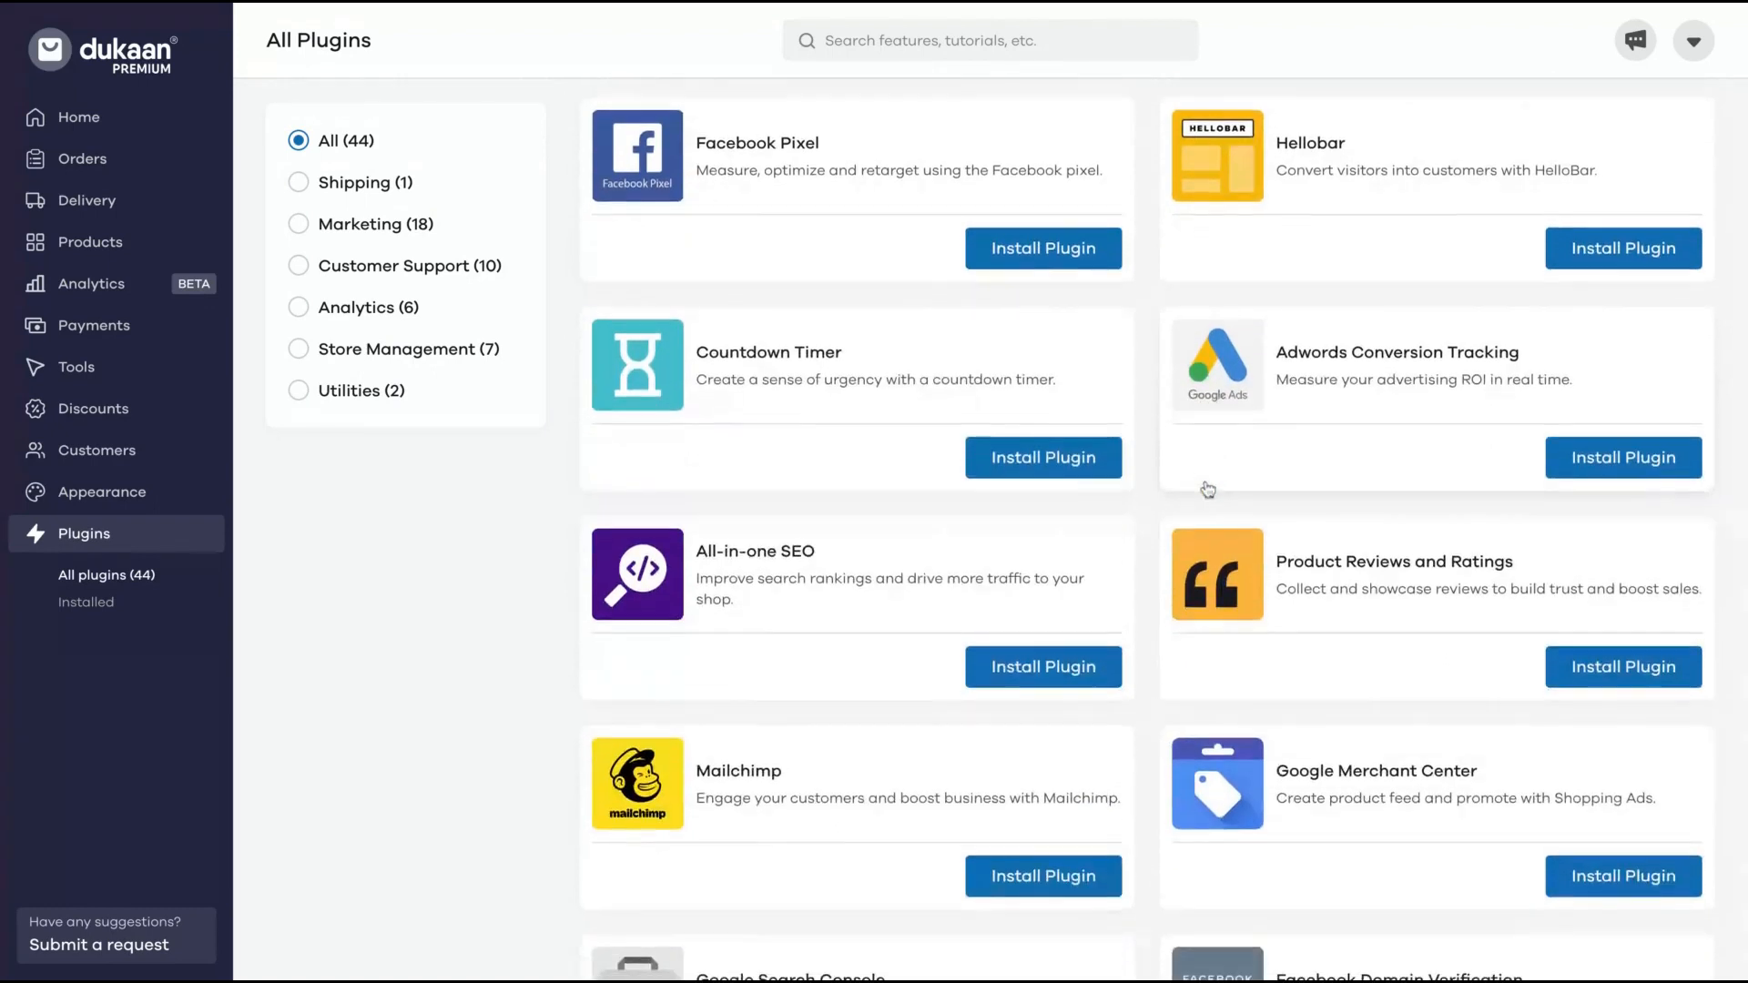
pyautogui.moveTo(896, 676)
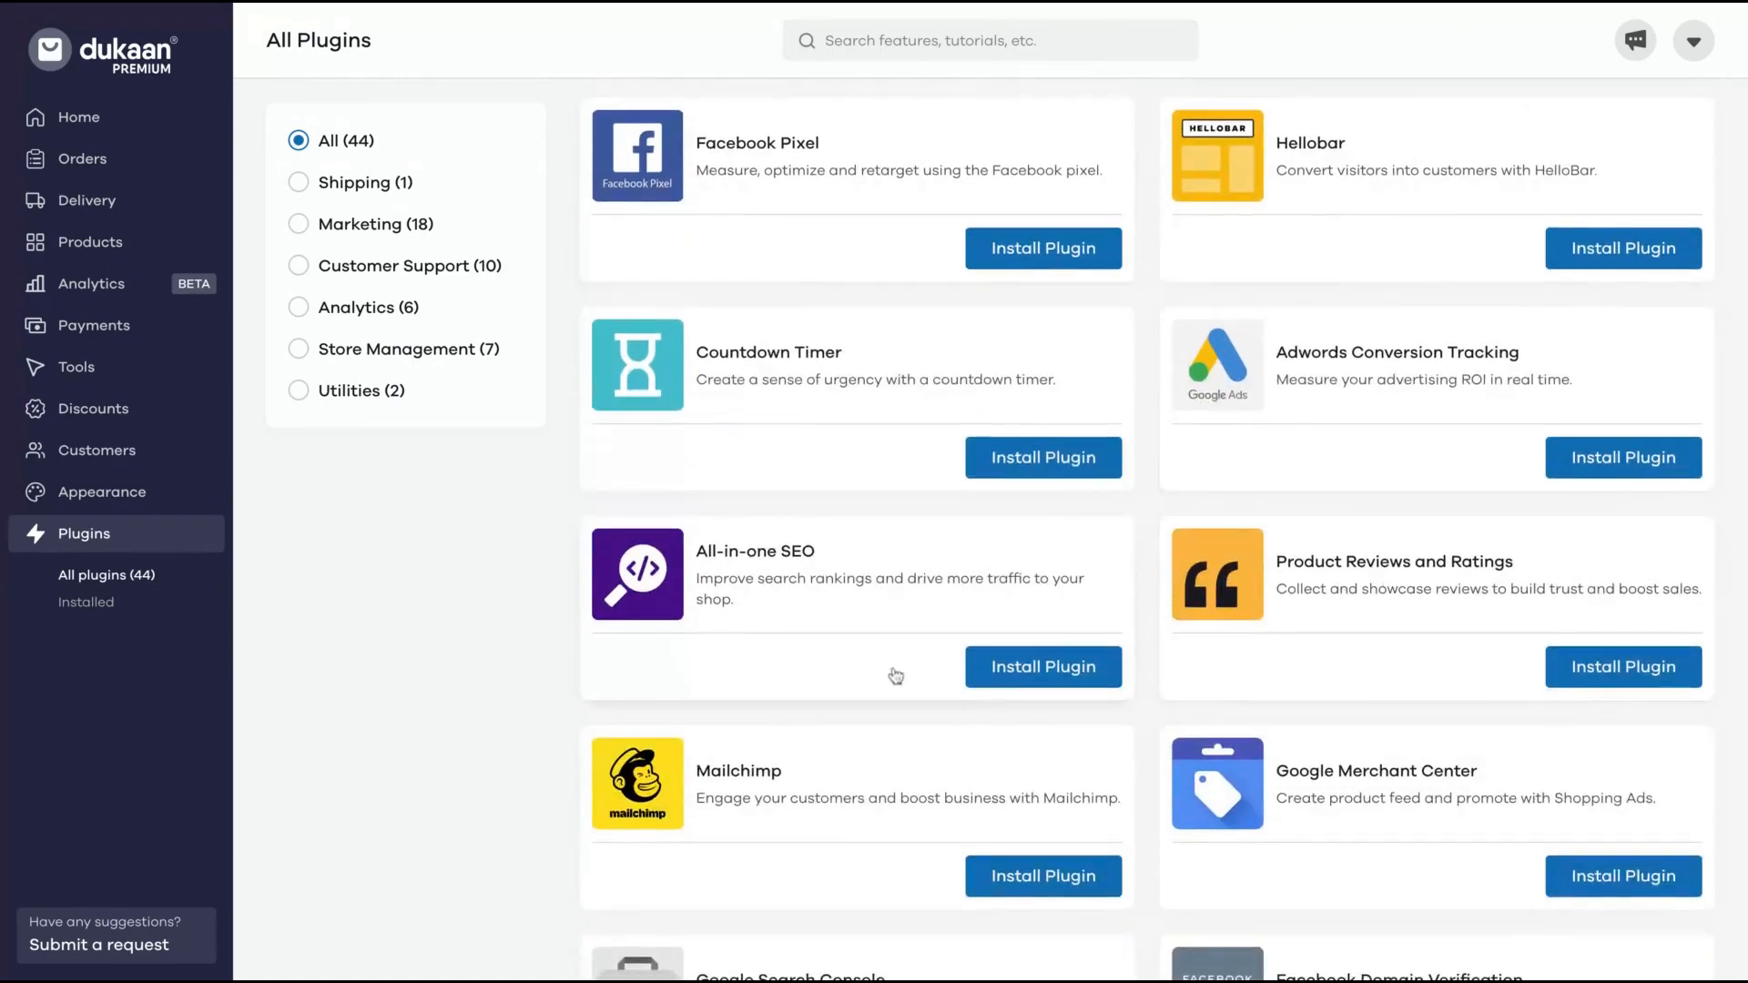
pyautogui.moveTo(925, 530)
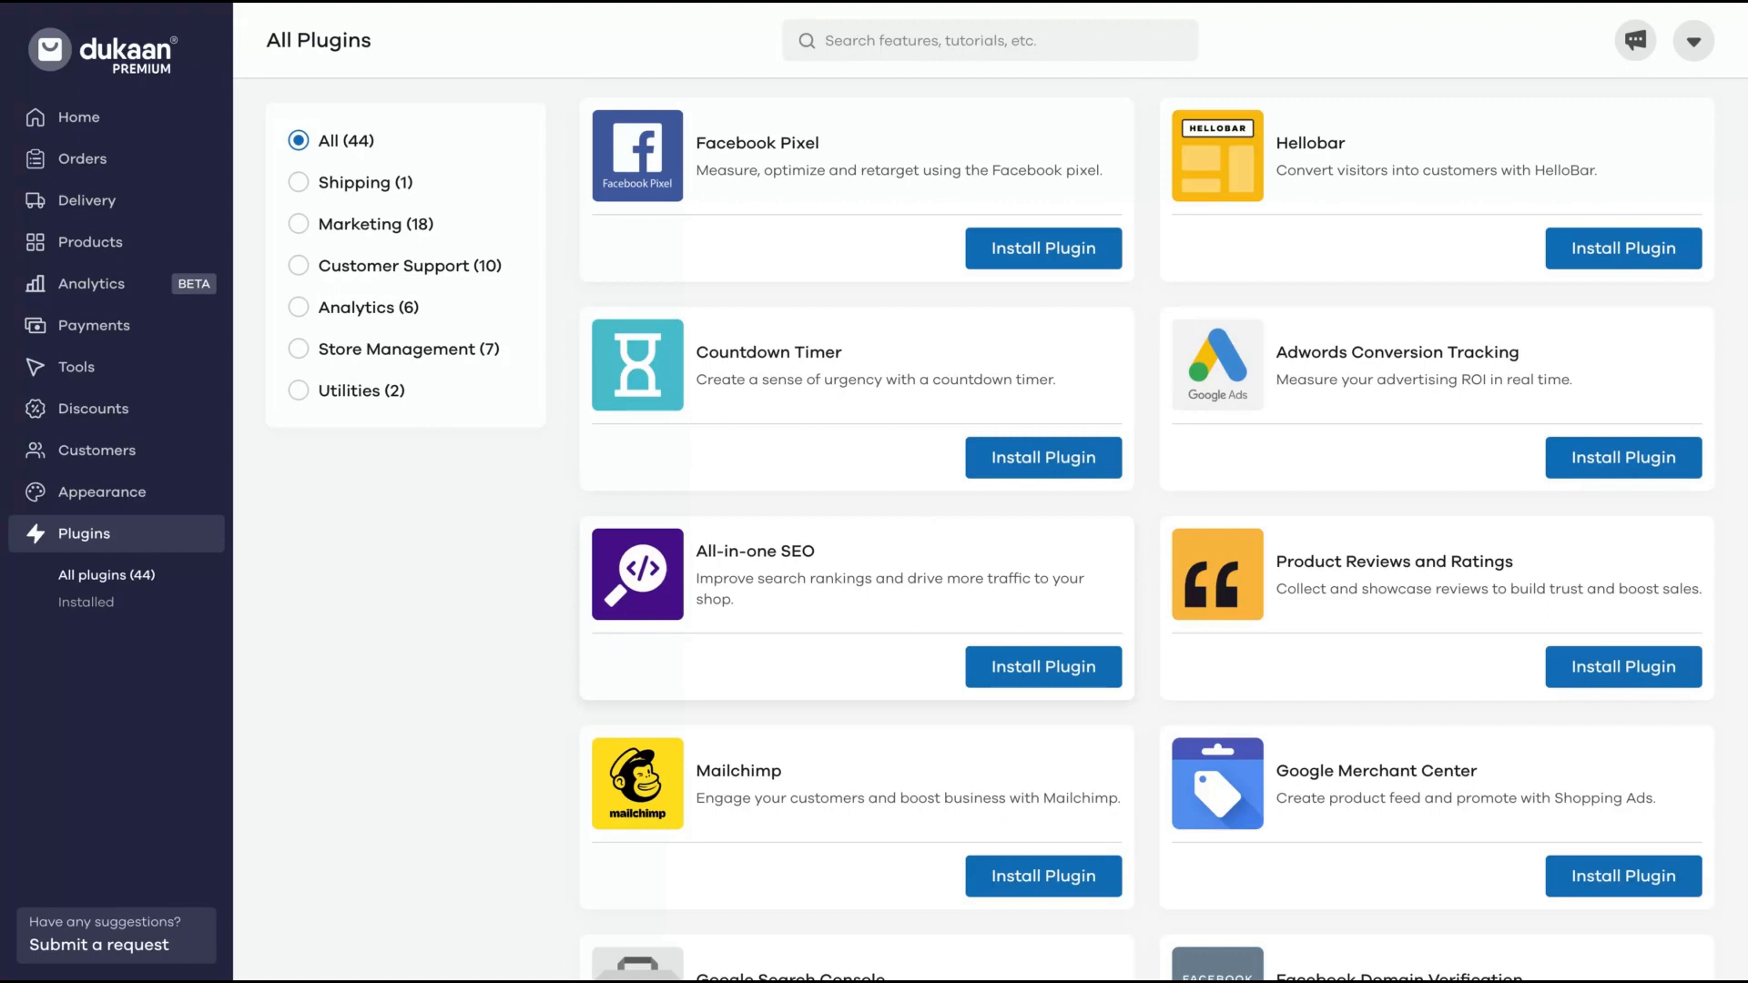
pyautogui.scroll(-3)
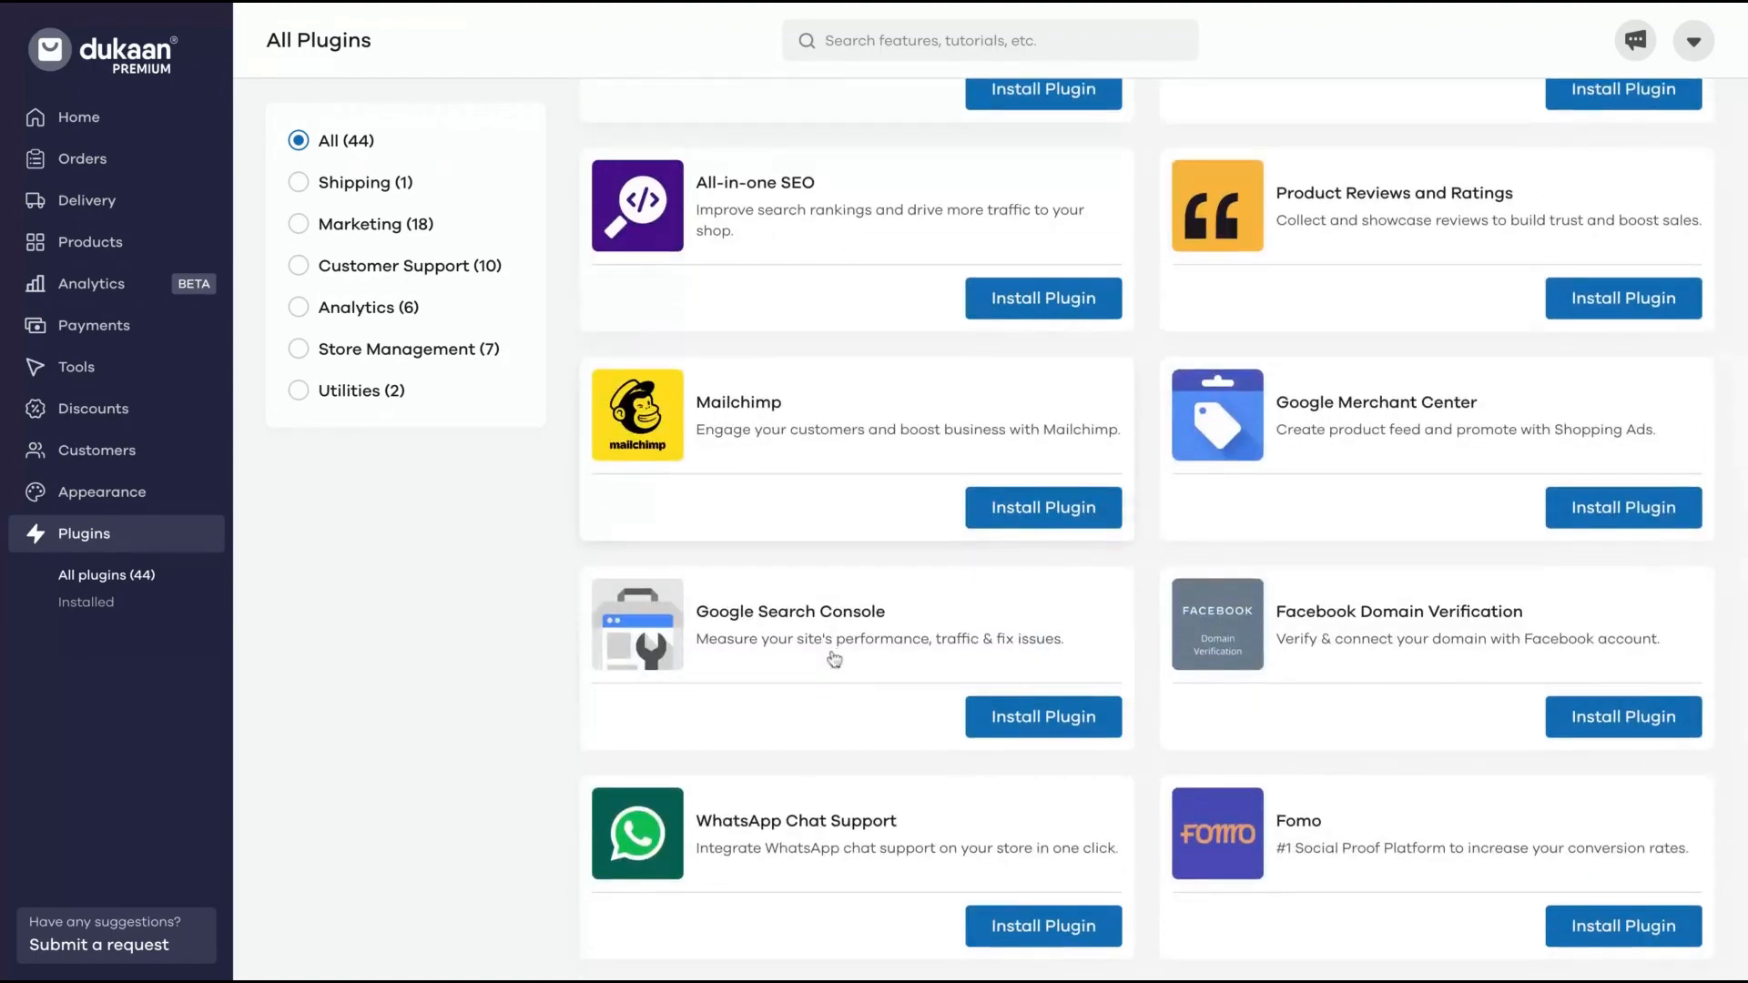
pyautogui.scroll(-3)
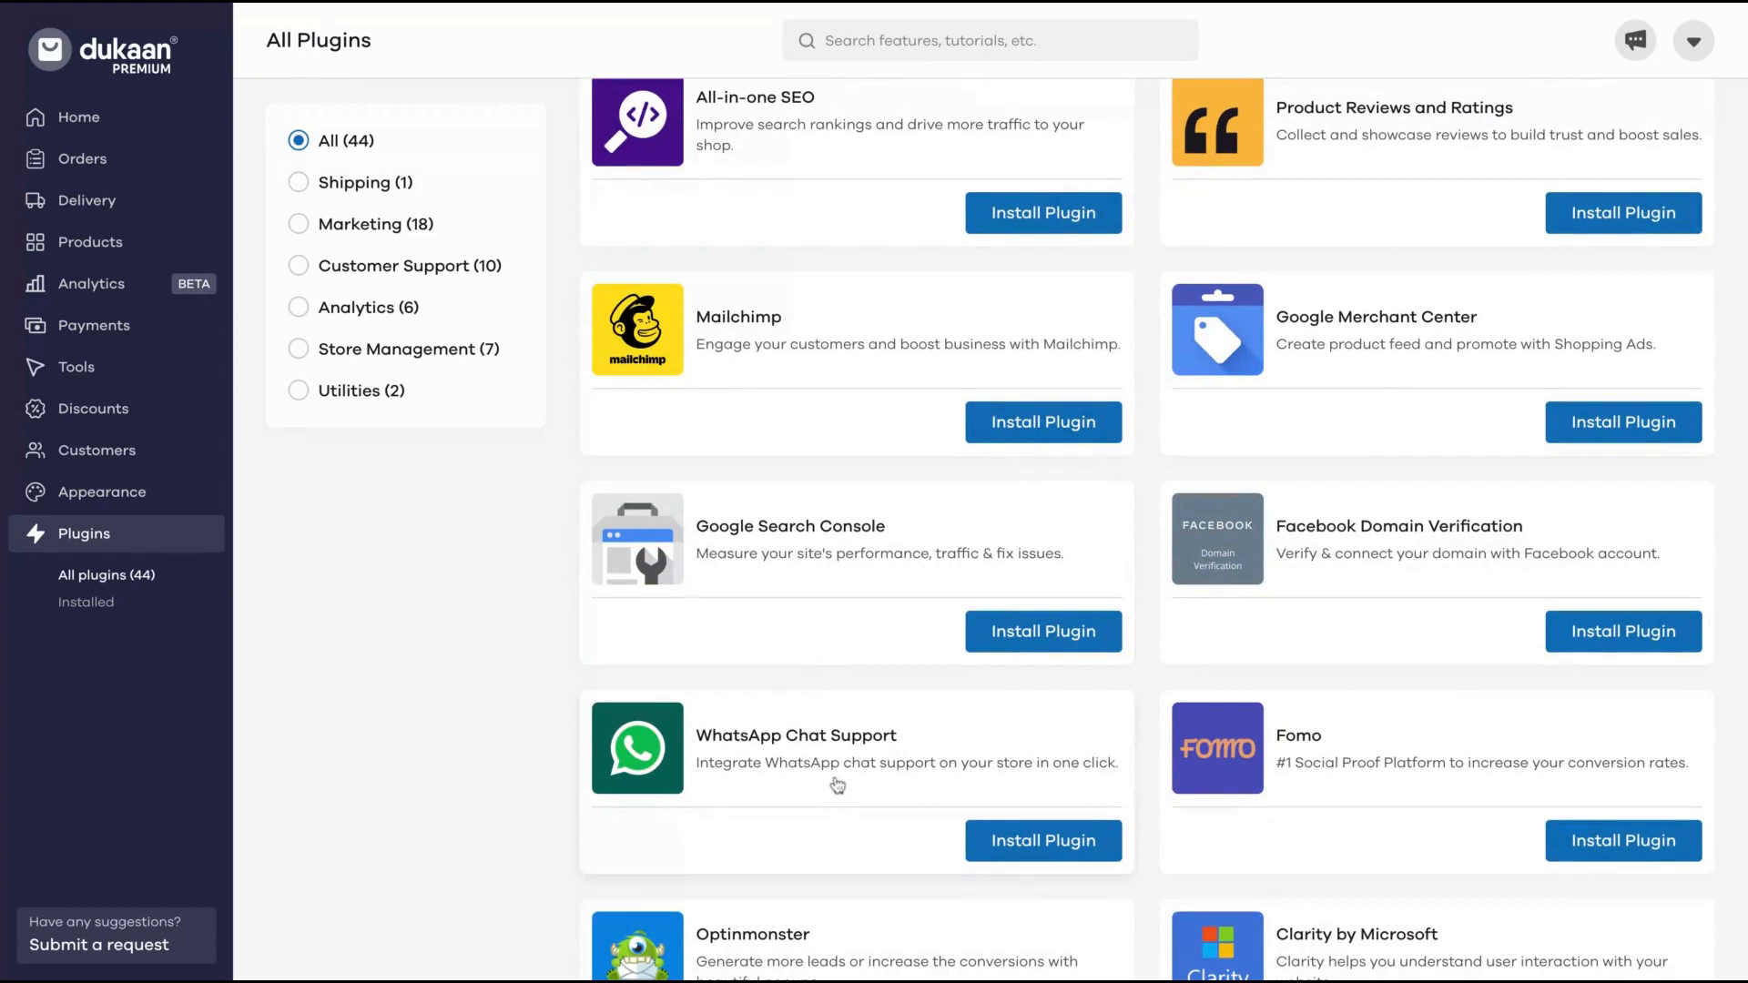
pyautogui.moveTo(916, 772)
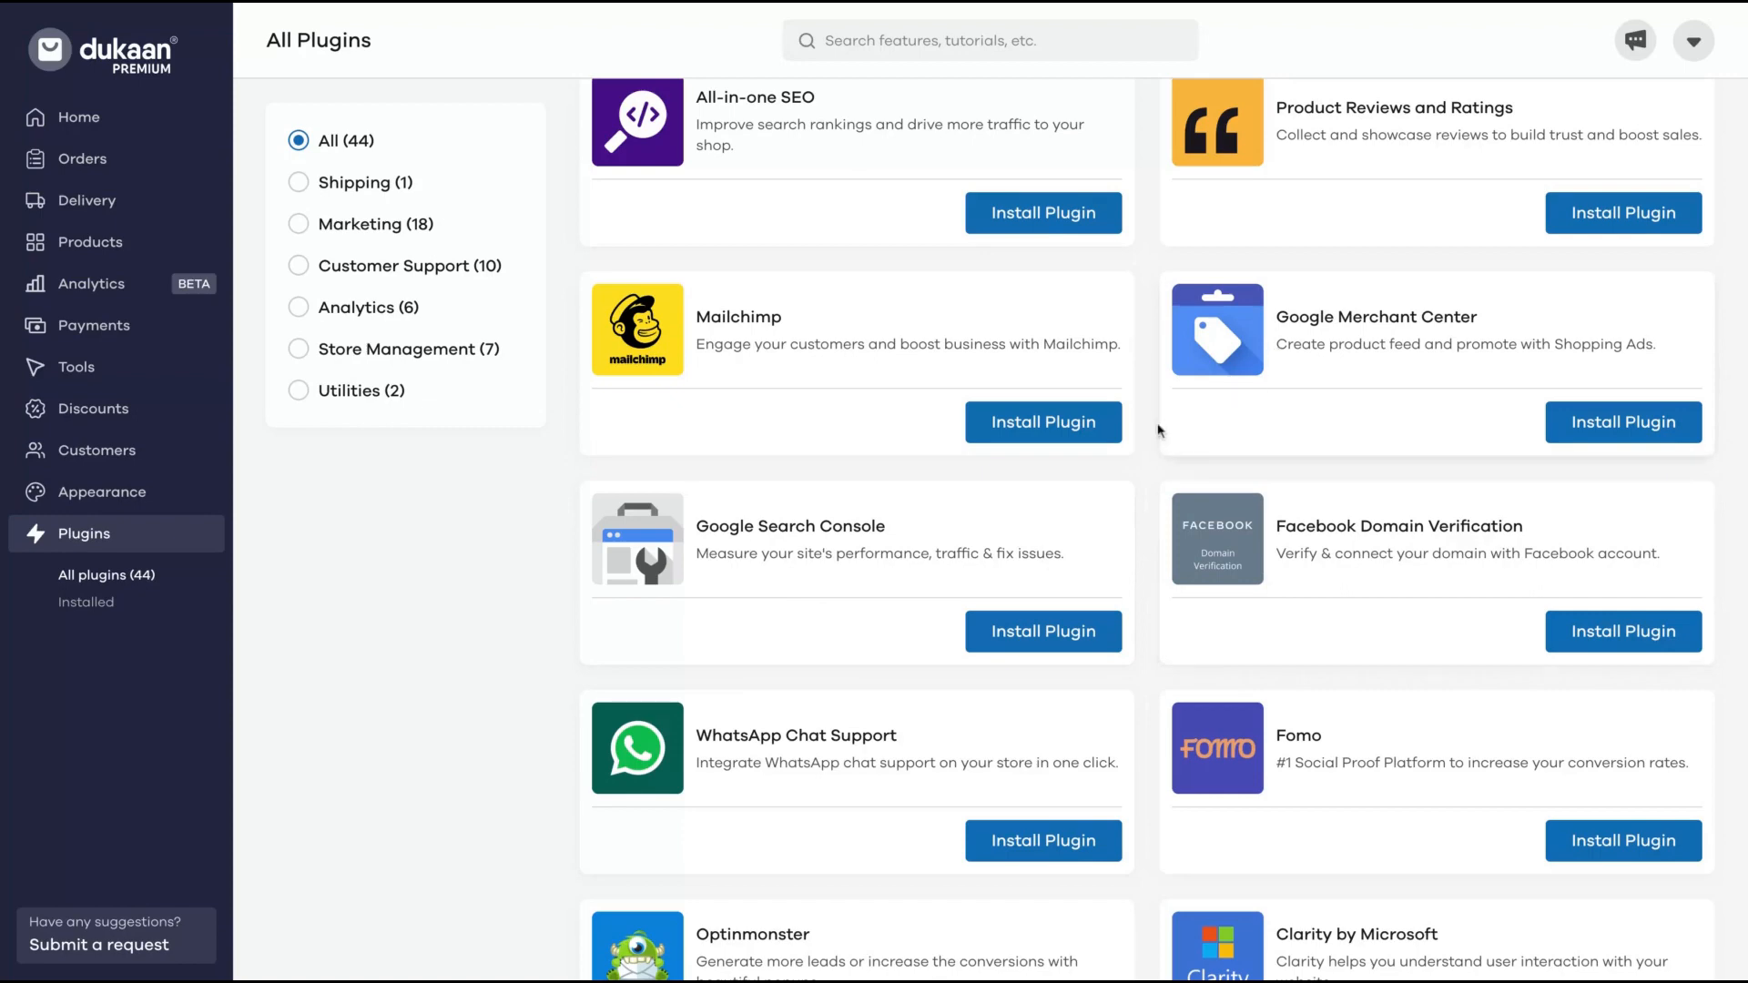
pyautogui.scroll(-3)
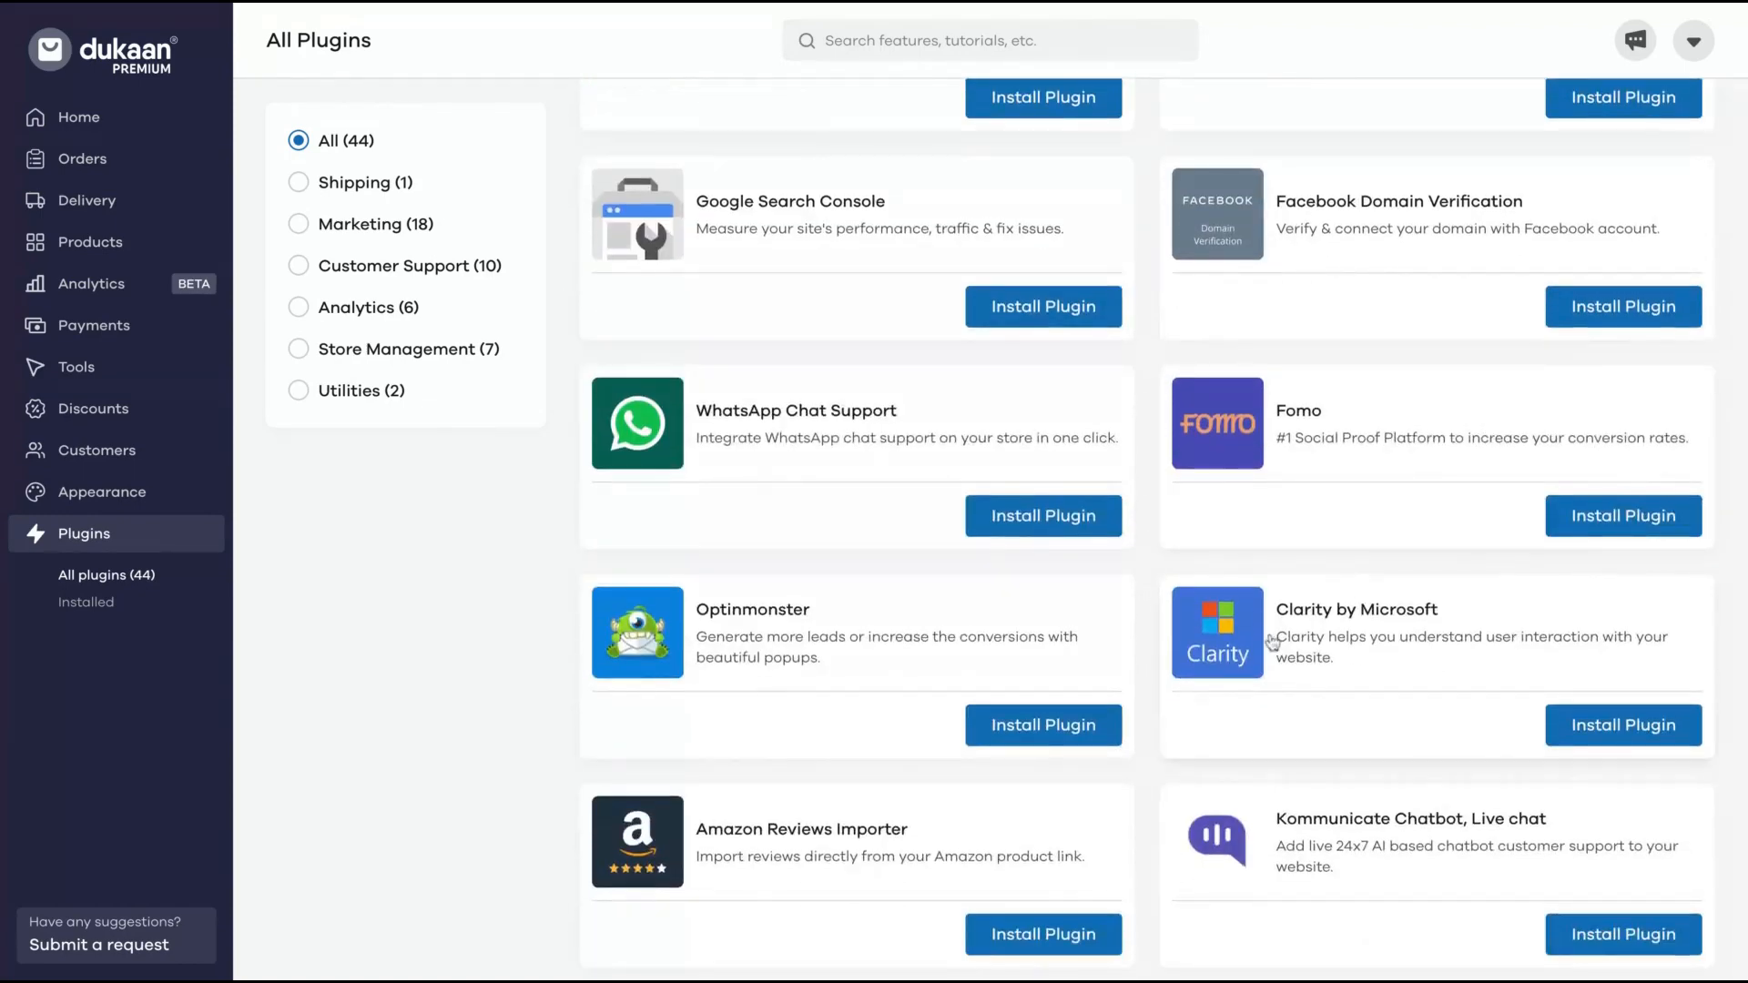
pyautogui.scroll(-3)
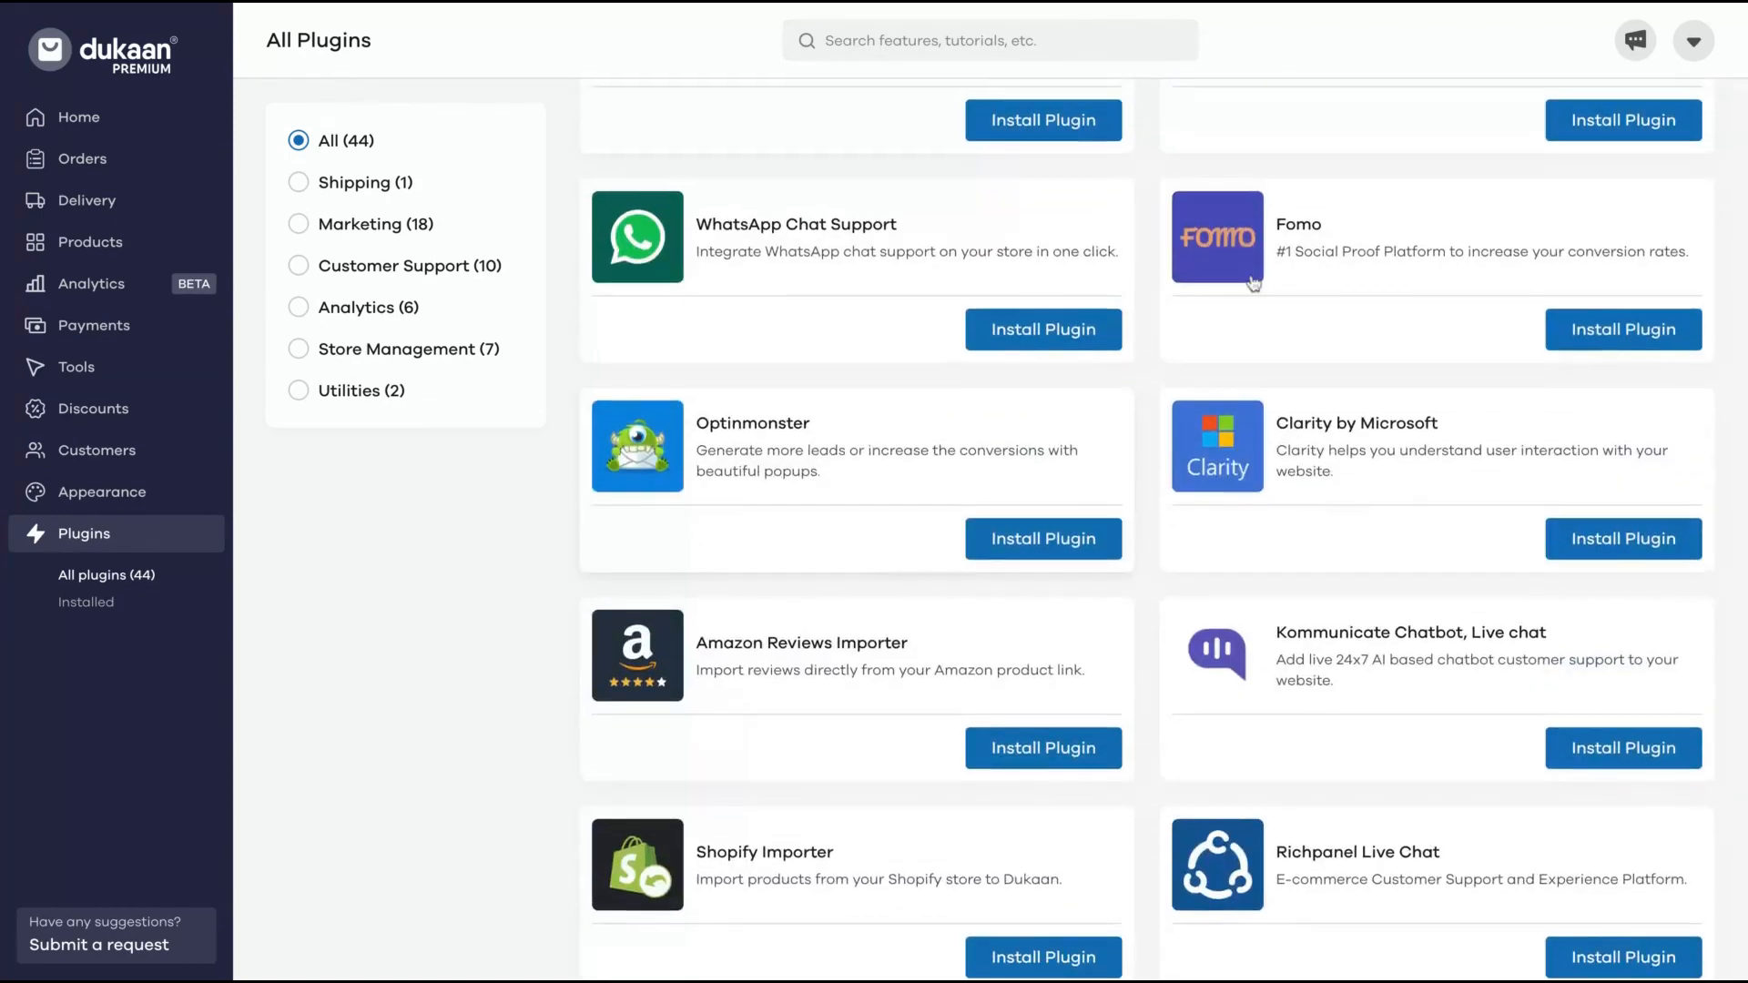
pyautogui.scroll(-3)
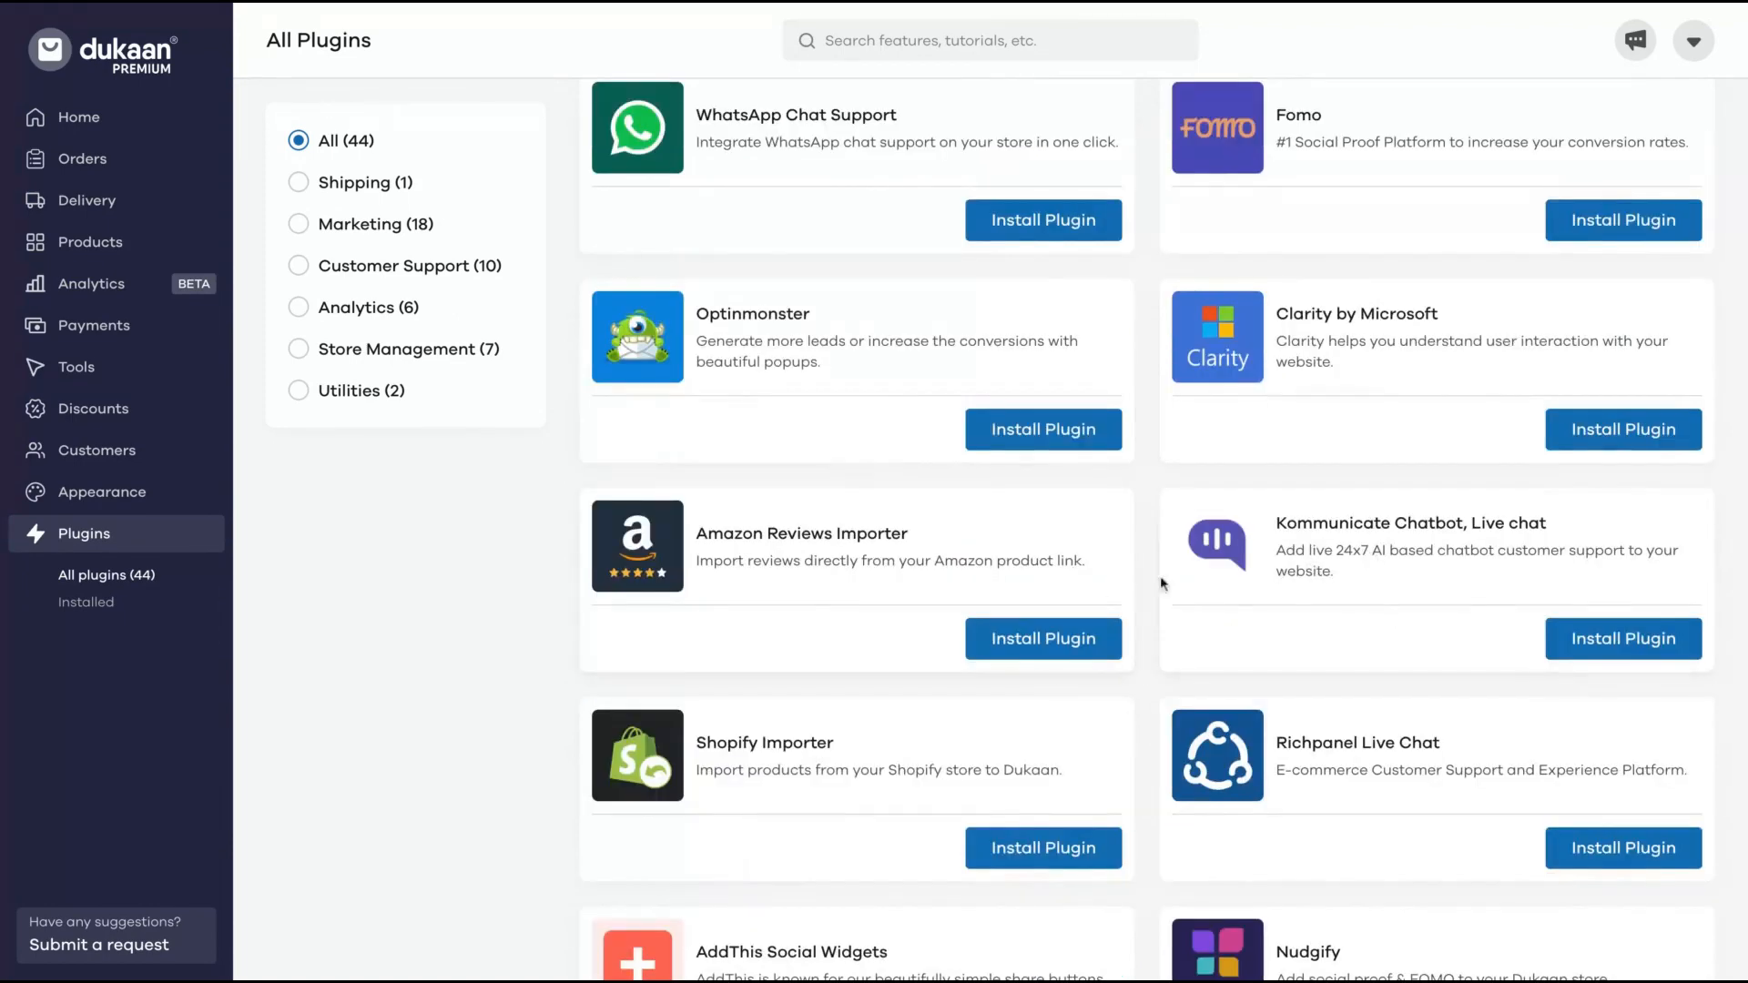
pyautogui.scroll(-3)
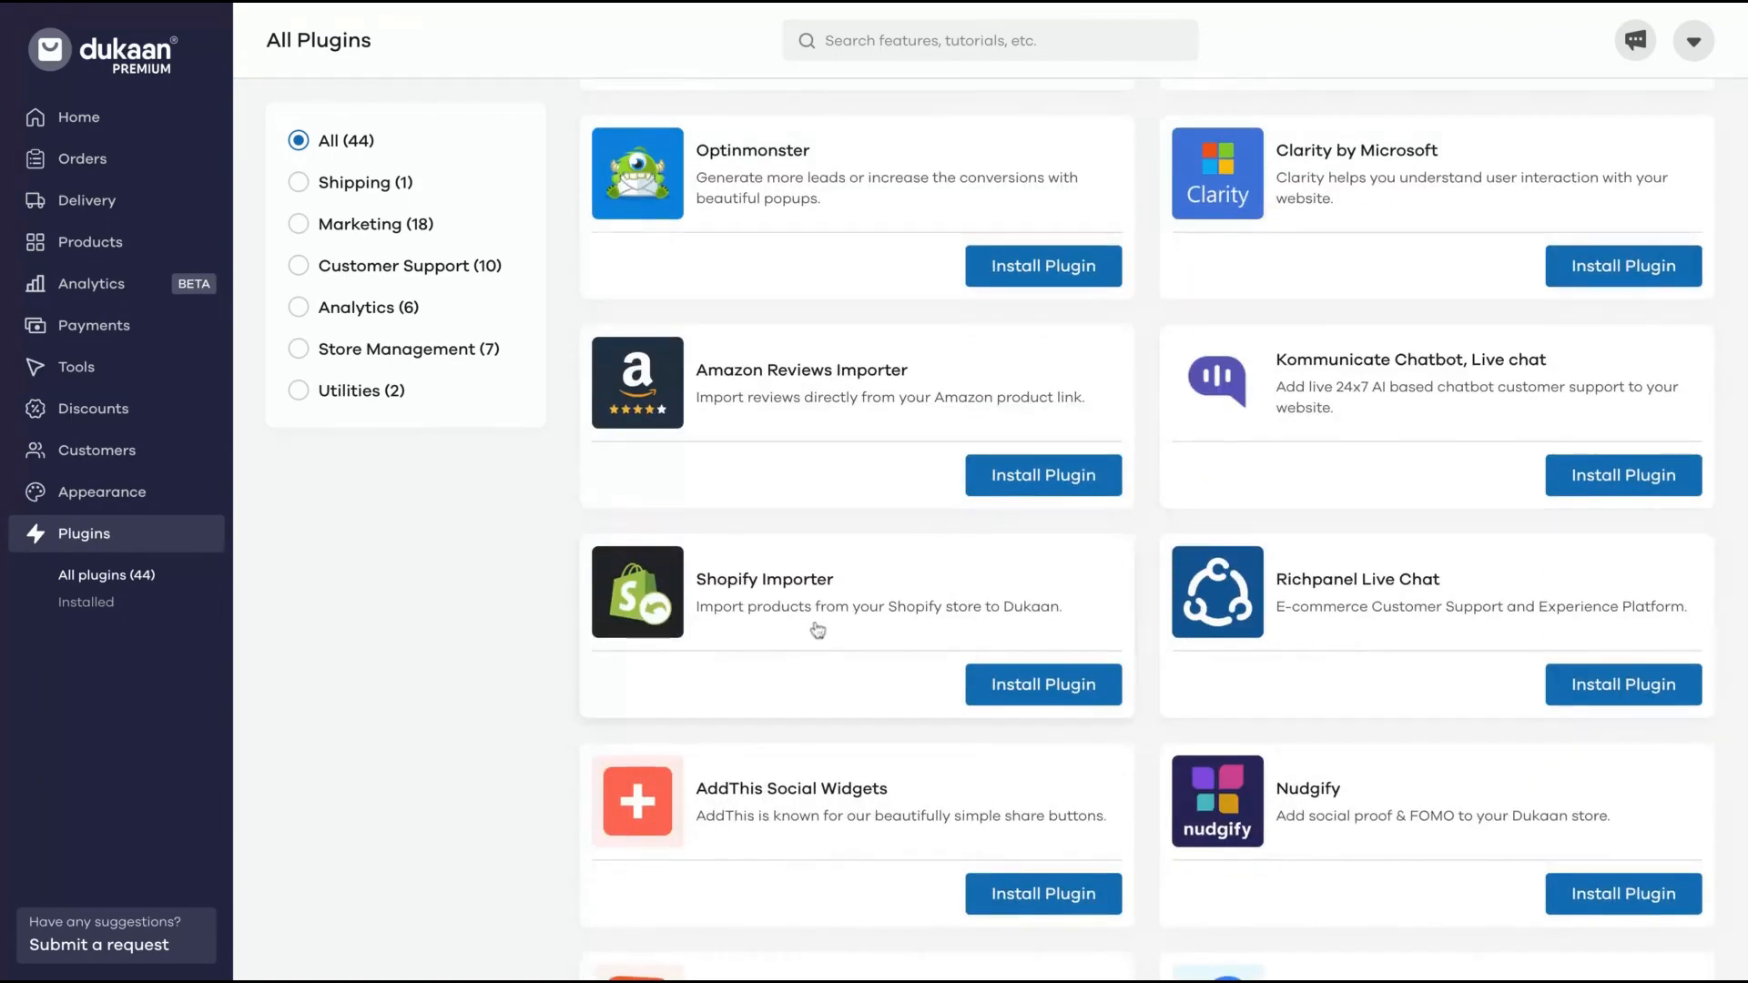
pyautogui.scroll(-3)
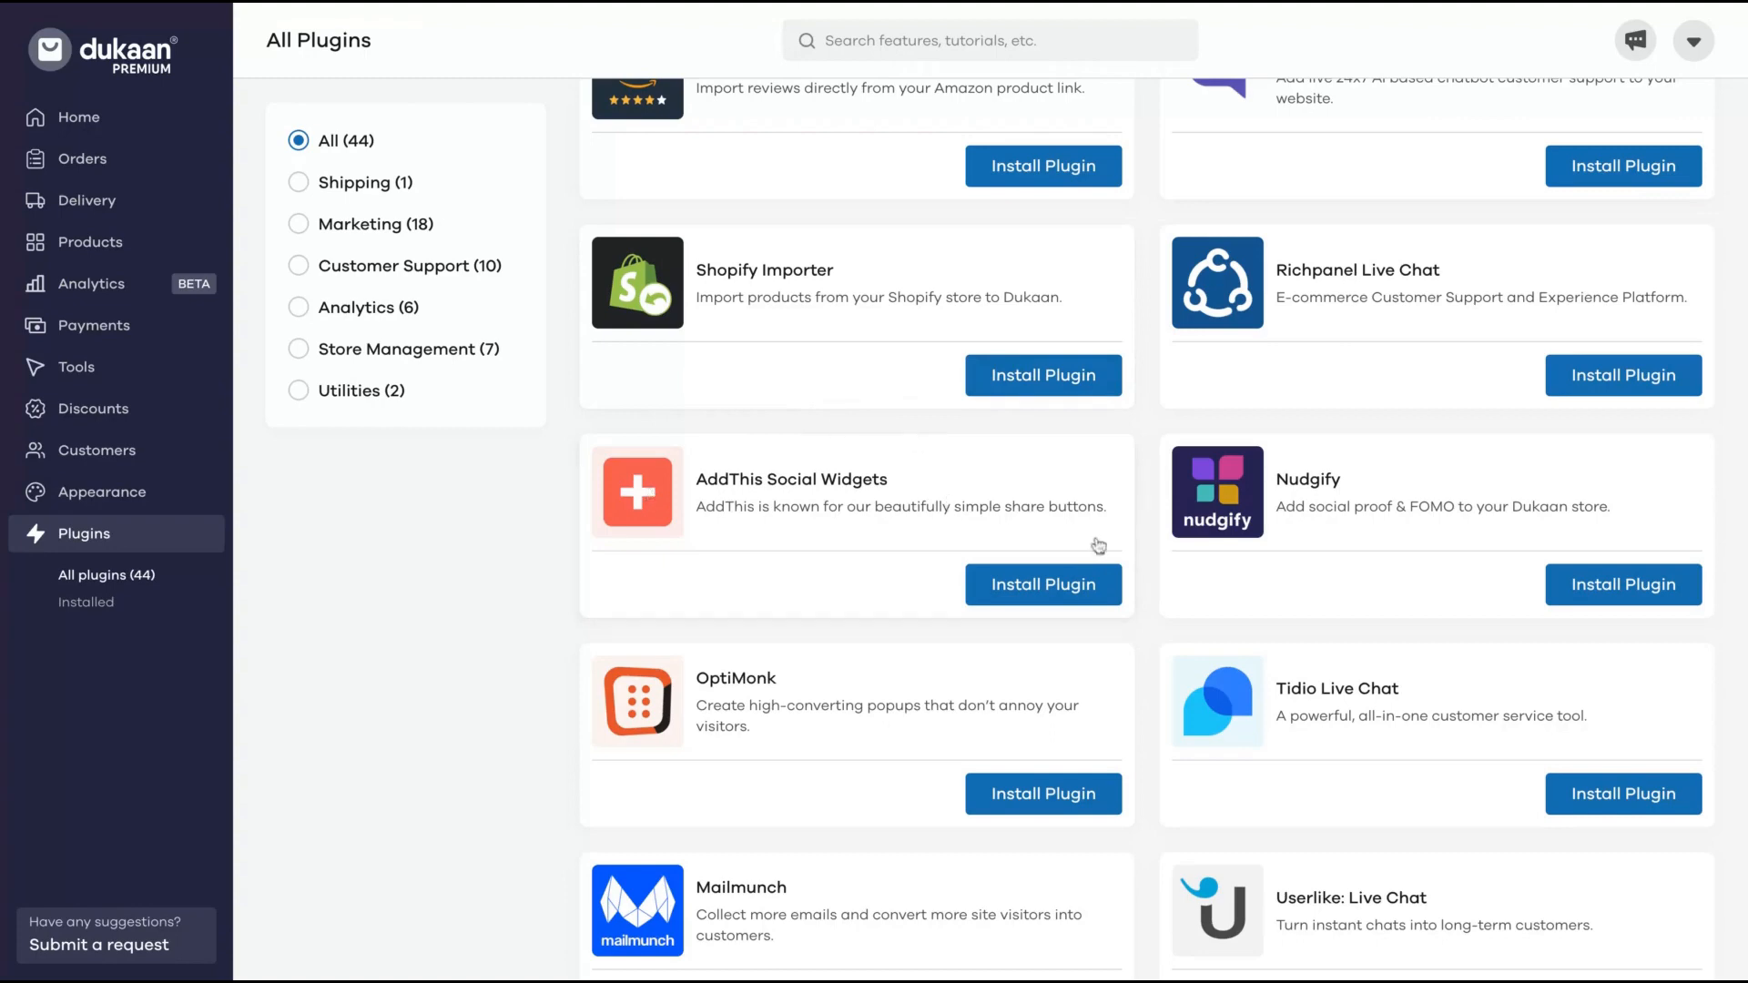
pyautogui.scroll(-3)
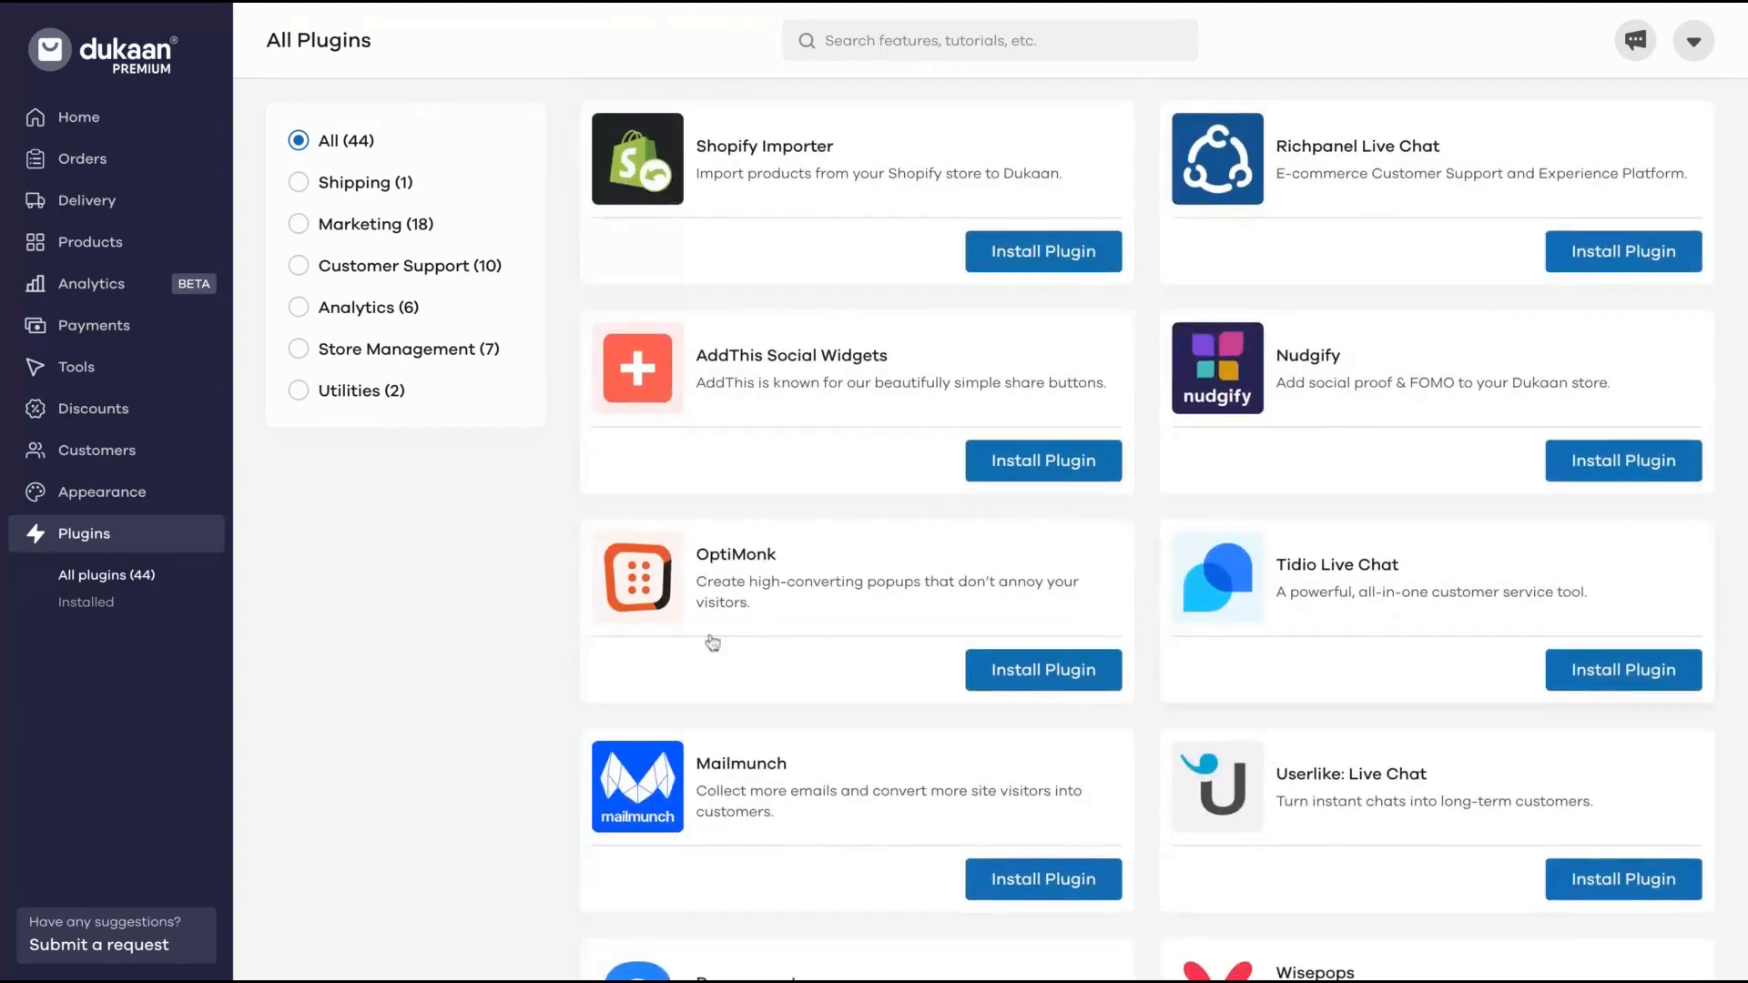
pyautogui.scroll(-3)
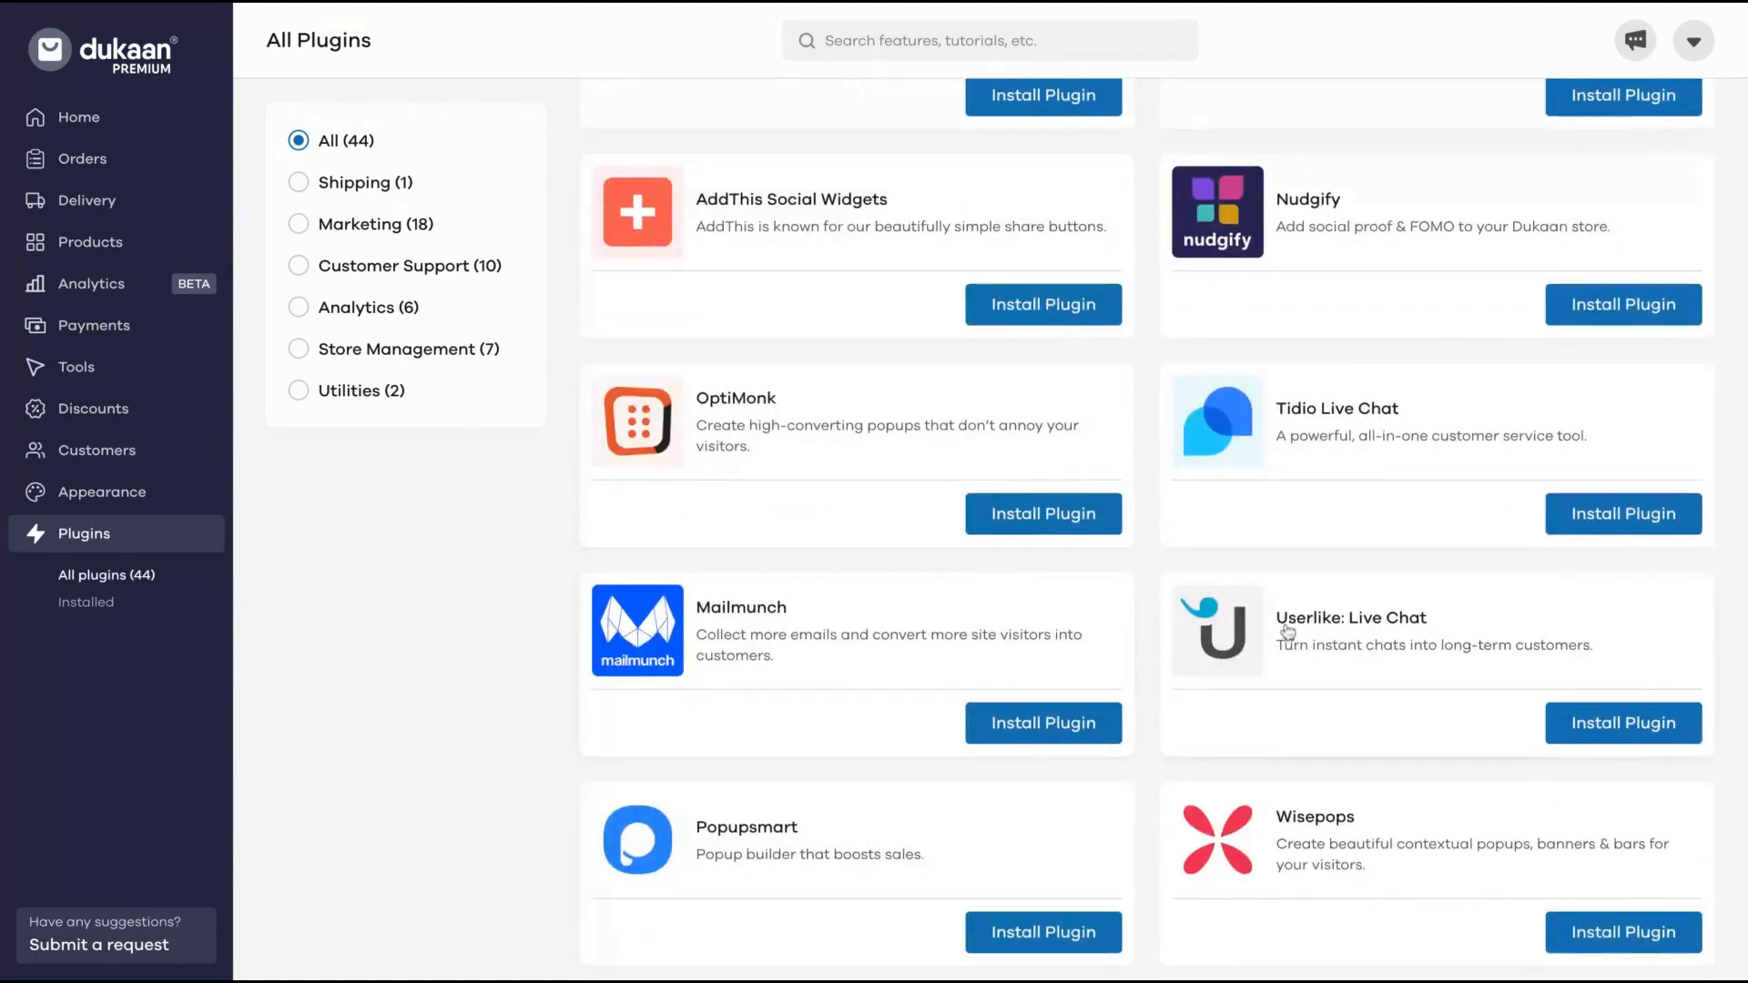
pyautogui.scroll(-3)
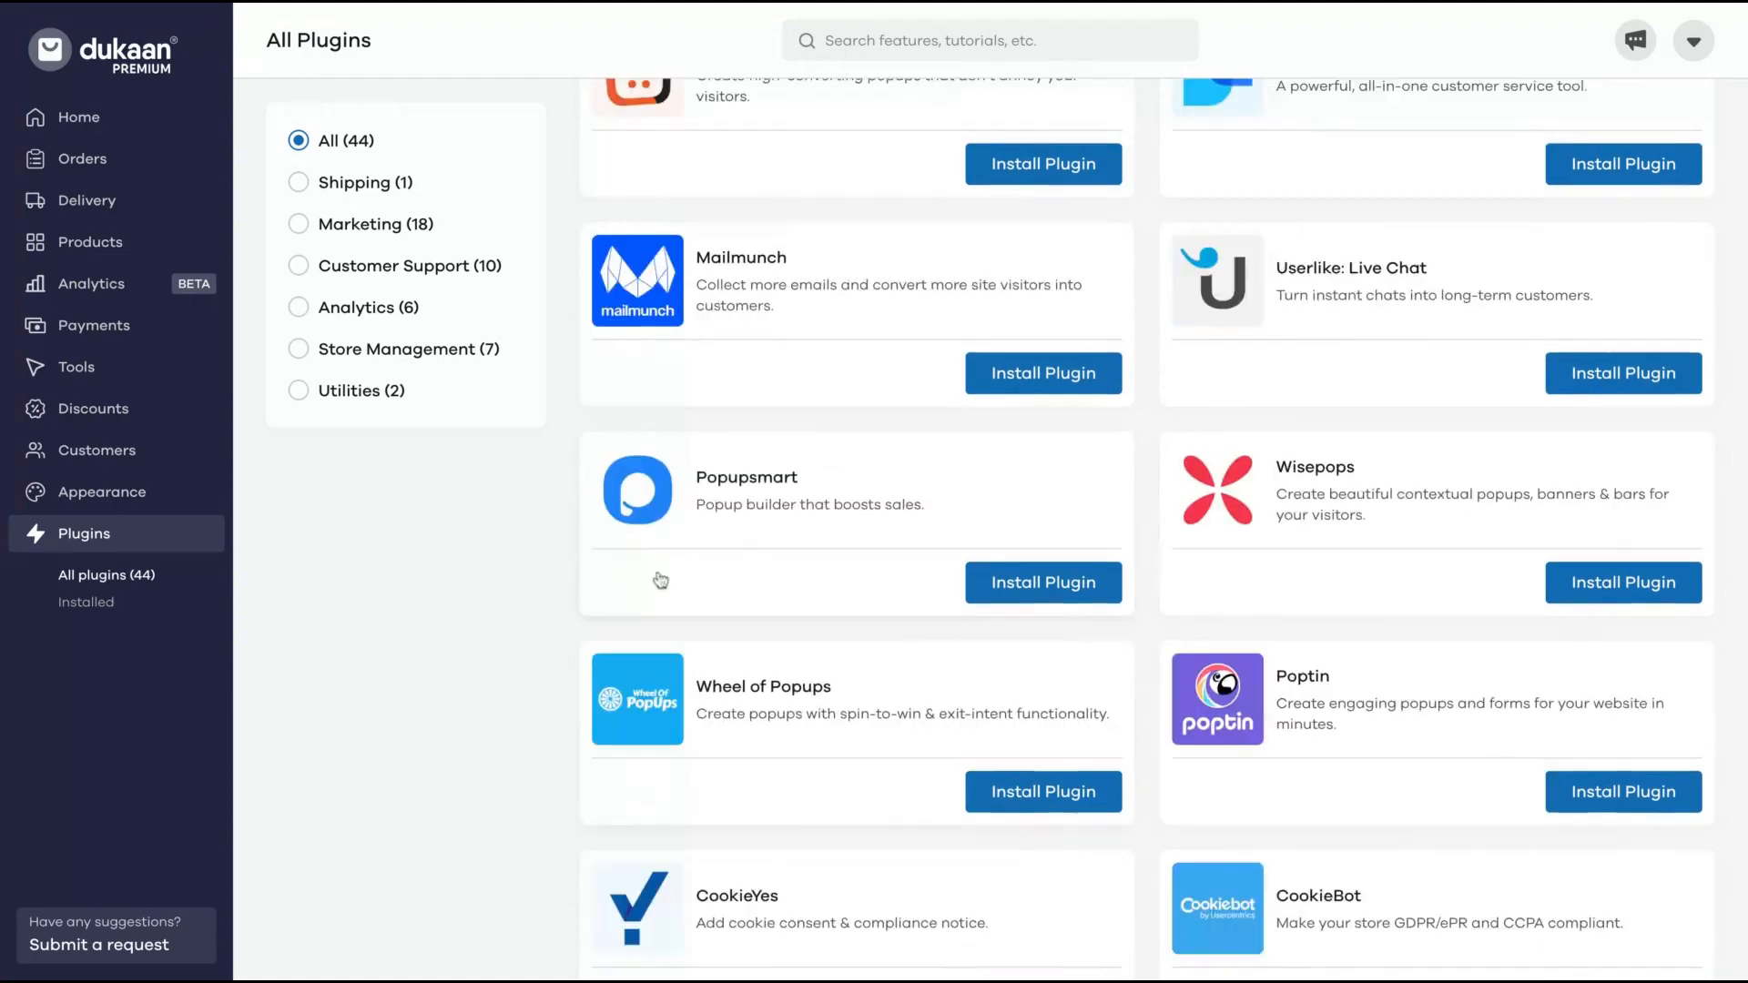
pyautogui.scroll(-3)
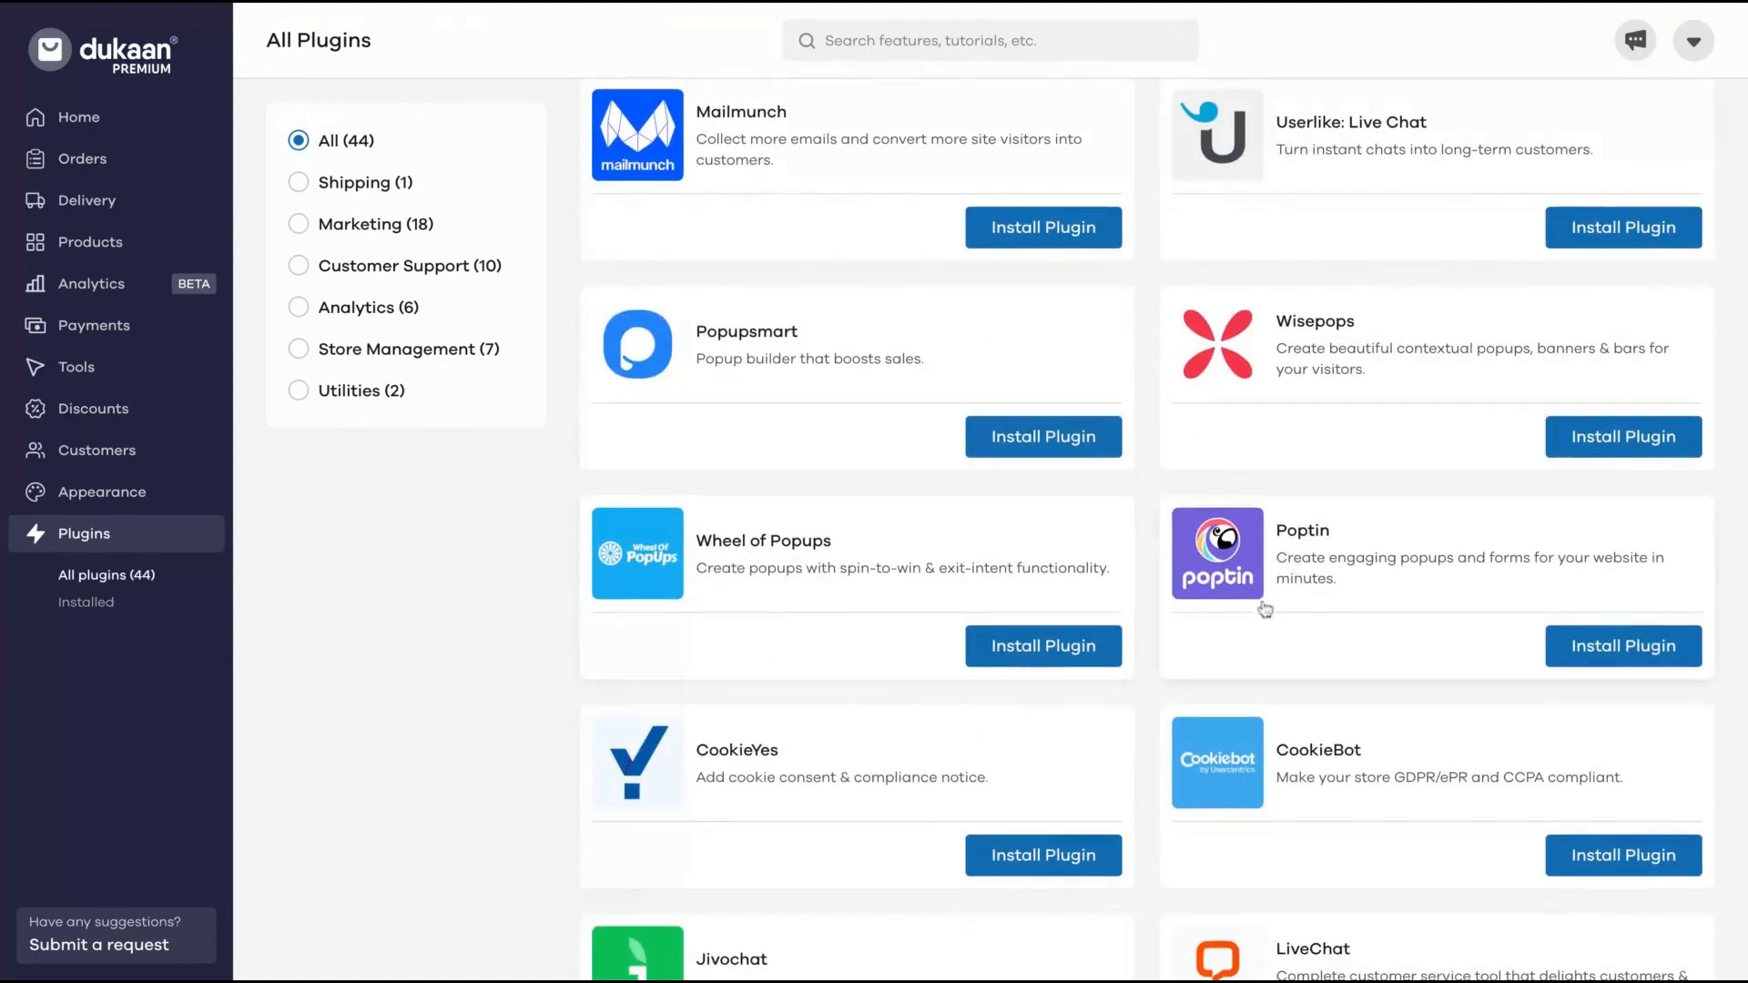
pyautogui.scroll(-3)
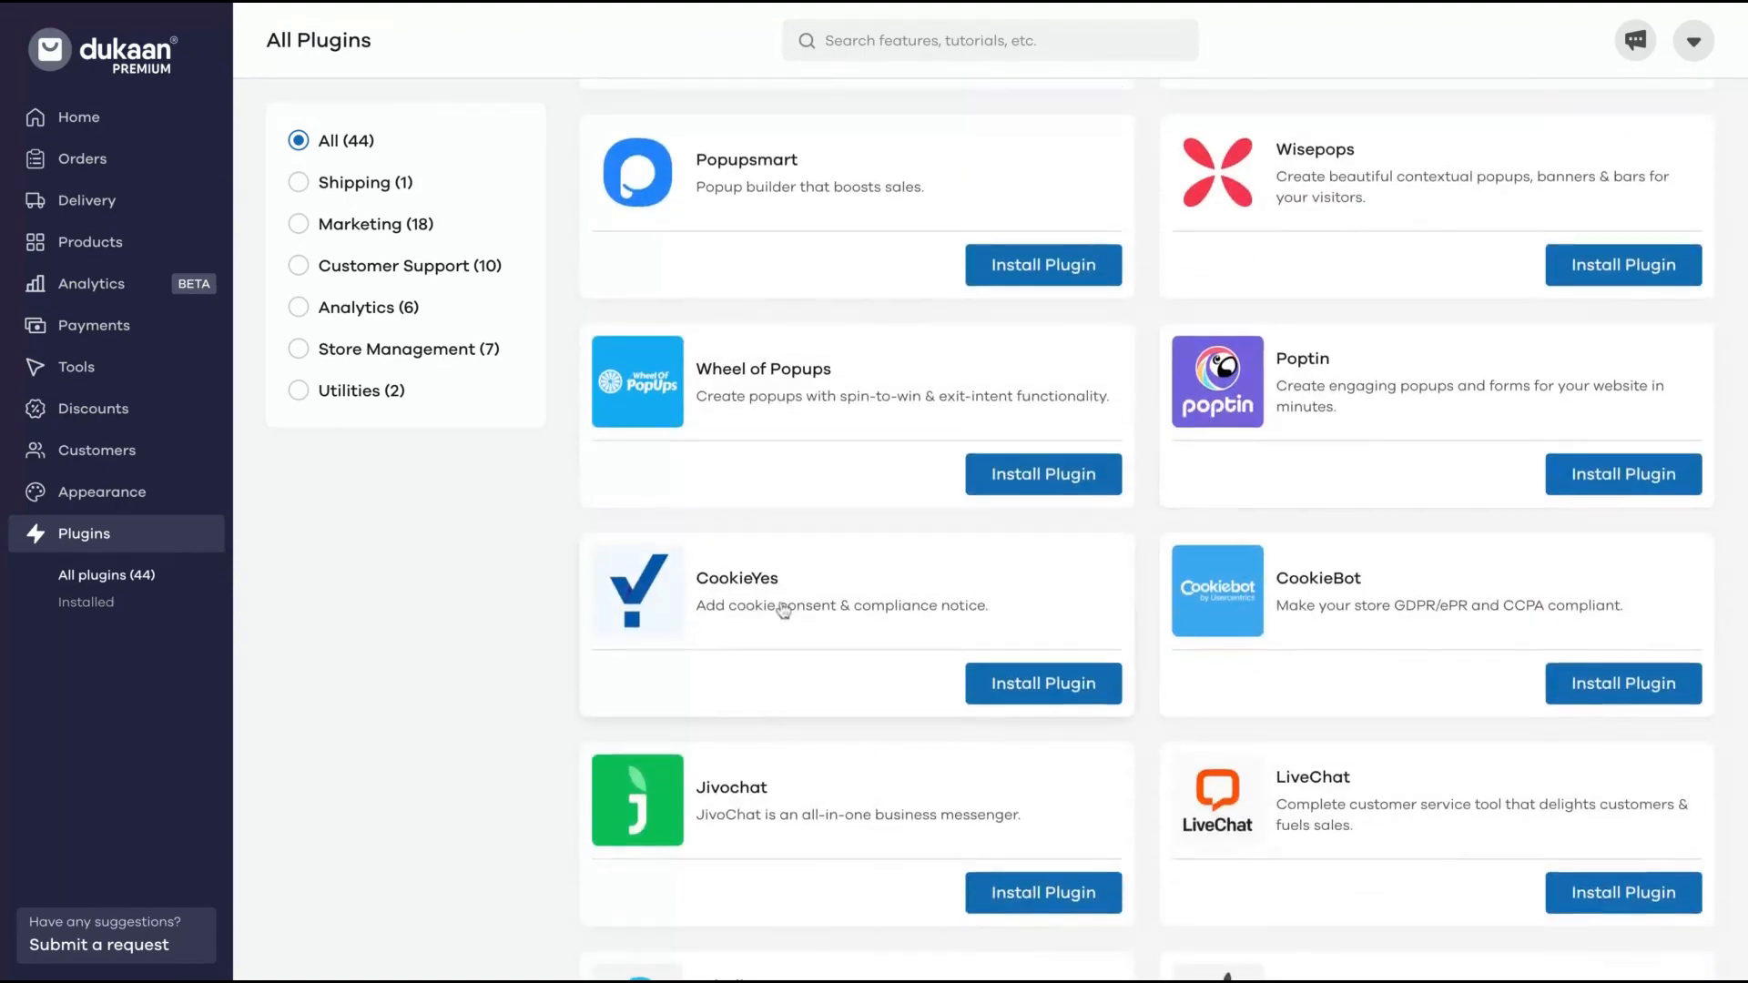
pyautogui.moveTo(880, 564)
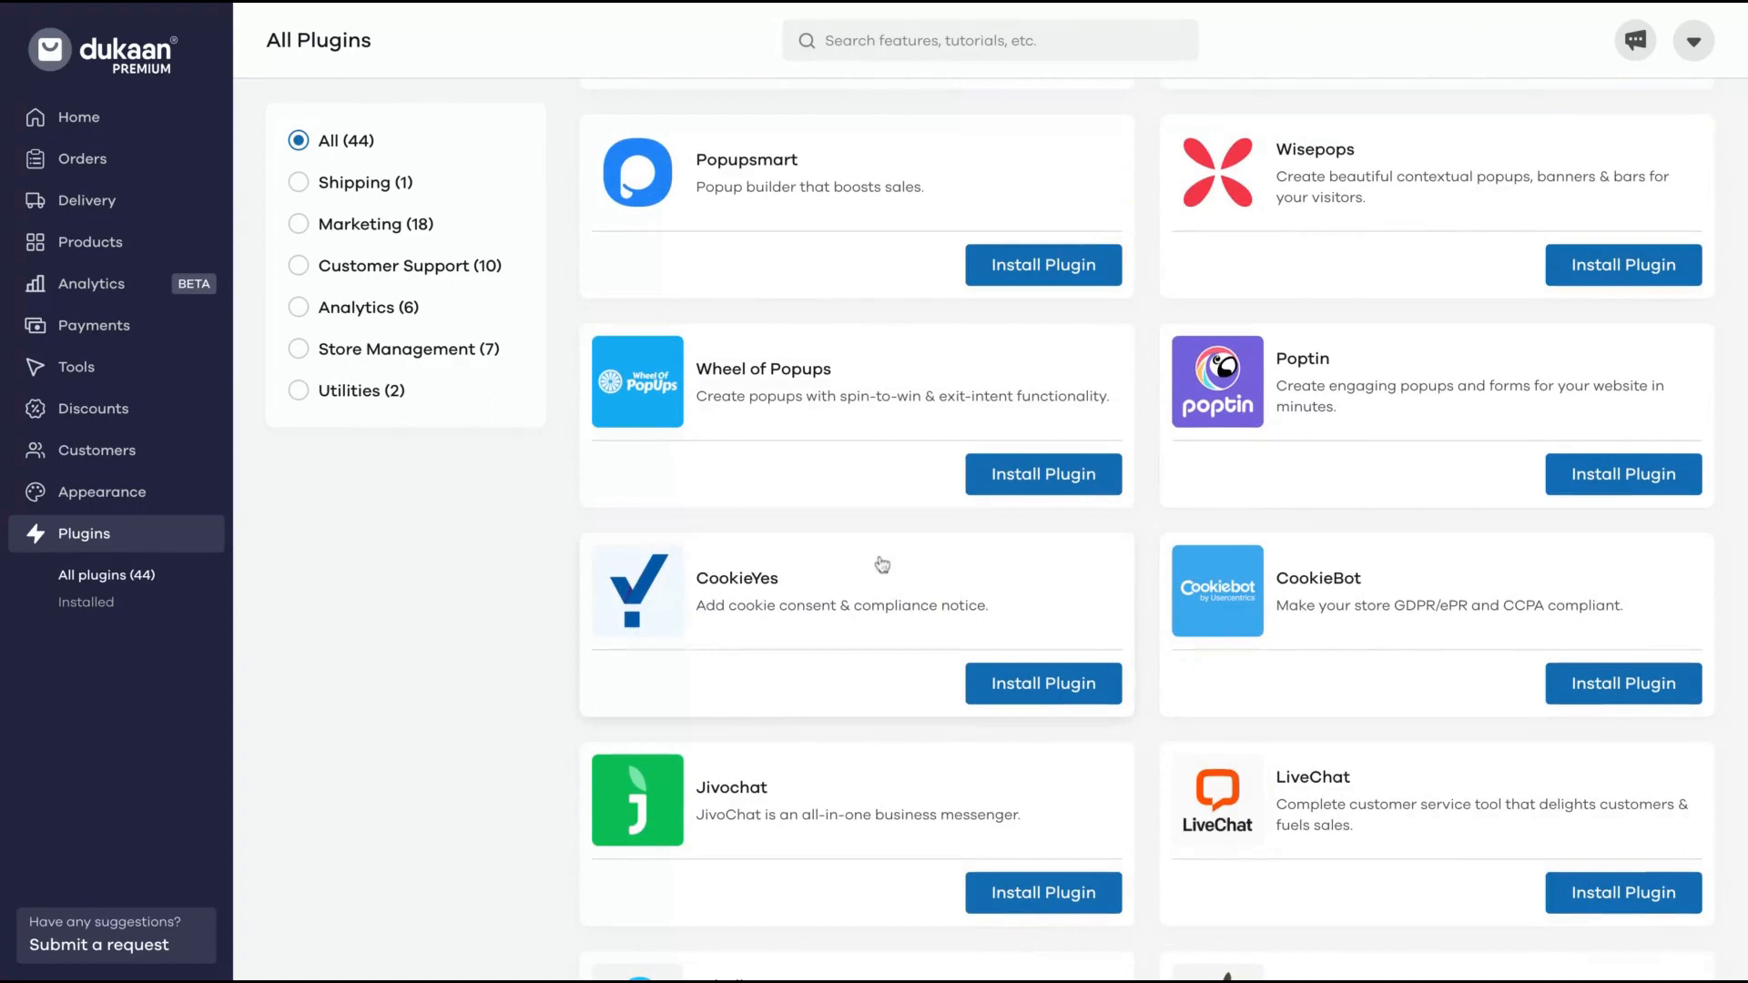
pyautogui.moveTo(748, 633)
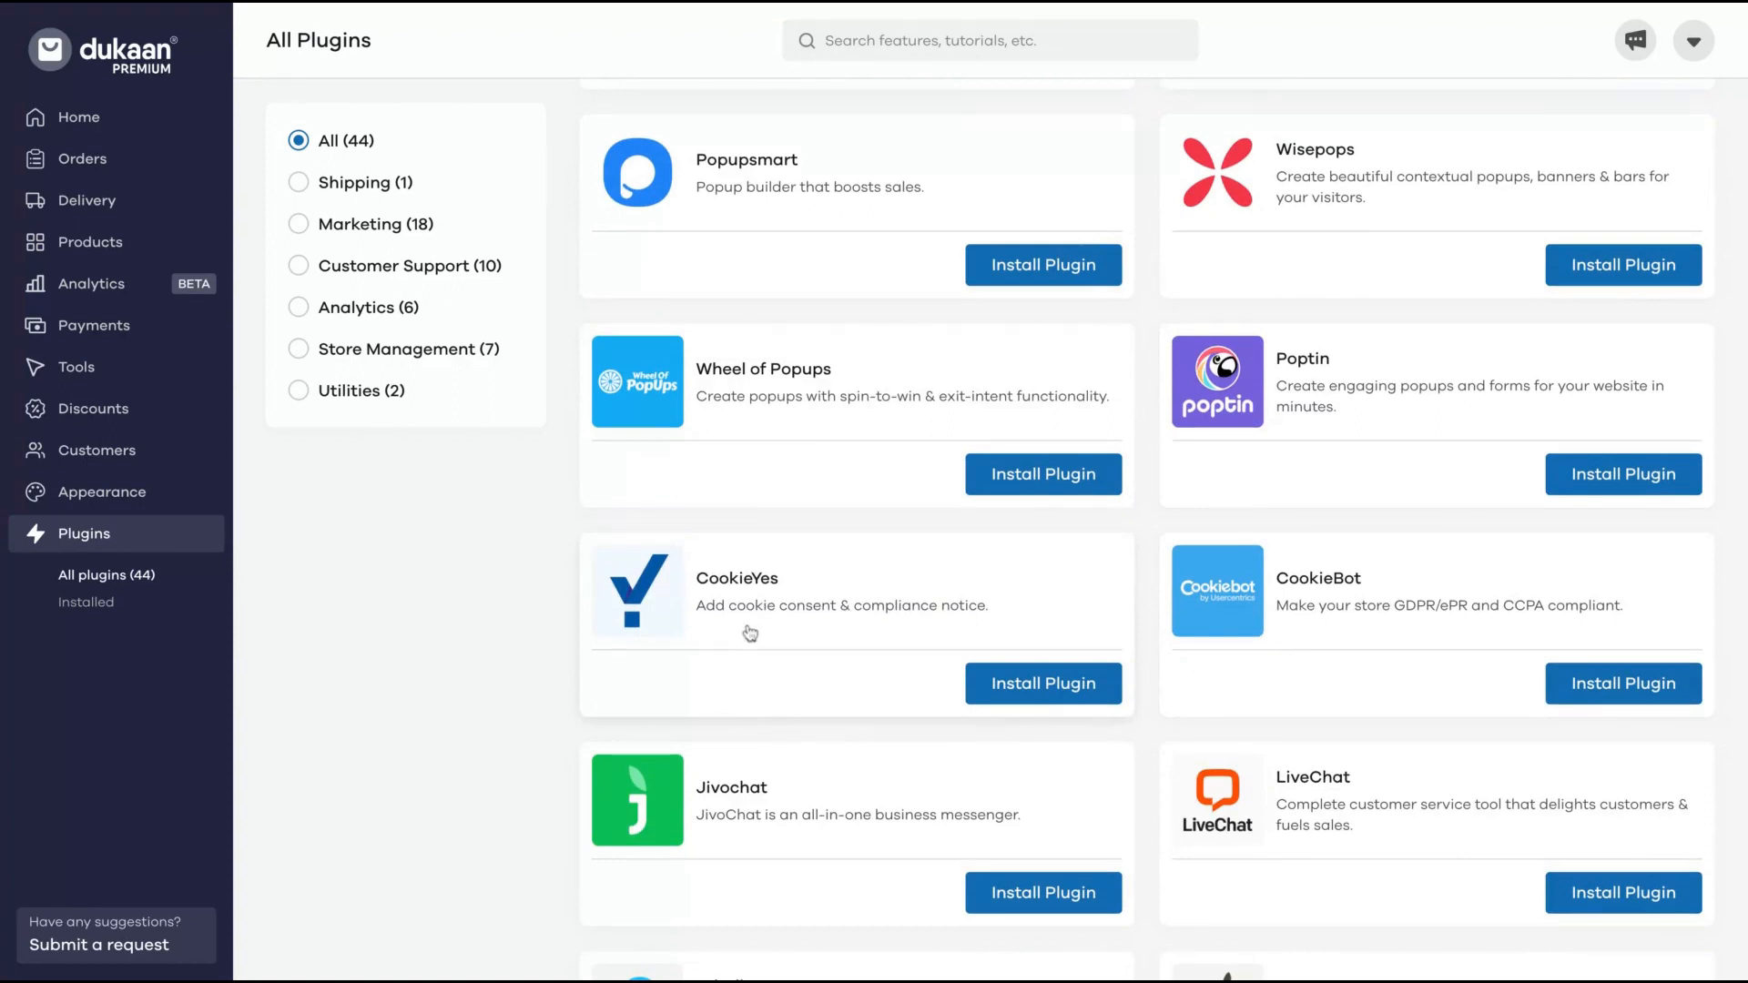
pyautogui.scroll(-3)
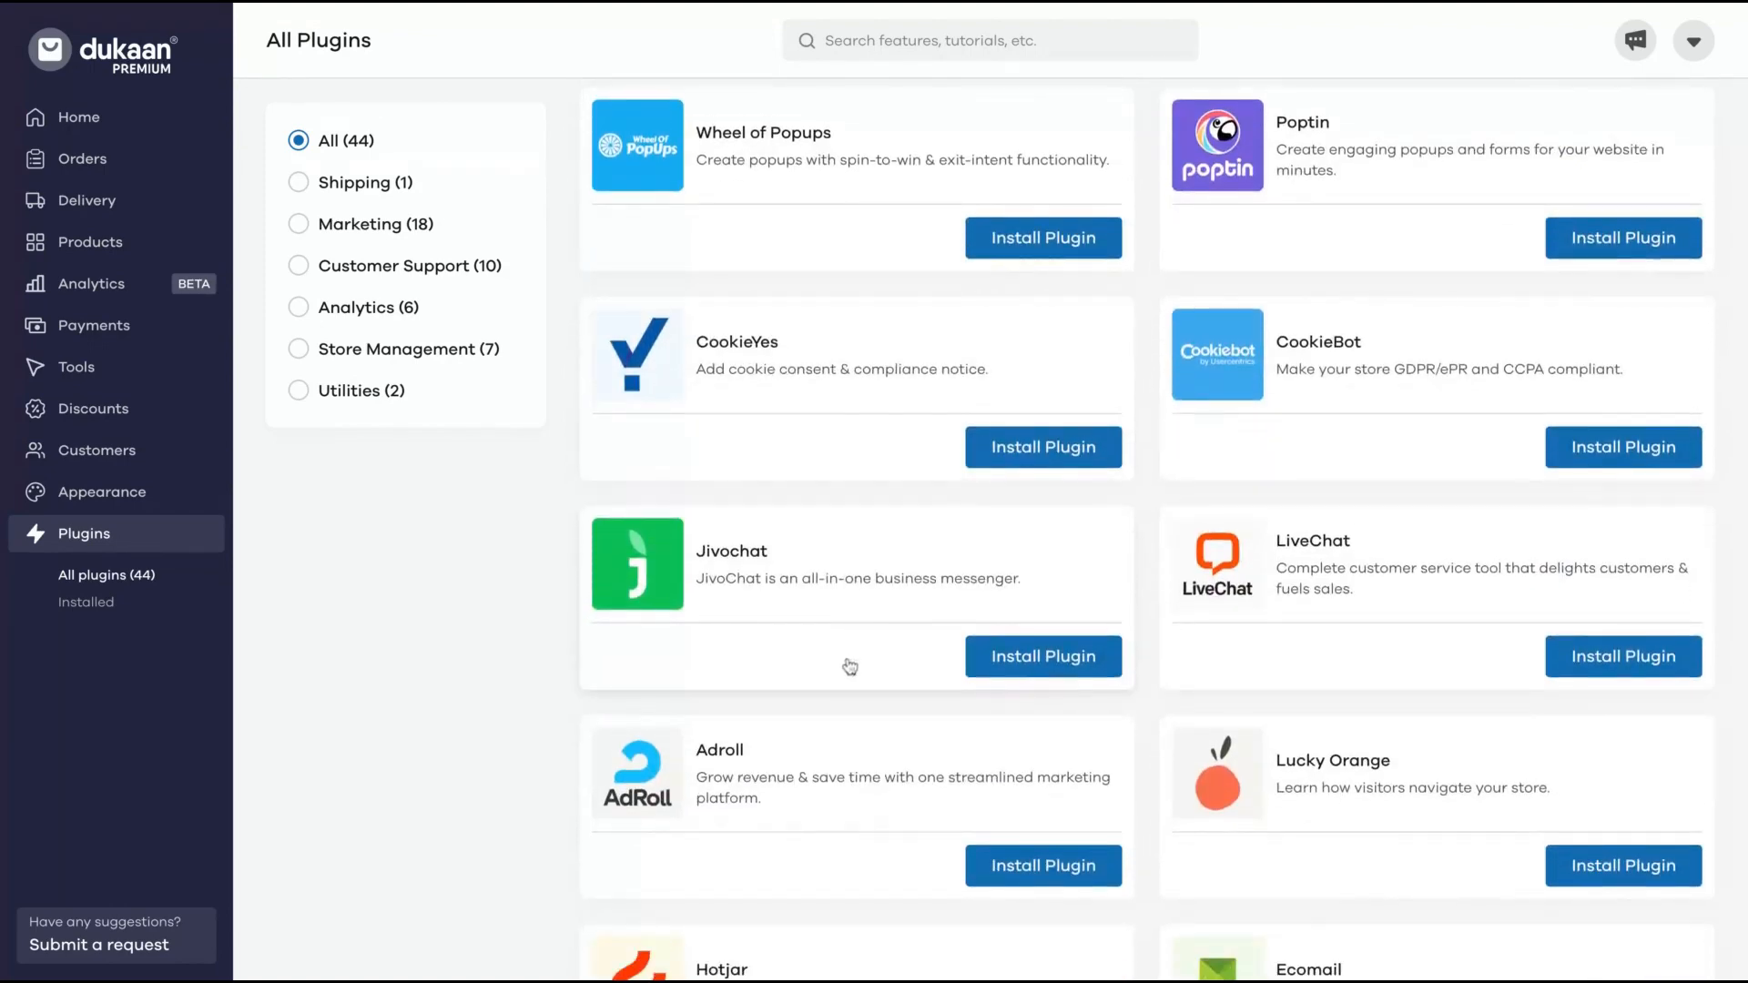
pyautogui.moveTo(807, 608)
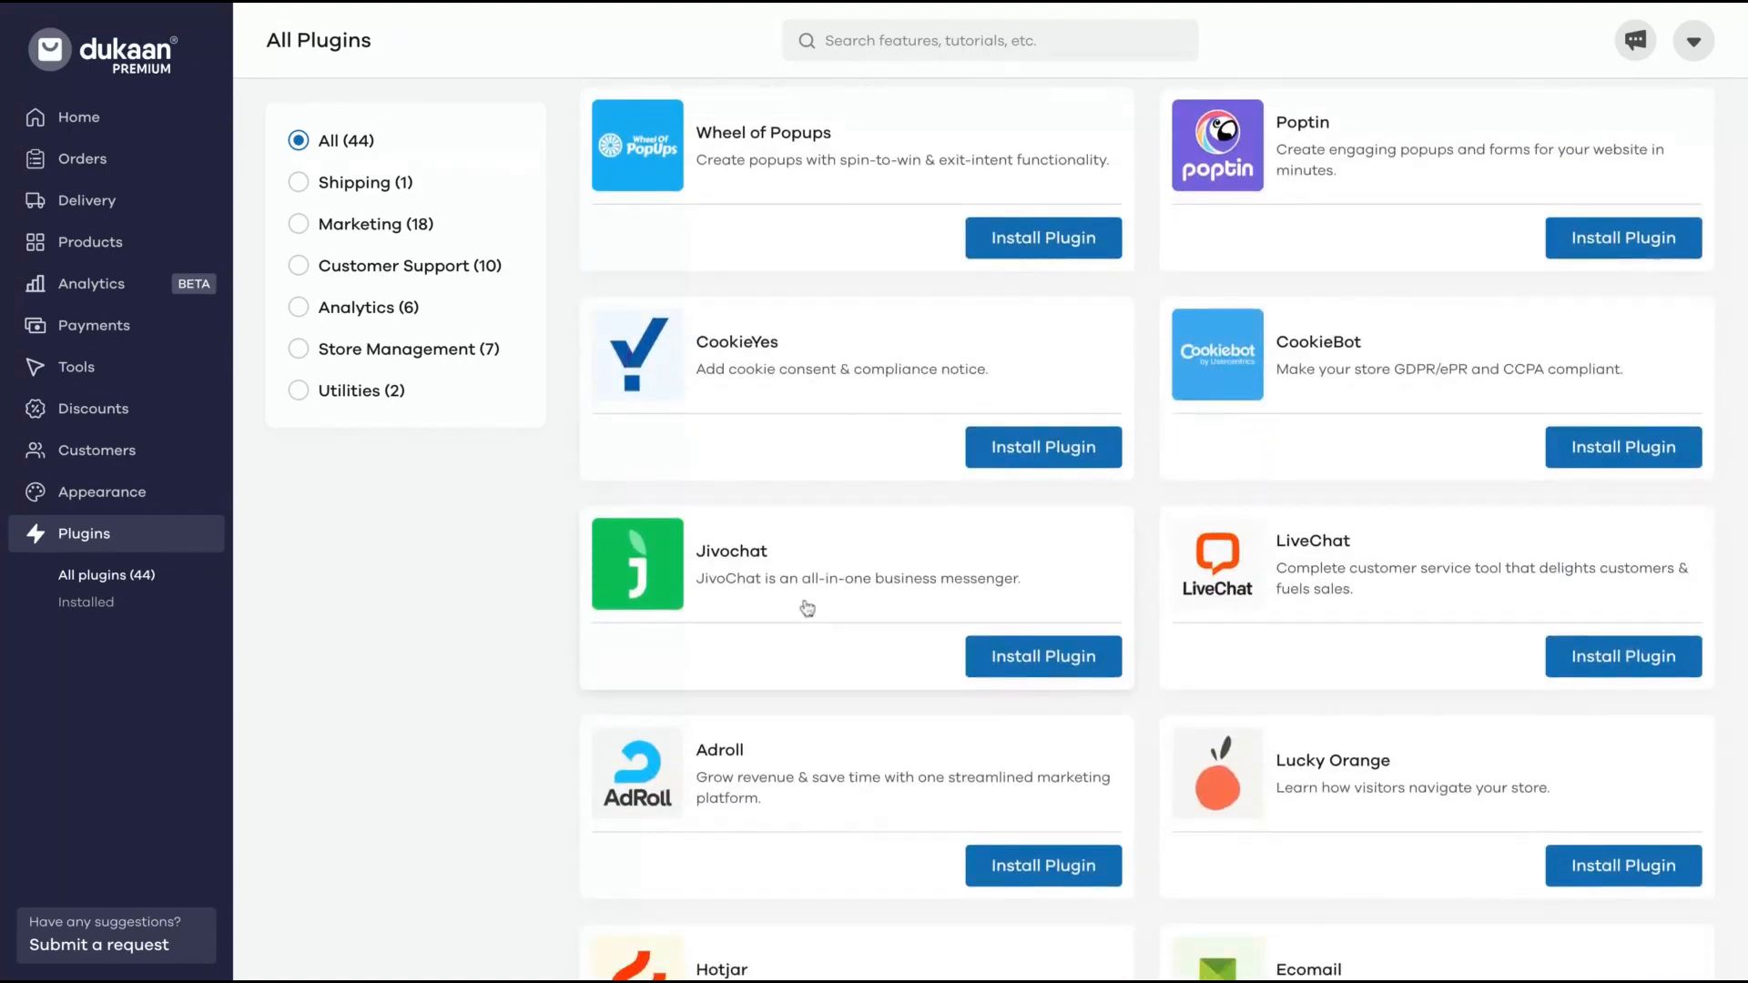
pyautogui.scroll(-3)
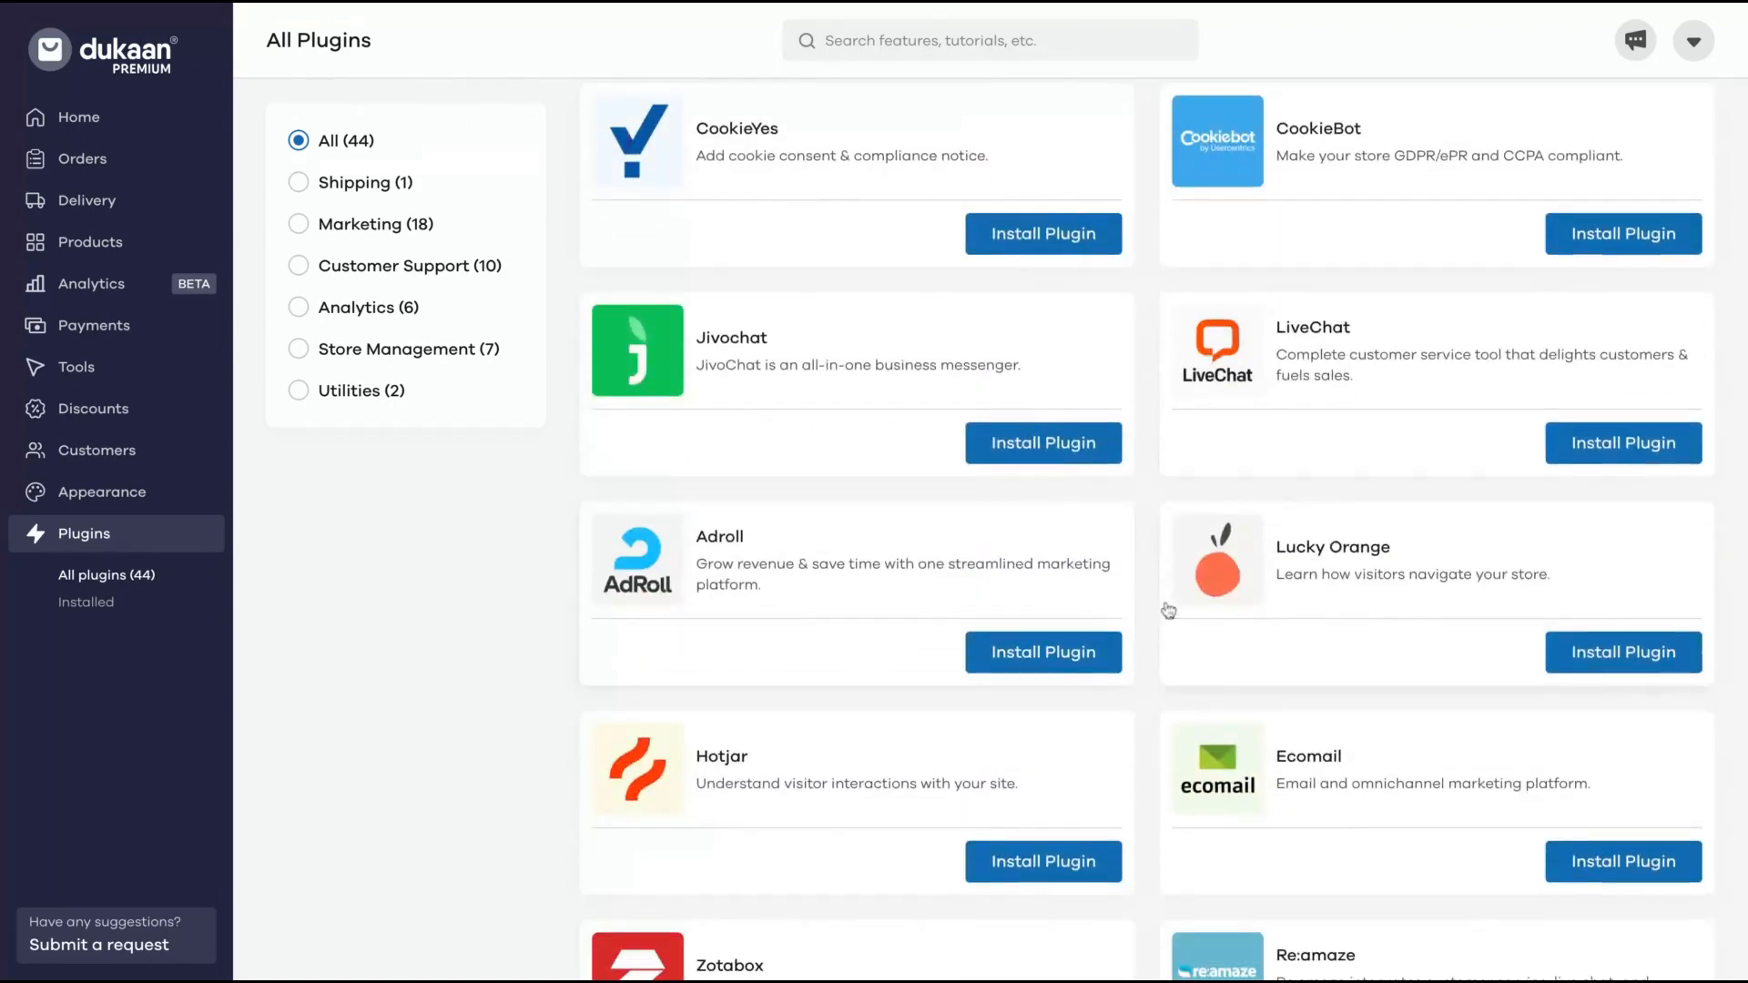
pyautogui.scroll(-3)
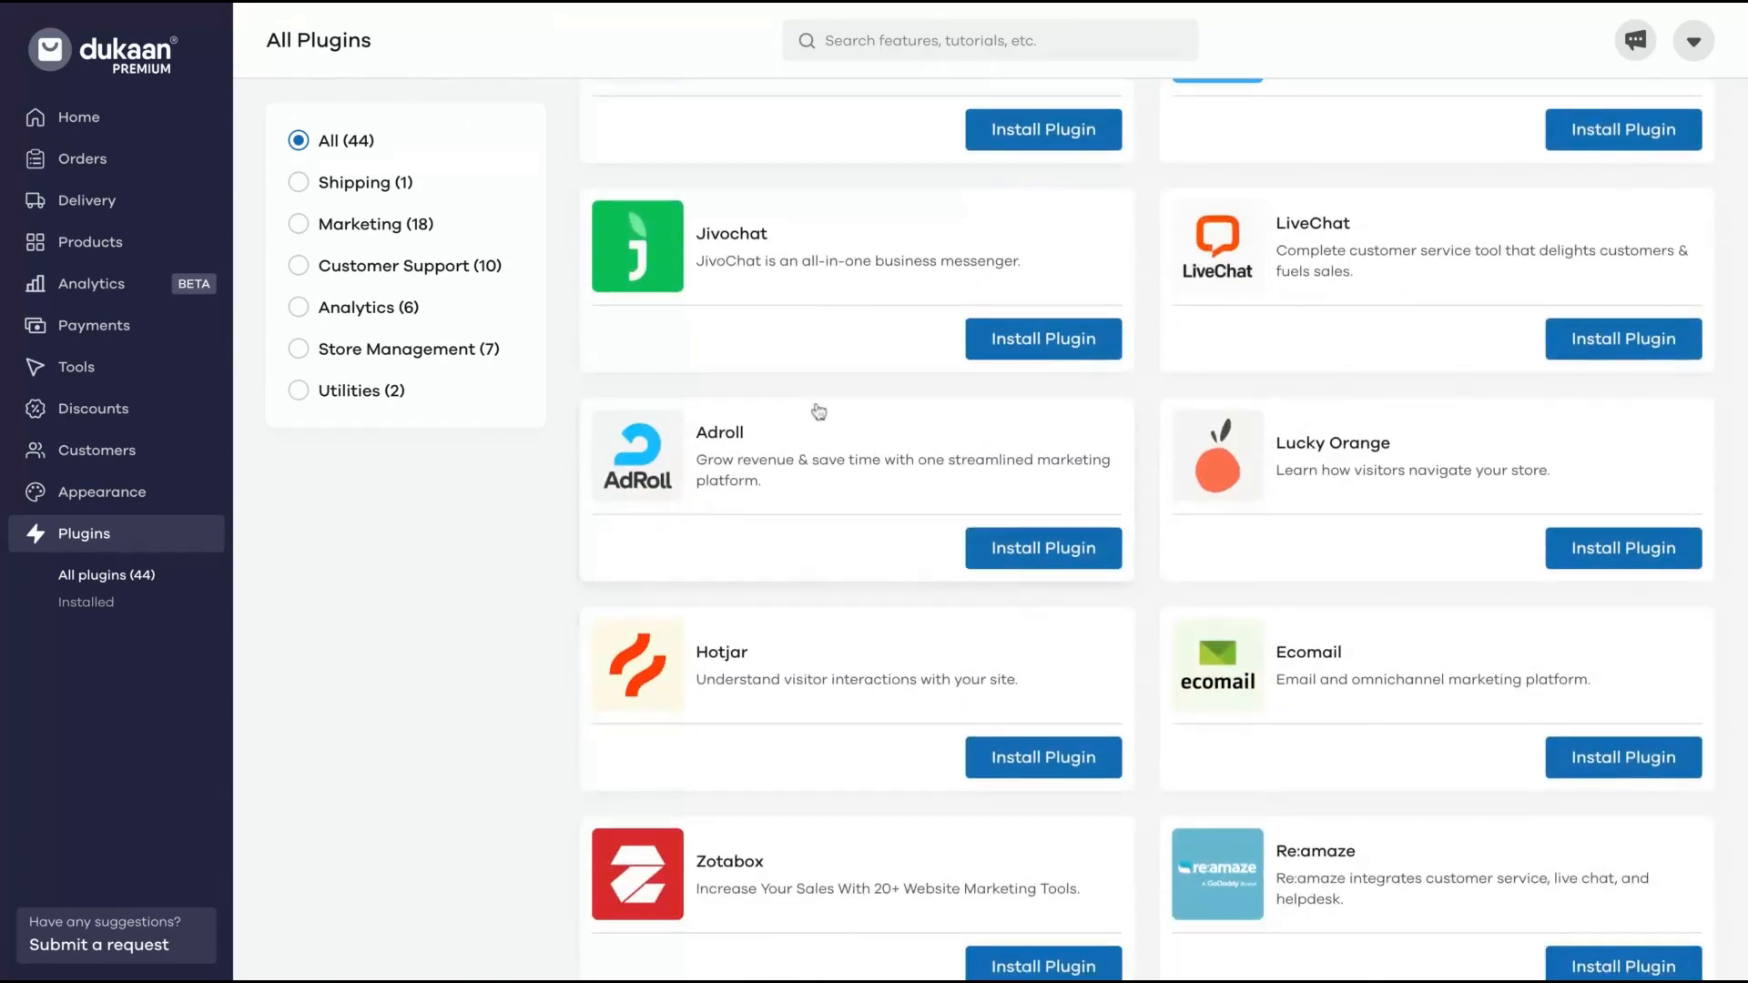
pyautogui.scroll(-3)
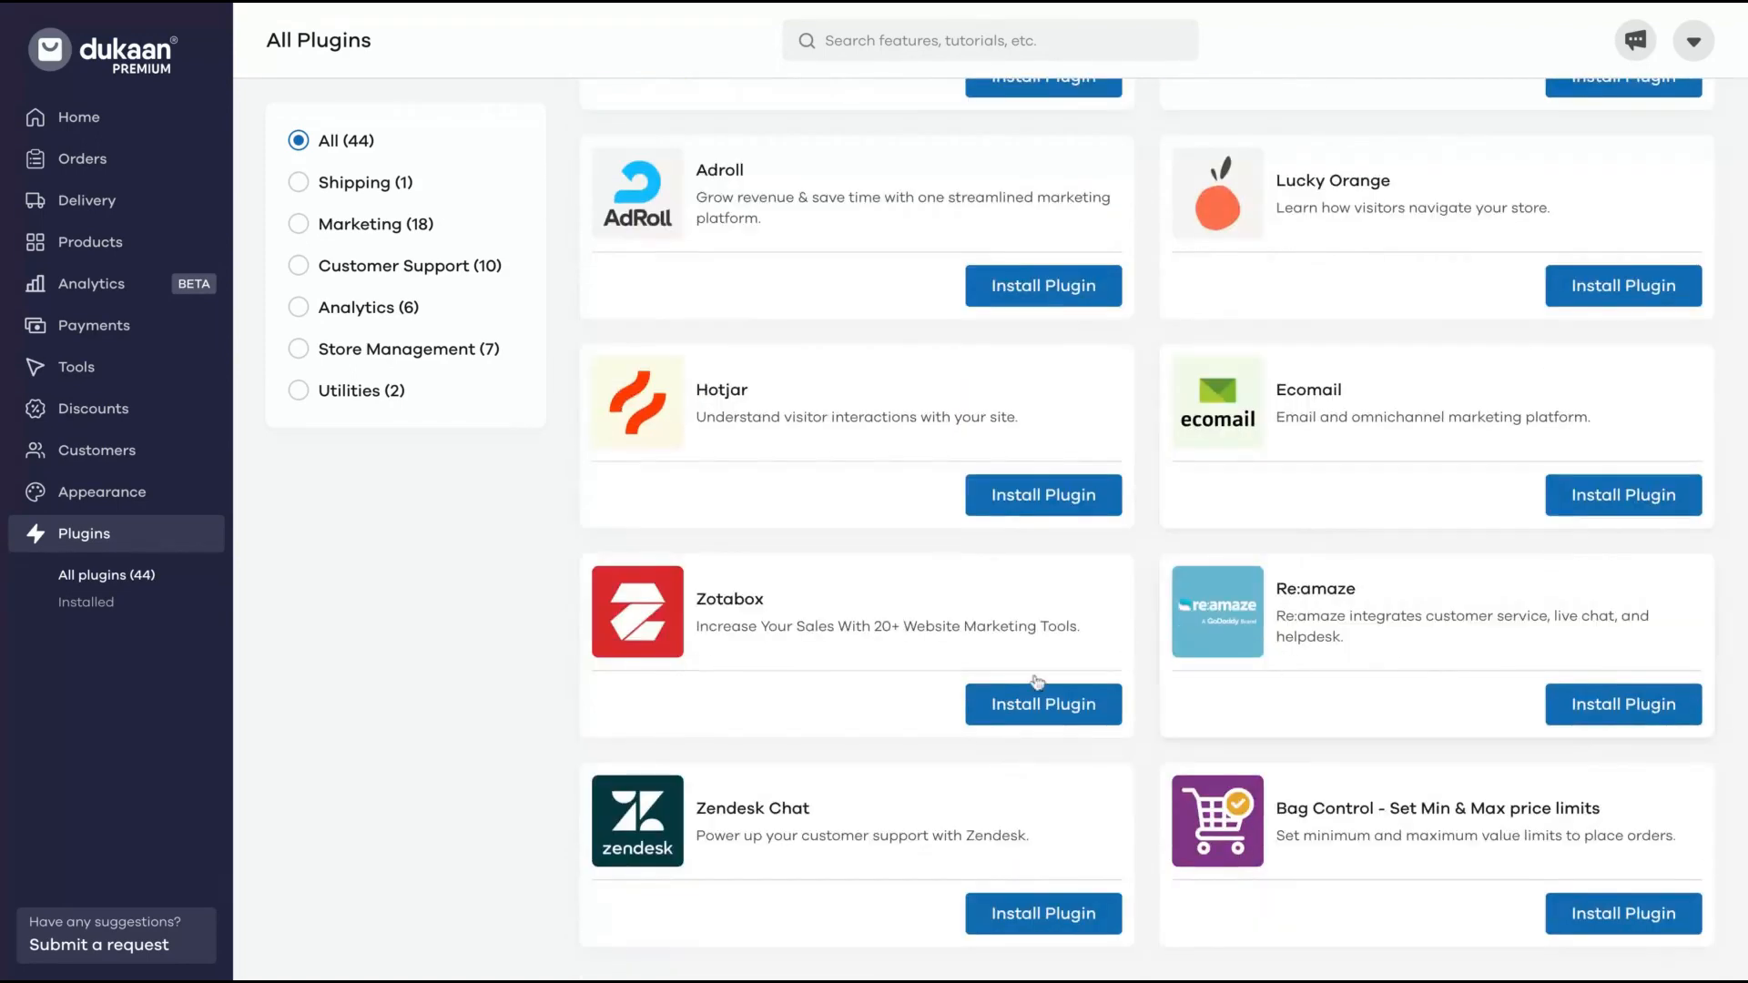
pyautogui.moveTo(1359, 854)
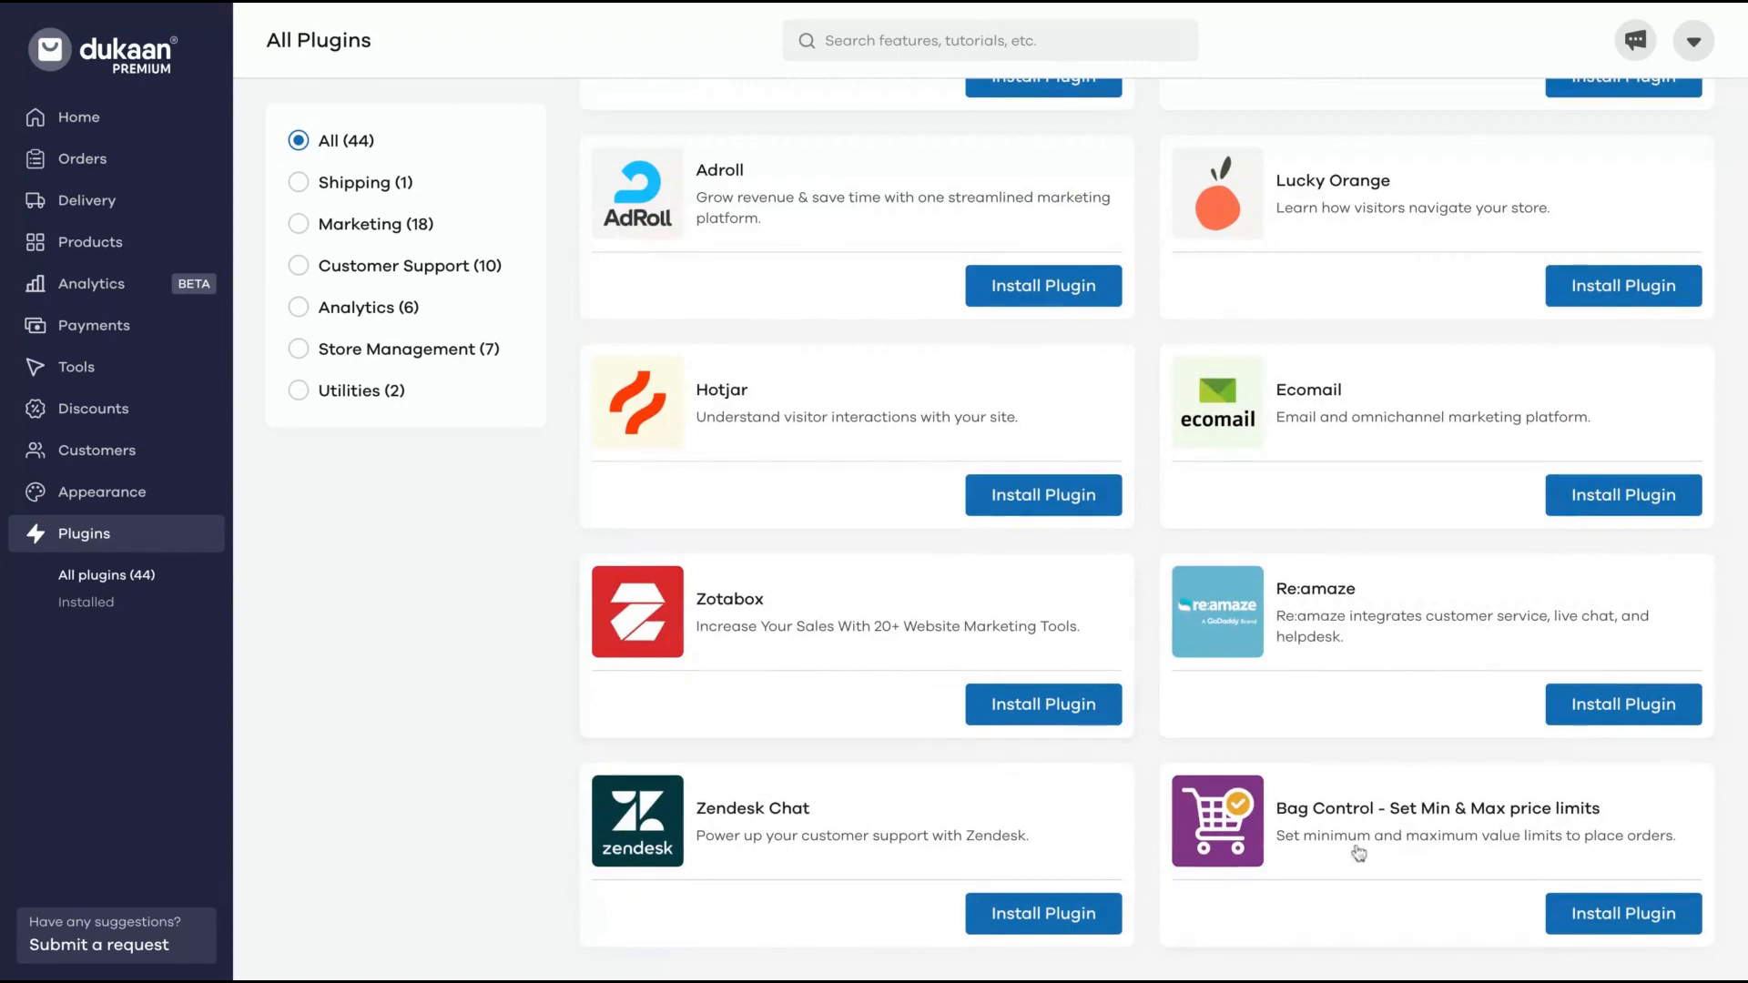
pyautogui.scroll(-3)
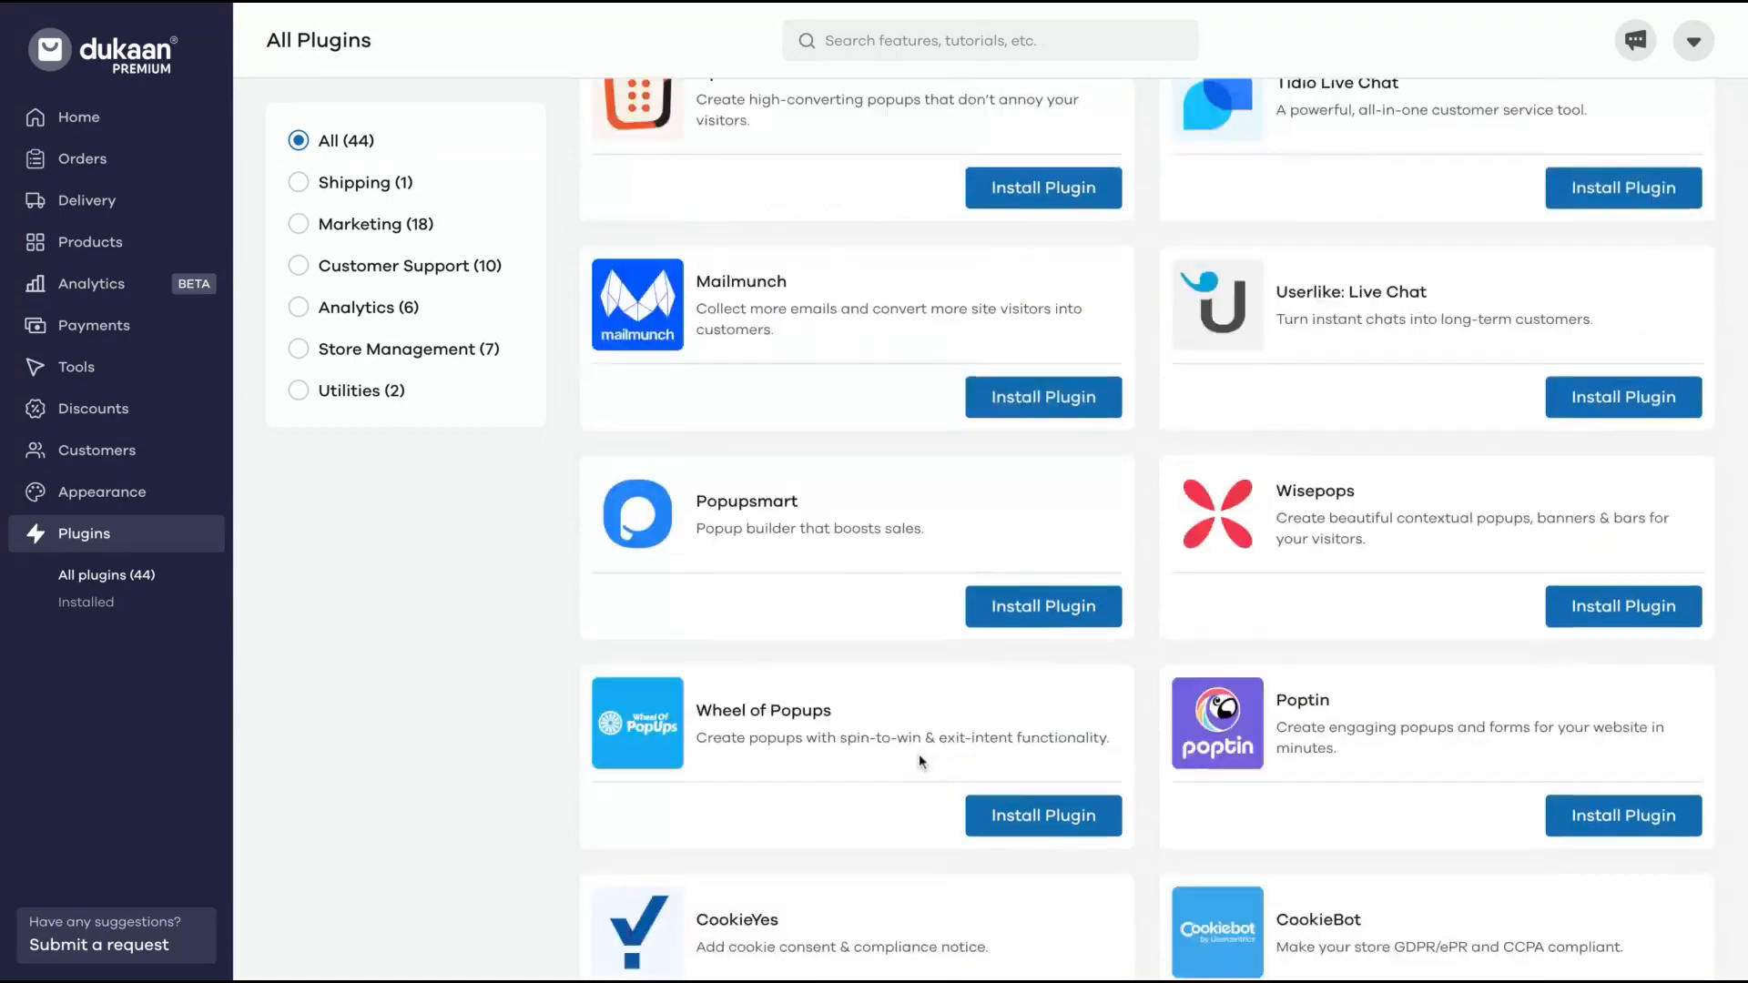
pyautogui.scroll(3)
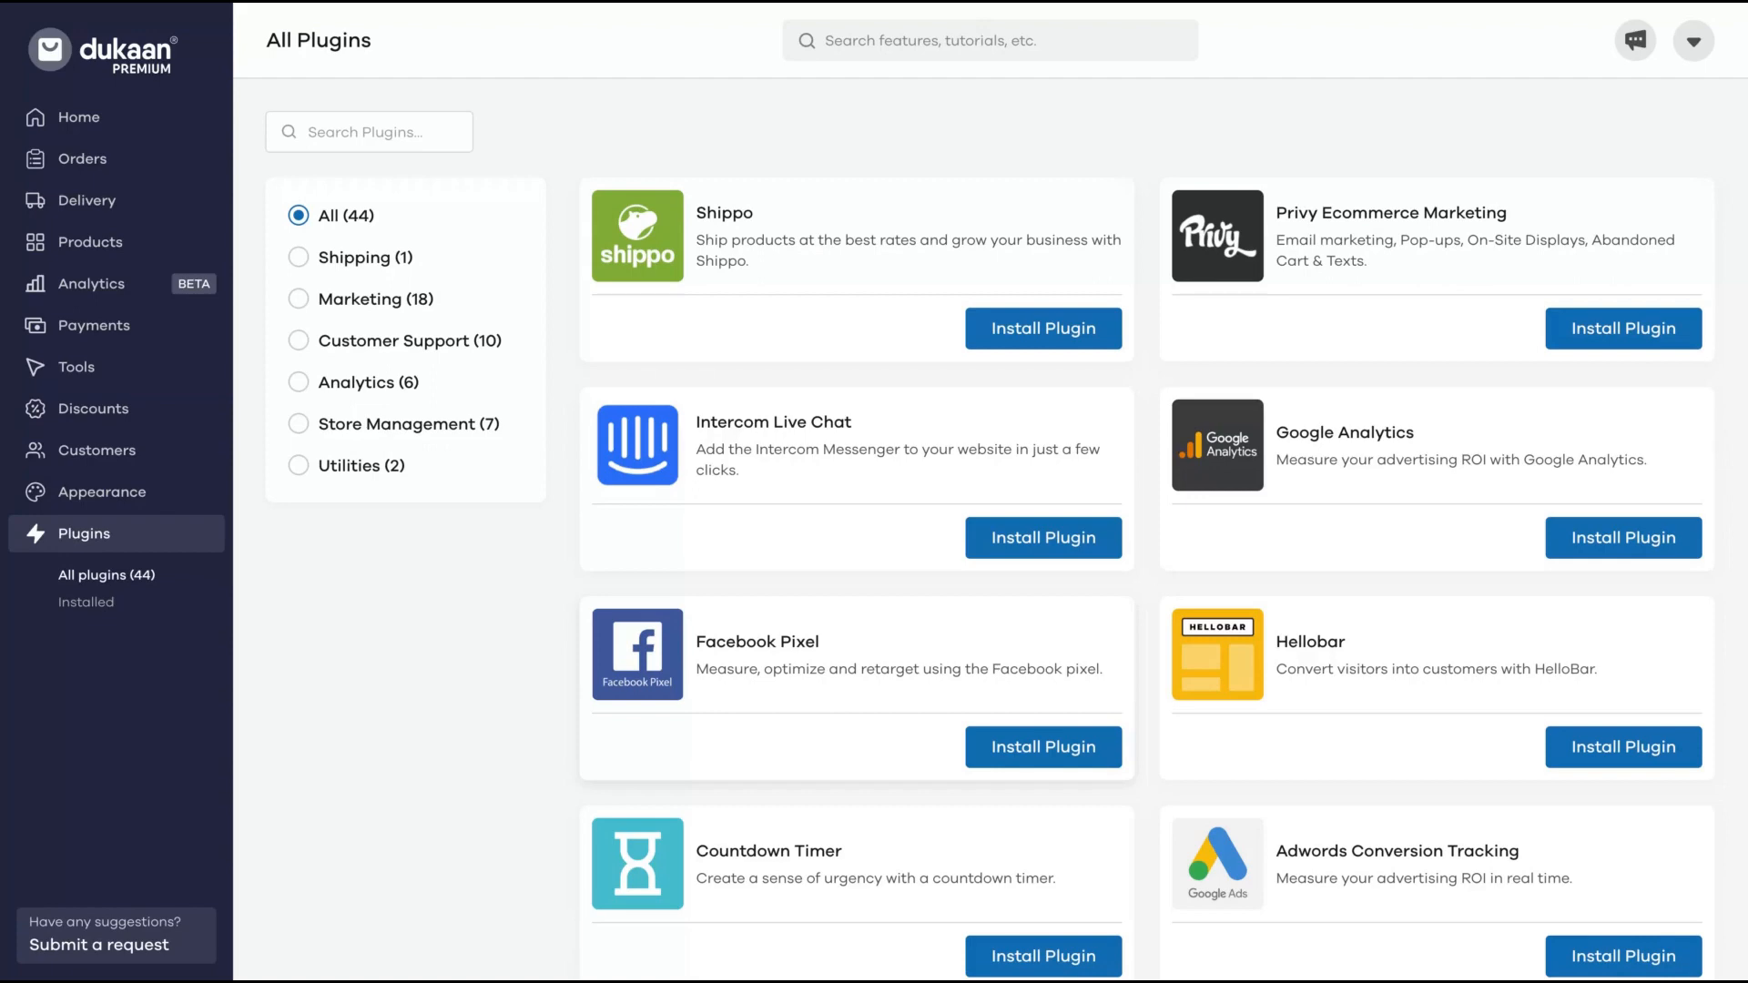
pyautogui.moveTo(1215, 439)
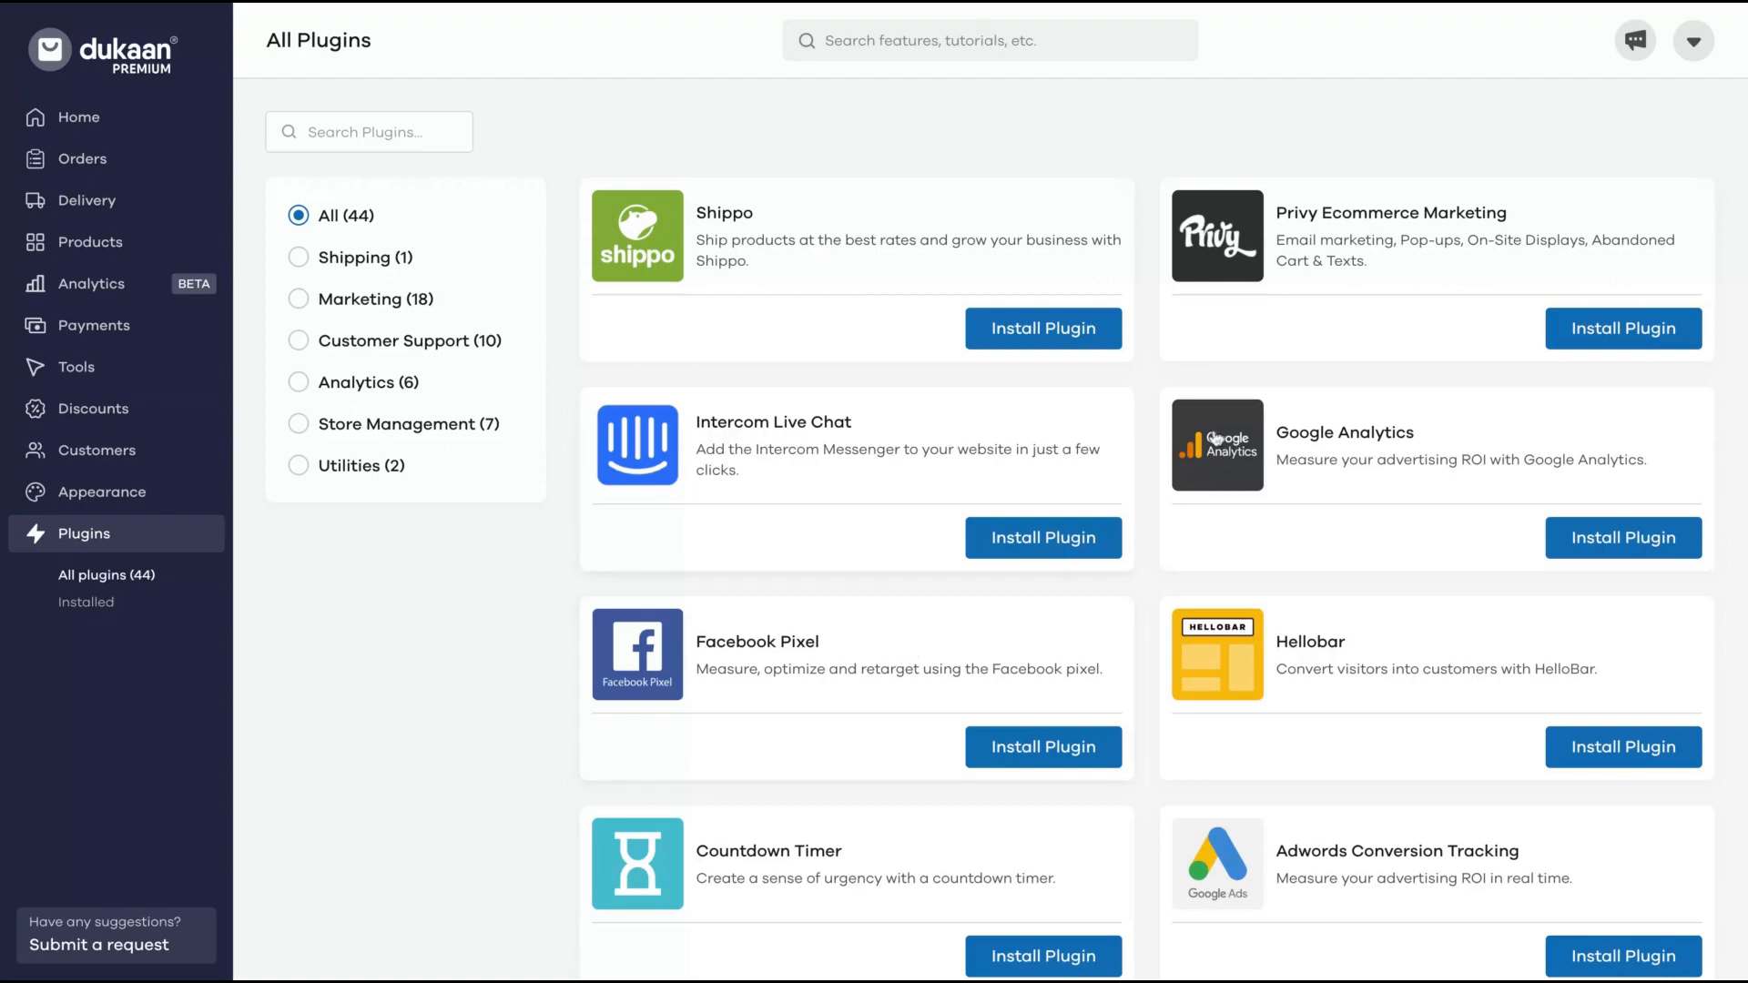